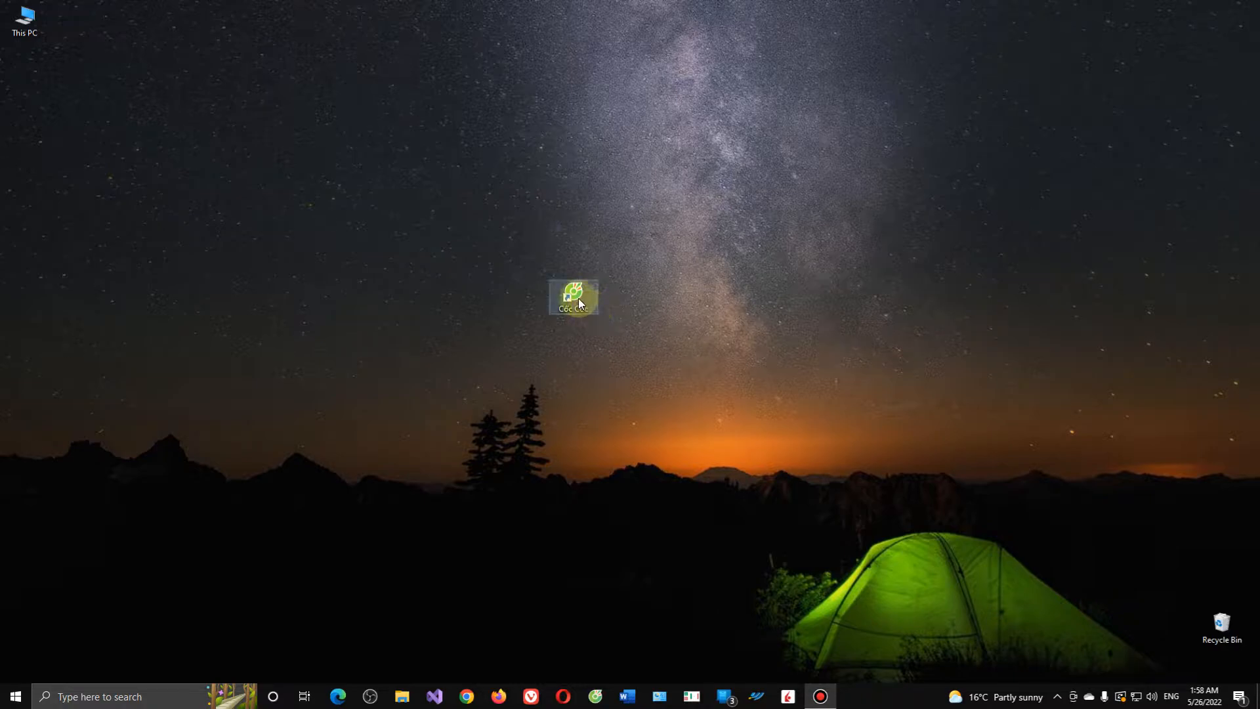
# Launch Cốc Cốc, open the YouTube bookmark and scroll well down the home feed.
pyautogui.doubleClick(572, 296)
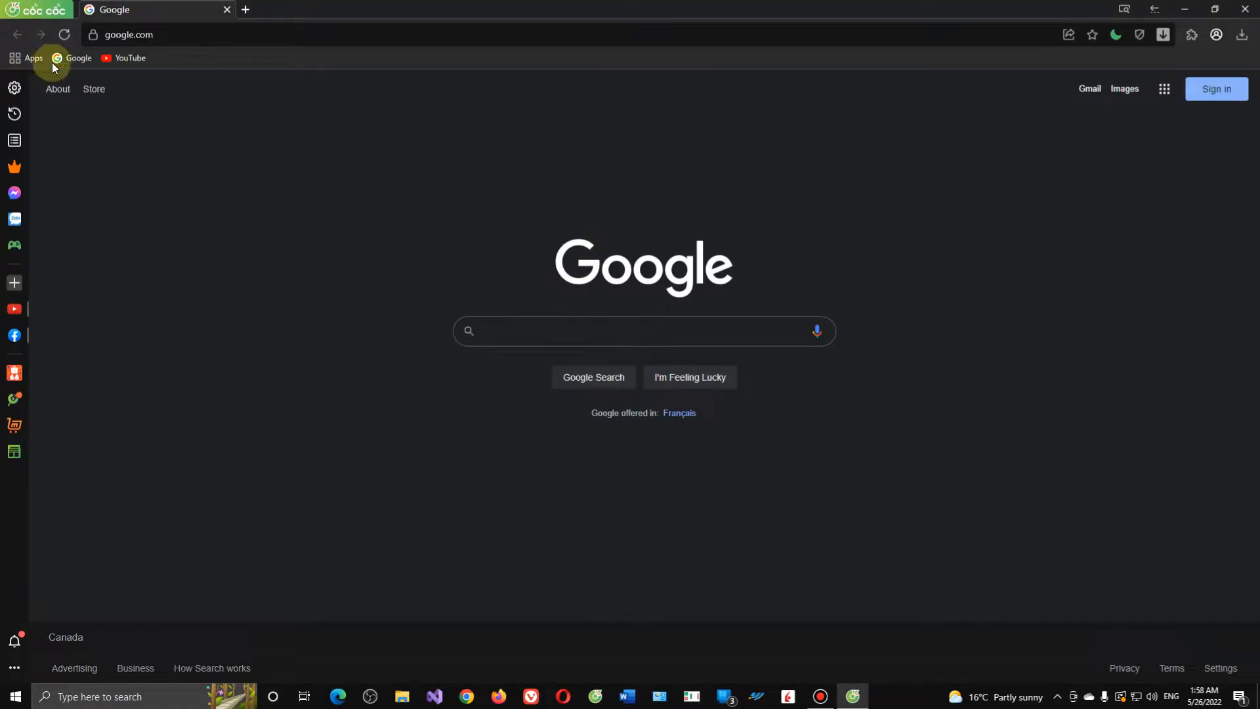
pyautogui.moveTo(124, 58)
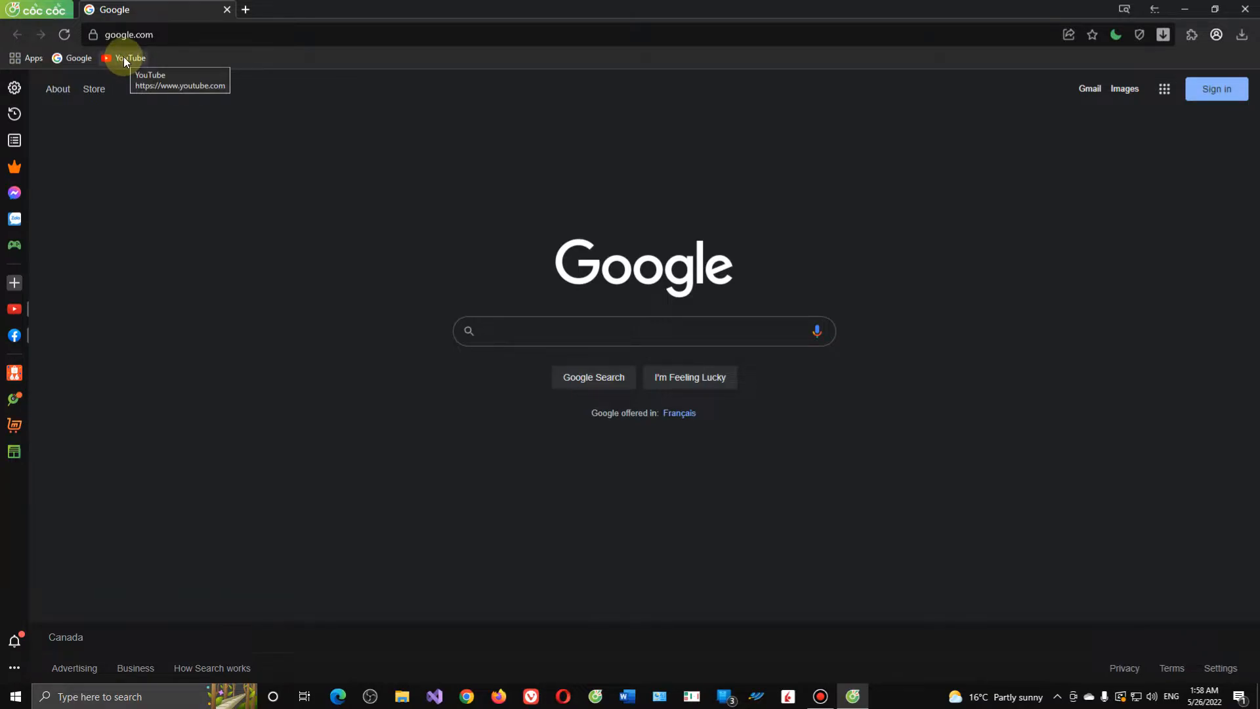
pyautogui.click(128, 58)
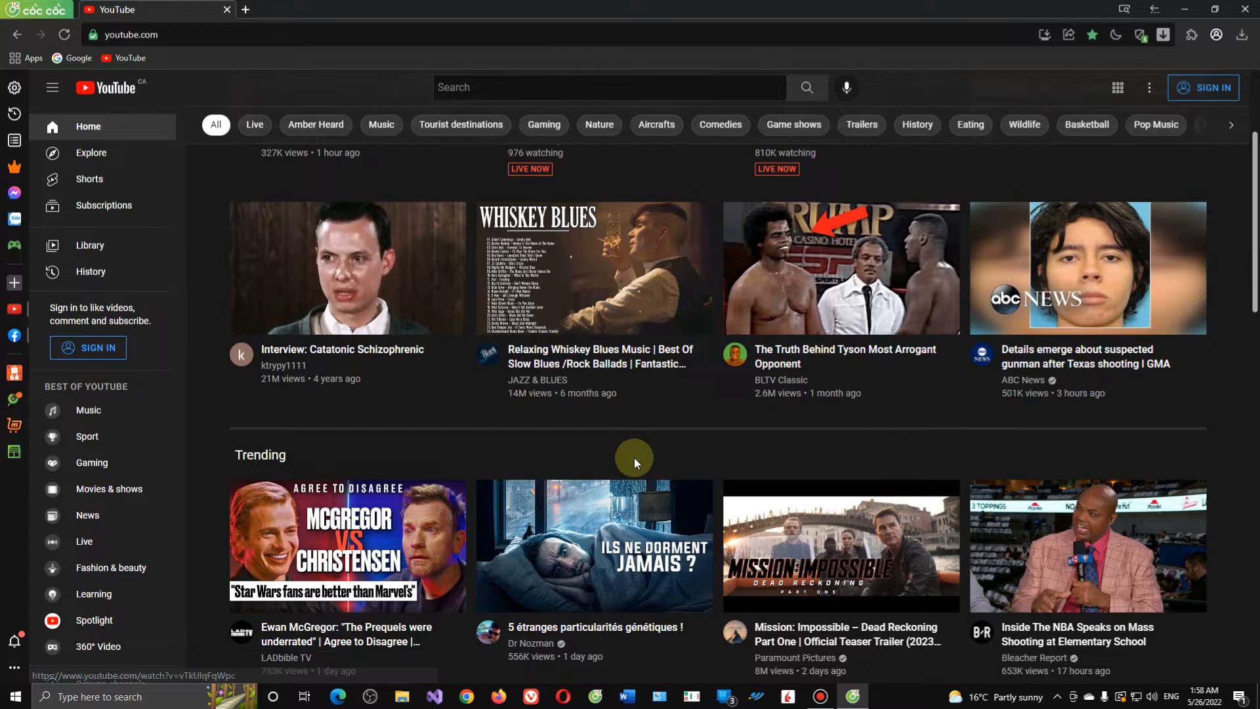
pyautogui.scroll(-3)
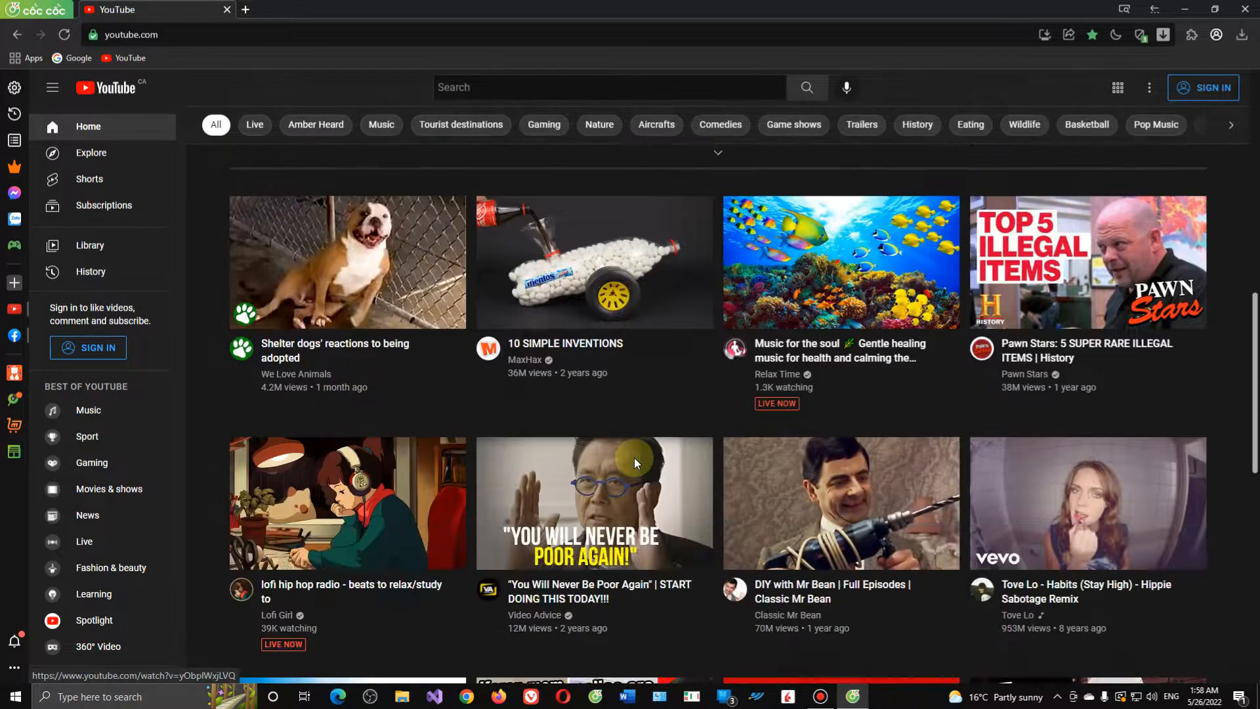
pyautogui.scroll(-3)
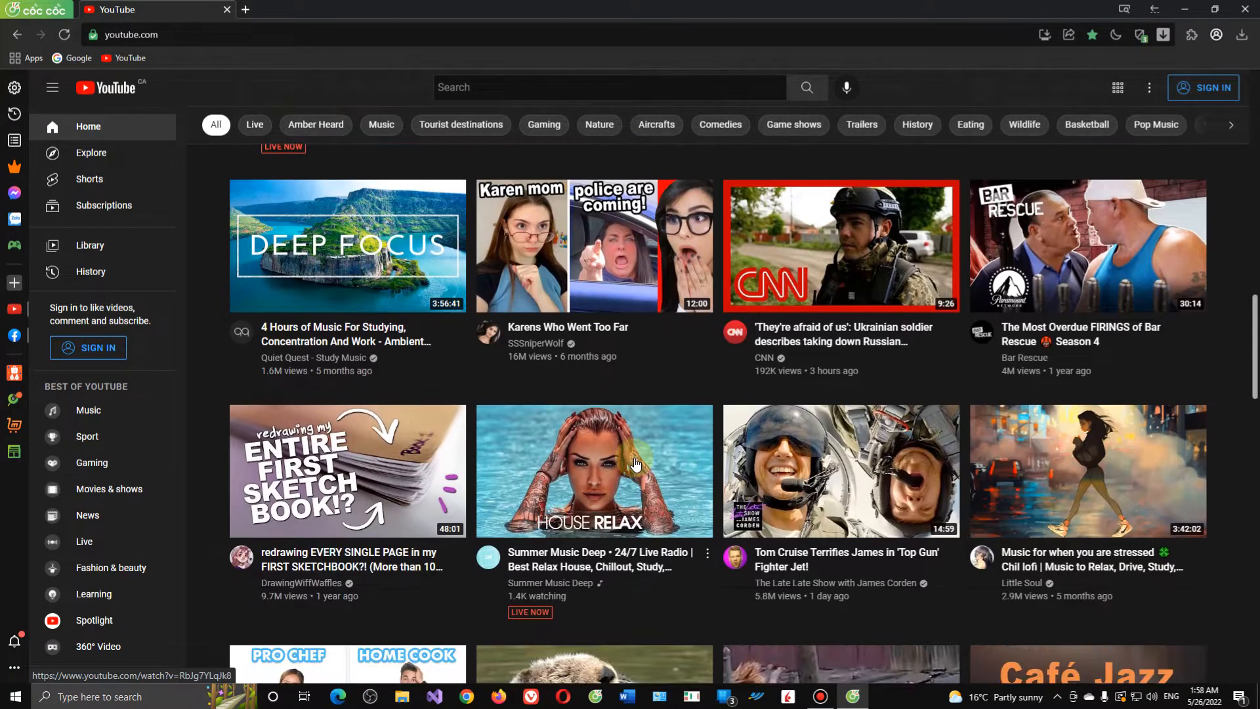
pyautogui.moveTo(483, 352)
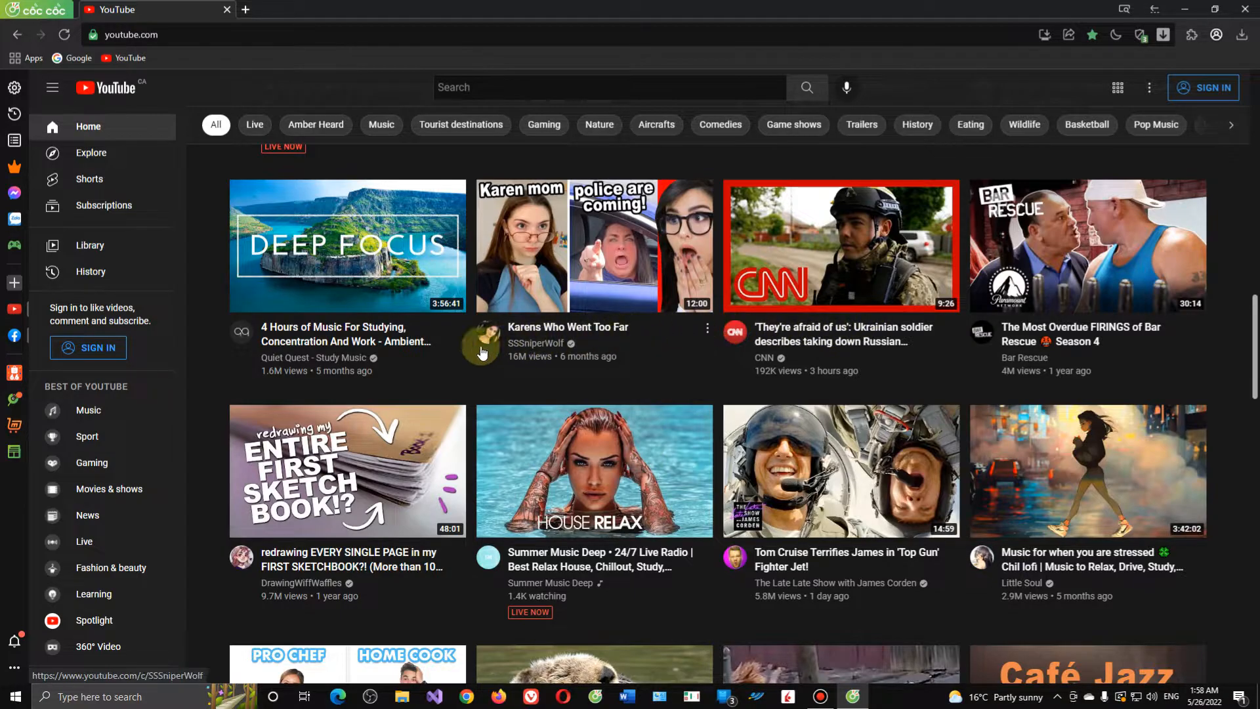
pyautogui.scroll(-3)
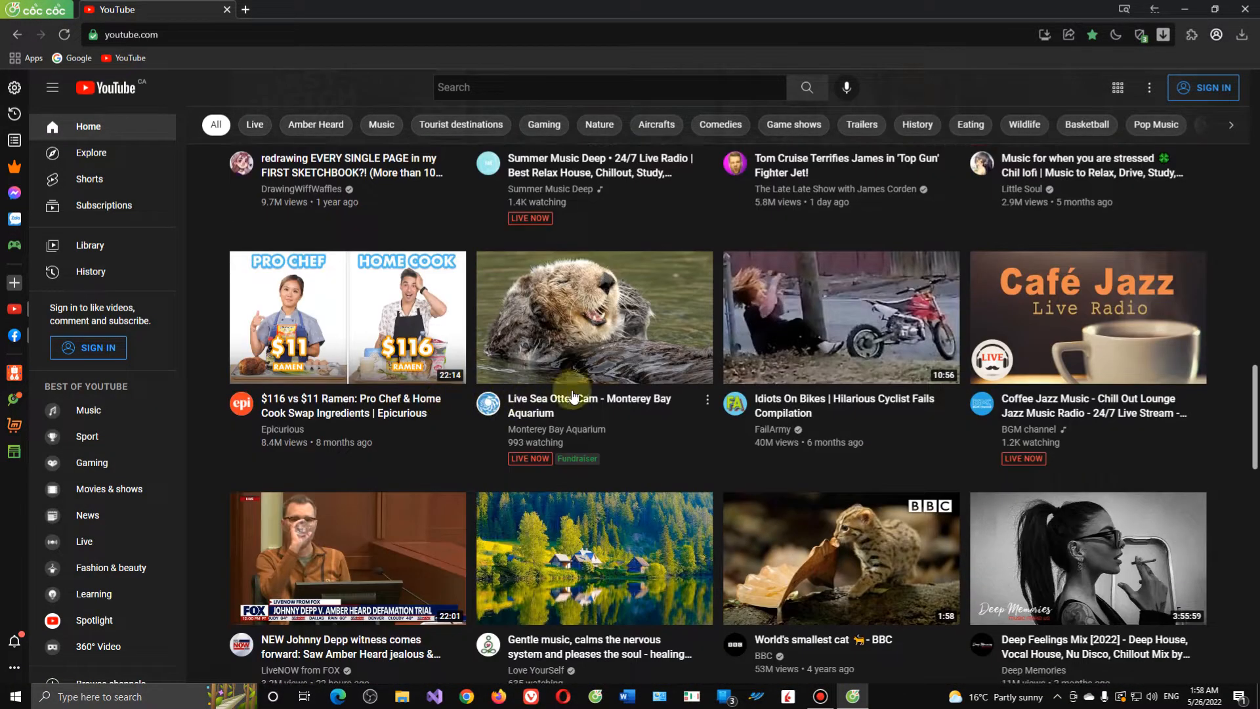
pyautogui.scroll(-3)
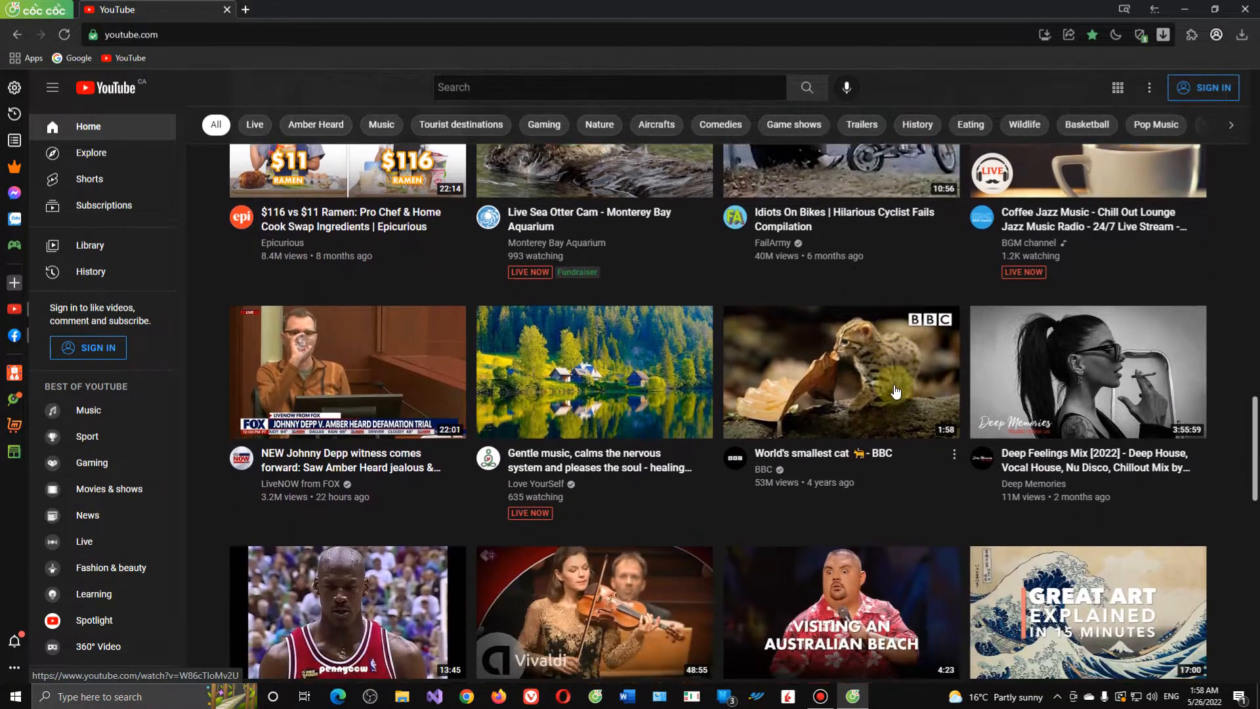
pyautogui.scroll(-3)
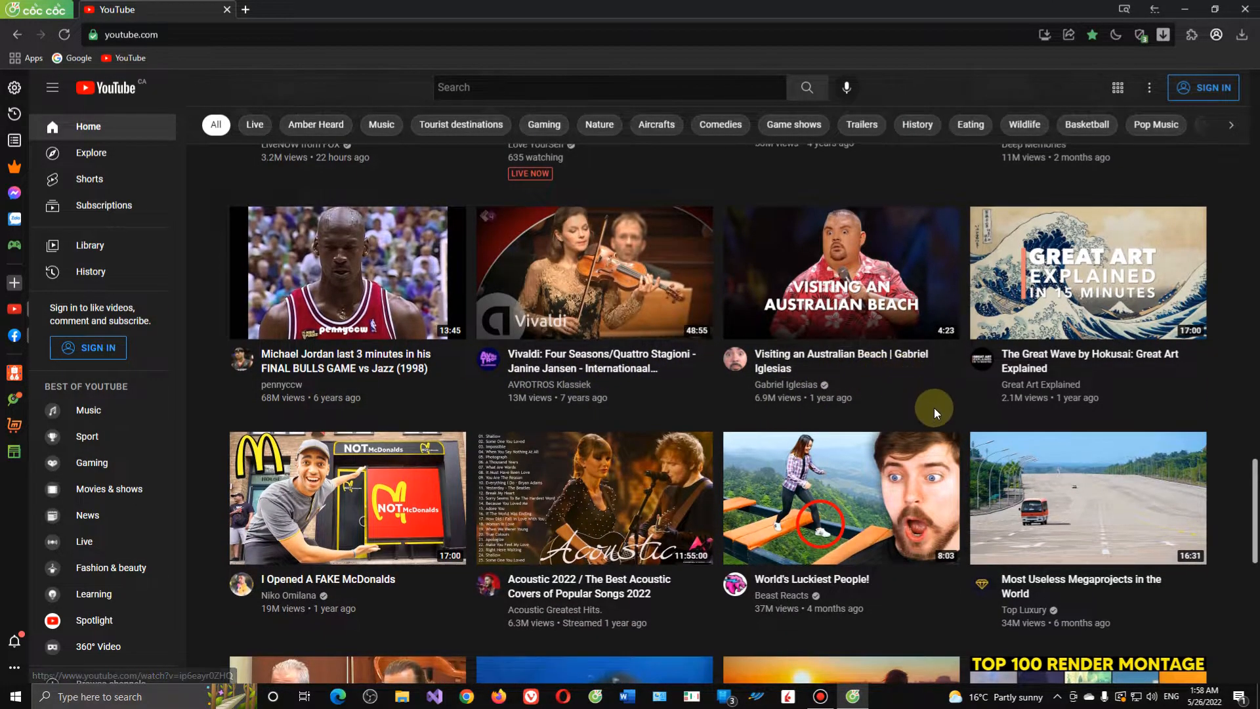
pyautogui.scroll(-3)
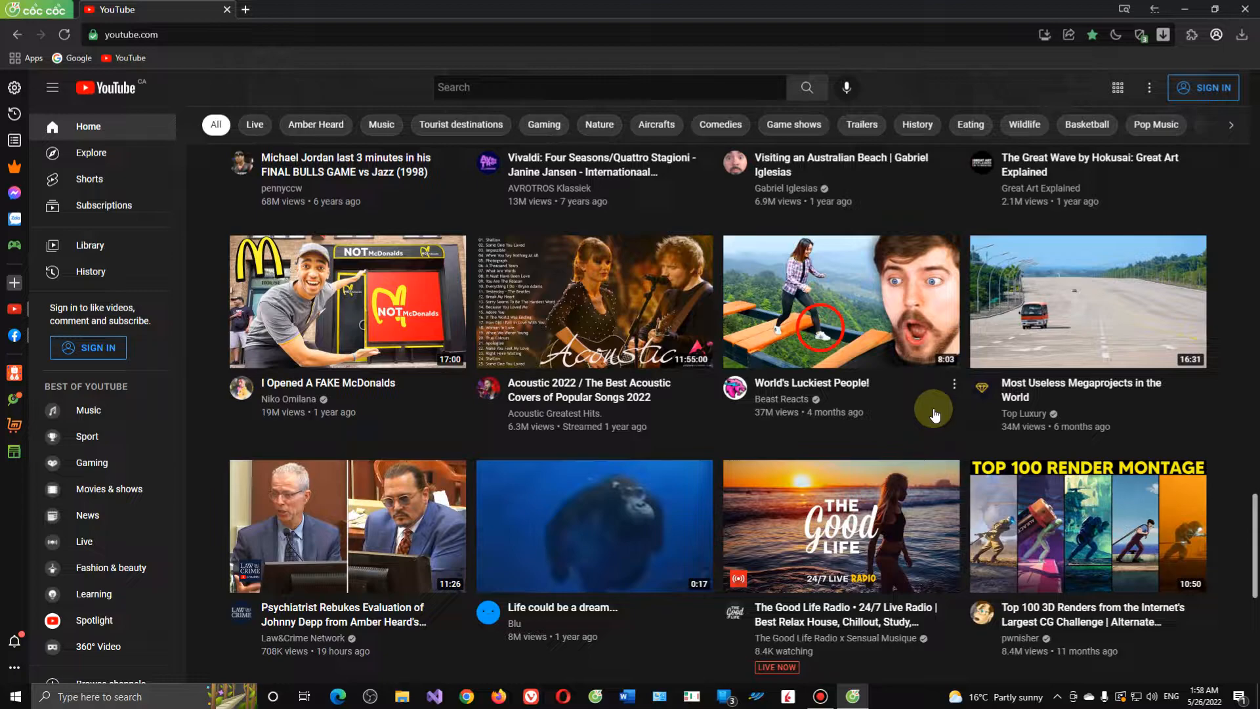
pyautogui.scroll(-3)
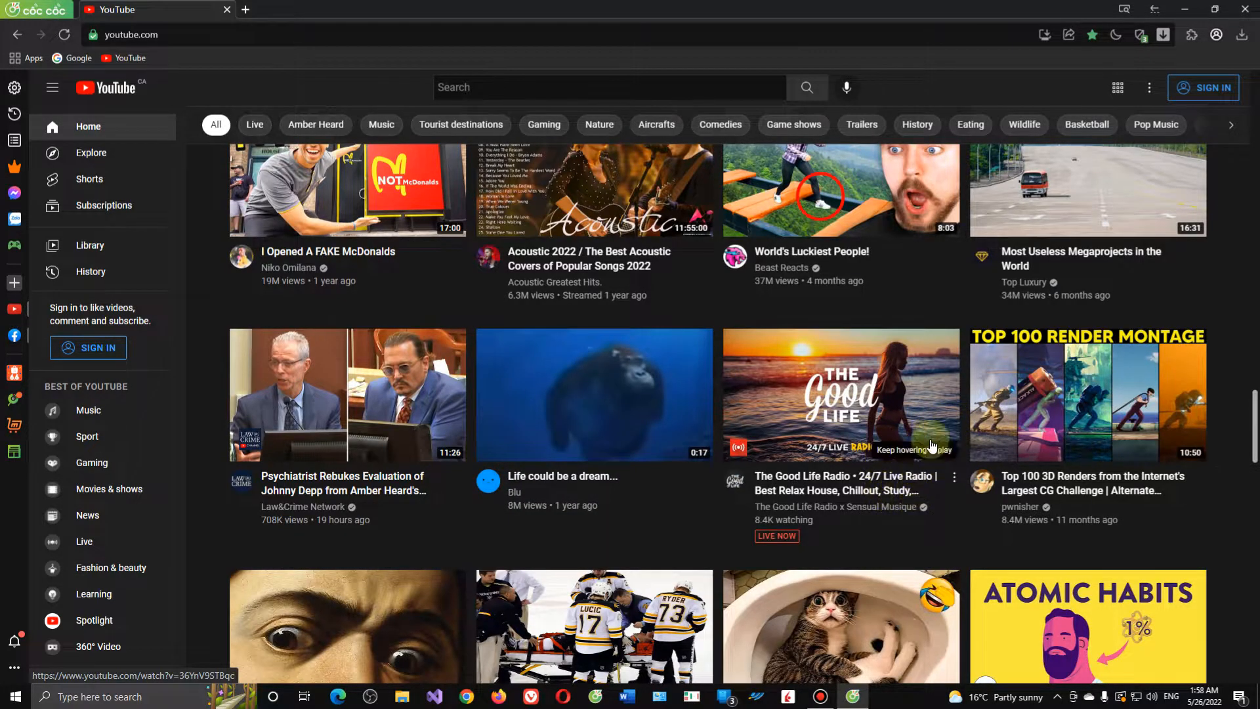
pyautogui.moveTo(589, 402)
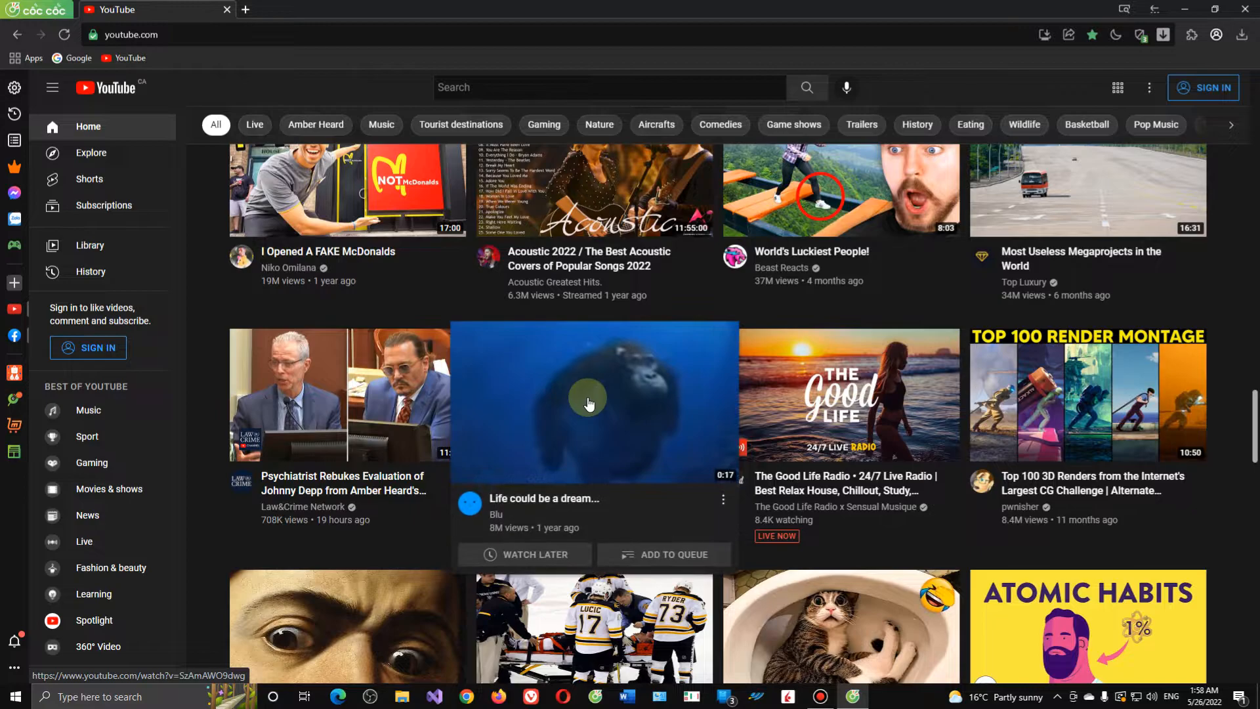
# Play 'Life could be a dream', dismiss the sign-in notice and download it in Full HD.
pyautogui.click(588, 401)
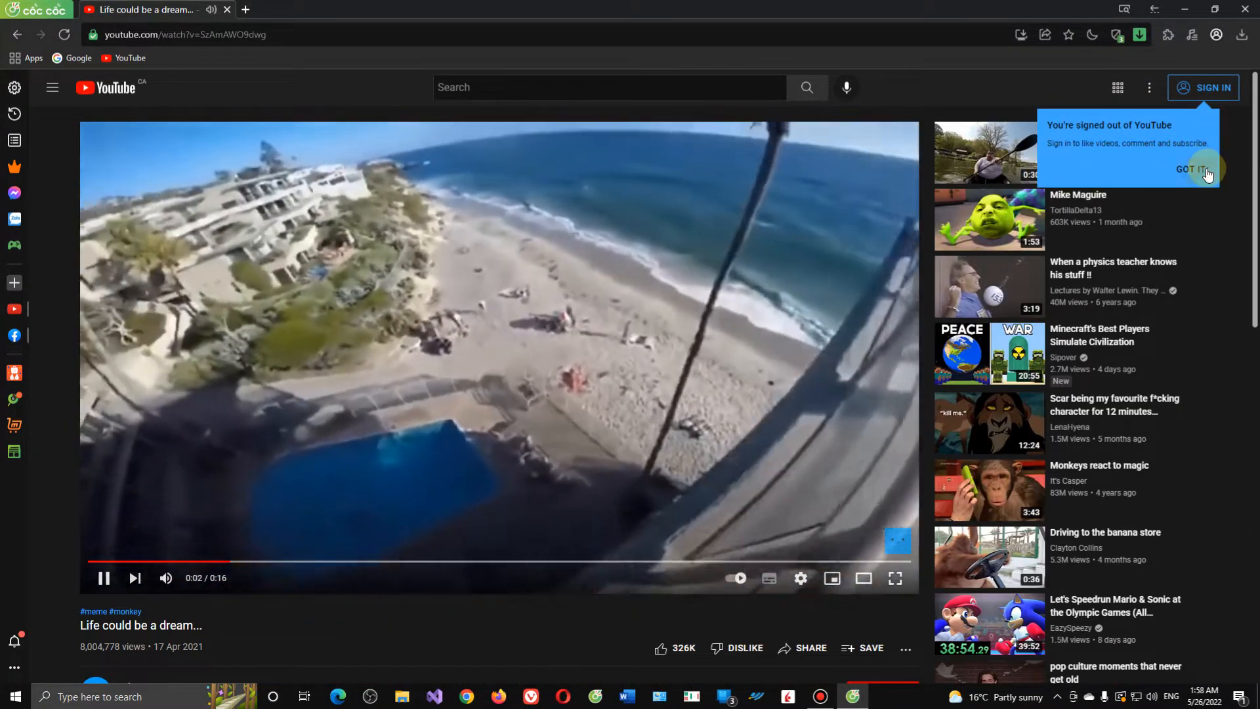
pyautogui.click(1189, 169)
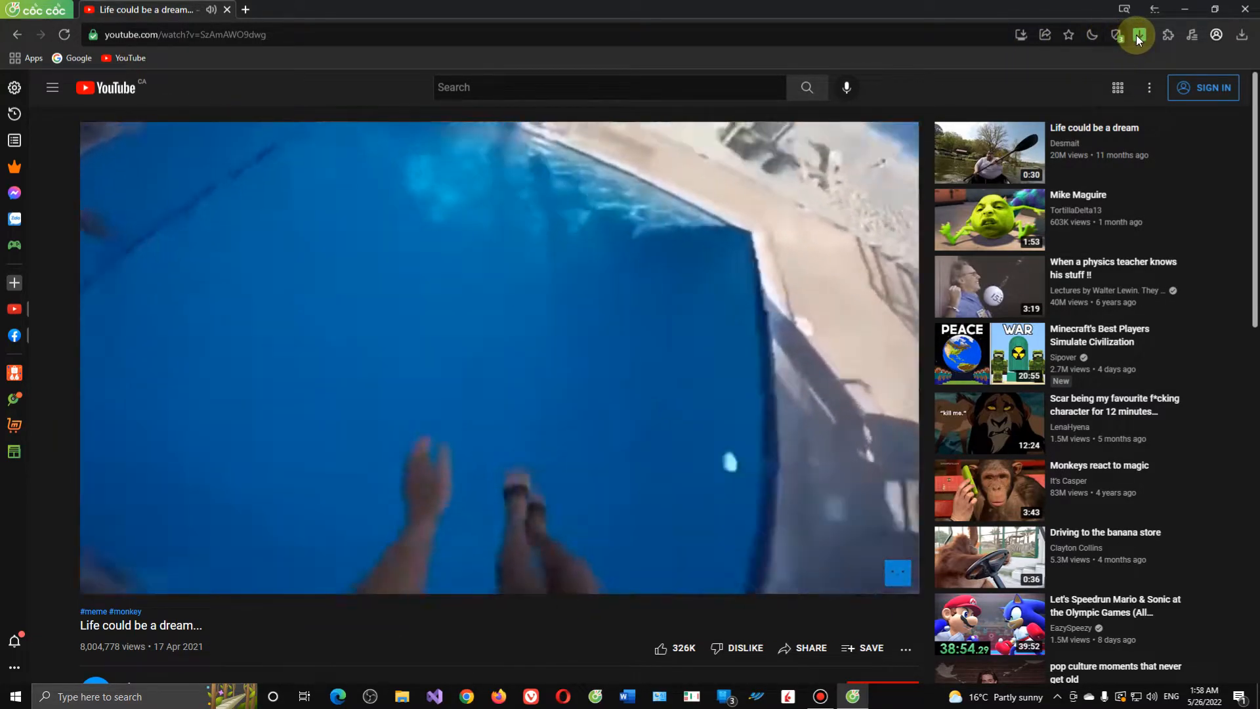
pyautogui.click(1139, 34)
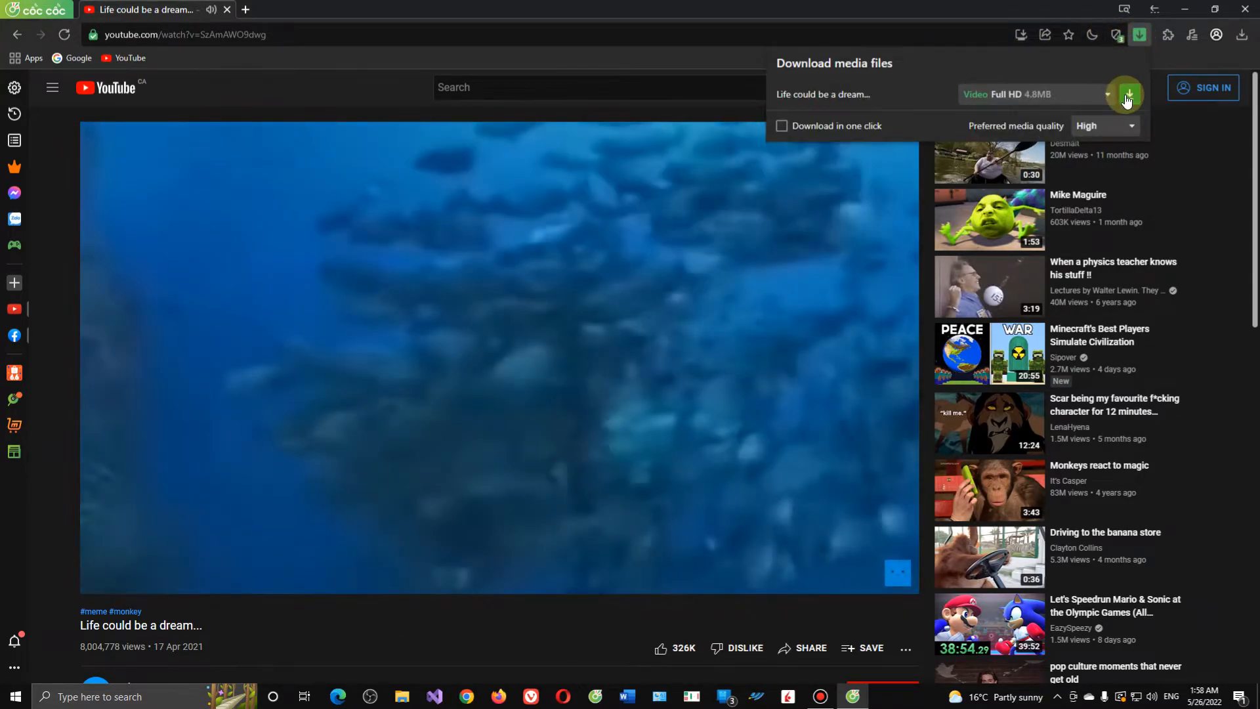
pyautogui.click(1126, 94)
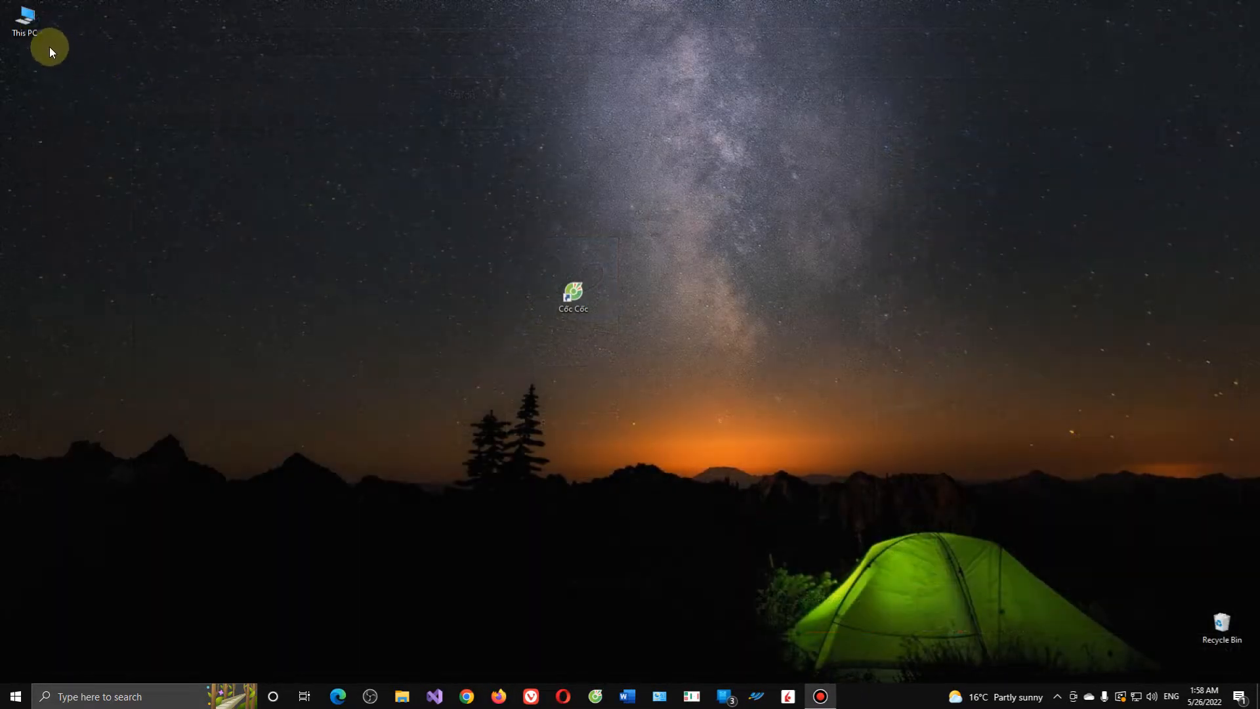
# Open the Downloads folder from This PC and play the 'Life could be a dream' MP4.
pyautogui.doubleClick(24, 20)
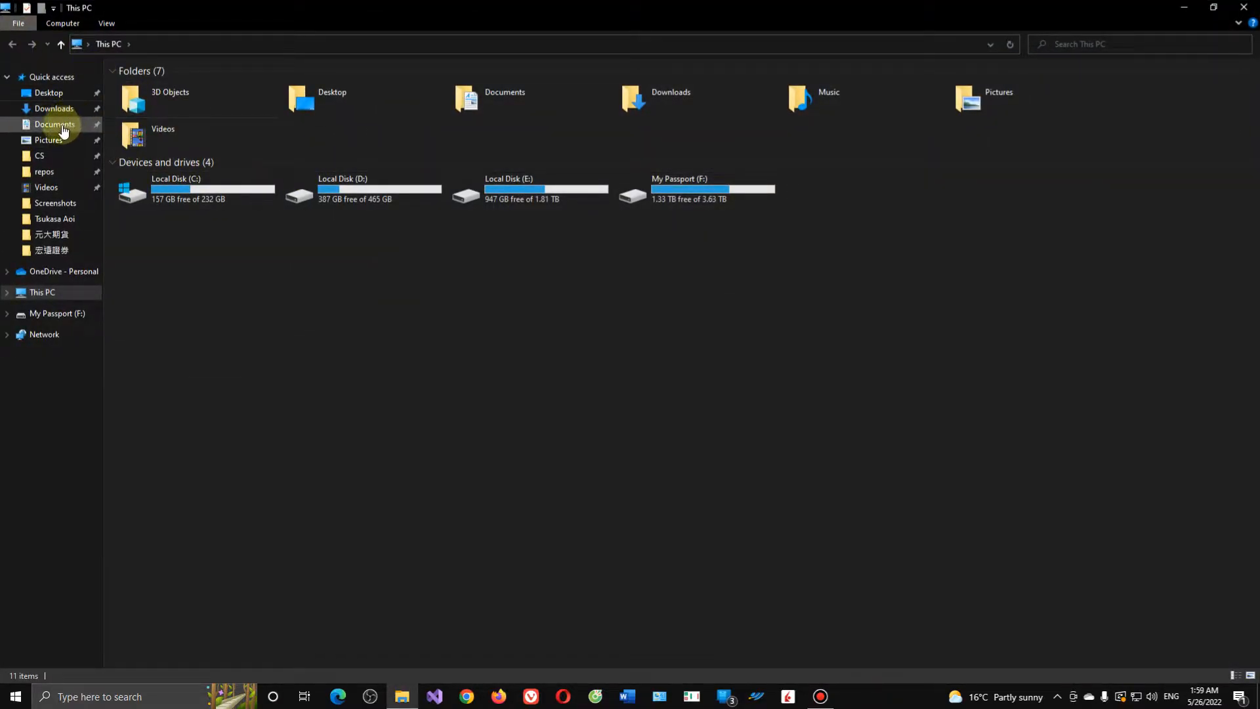
pyautogui.click(53, 108)
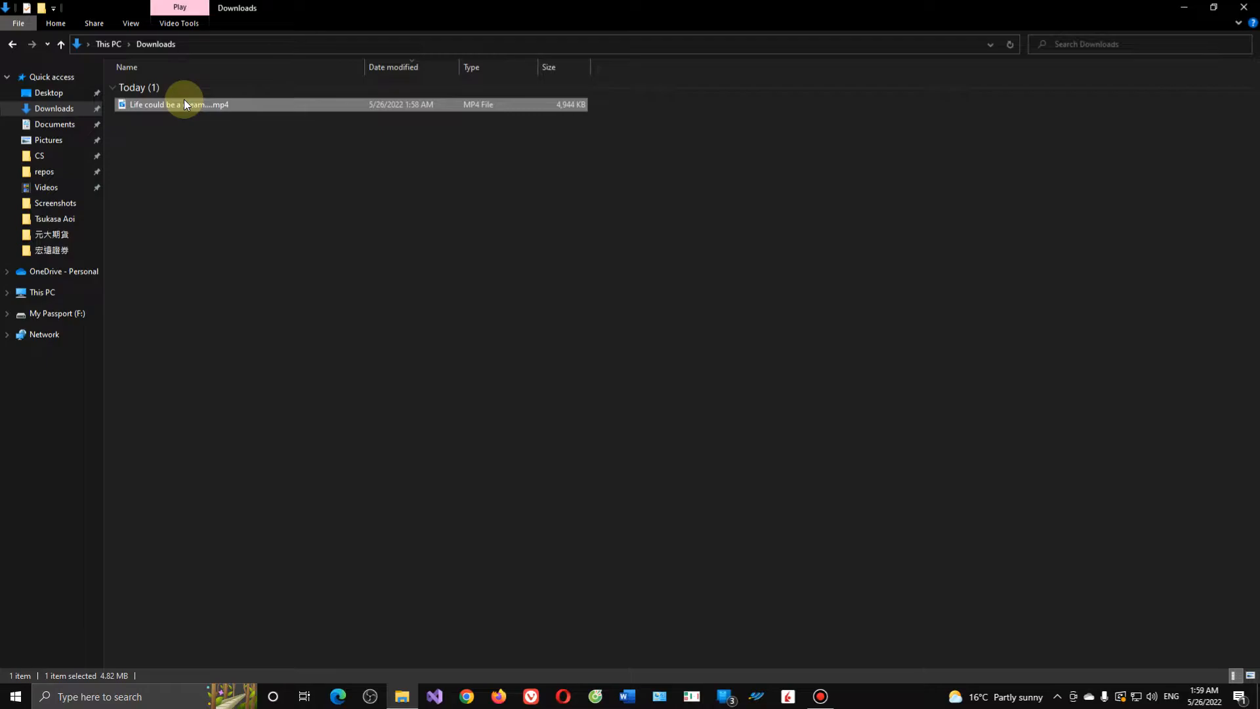
pyautogui.doubleClick(176, 104)
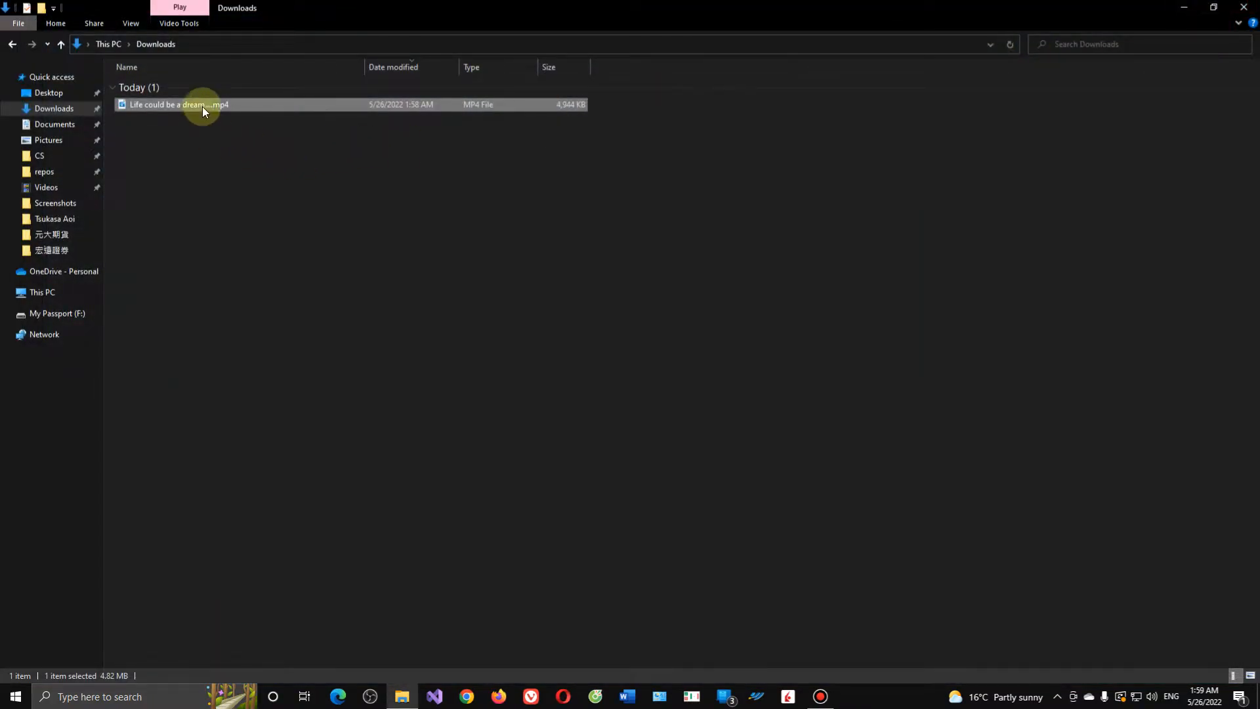
pyautogui.moveTo(222, 128)
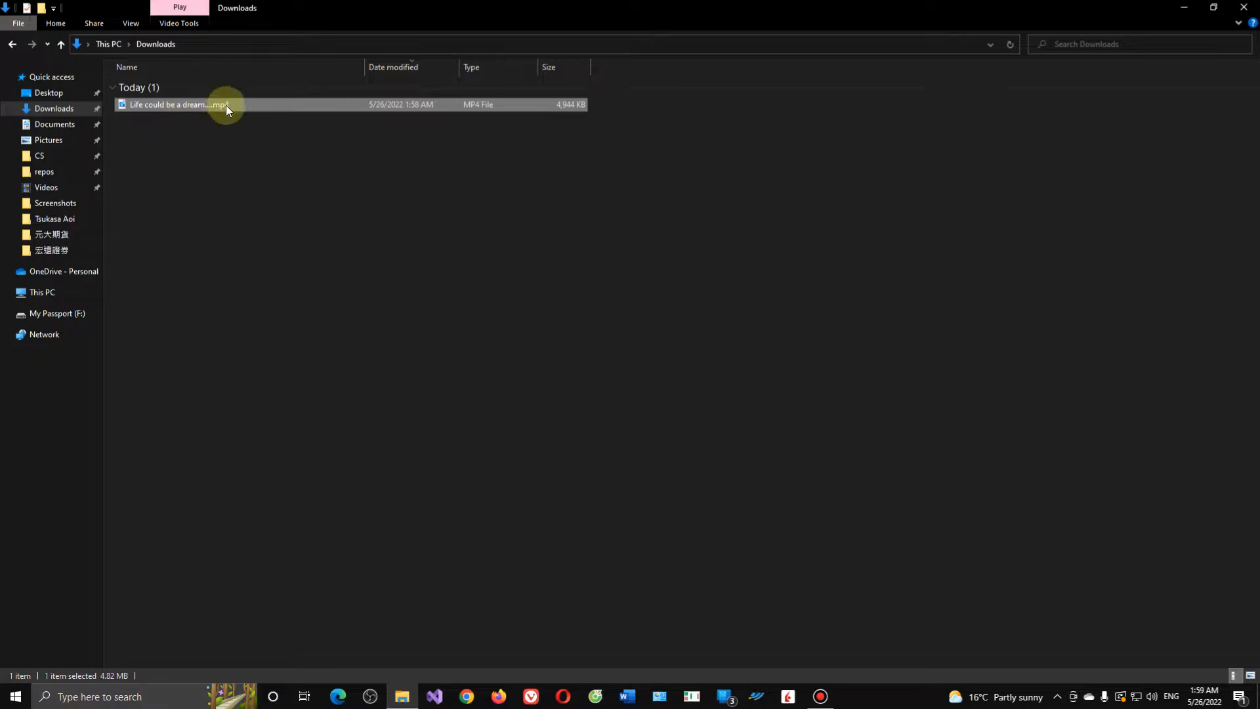
pyautogui.moveTo(827, 138)
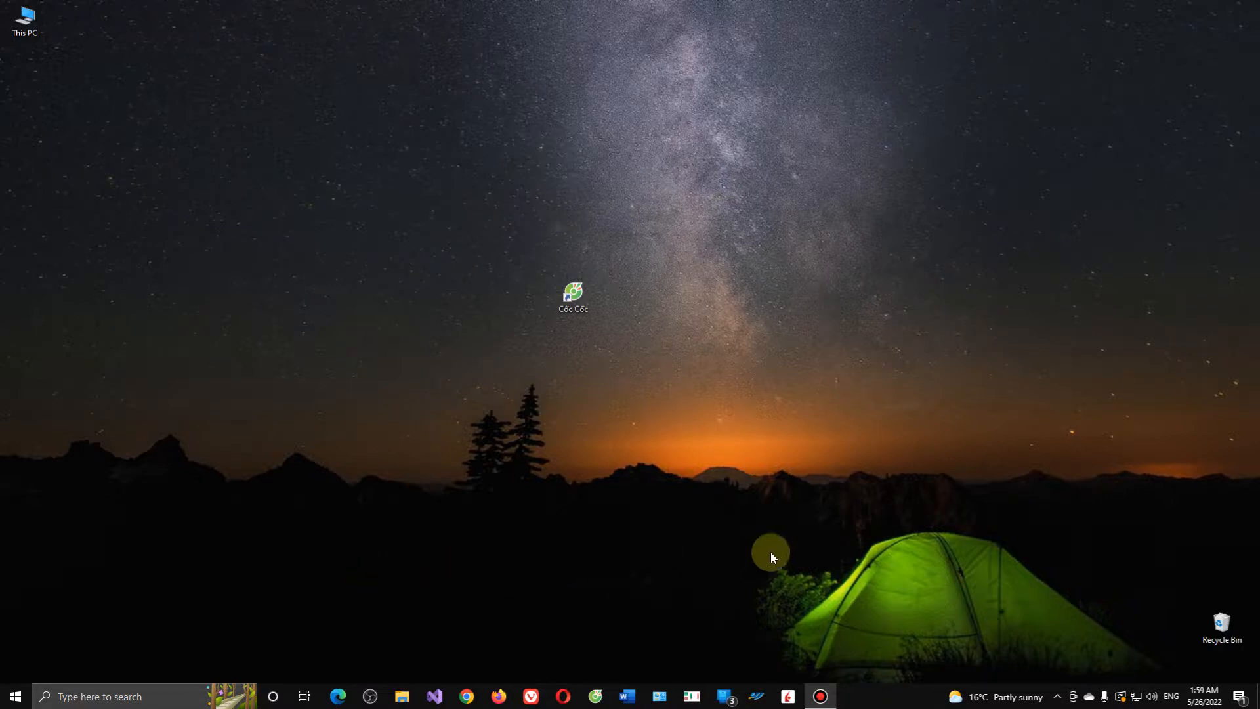
pyautogui.moveTo(704, 518)
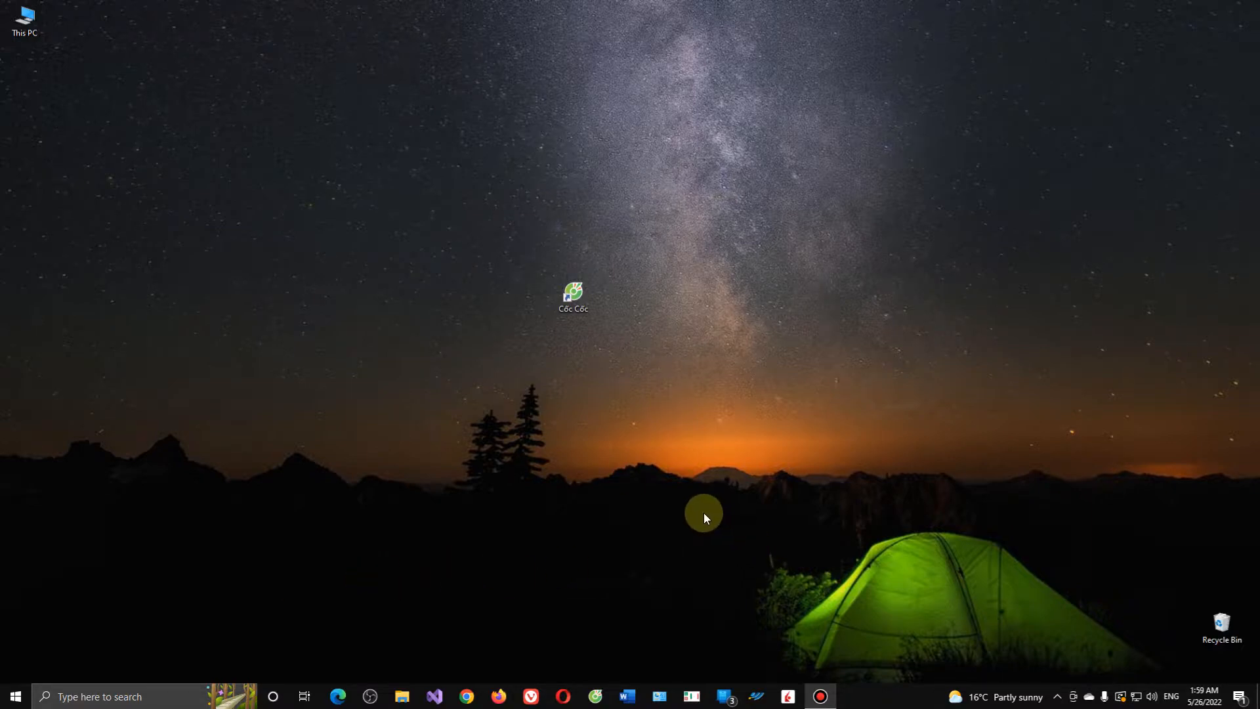
pyautogui.moveTo(629, 675)
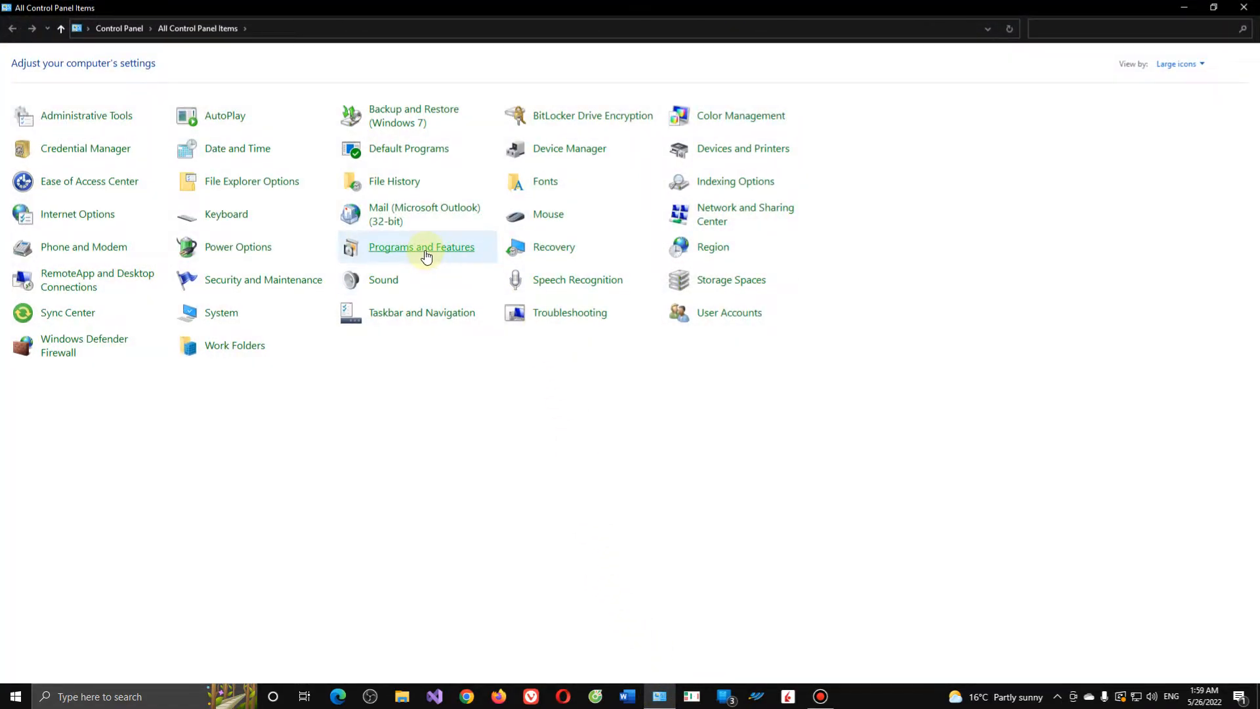
# Uninstall Cốc Cốc with its browsing data, then translate the farewell page into Chinese.
pyautogui.click(421, 247)
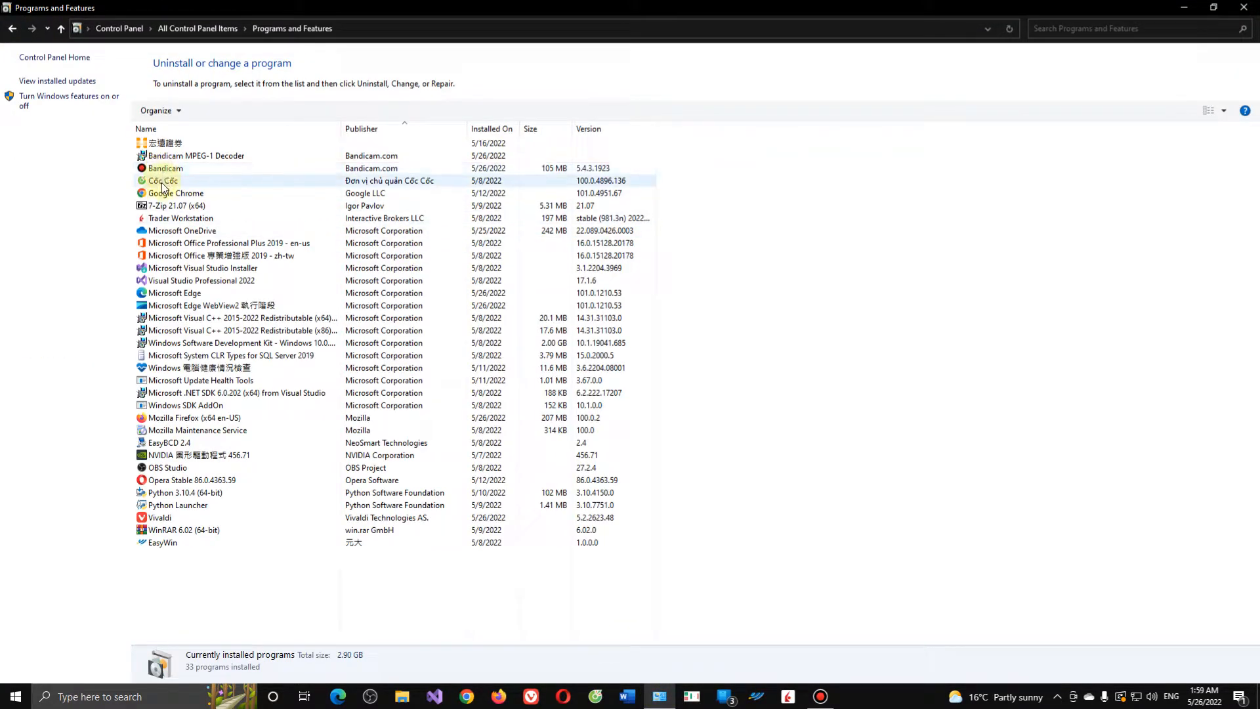
pyautogui.click(163, 180)
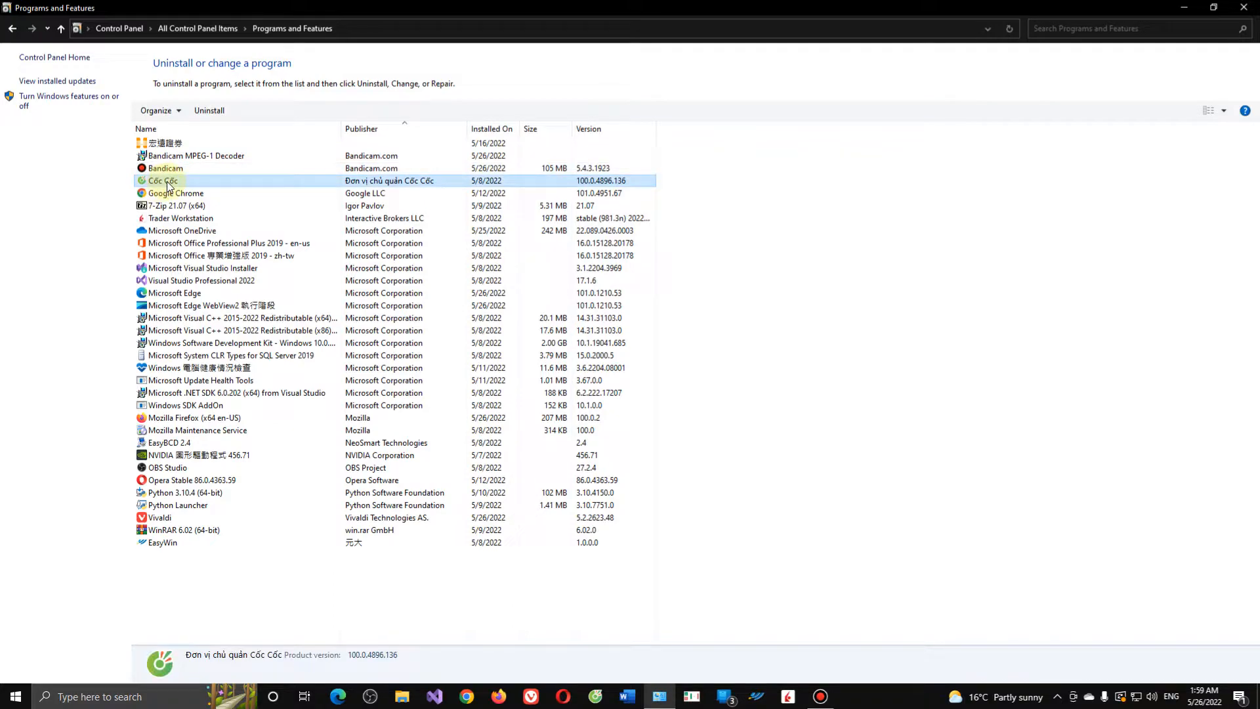
pyautogui.doubleClick(163, 179)
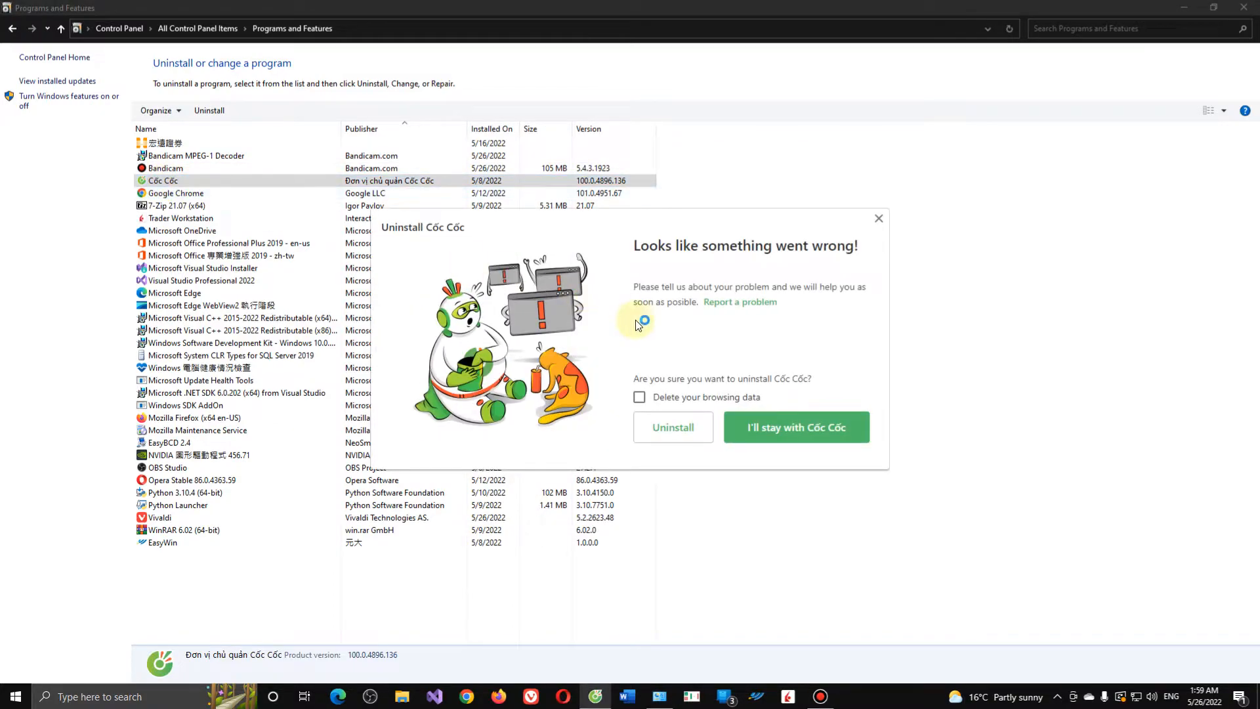
pyautogui.click(639, 397)
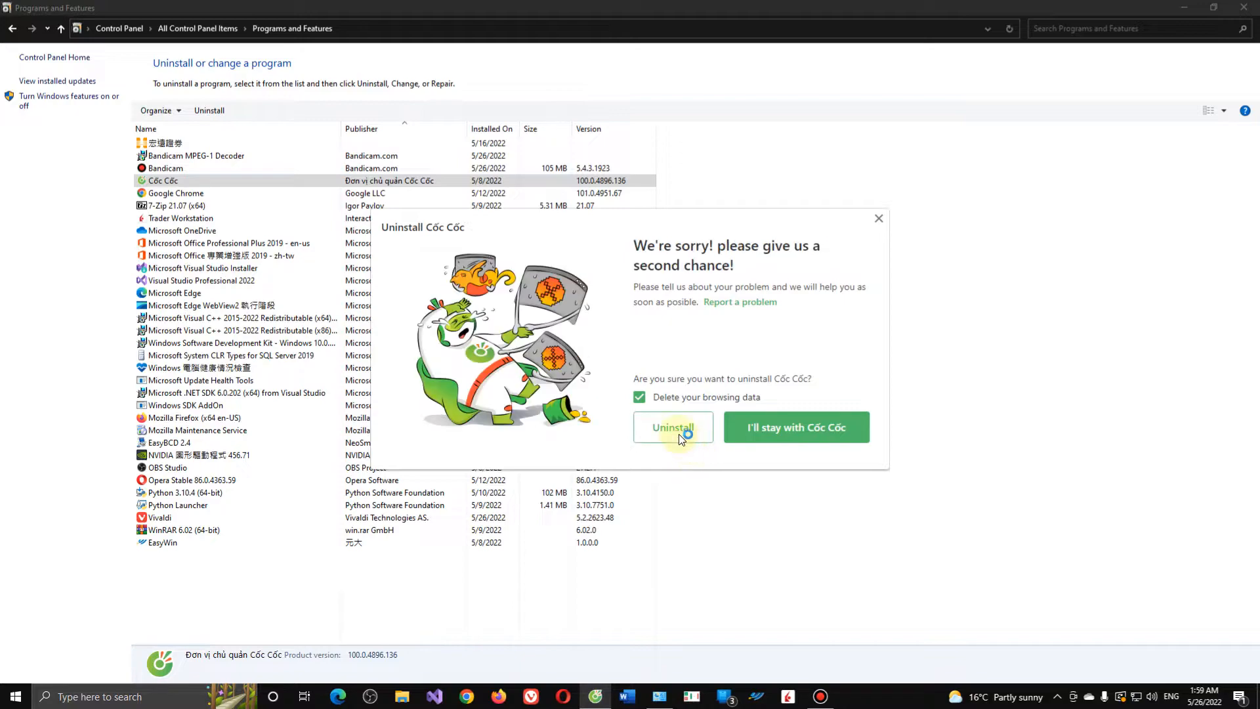
pyautogui.click(673, 427)
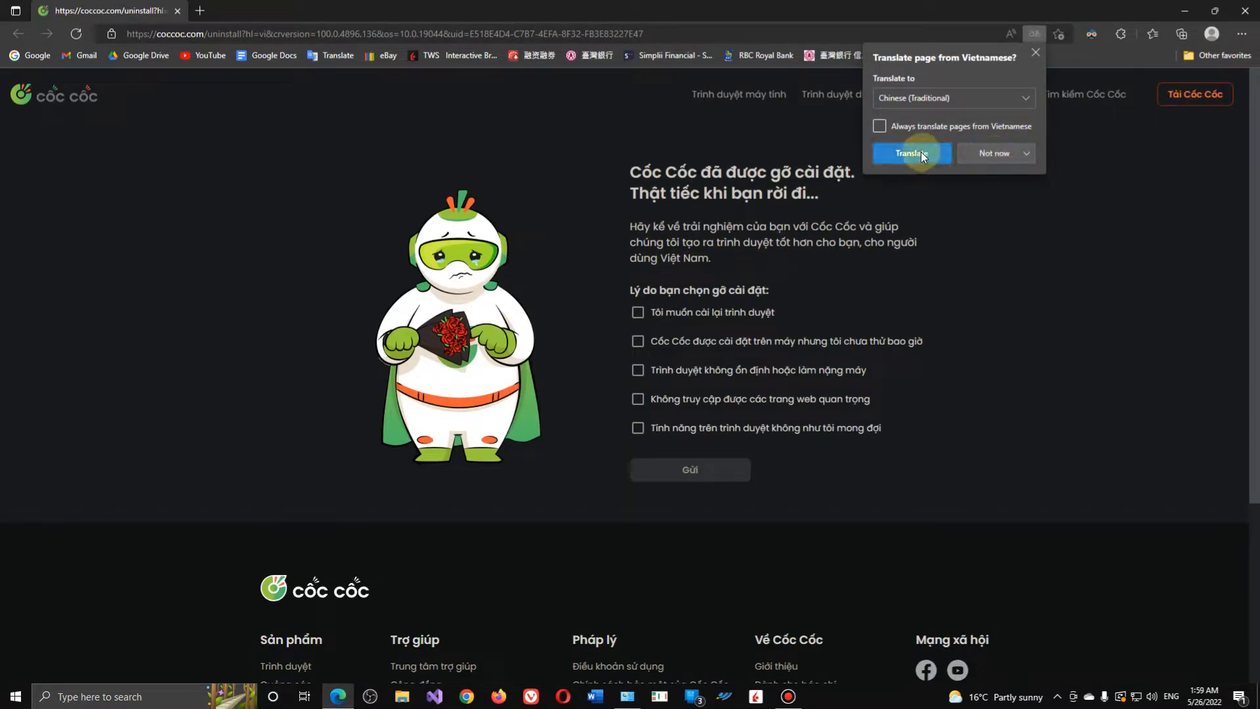
pyautogui.click(910, 153)
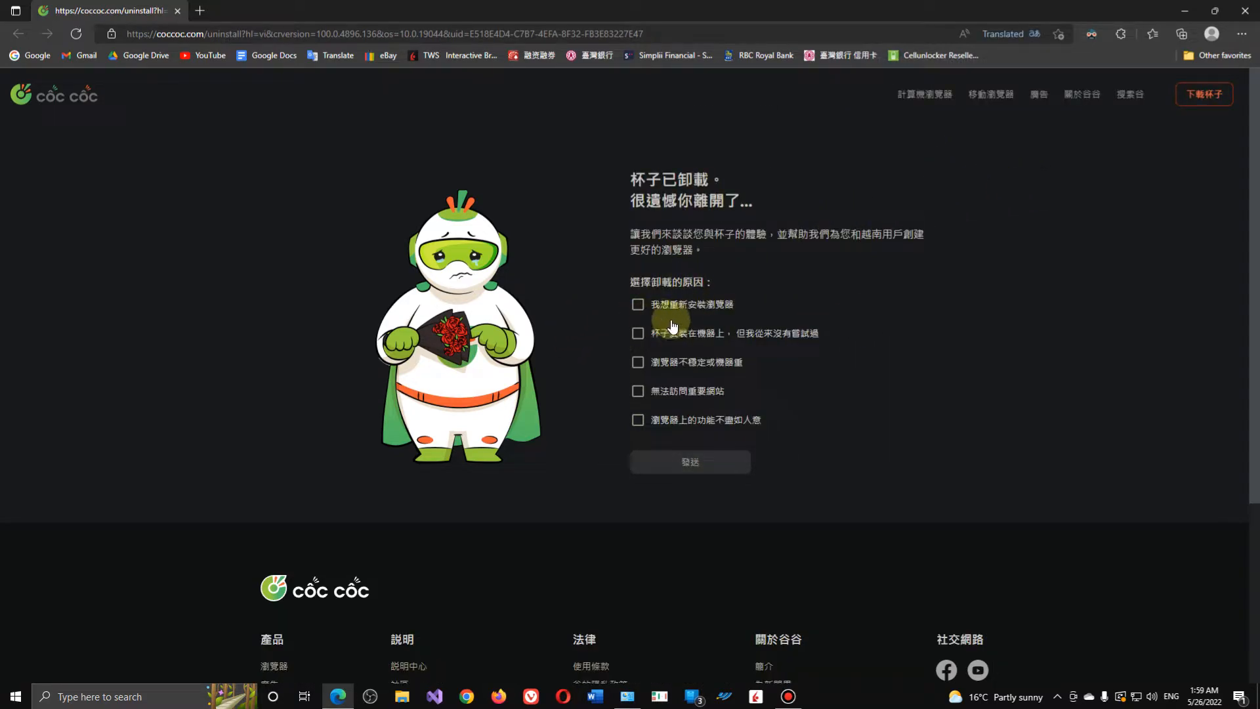
pyautogui.moveTo(841, 239)
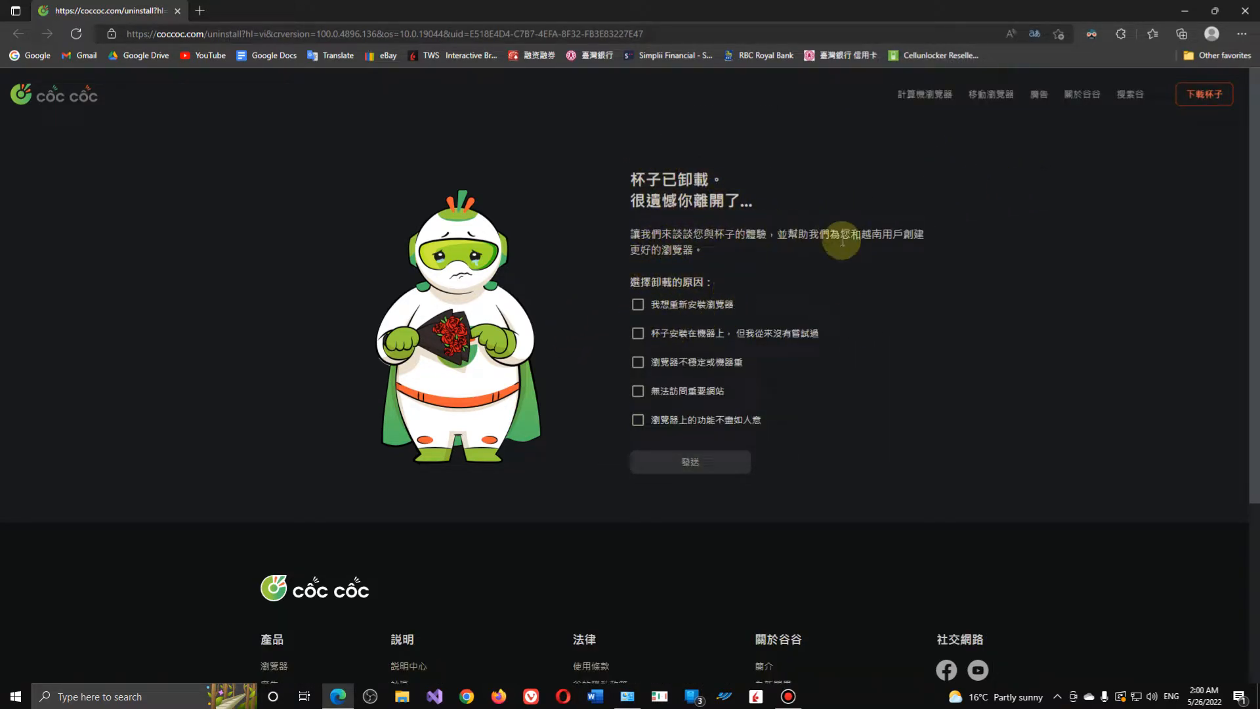
pyautogui.moveTo(1050, 161)
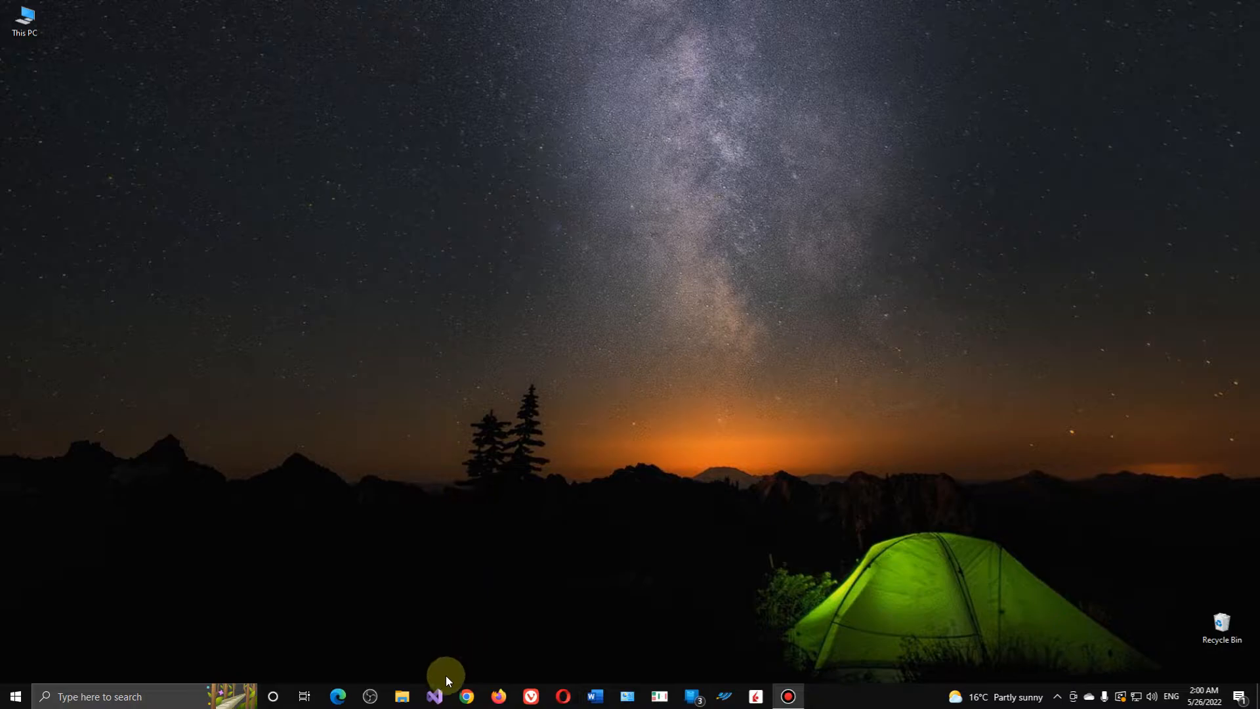
# In Chrome, download CocCocSetup.exe (64-bit) from coccoc.com and save it to Downloads.
pyautogui.click(466, 697)
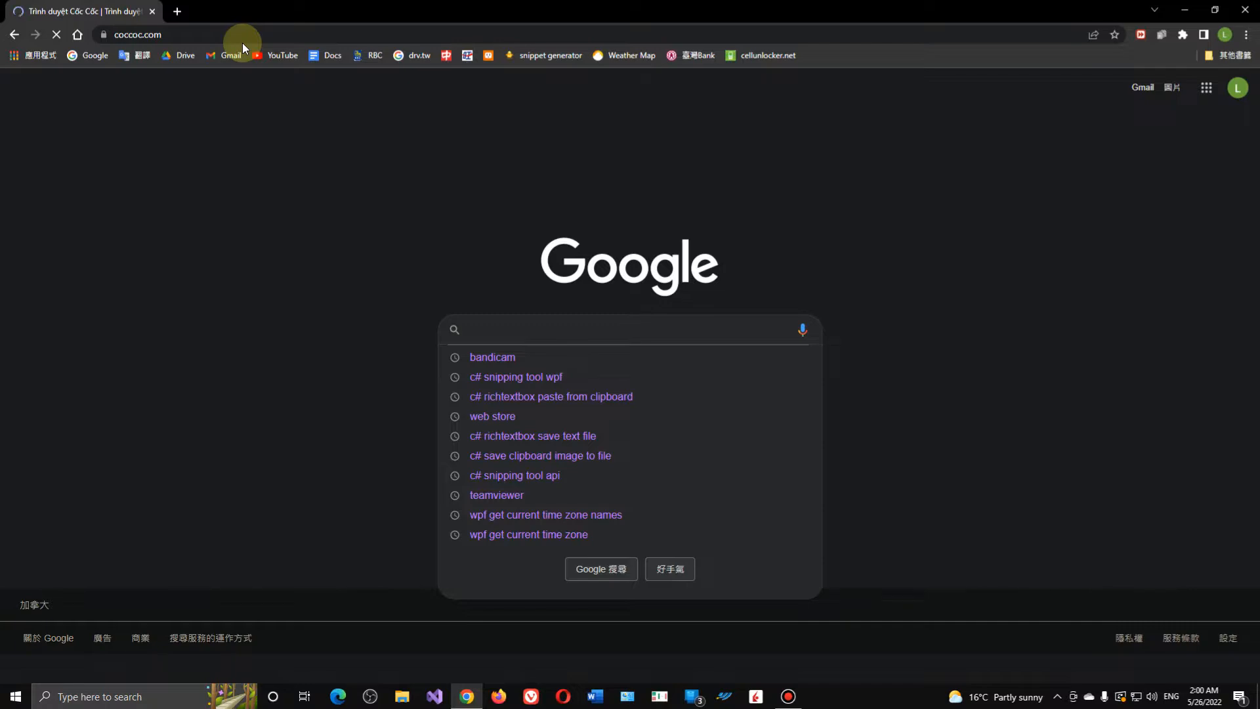
pyautogui.moveTo(191, 57)
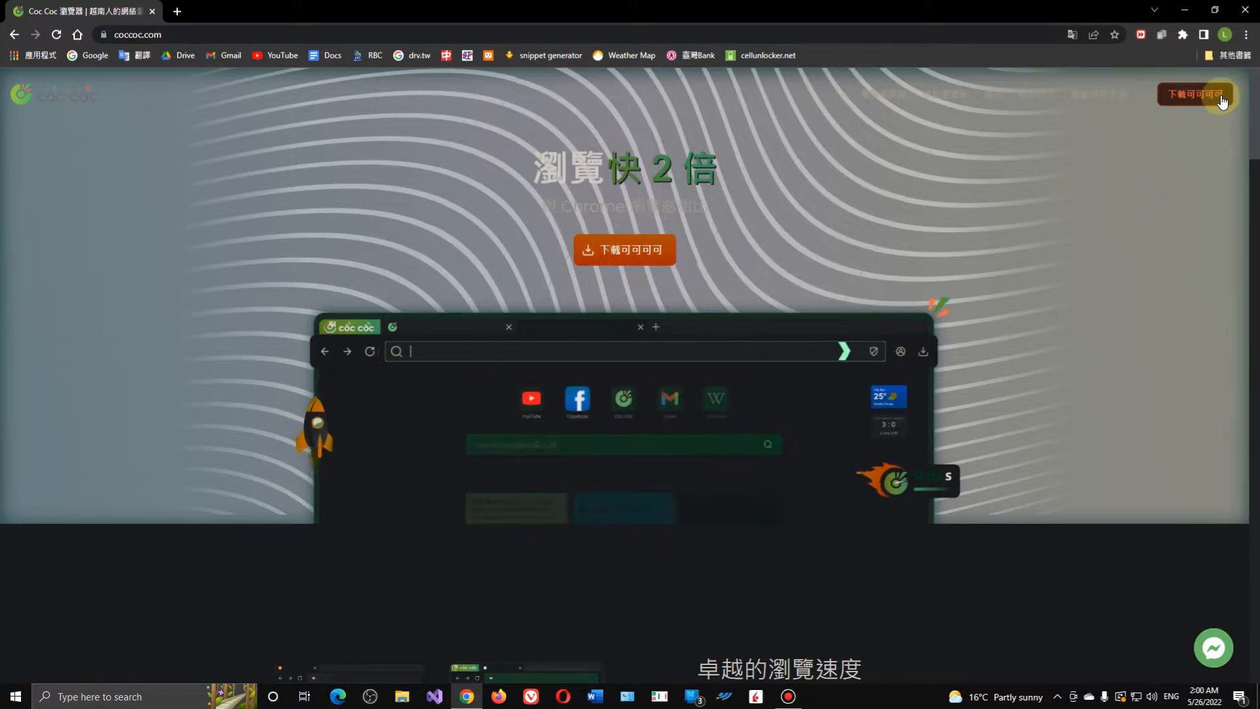
pyautogui.click(1194, 94)
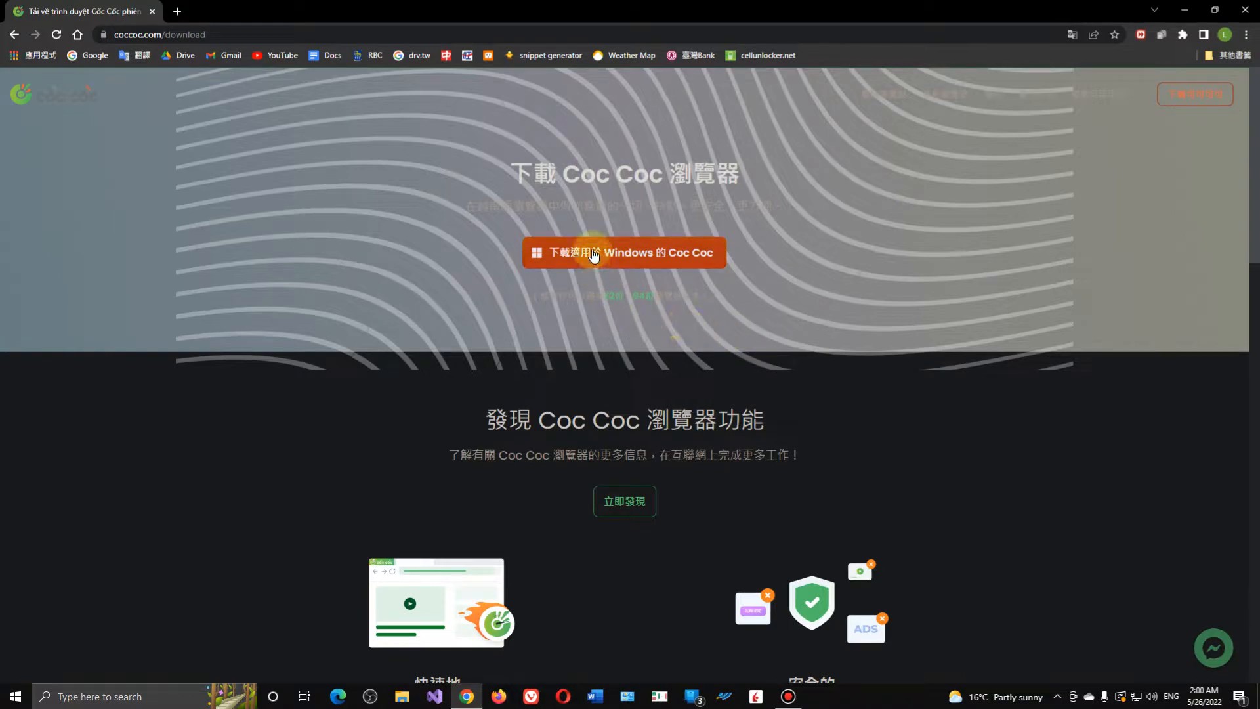
pyautogui.click(623, 252)
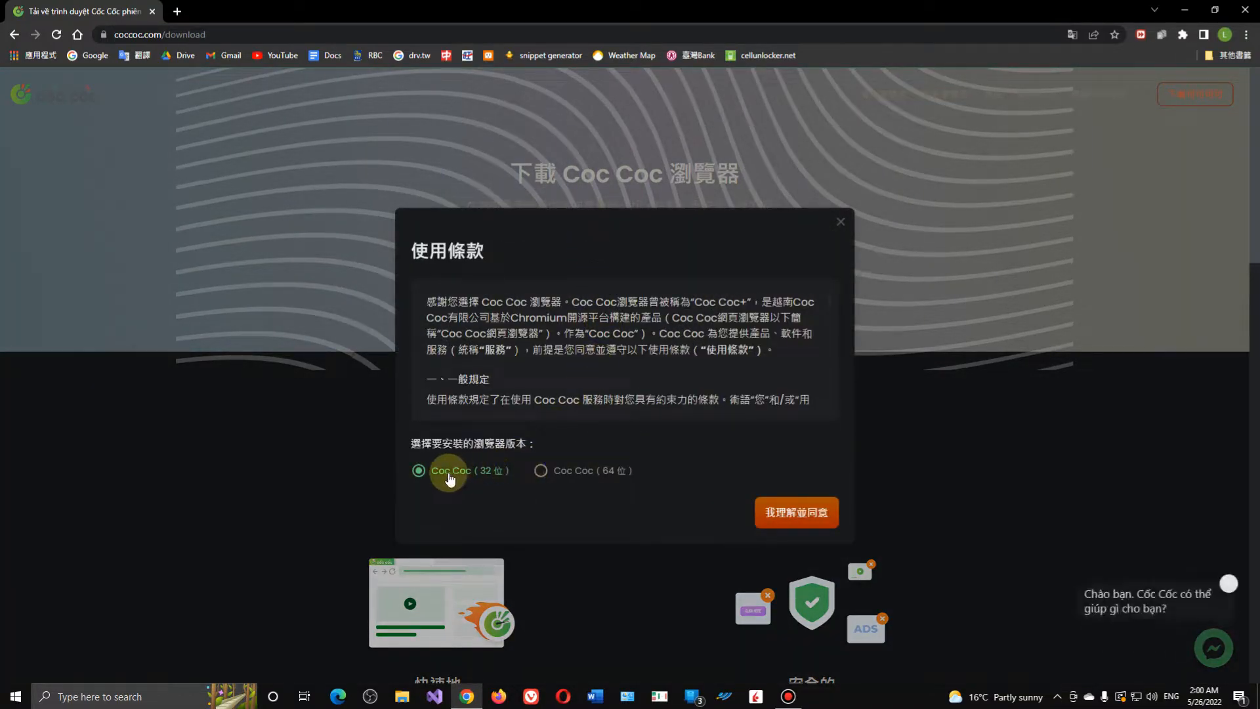
pyautogui.moveTo(540, 469)
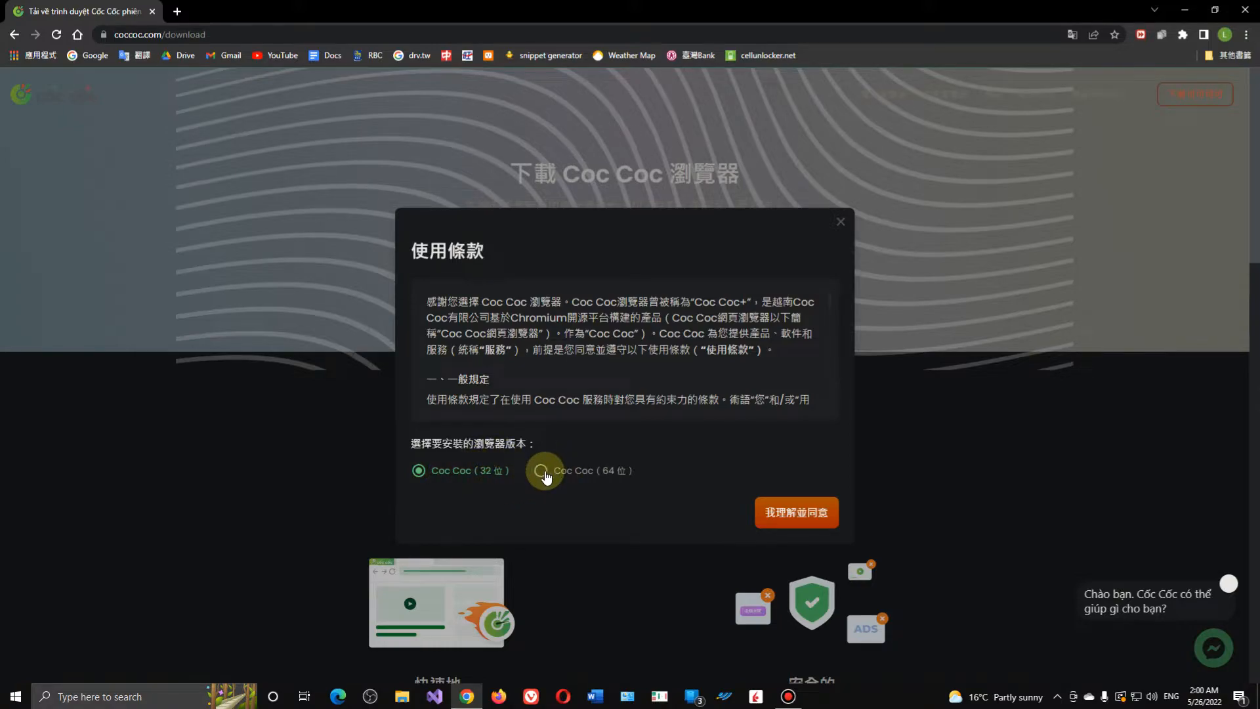
pyautogui.click(540, 470)
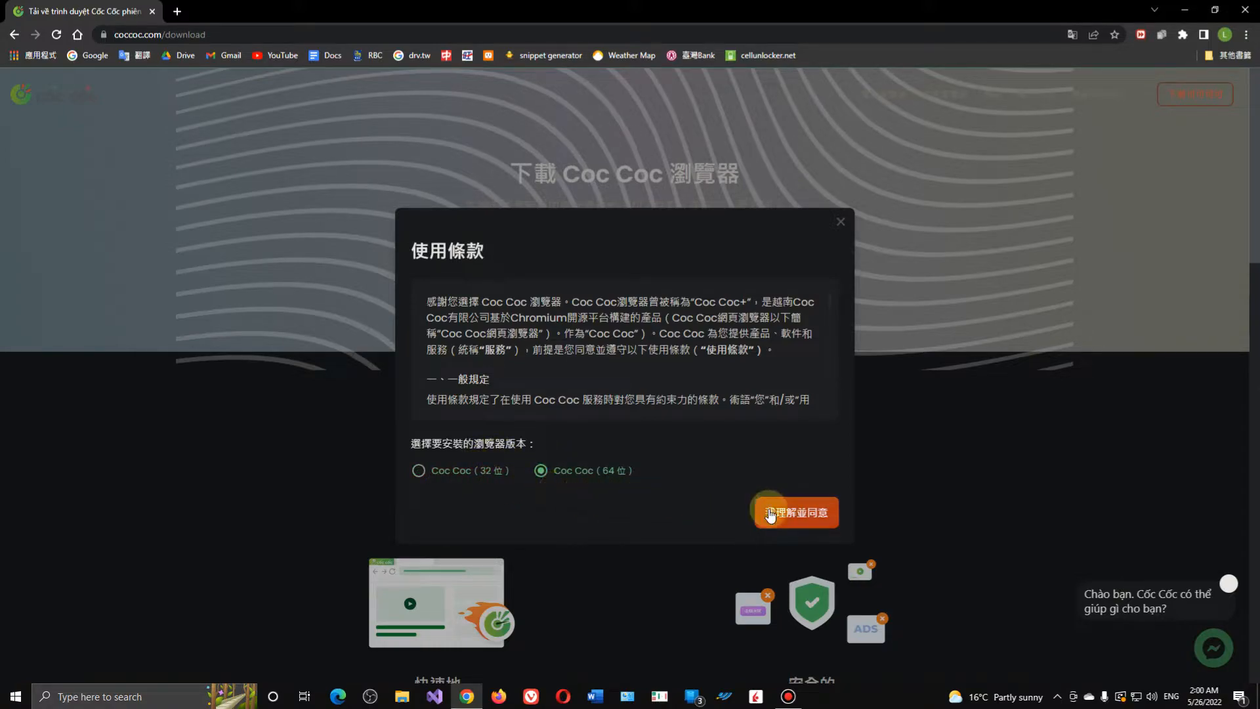
pyautogui.click(794, 513)
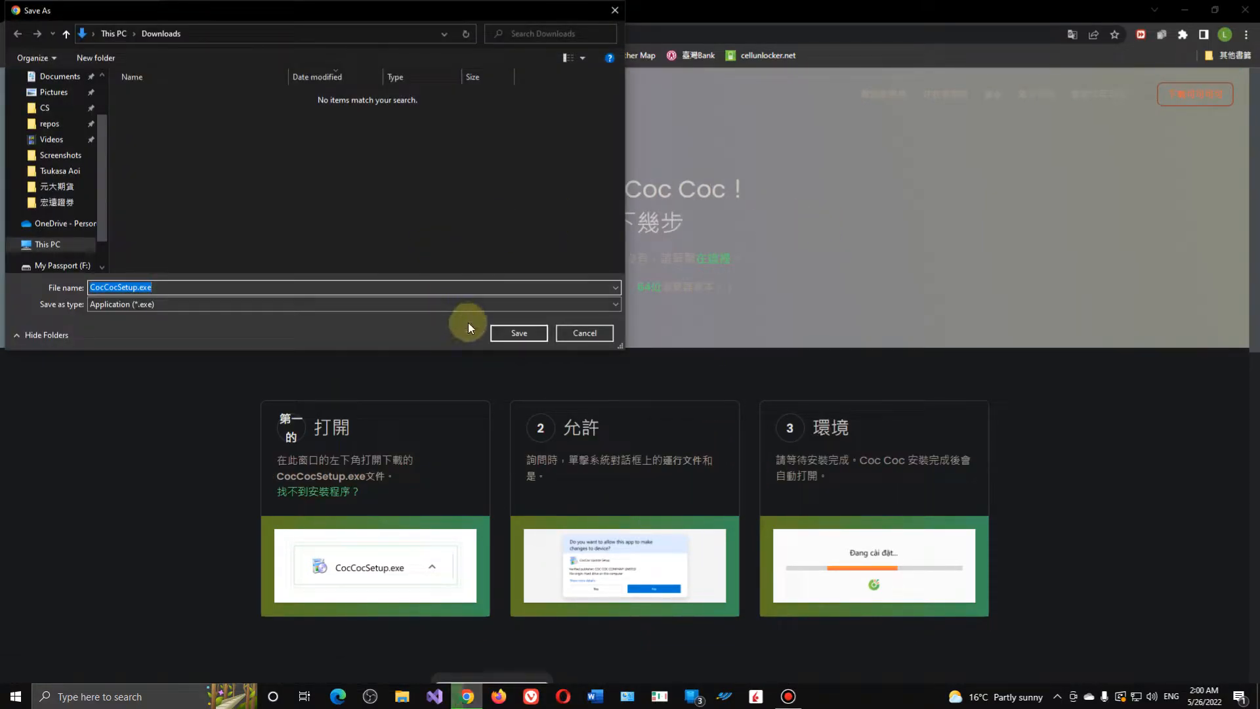
pyautogui.click(518, 333)
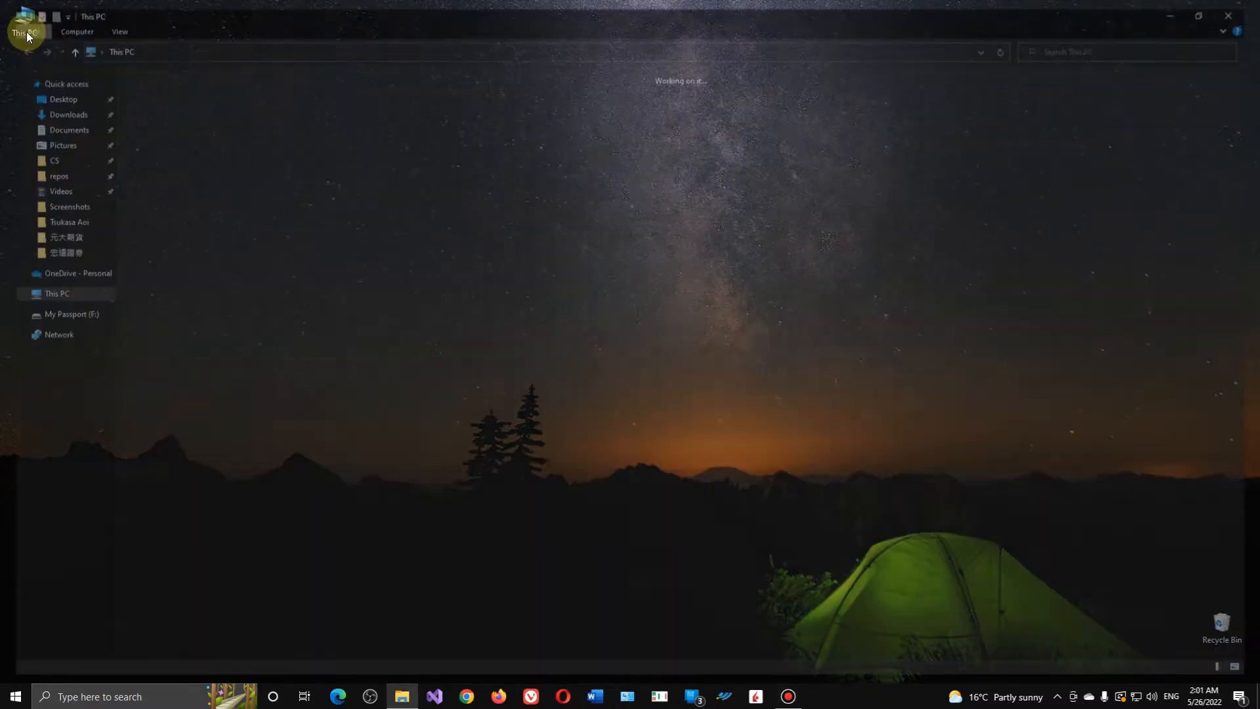
# Delete the 'Life could be a dream' MP4 from the Downloads folder.
pyautogui.click(69, 114)
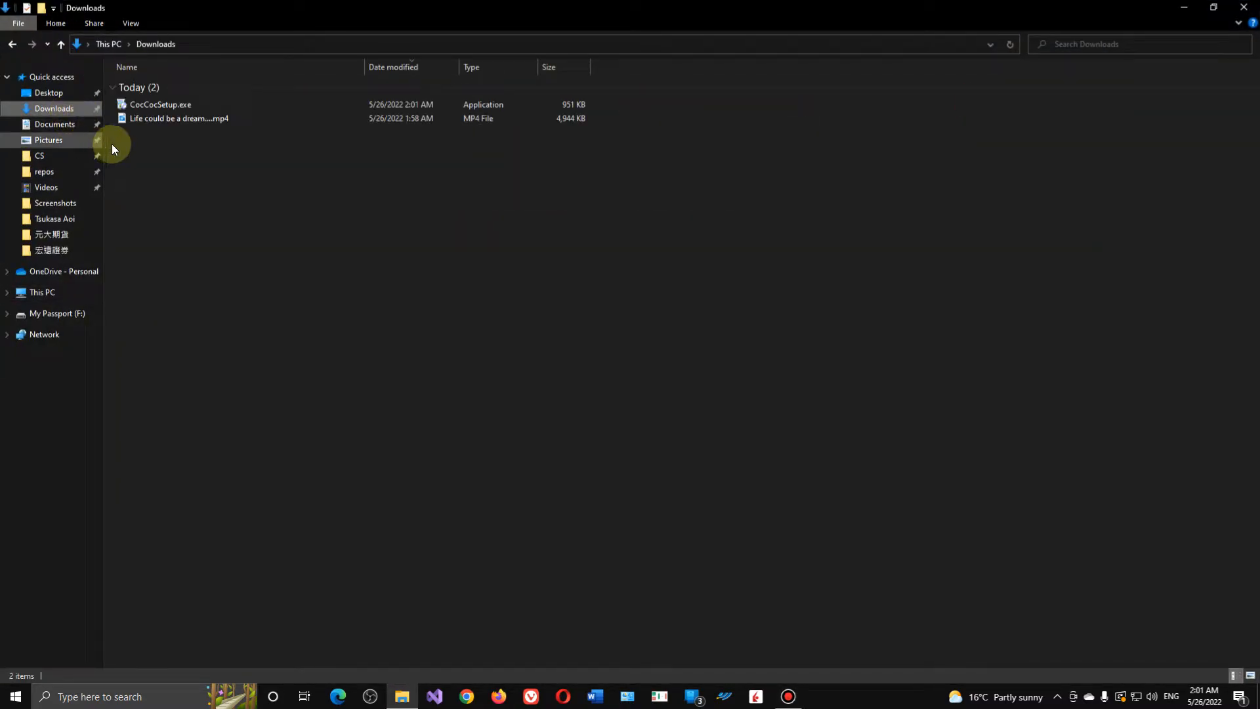
pyautogui.click(160, 104)
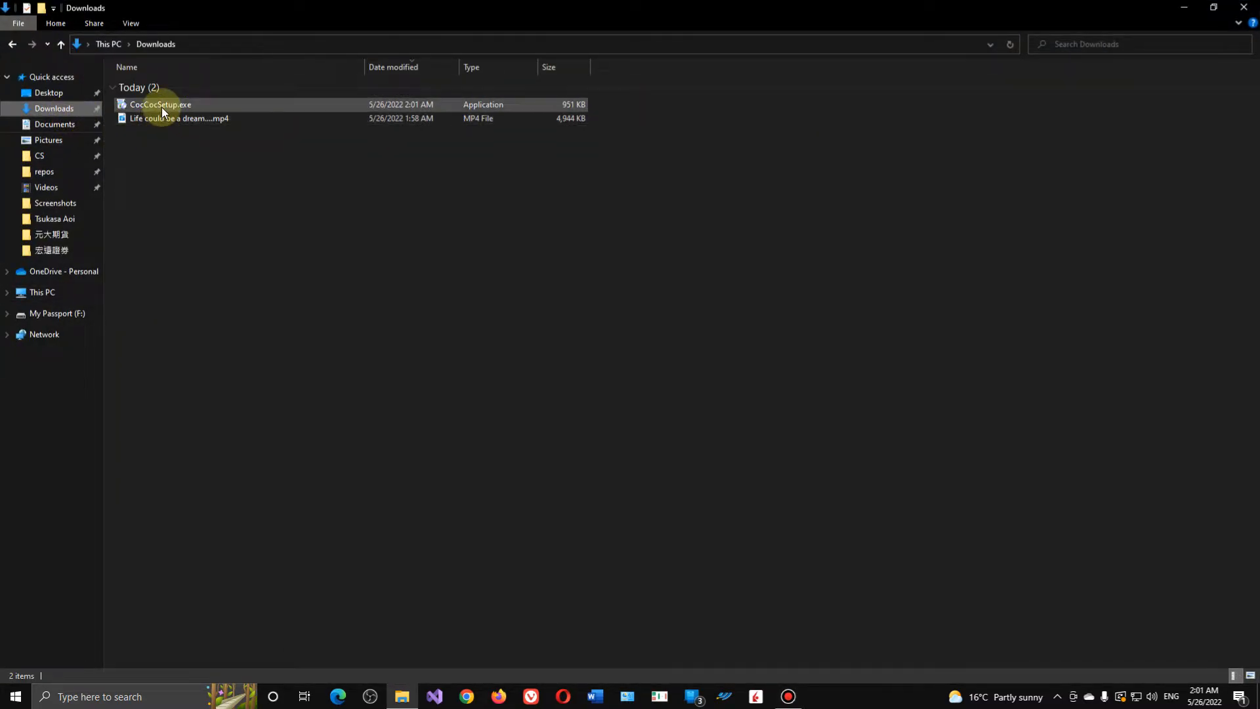
pyautogui.click(178, 118)
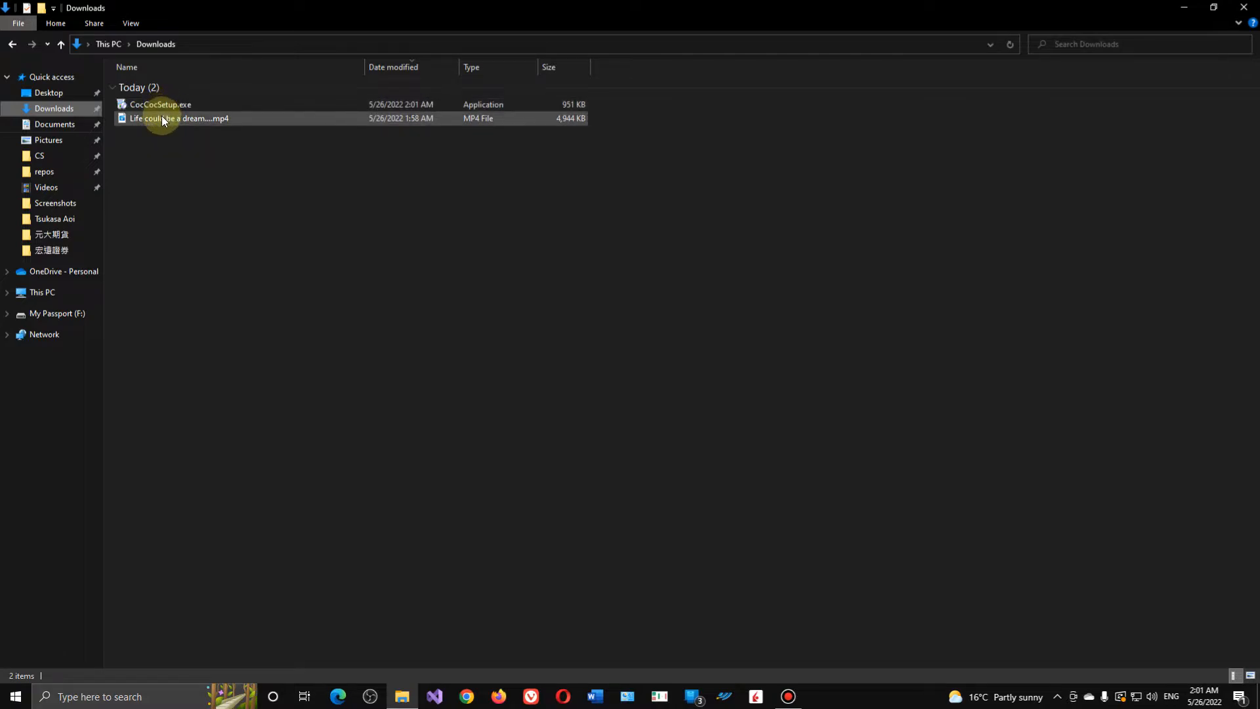
pyautogui.rightClick(178, 118)
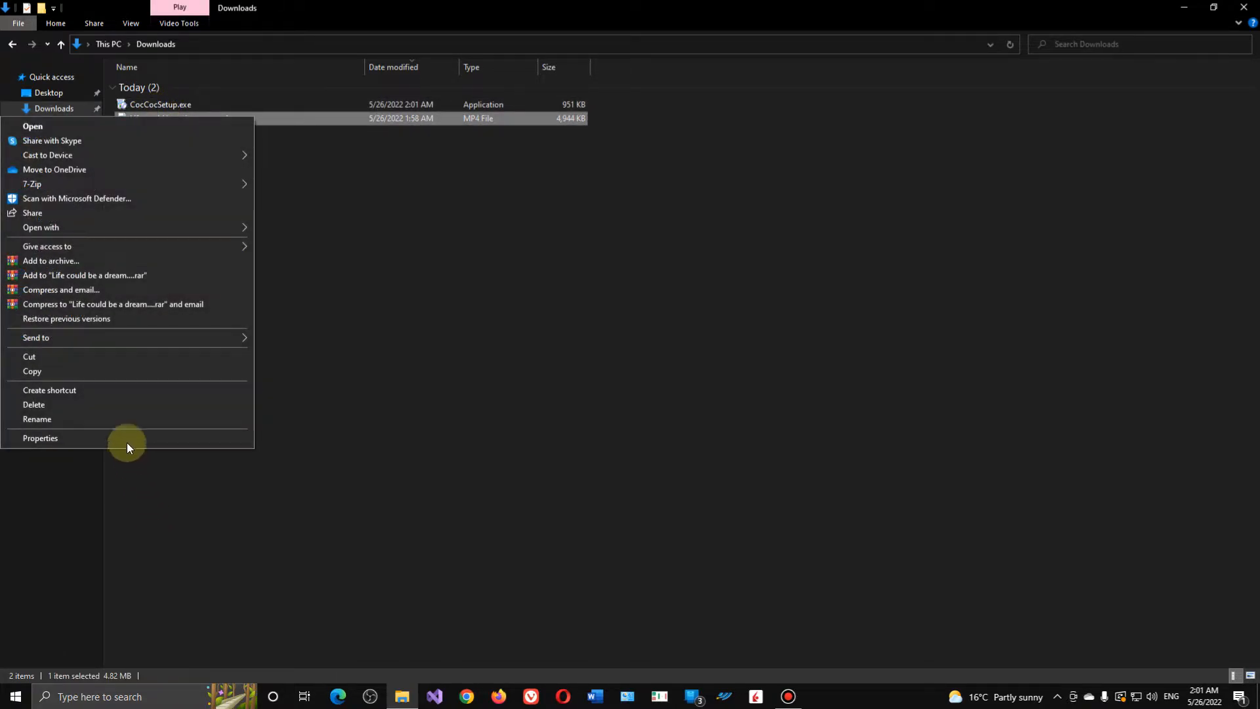
pyautogui.click(33, 404)
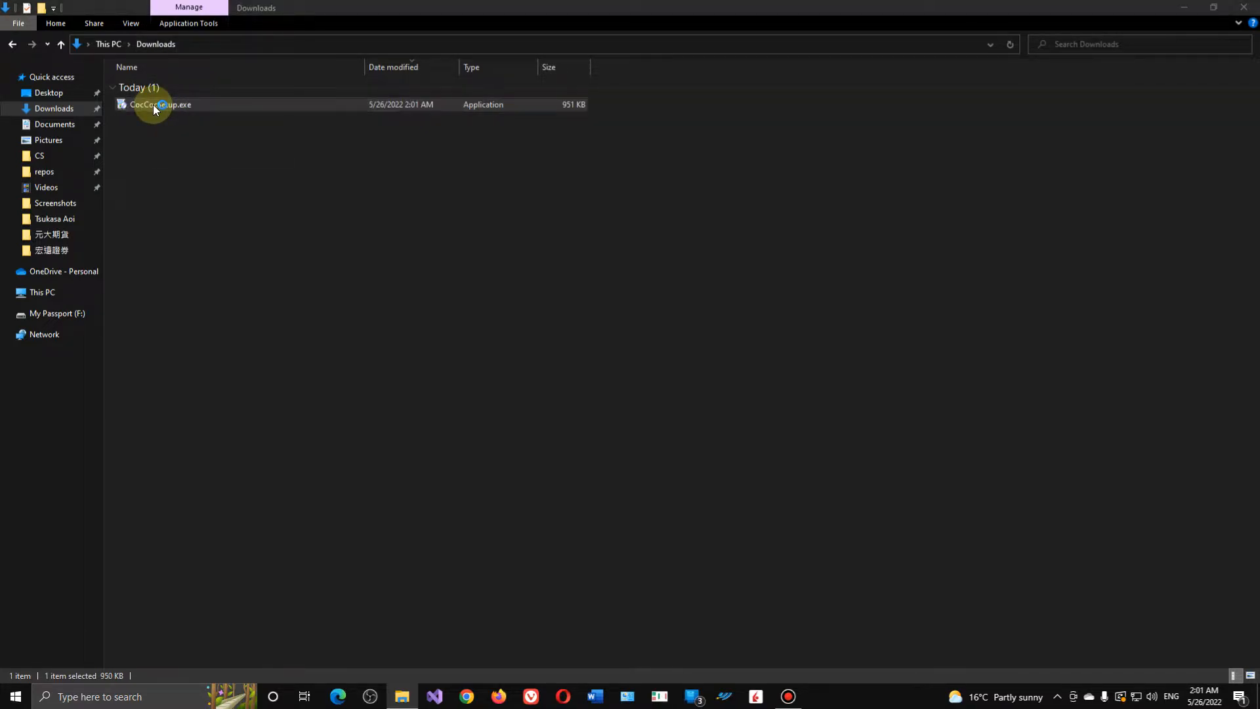
# Run CocCocSetup.exe, untick the default-browser option and start CÀI ĐẶT installation.
pyautogui.doubleClick(160, 104)
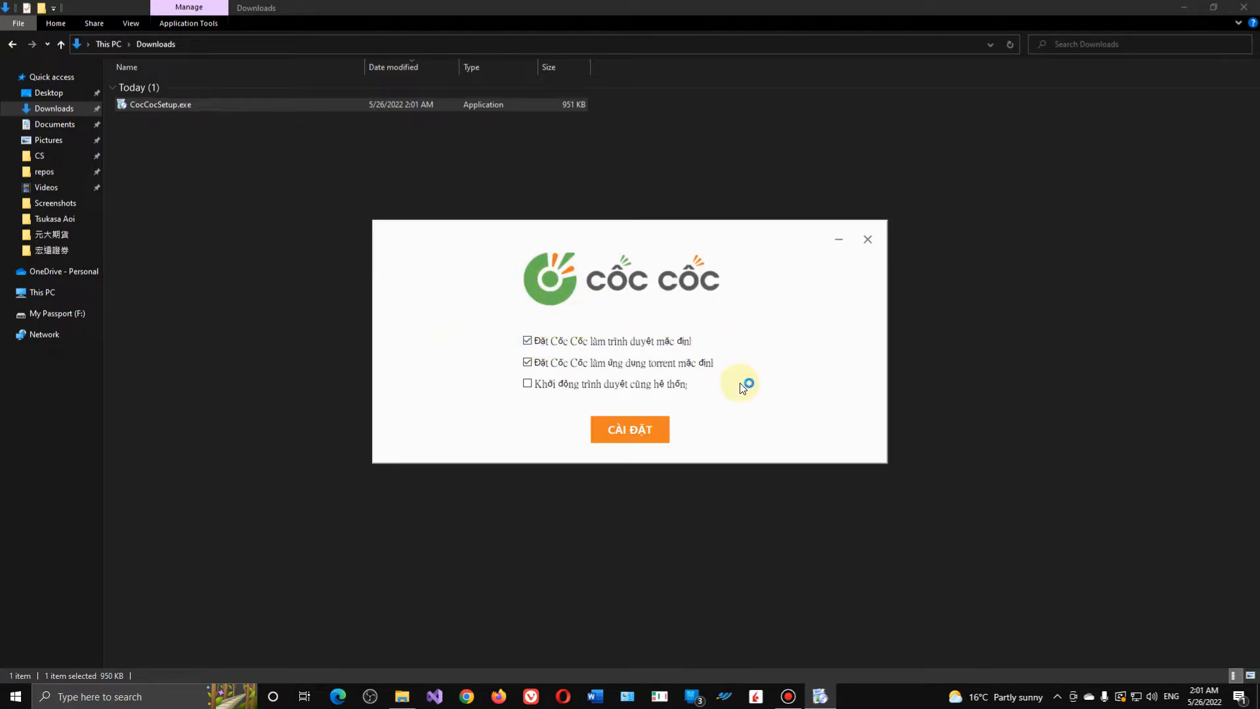
pyautogui.moveTo(630, 429)
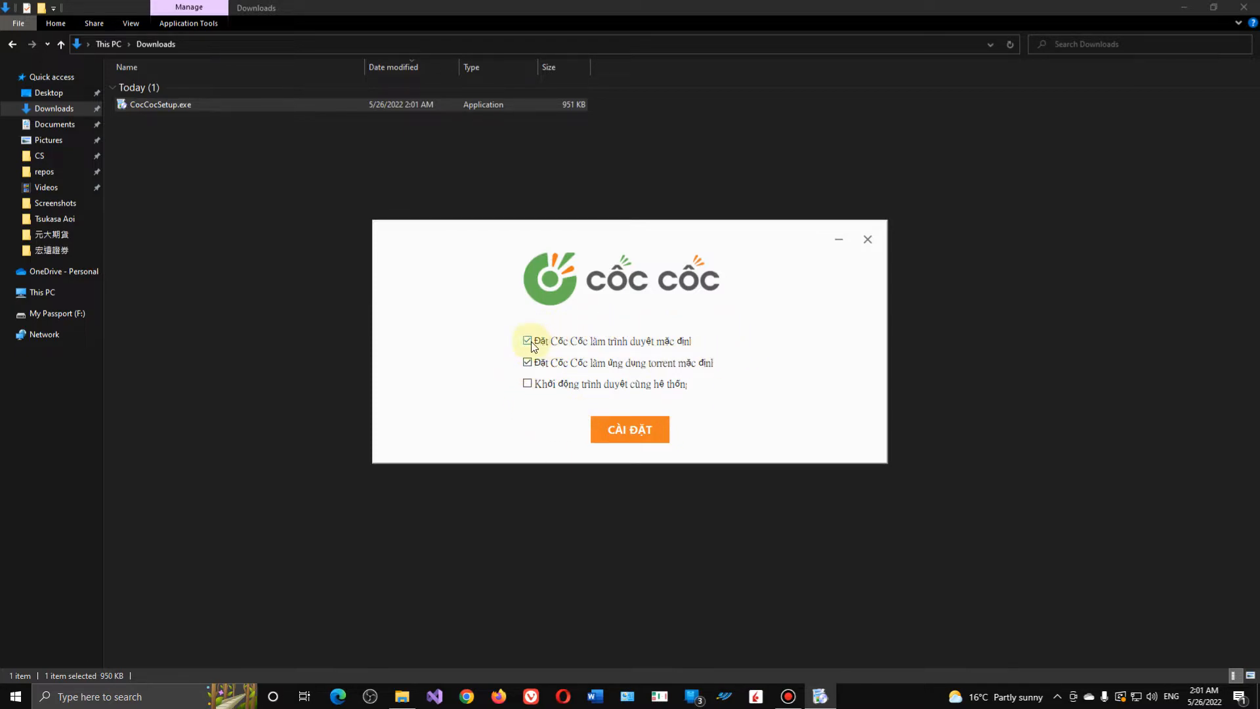
pyautogui.click(527, 340)
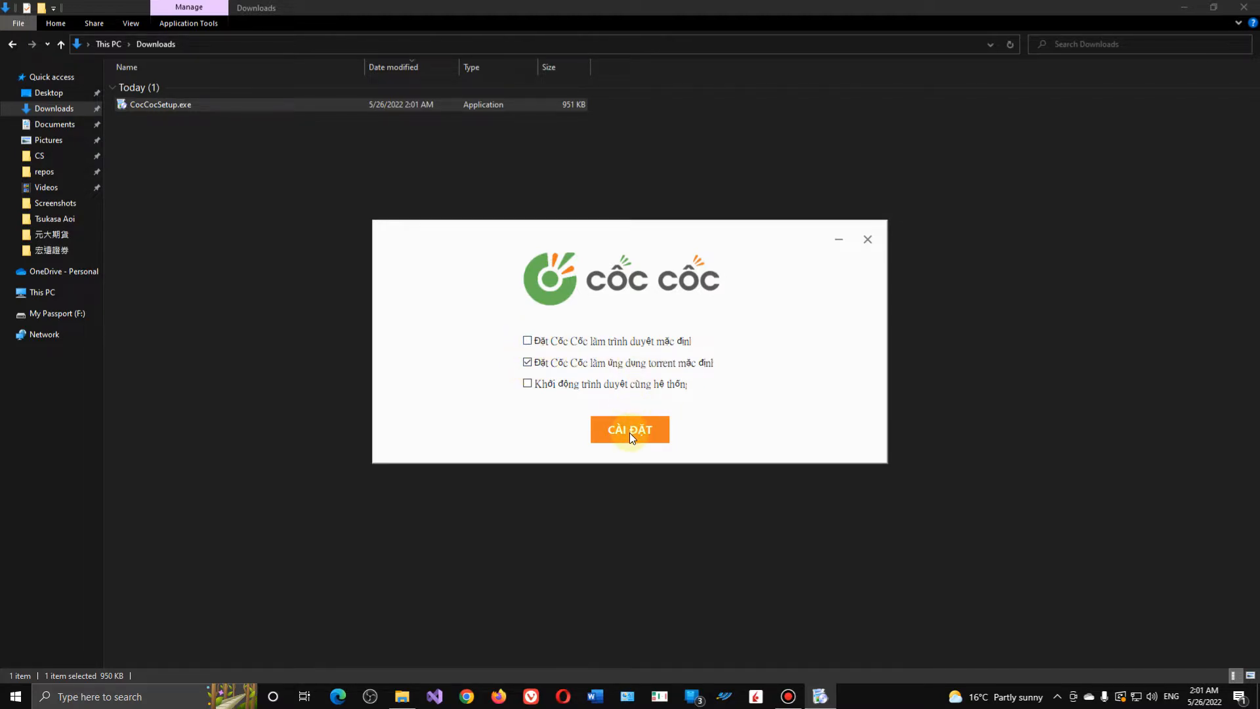
pyautogui.click(630, 429)
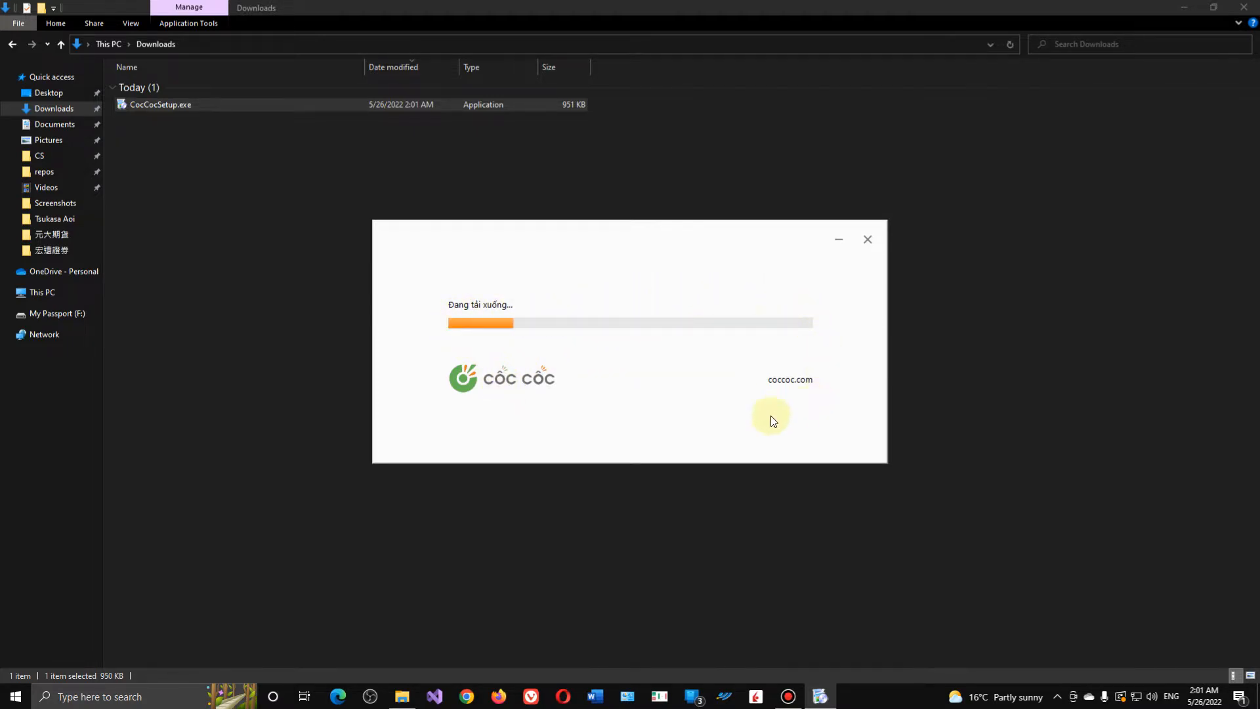
pyautogui.moveTo(827, 366)
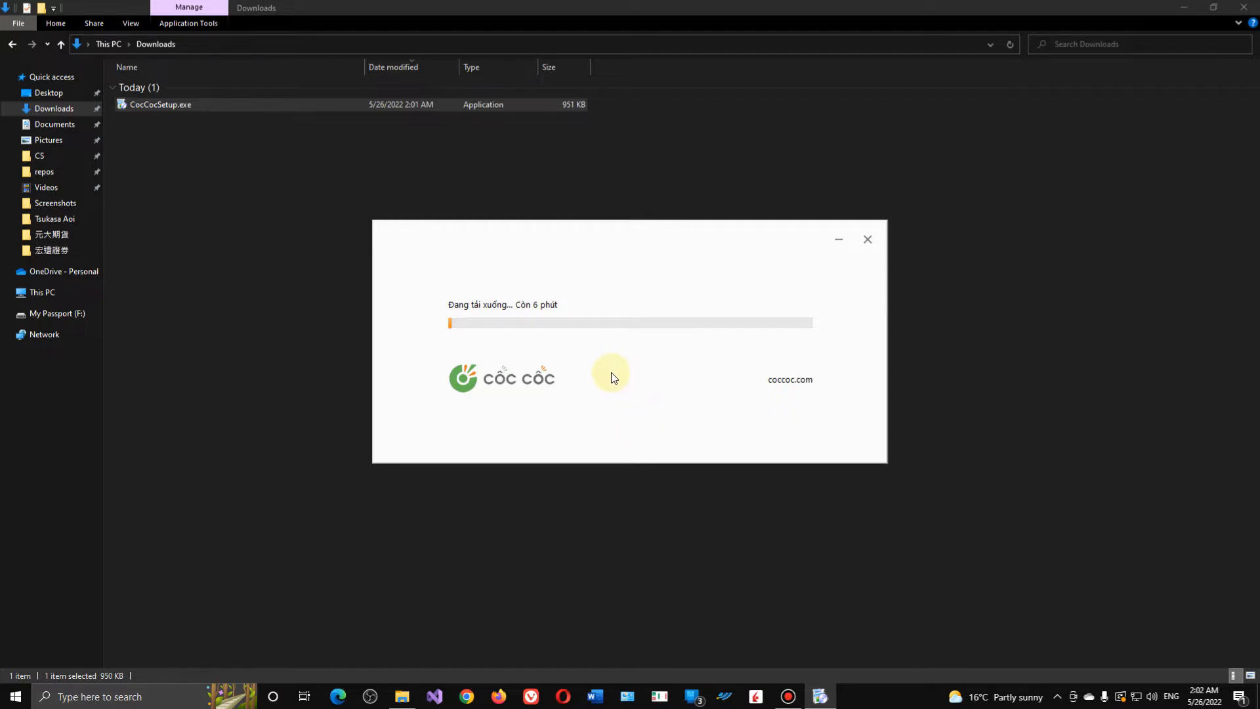
pyautogui.moveTo(595, 341)
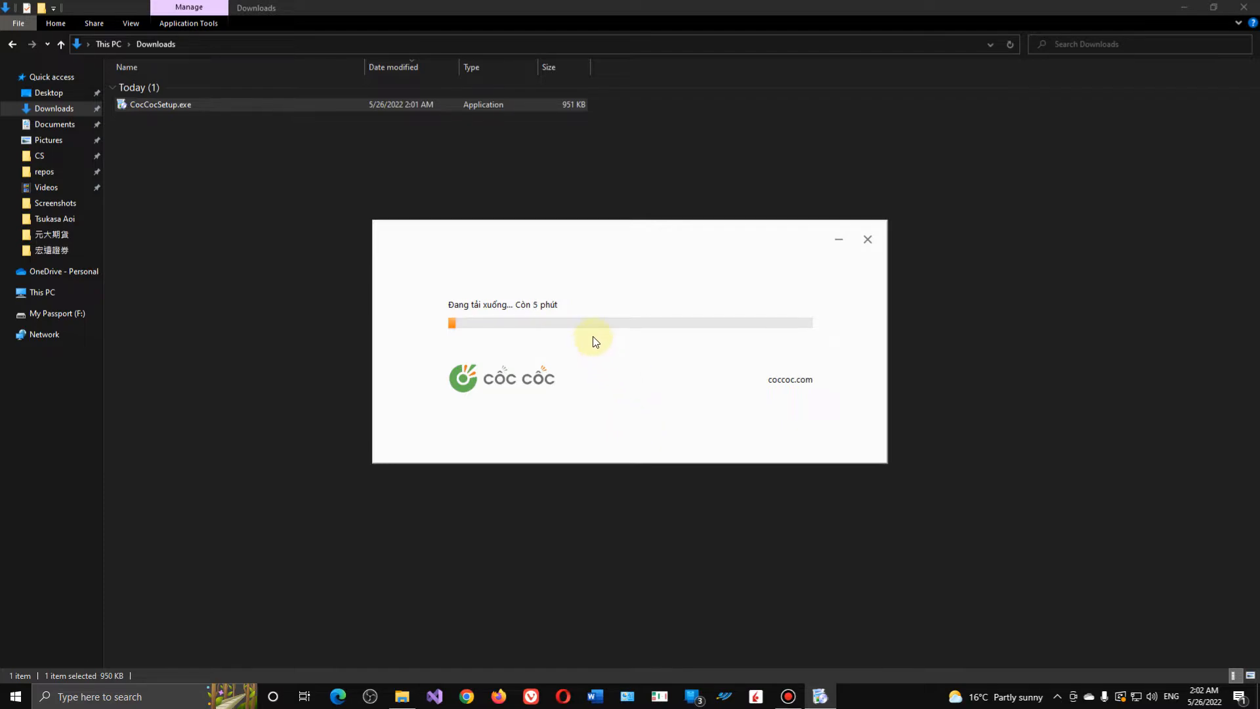
pyautogui.moveTo(490, 330)
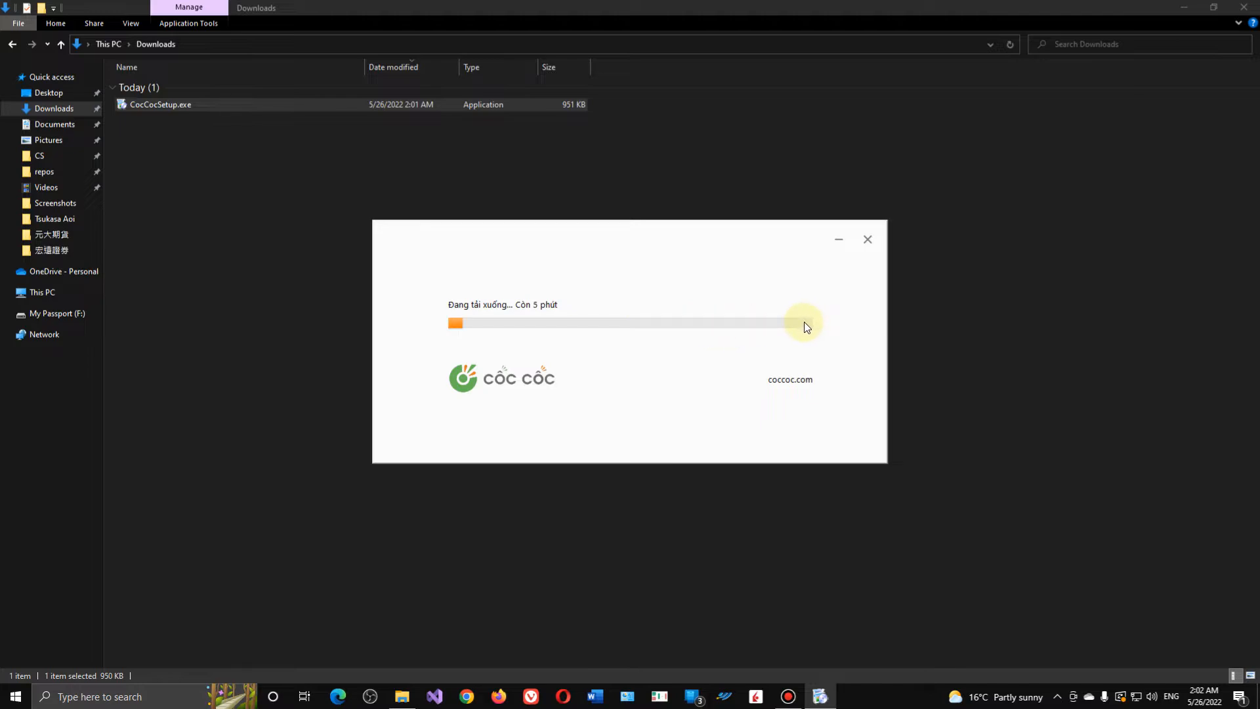
pyautogui.moveTo(809, 327)
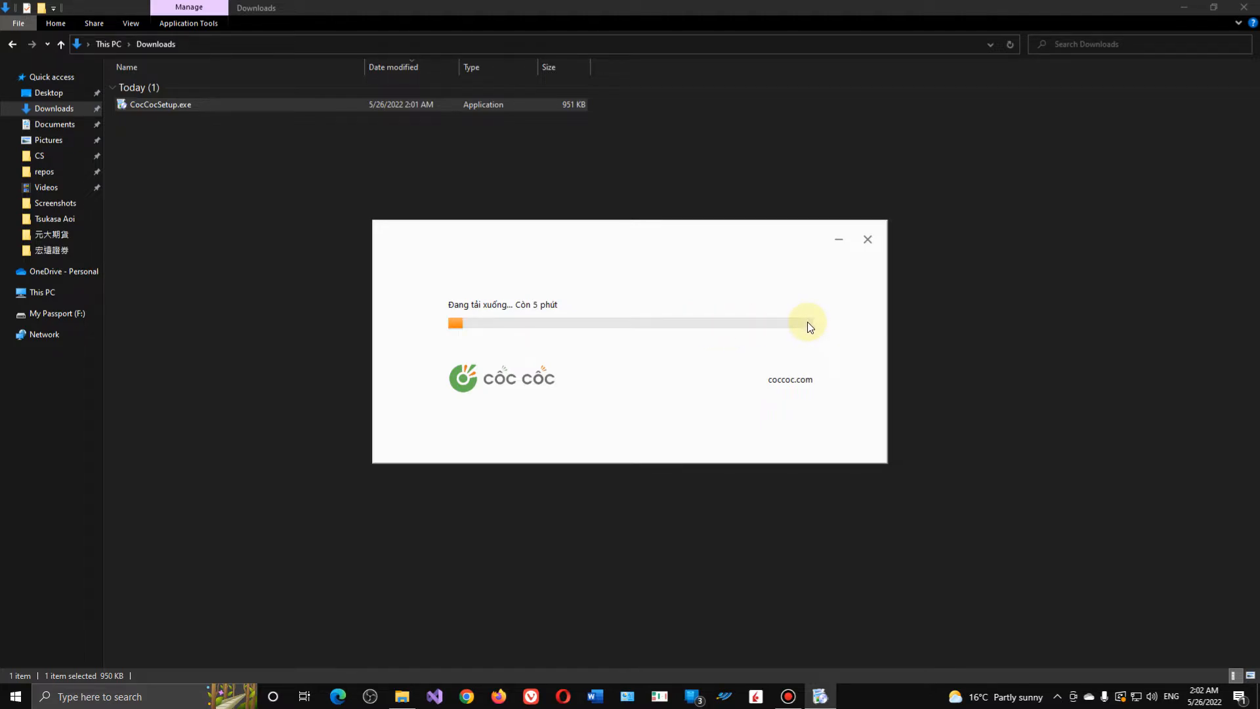
pyautogui.moveTo(1154, 267)
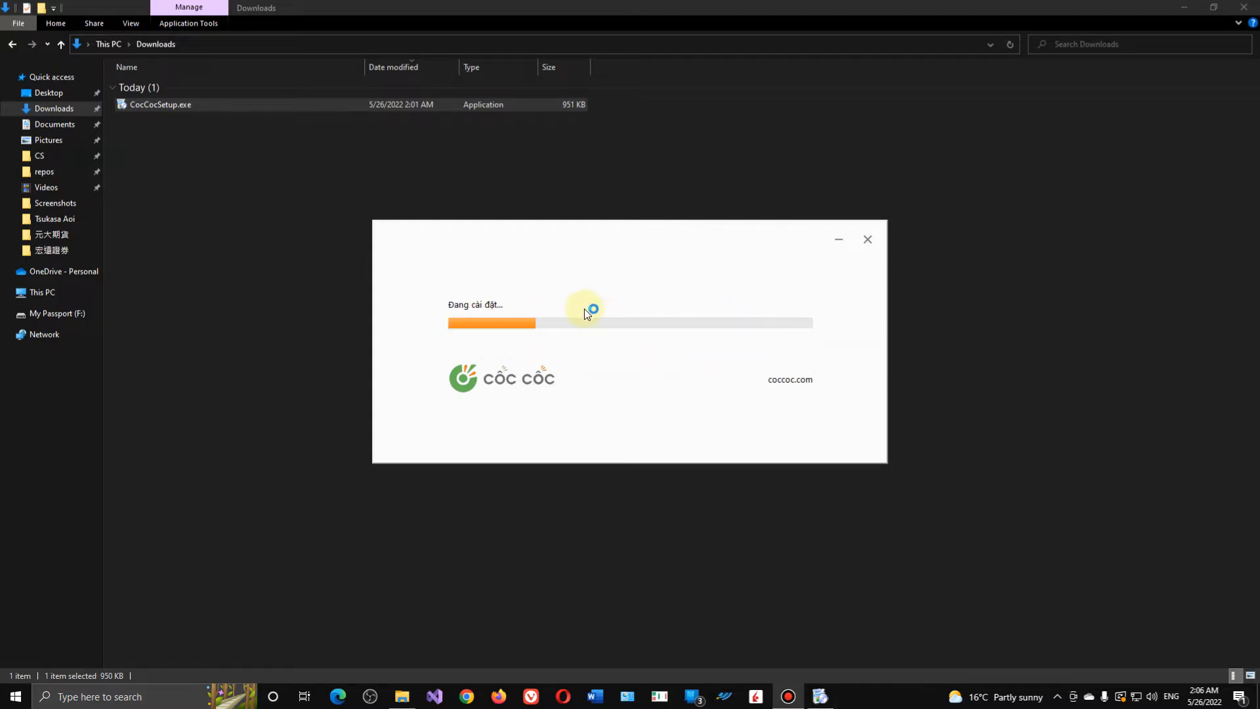
pyautogui.moveTo(679, 351)
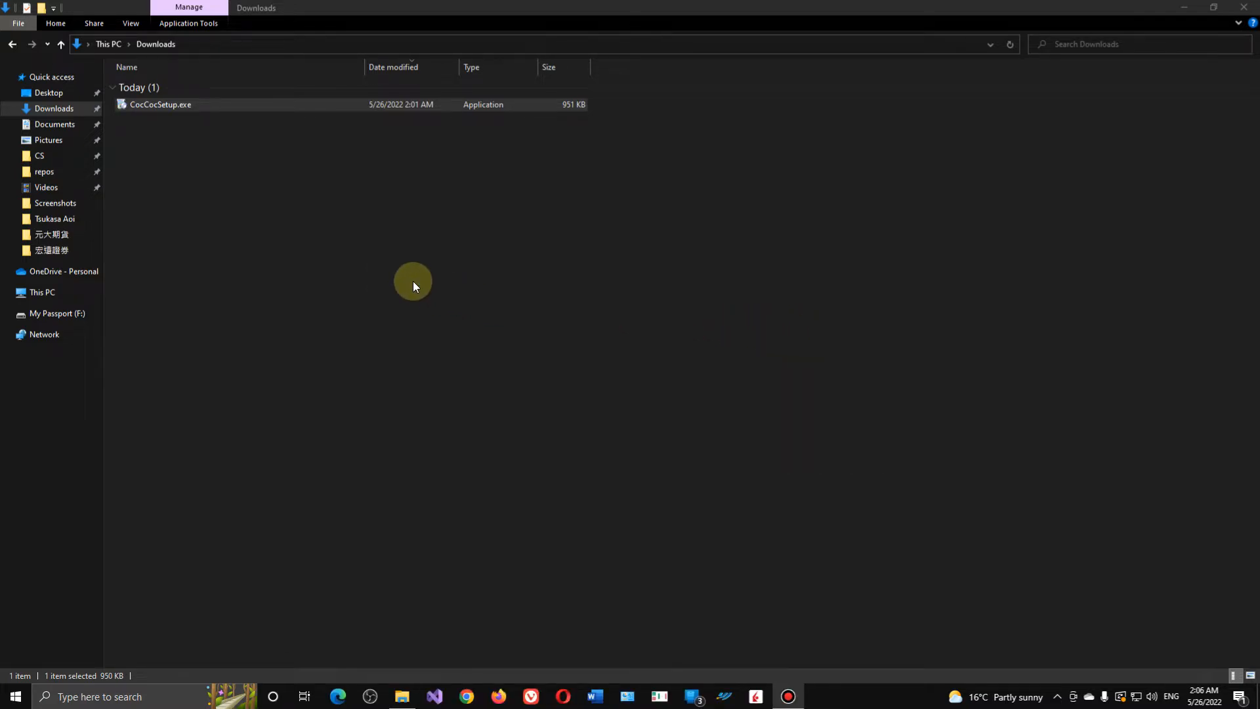
# Open the installed Cốc Cốc and step through every welcome slide to Kết thúc.
pyautogui.doubleClick(160, 104)
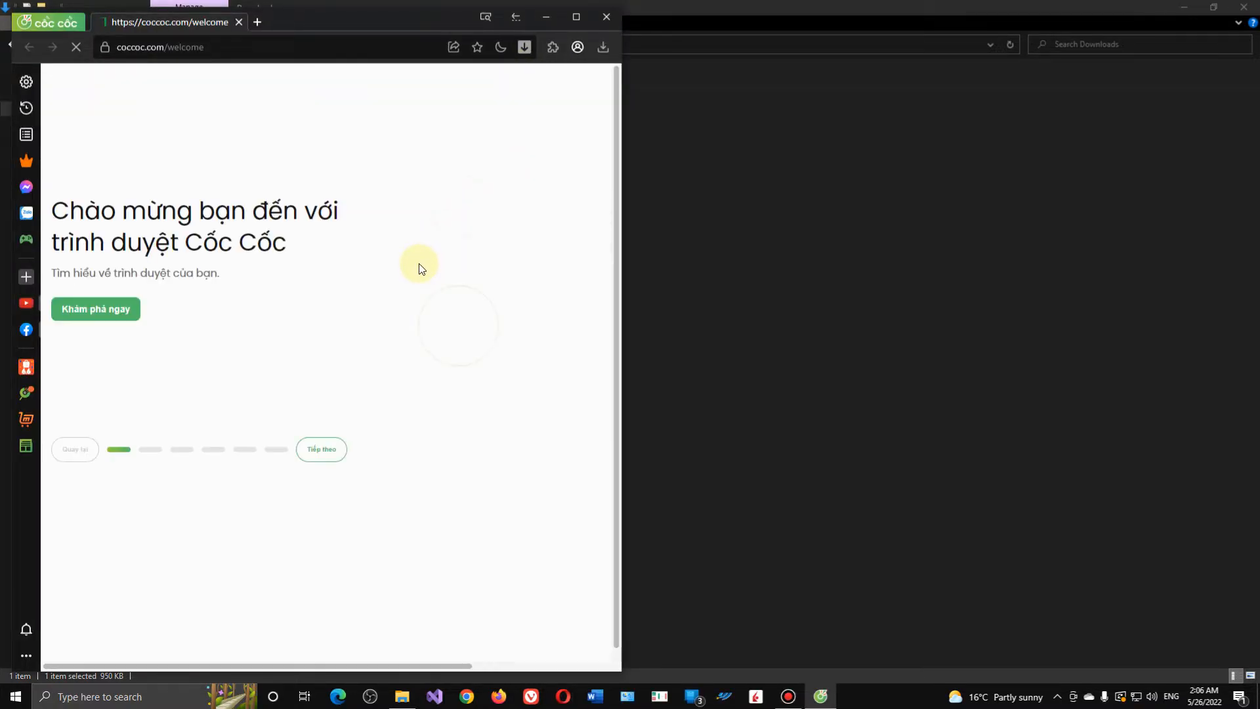
pyautogui.click(576, 16)
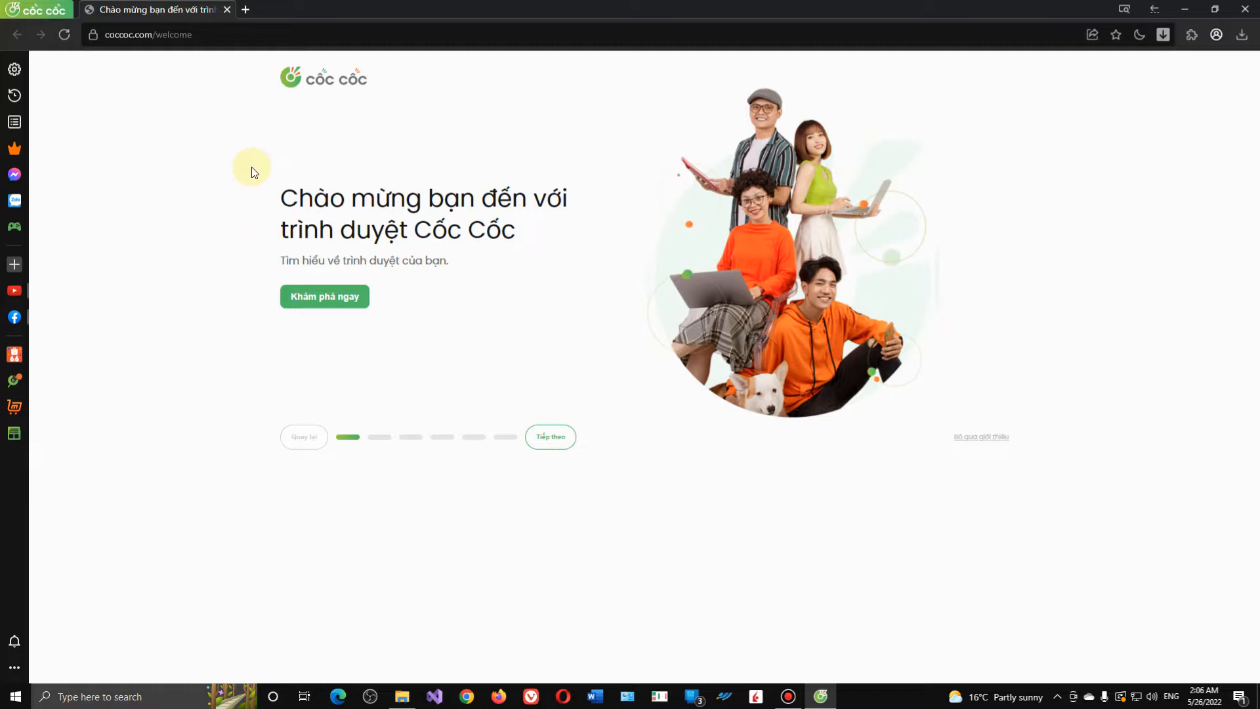
pyautogui.moveTo(272, 246)
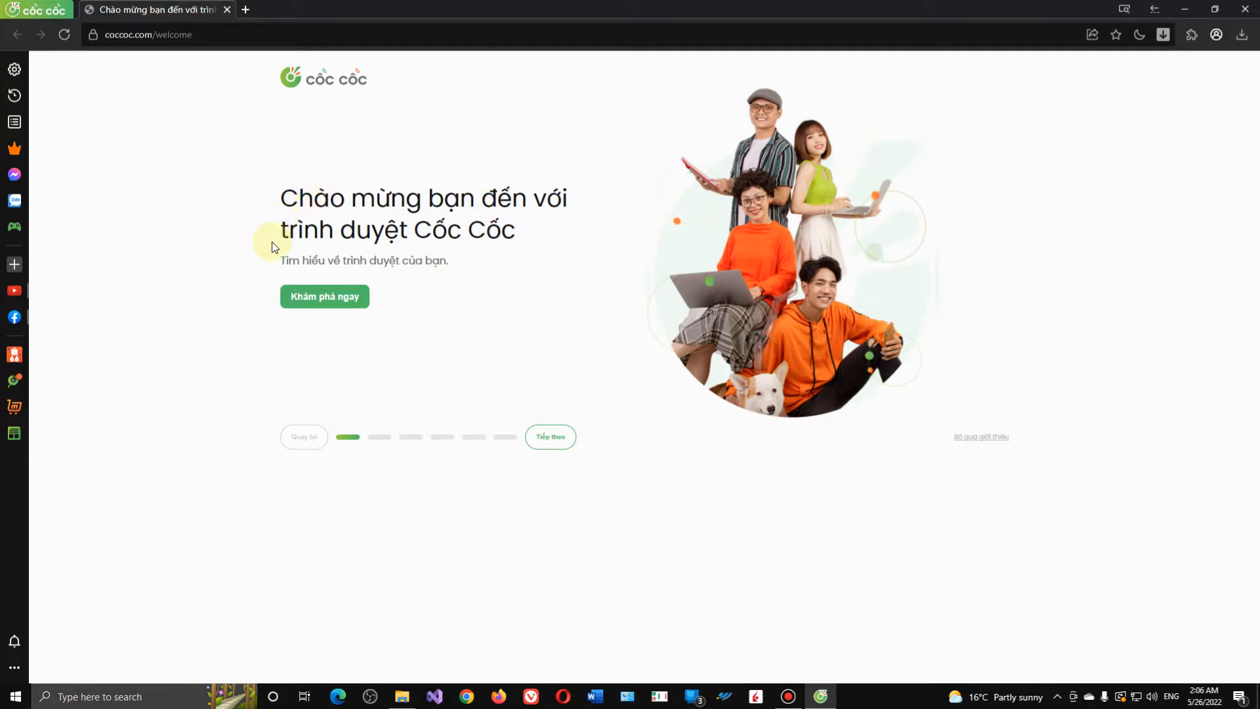
pyautogui.moveTo(566, 514)
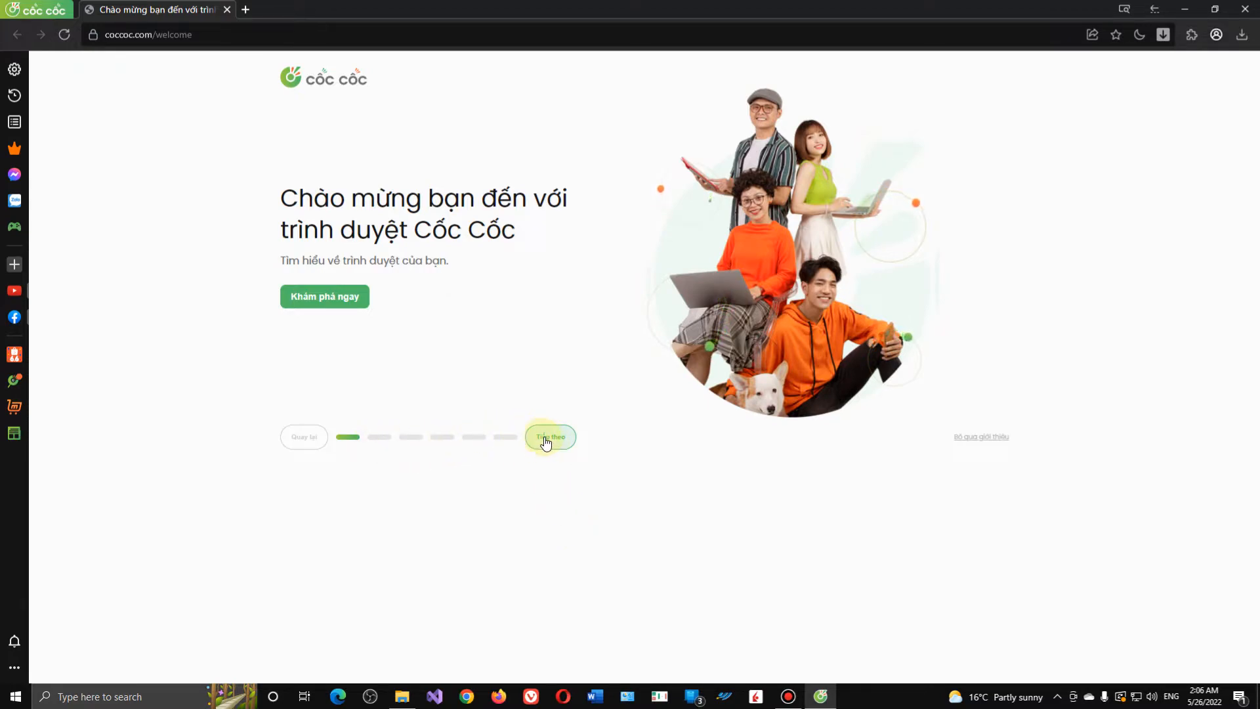
pyautogui.click(549, 437)
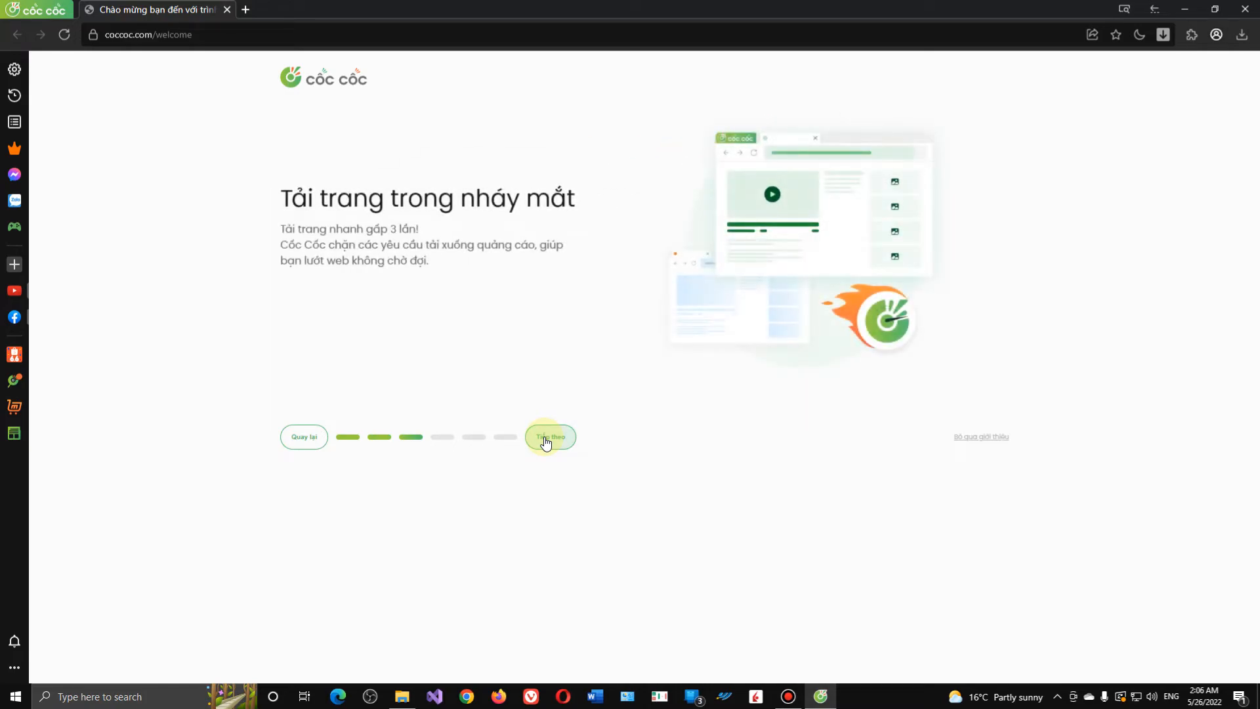
pyautogui.click(550, 437)
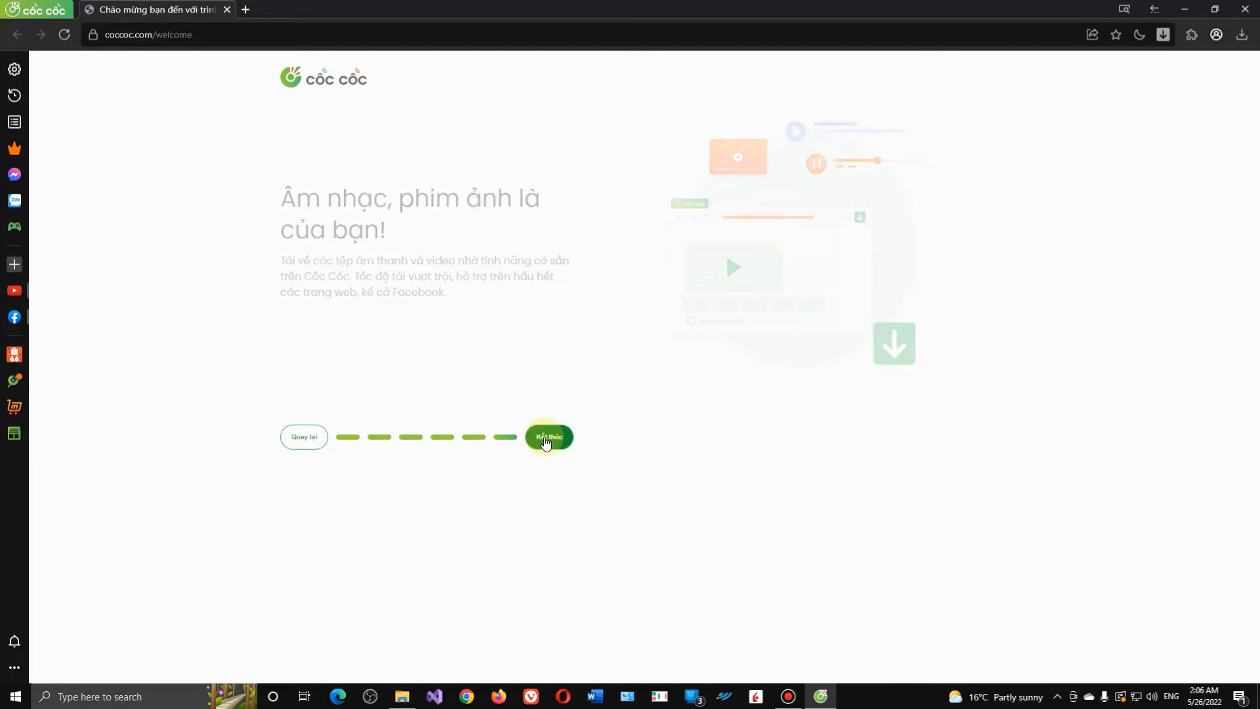
pyautogui.click(549, 437)
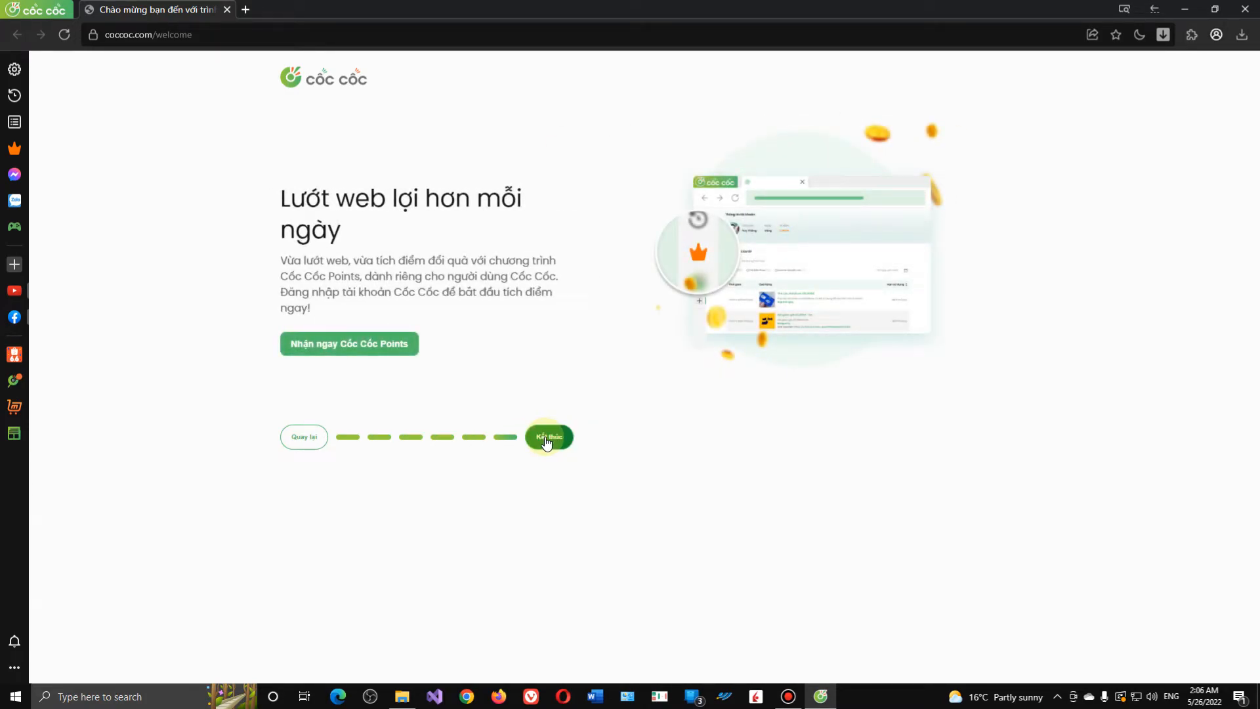
pyautogui.click(549, 436)
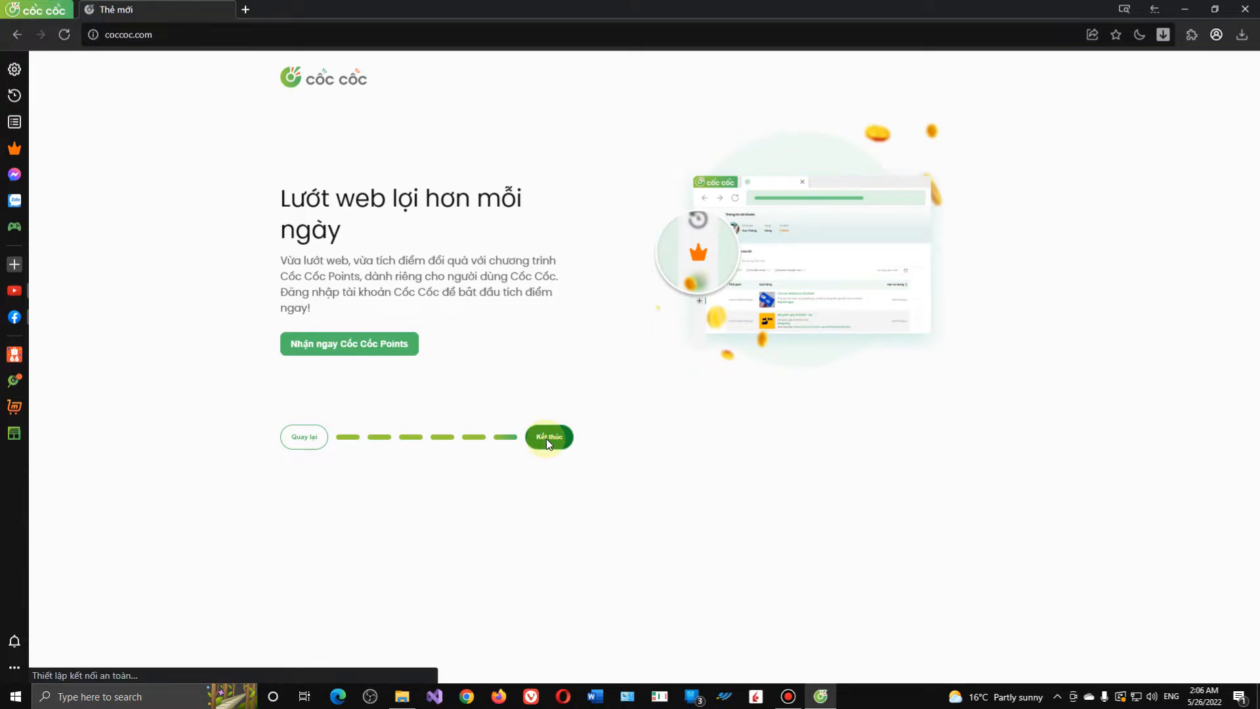
pyautogui.click(549, 436)
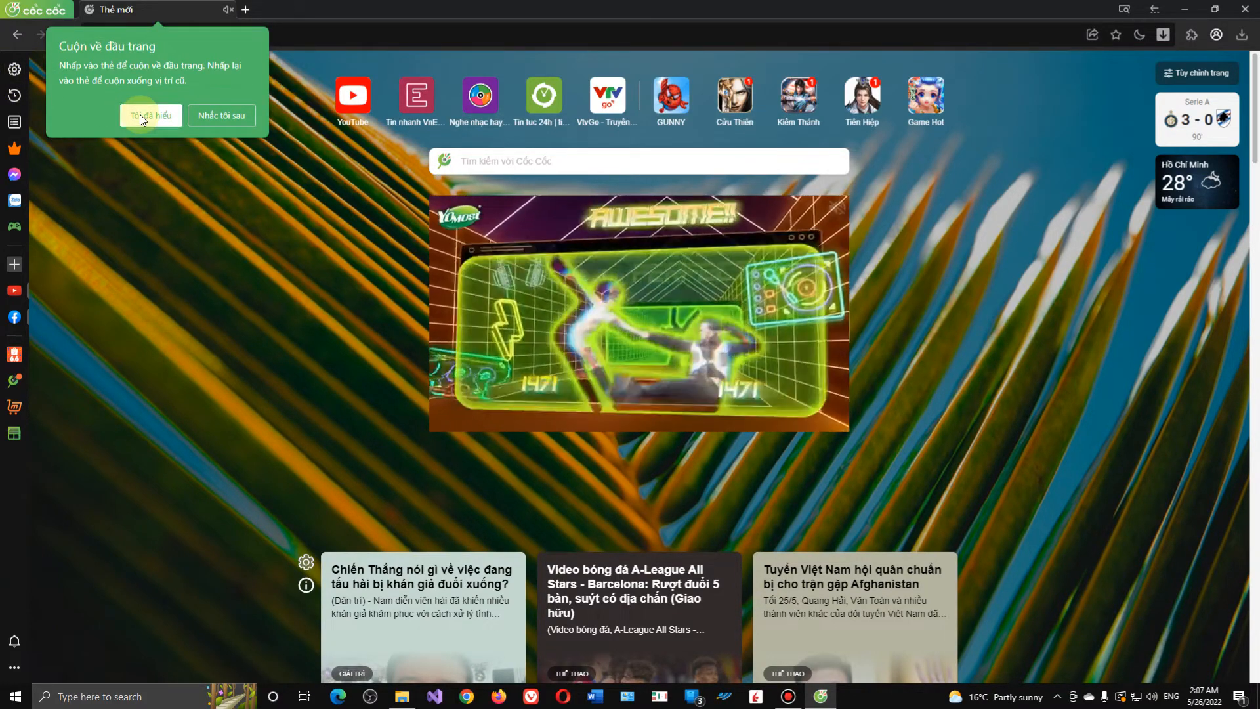
# Dismiss the Tôi đã hiểu tip and open Settings > Ngôn ngữ with the language list expanded.
pyautogui.click(150, 116)
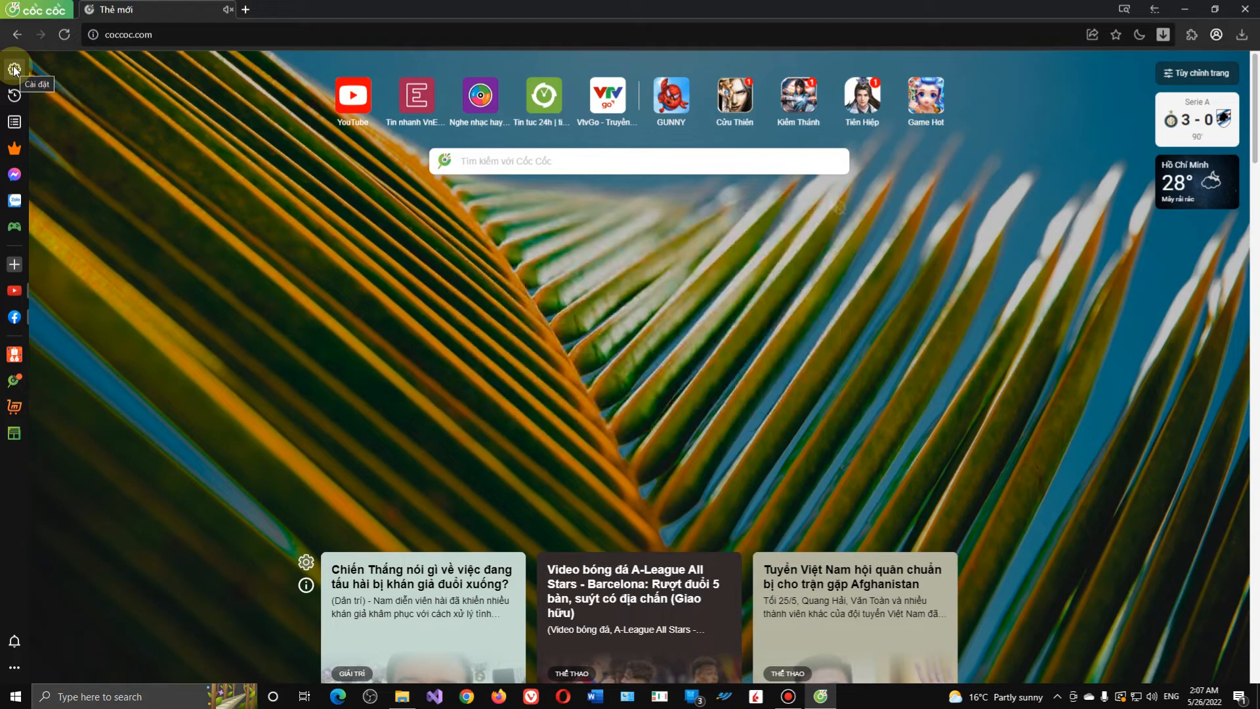
pyautogui.click(13, 69)
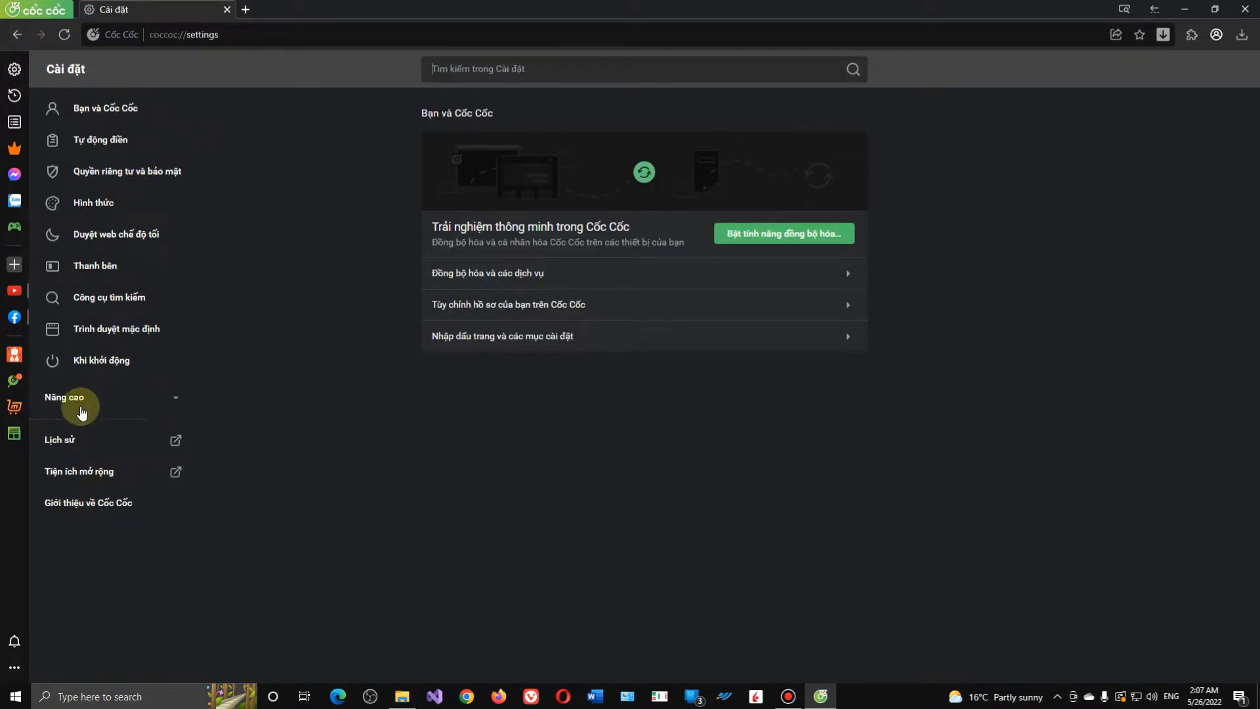
pyautogui.moveTo(173, 400)
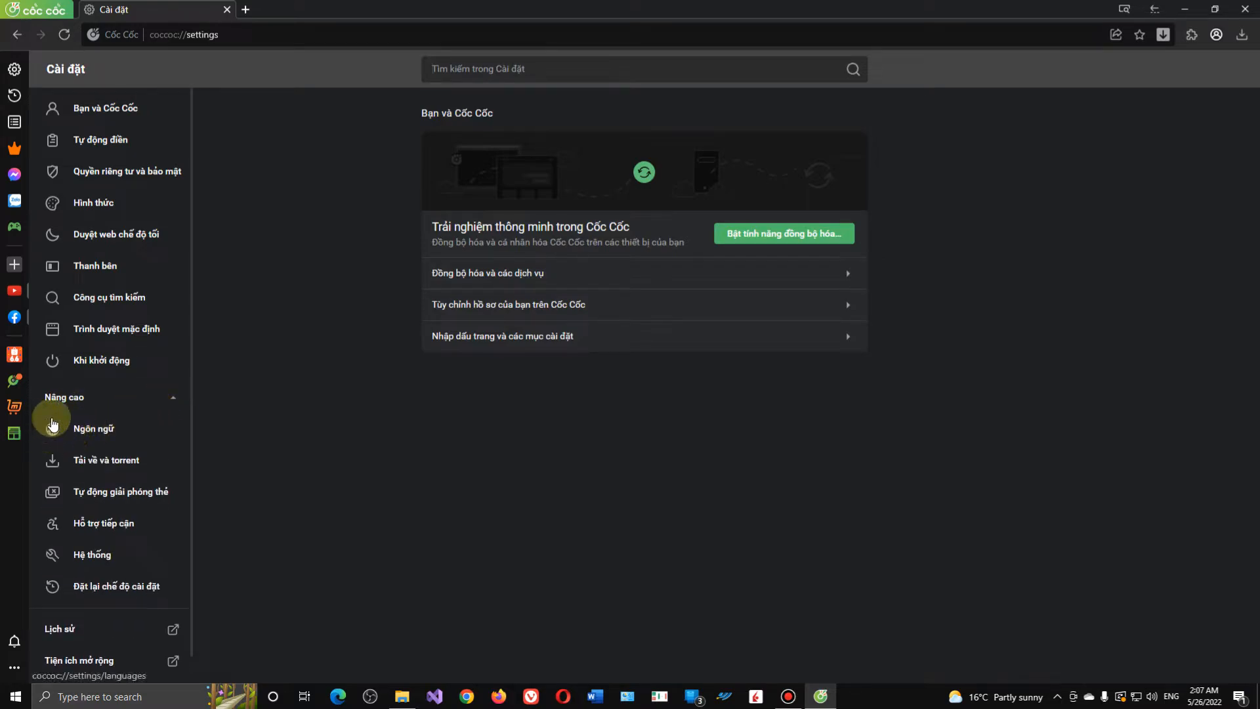
pyautogui.moveTo(86, 428)
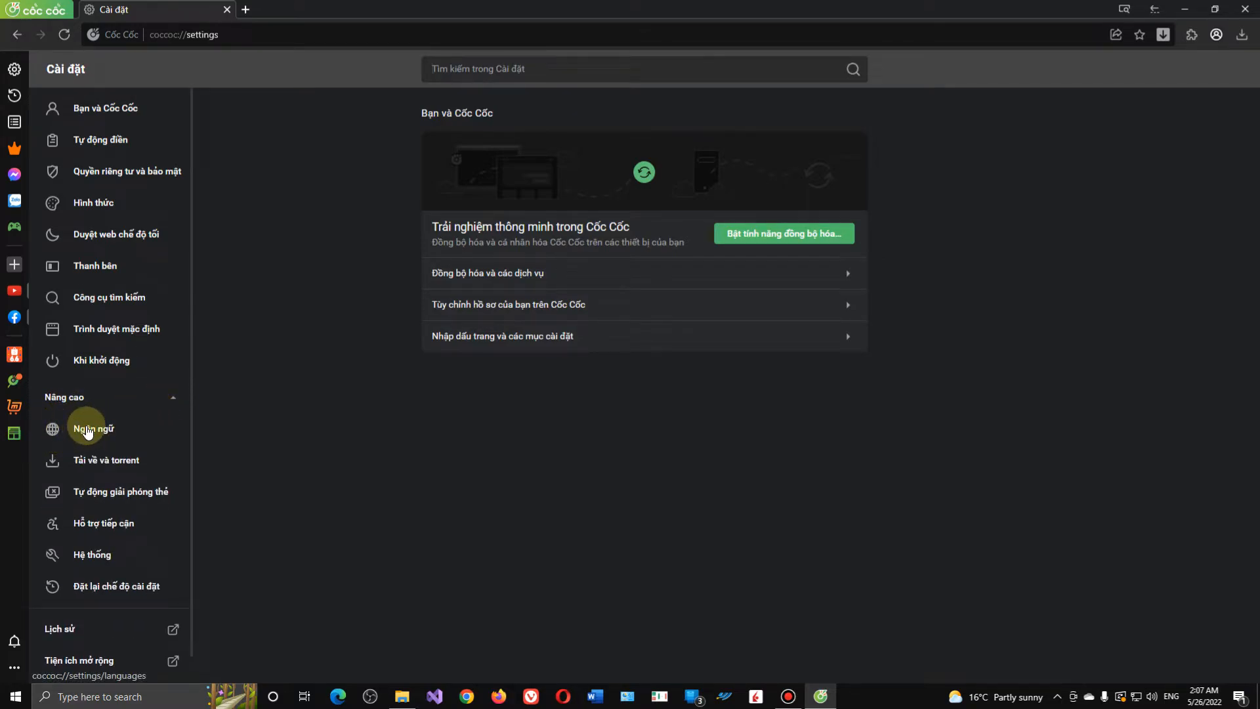
pyautogui.click(93, 429)
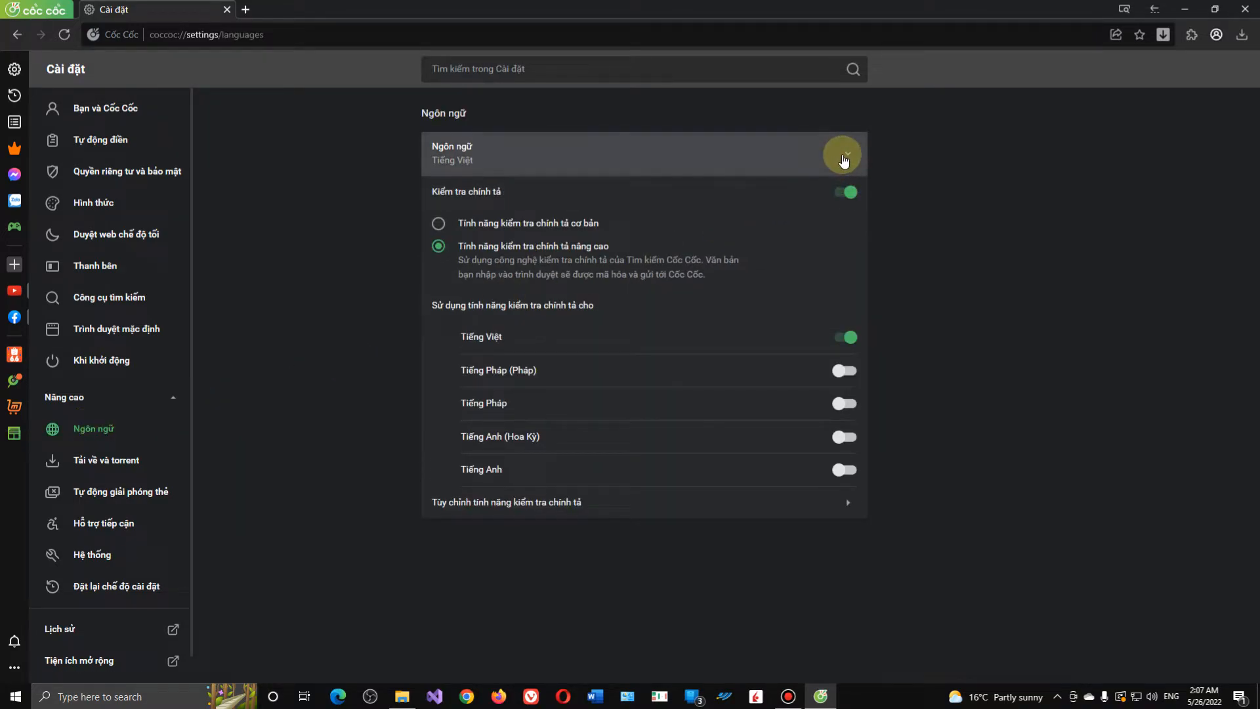
pyautogui.click(844, 154)
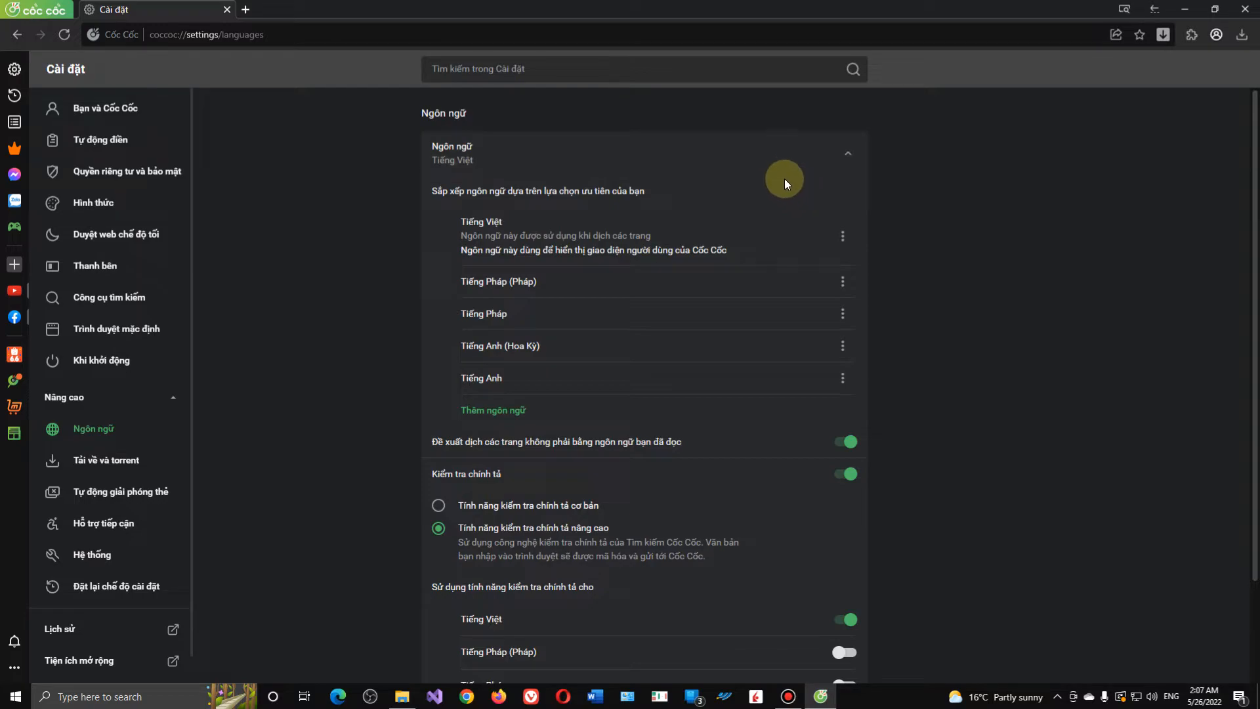
pyautogui.moveTo(897, 110)
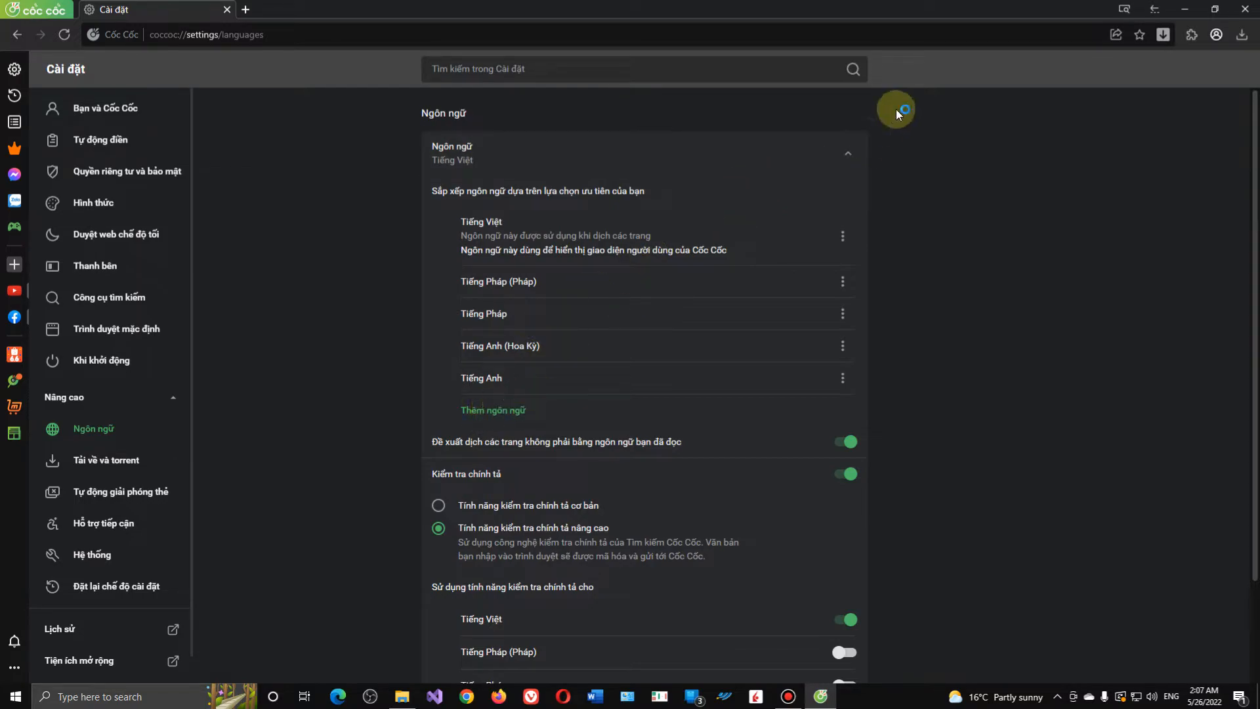
pyautogui.click(846, 153)
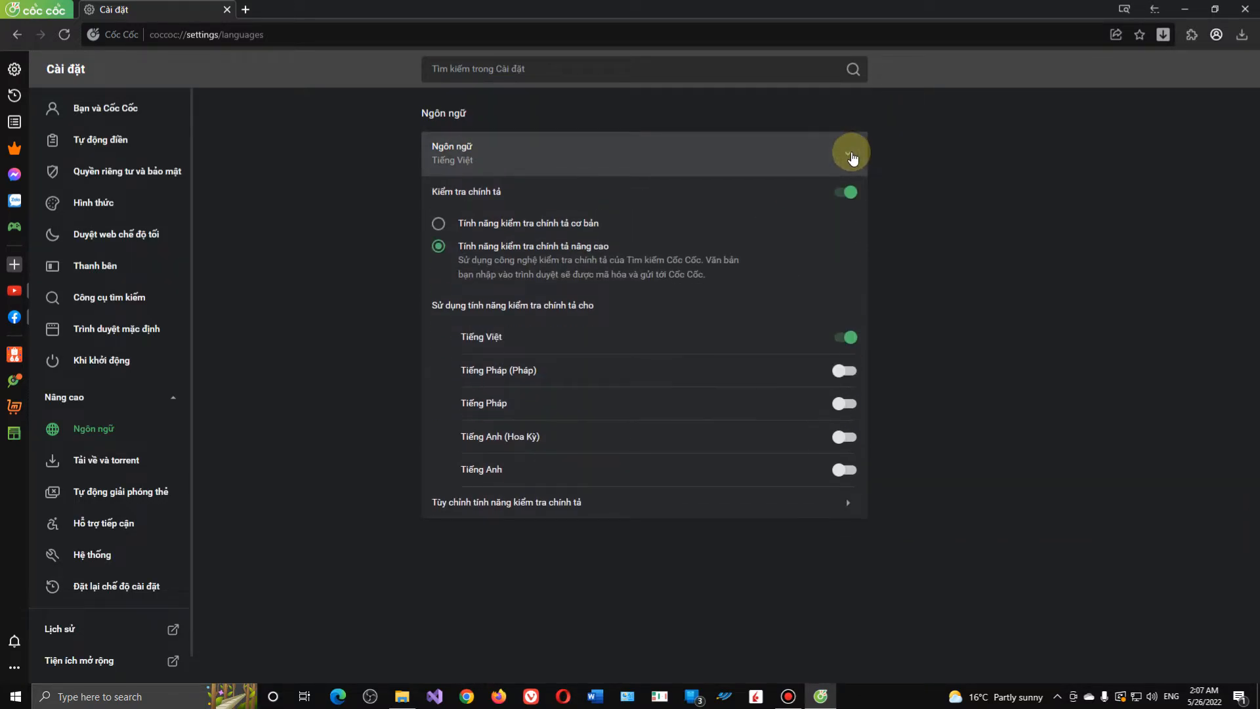
pyautogui.click(849, 153)
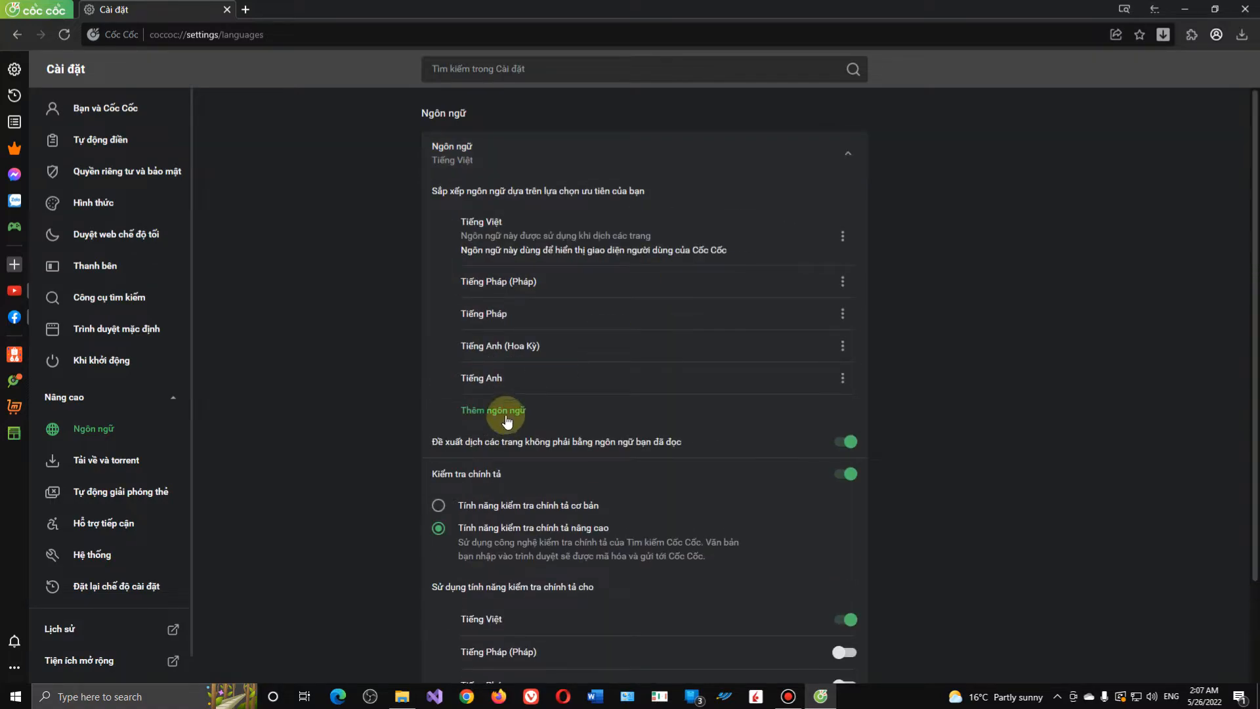
# Search 'english' in Thêm ngôn ngữ, tick English (Canada) and add it.
pyautogui.click(493, 411)
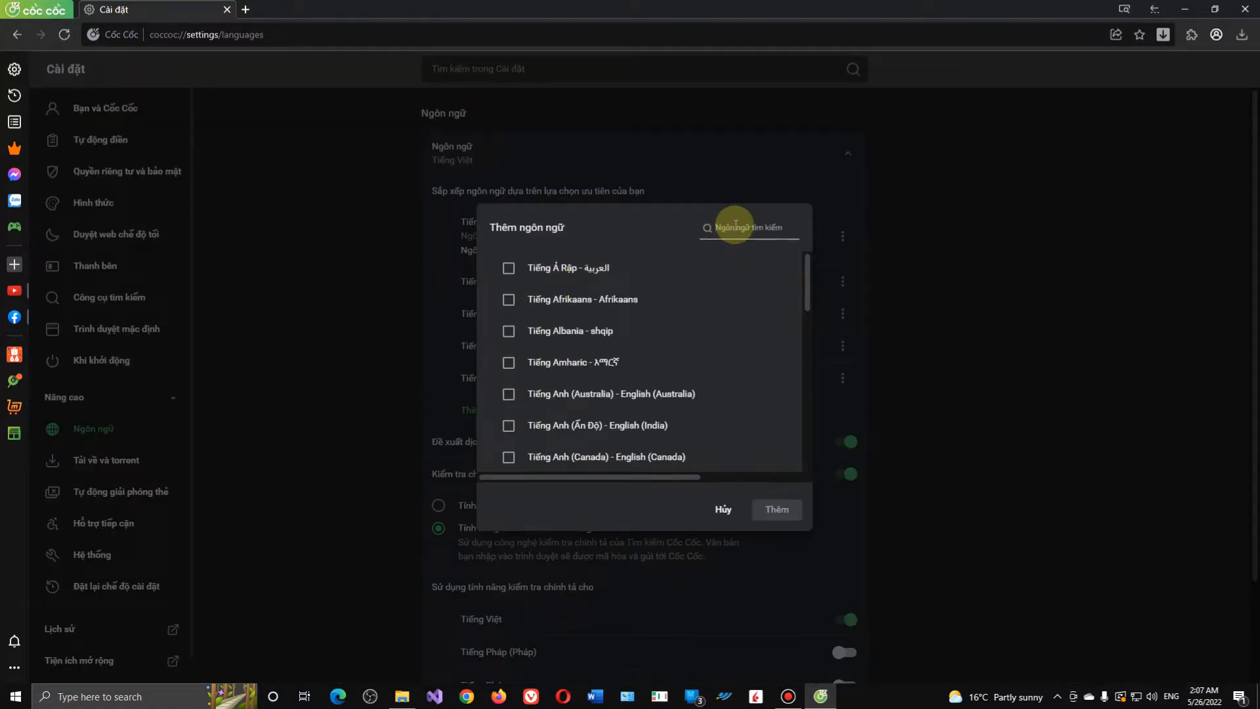
pyautogui.write('english')
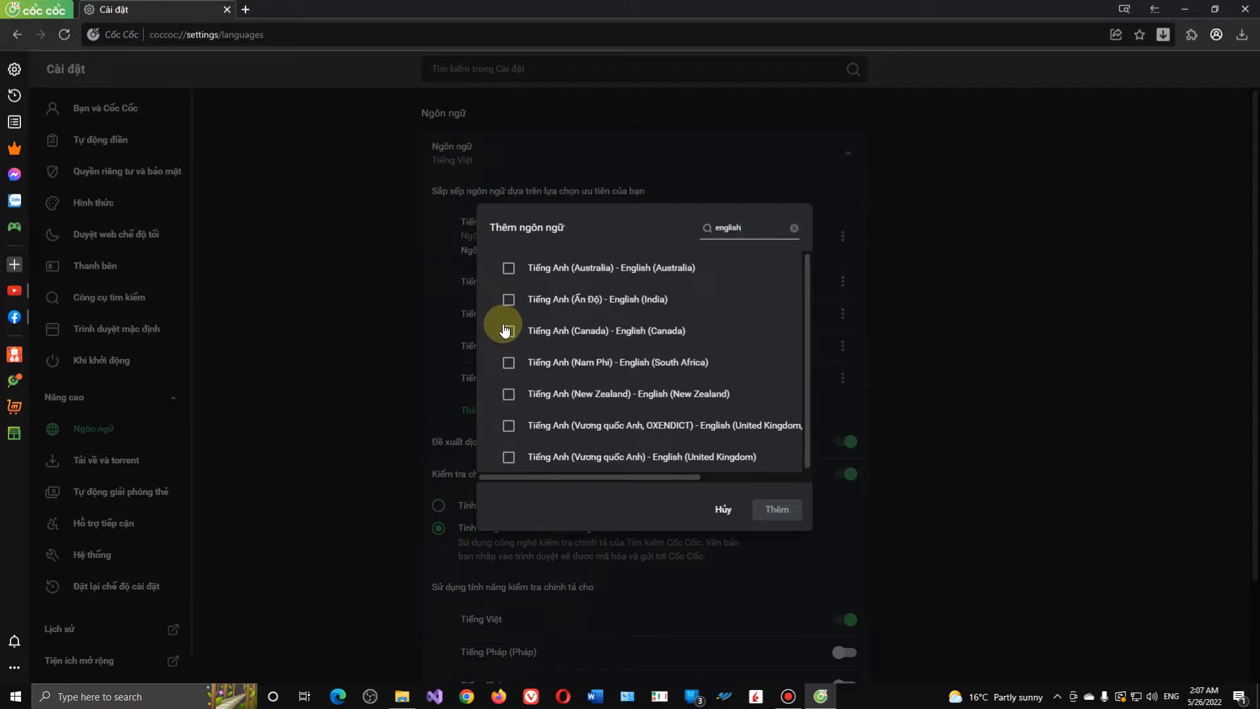
pyautogui.moveTo(520, 299)
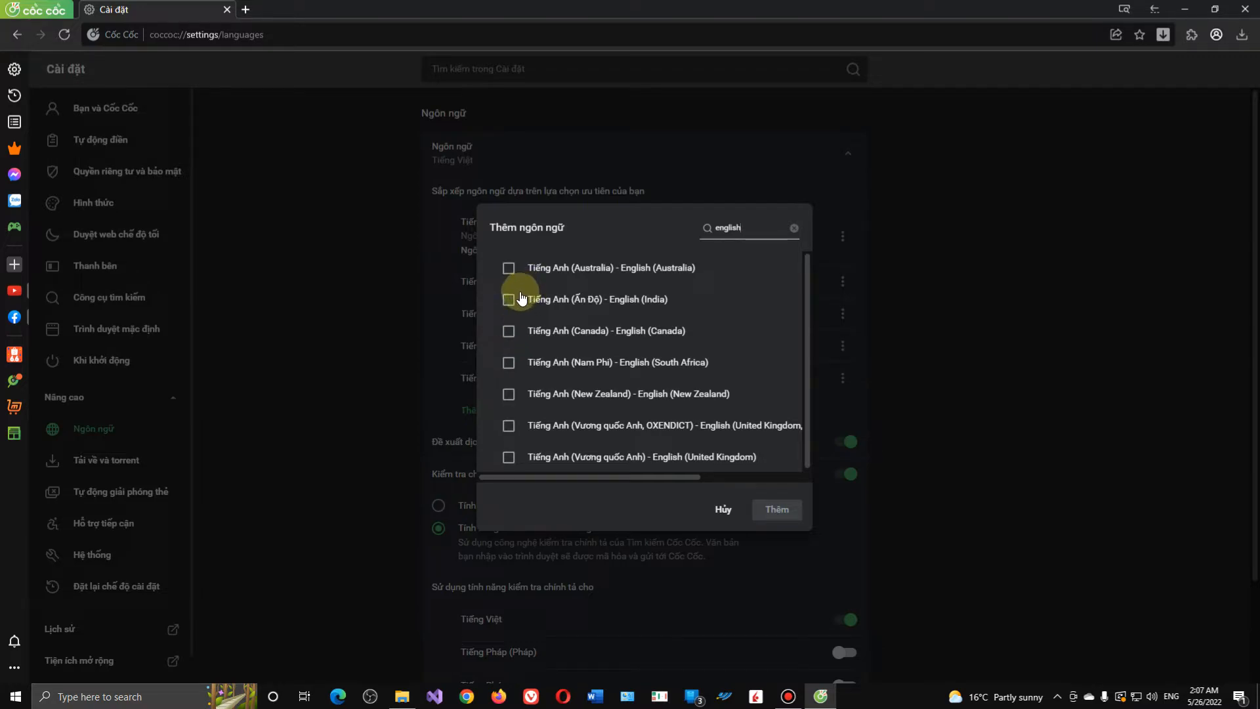
pyautogui.moveTo(514, 321)
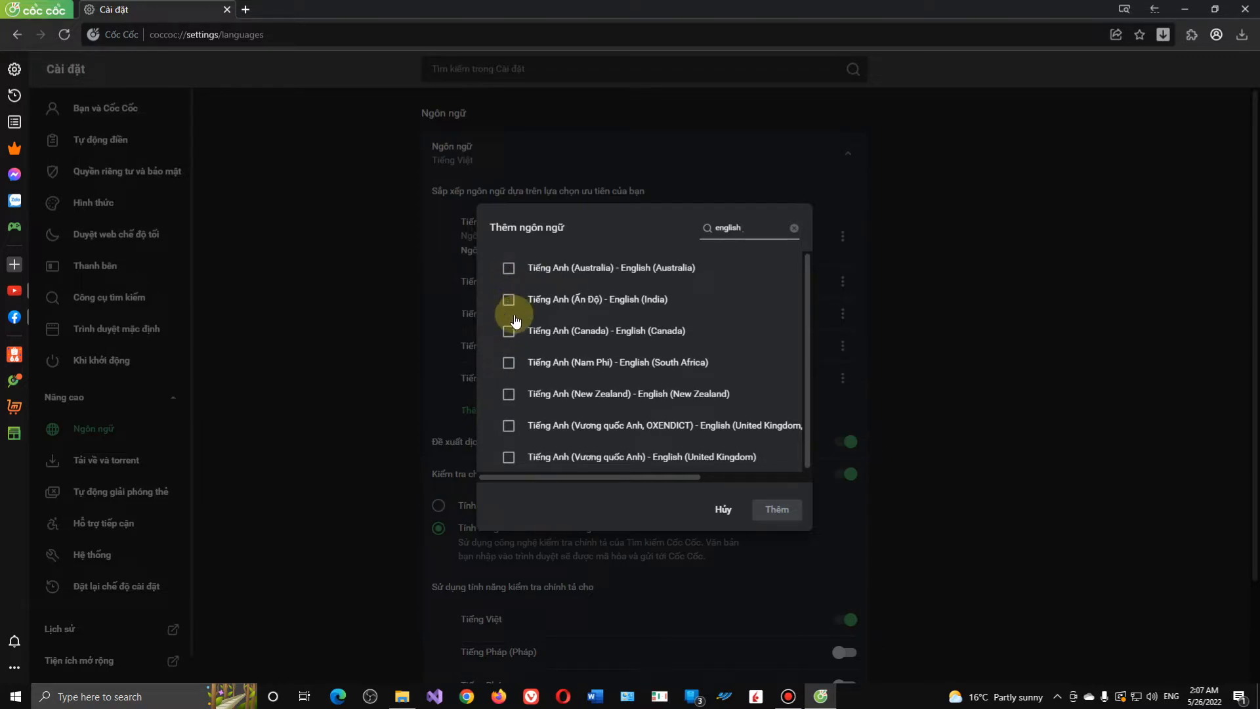
pyautogui.click(508, 330)
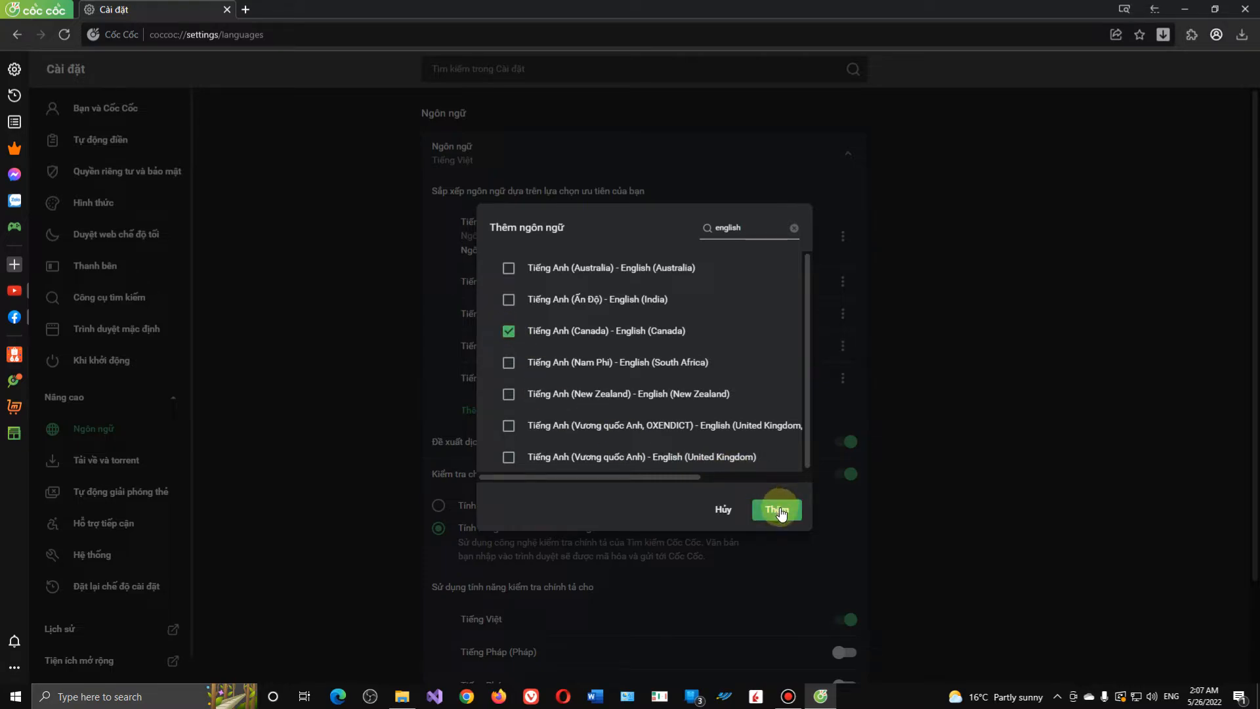
pyautogui.click(776, 509)
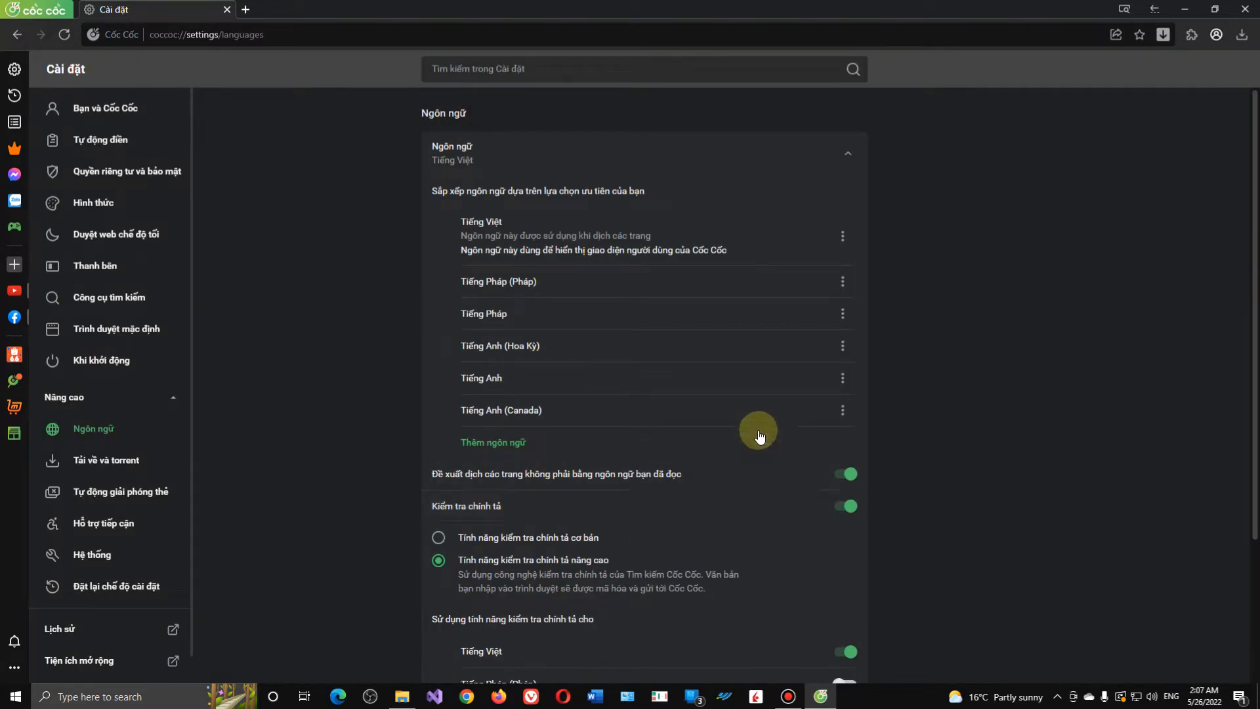
pyautogui.moveTo(694, 291)
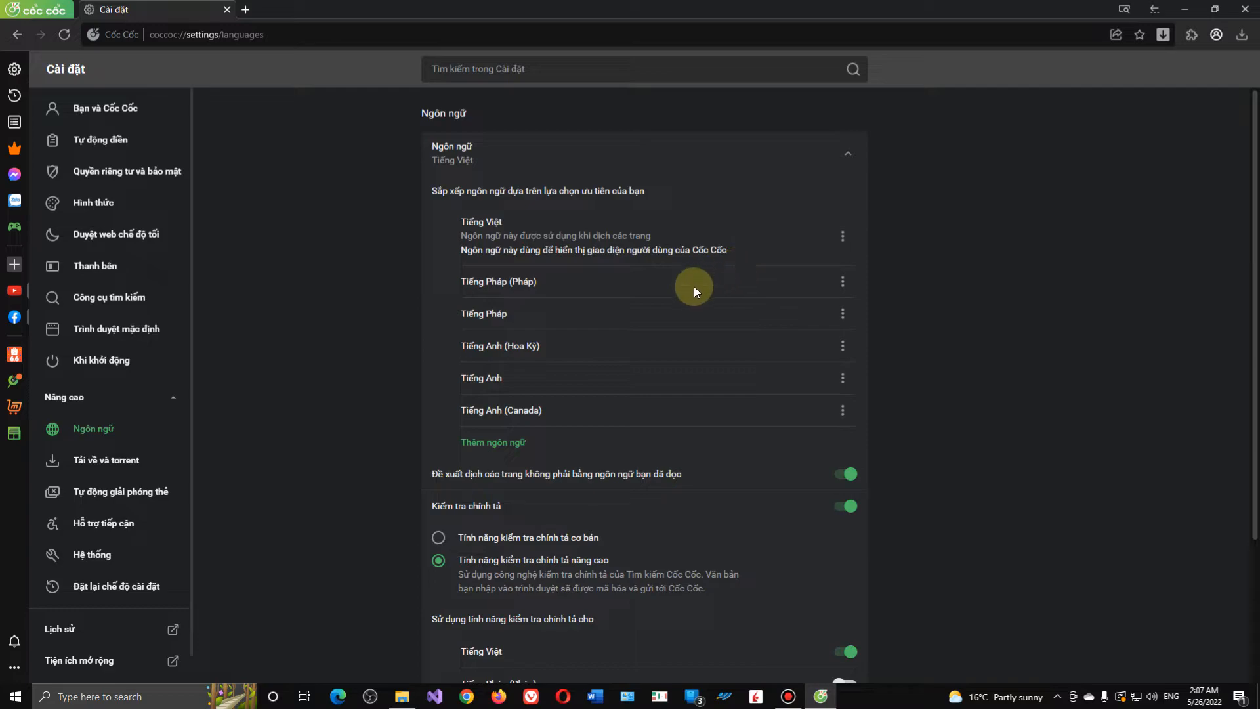
pyautogui.moveTo(516, 416)
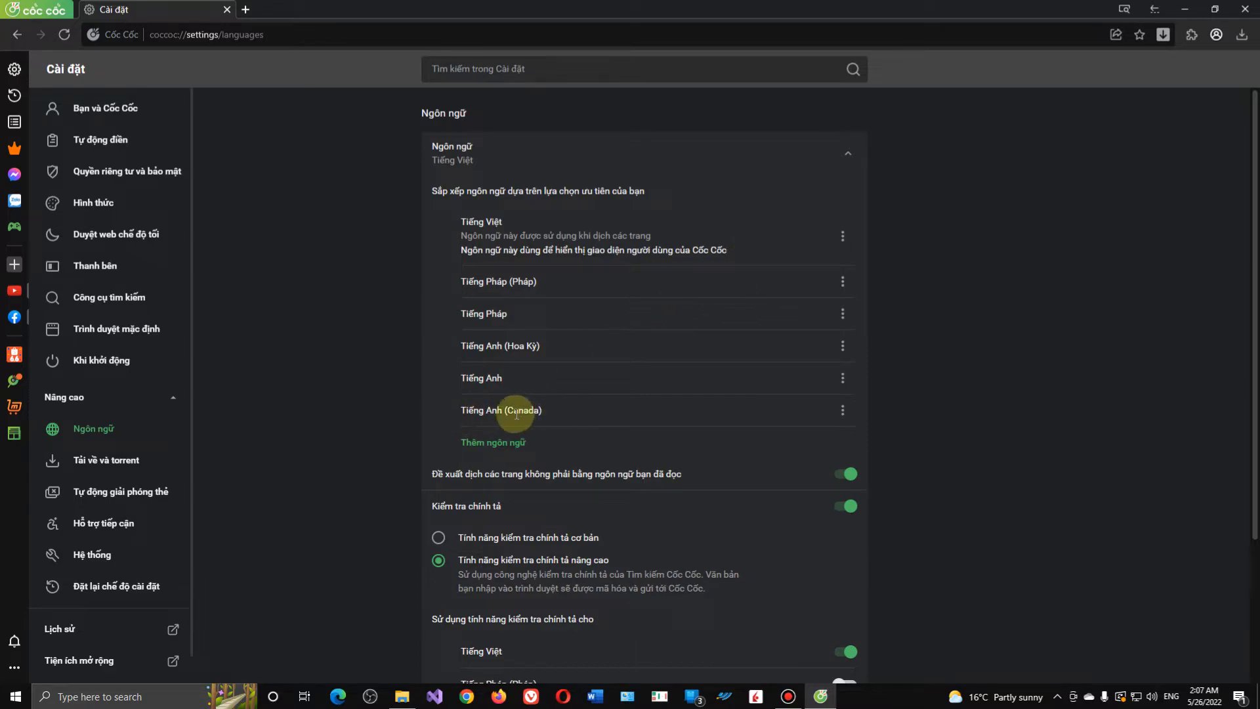
# Display Cốc Cốc in English (Canada), then close the browser to apply it.
pyautogui.click(841, 409)
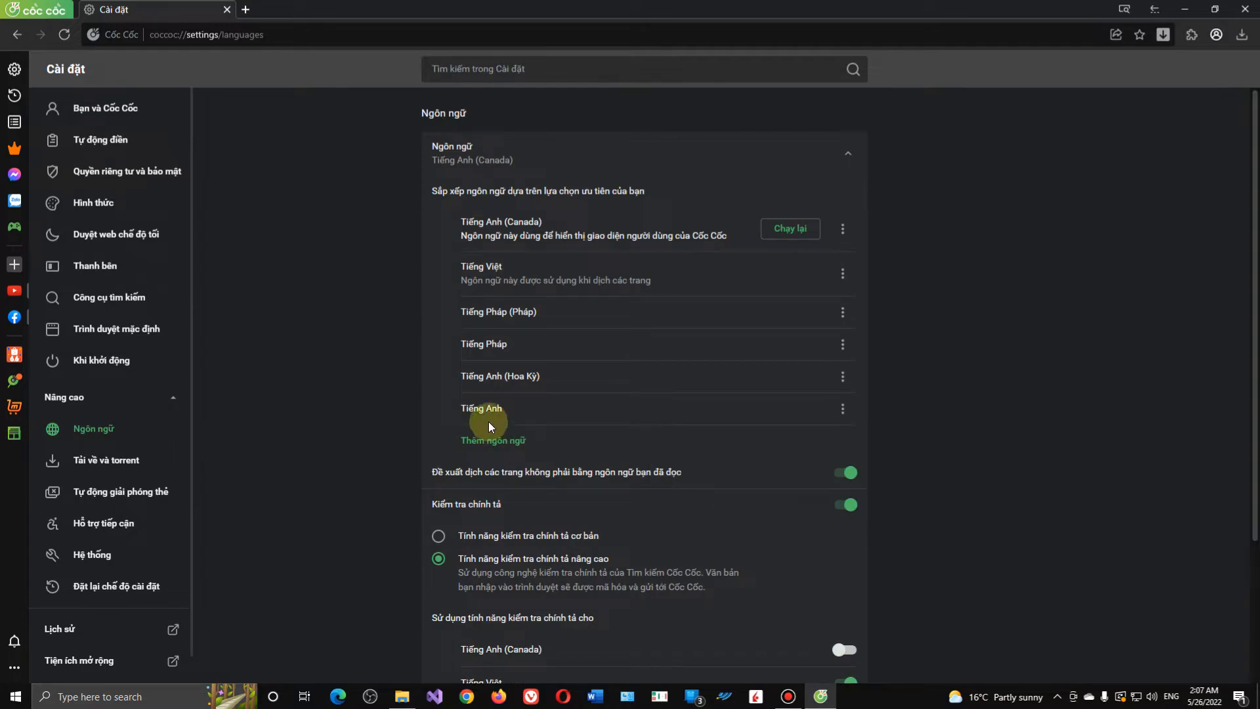
pyautogui.moveTo(733, 223)
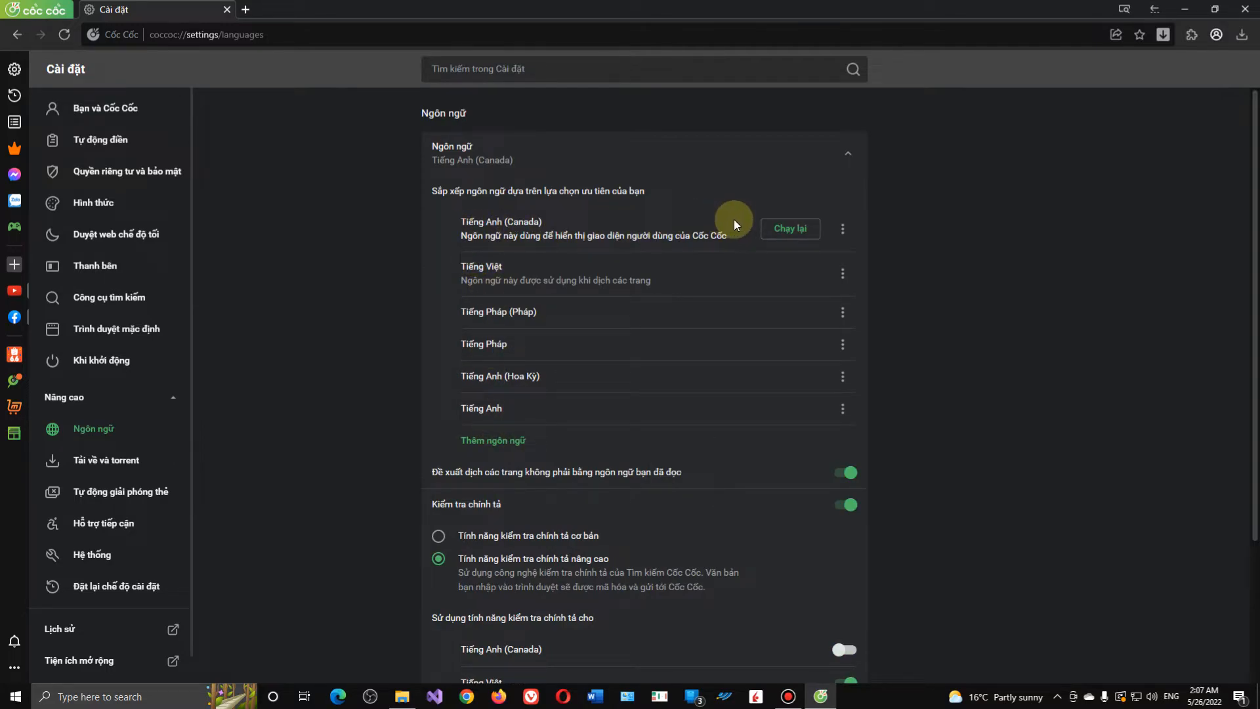
pyautogui.moveTo(1246, 8)
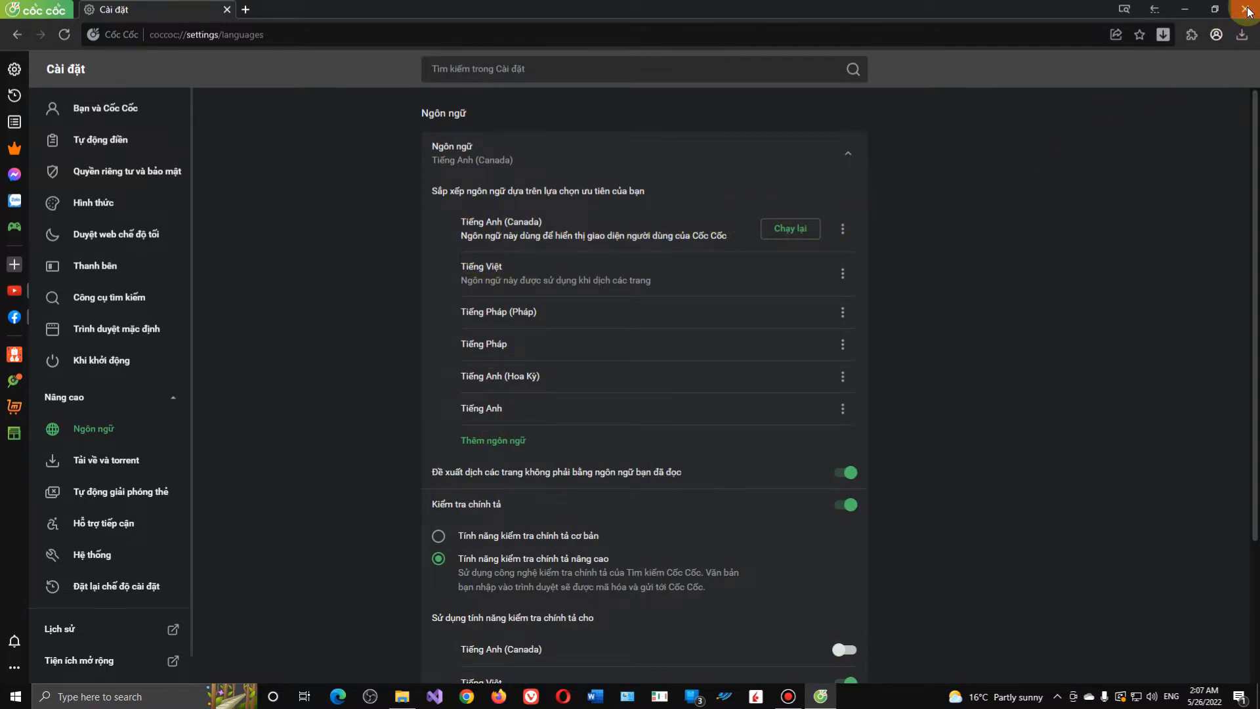
pyautogui.click(1246, 8)
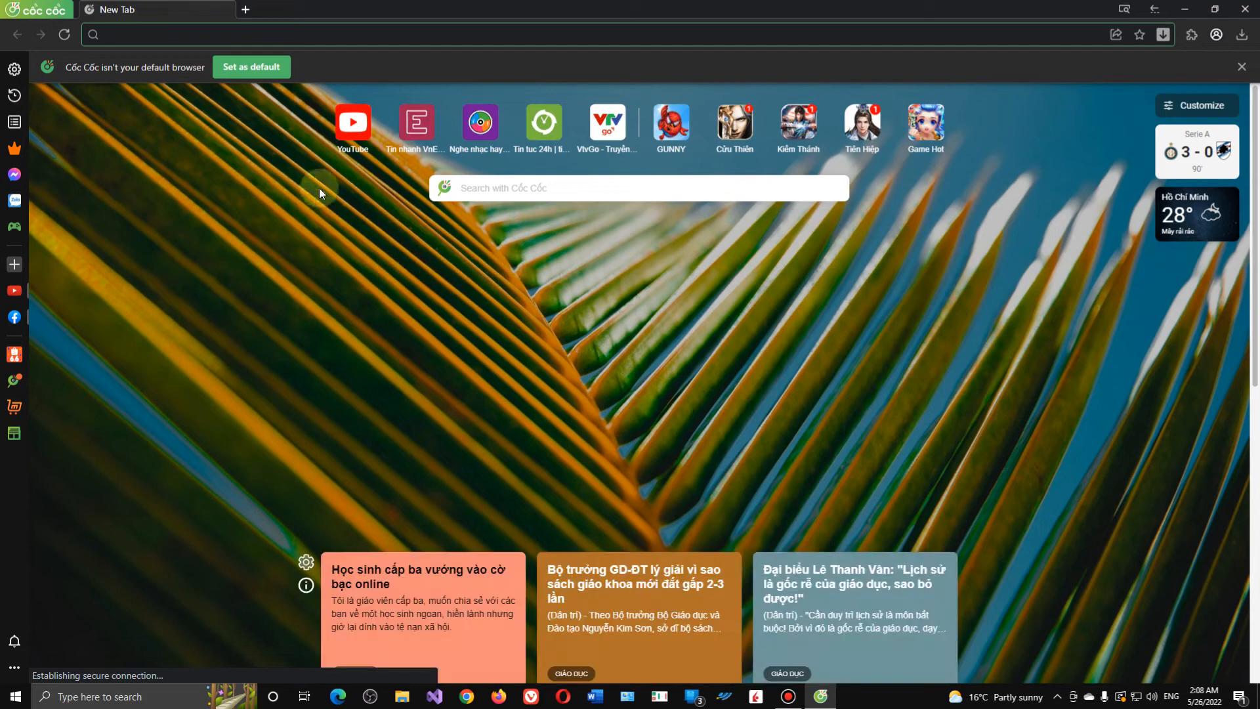
# Open coccoc://settings using the gear icon in the left sidebar.
pyautogui.click(13, 69)
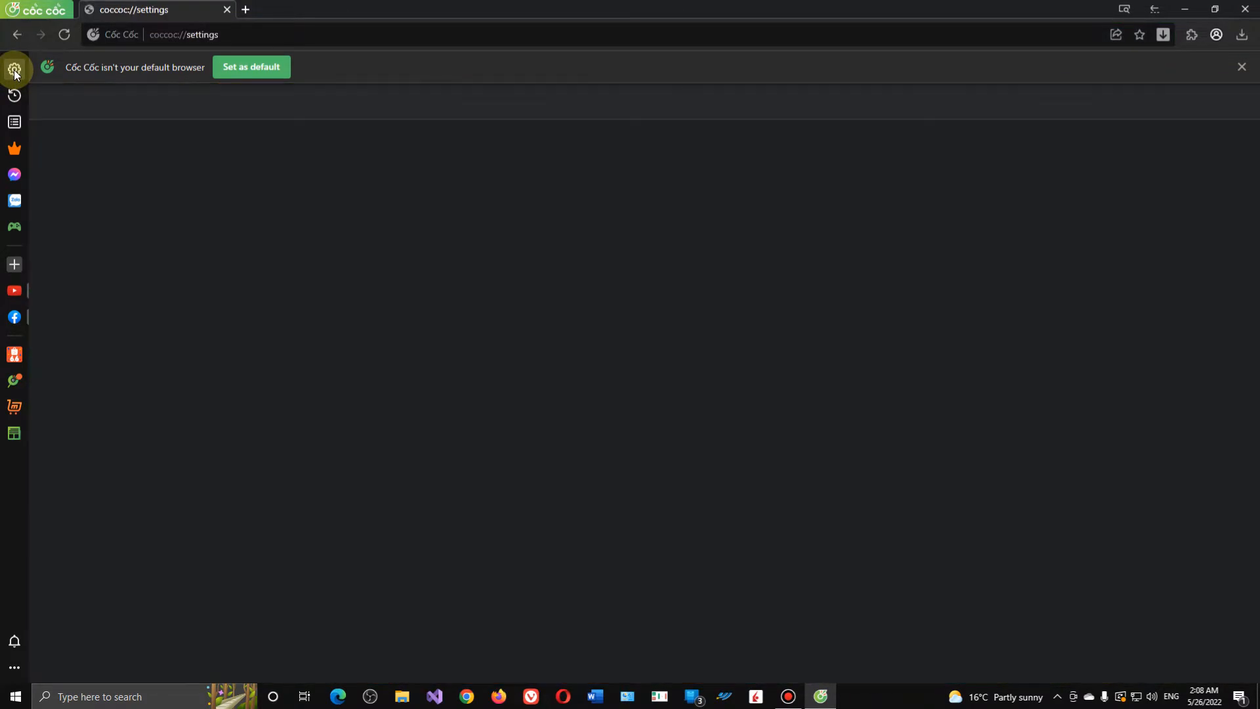
pyautogui.click(14, 67)
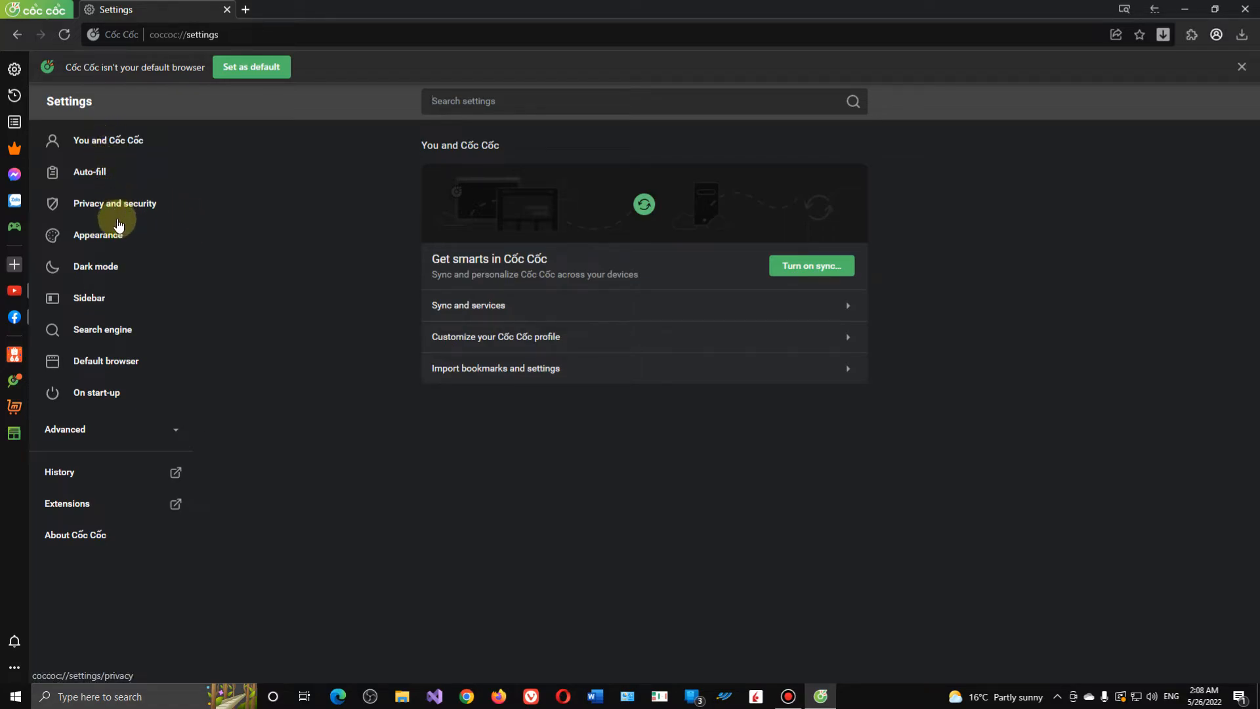
# Turn on Show bookmarks bar in Appearance and pick Google under Search engine.
pyautogui.click(97, 235)
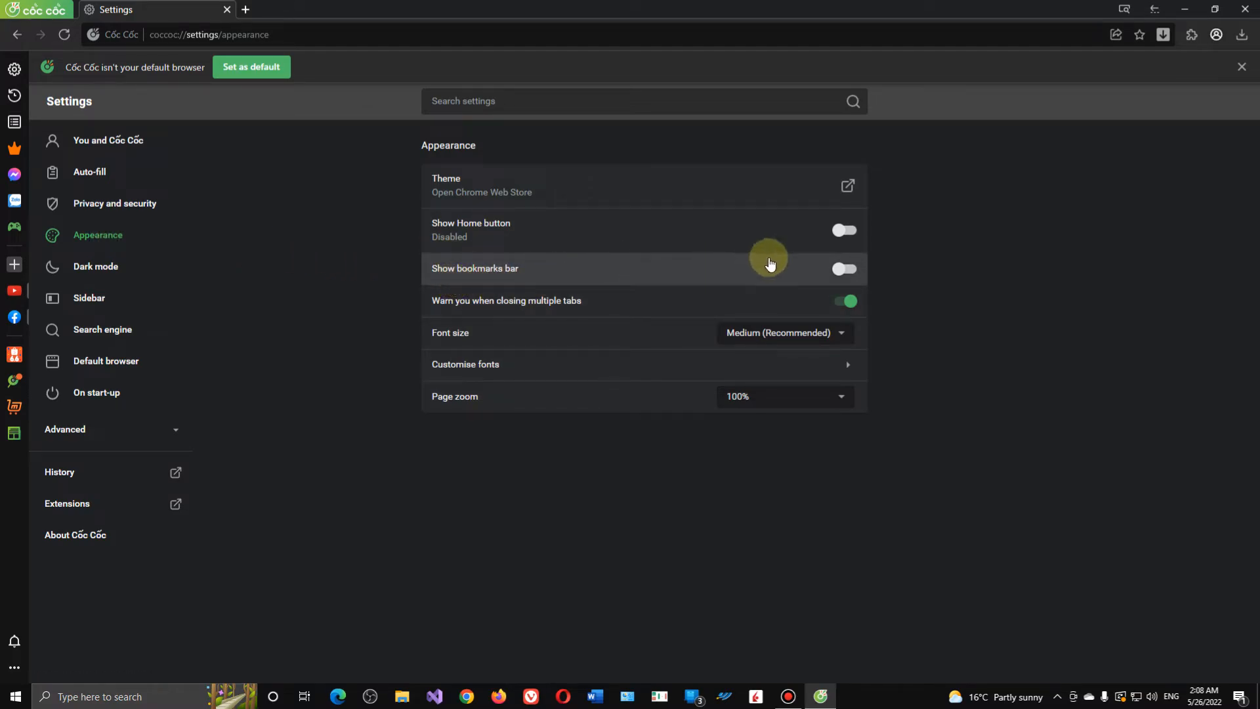
pyautogui.click(842, 268)
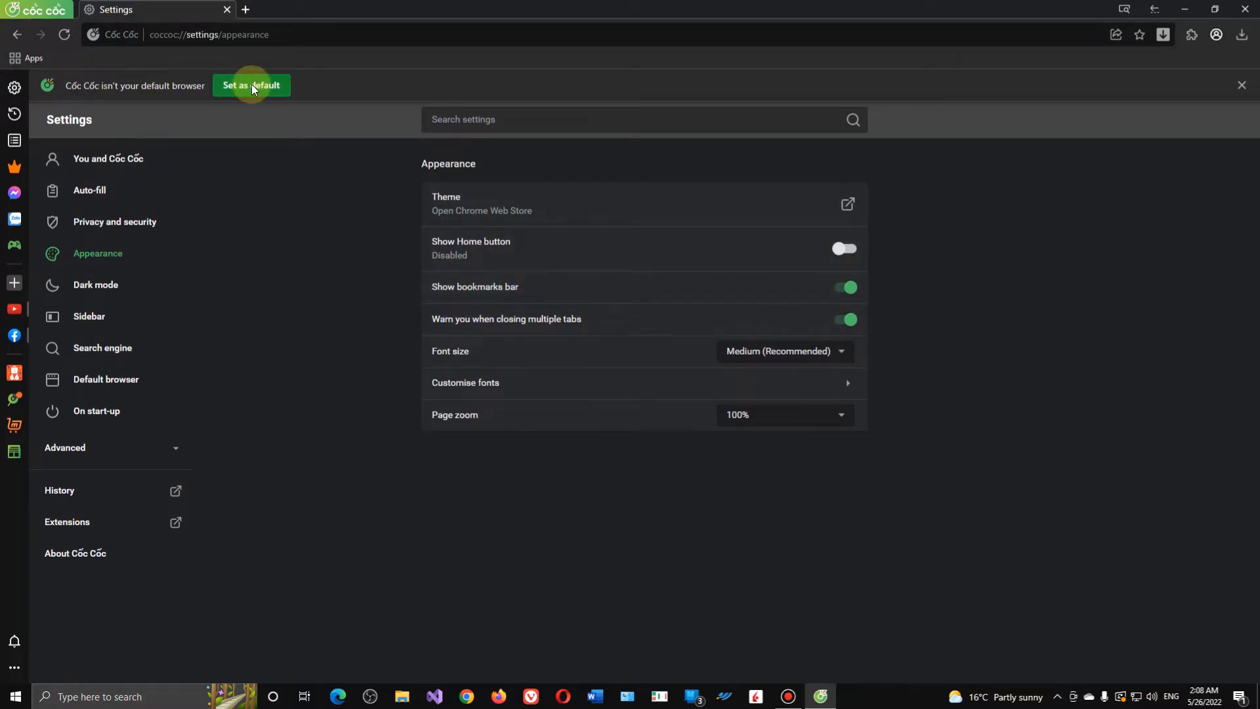
pyautogui.moveTo(168, 247)
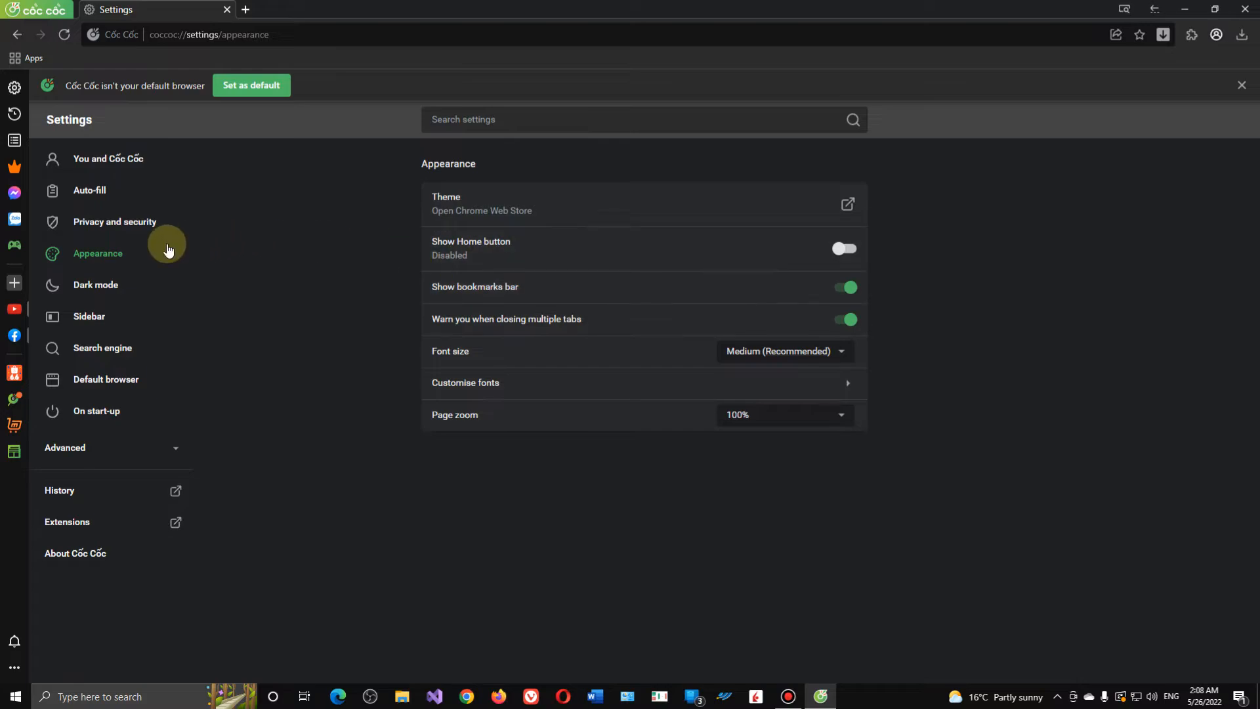
pyautogui.moveTo(129, 276)
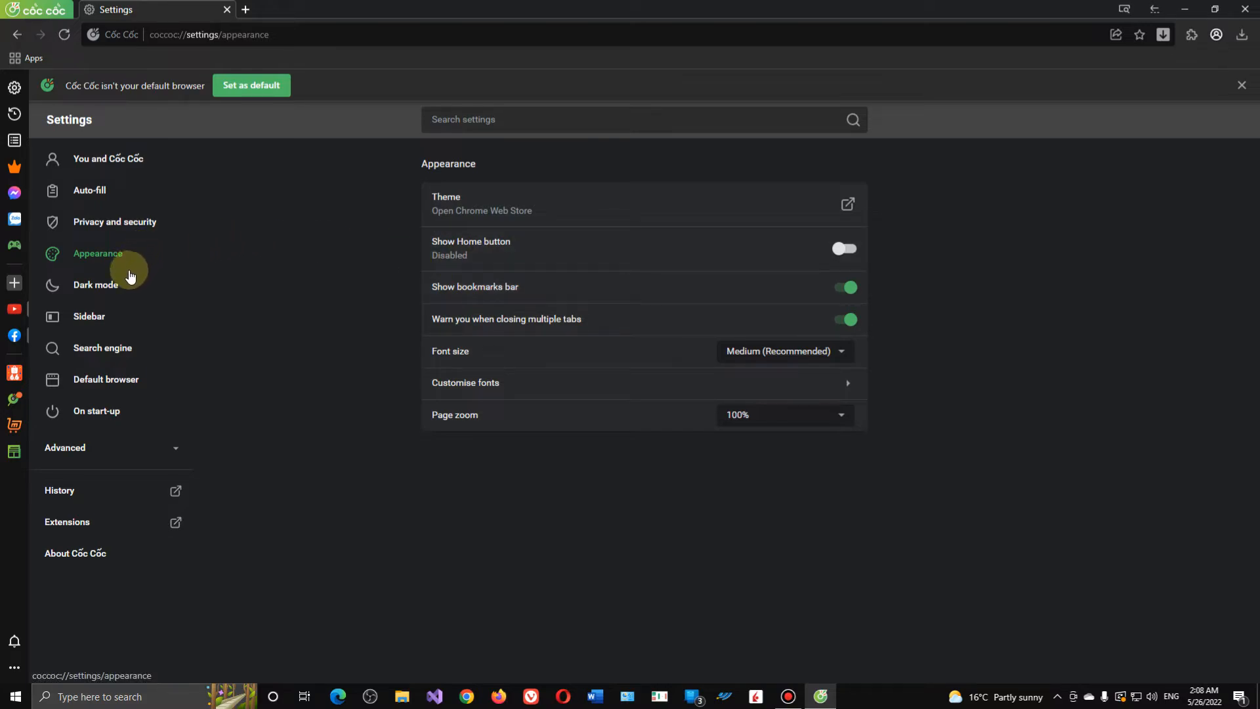
pyautogui.click(102, 347)
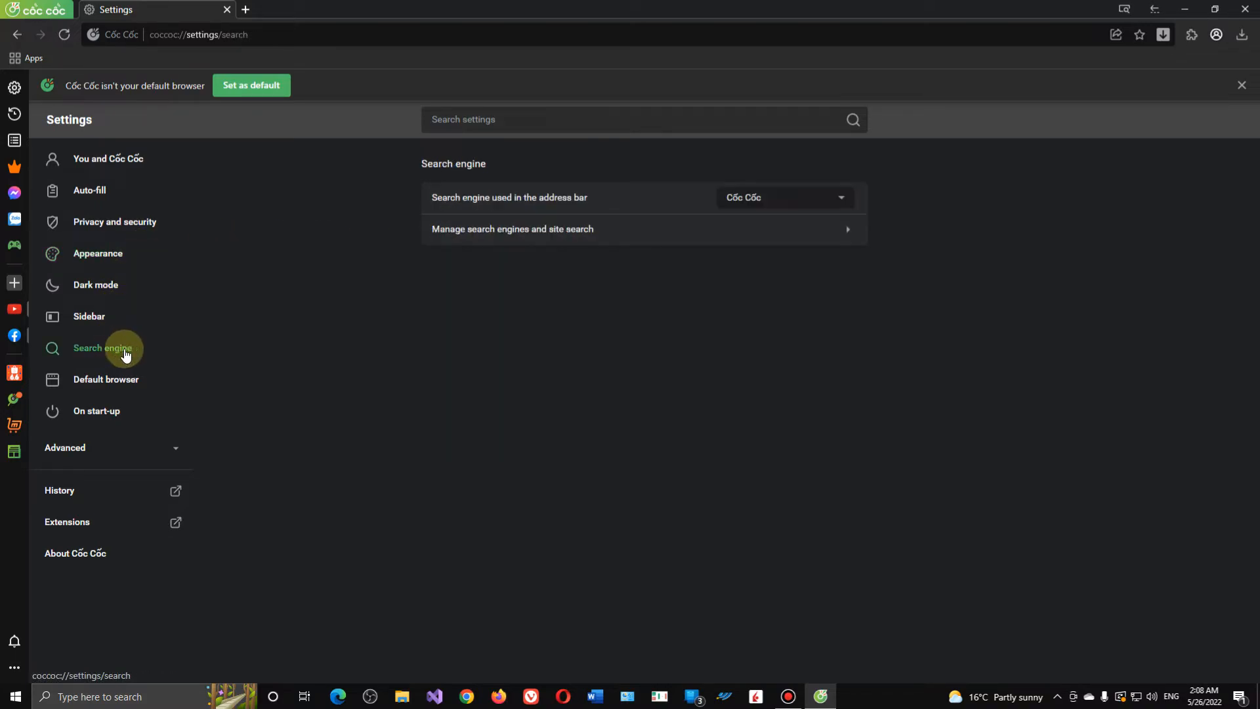
pyautogui.click(783, 196)
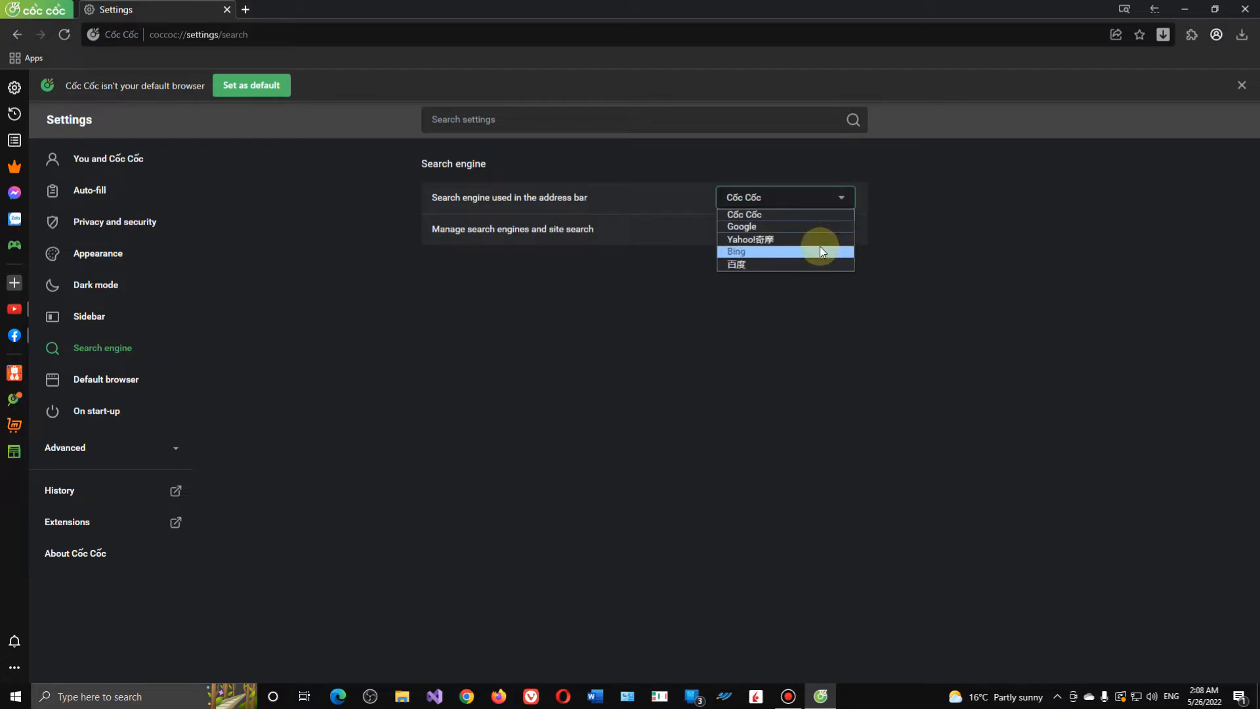
pyautogui.click(740, 225)
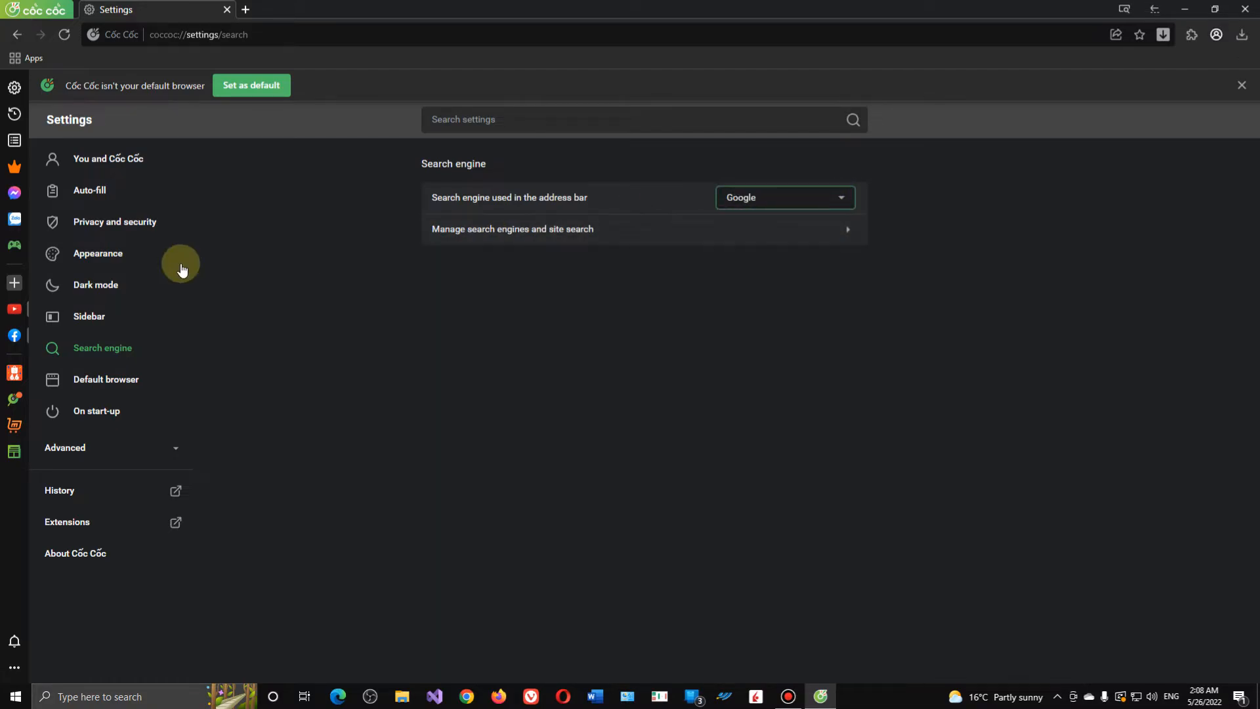
pyautogui.moveTo(89, 315)
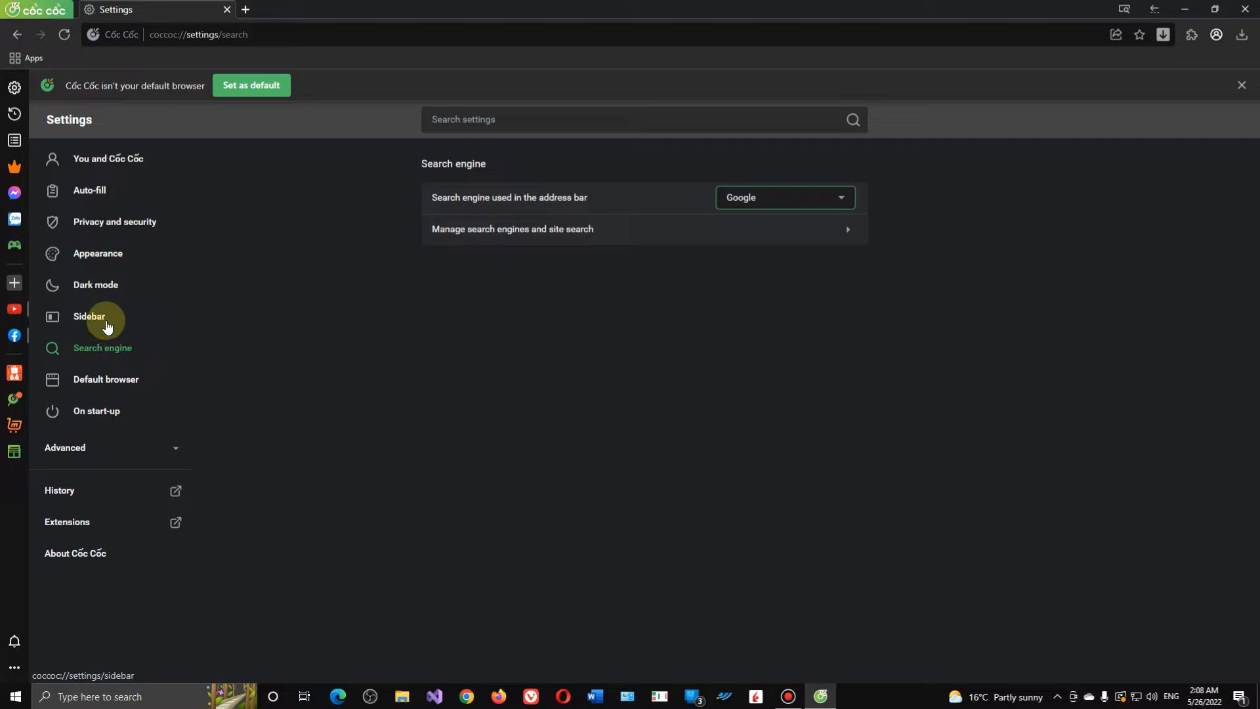
pyautogui.click(97, 410)
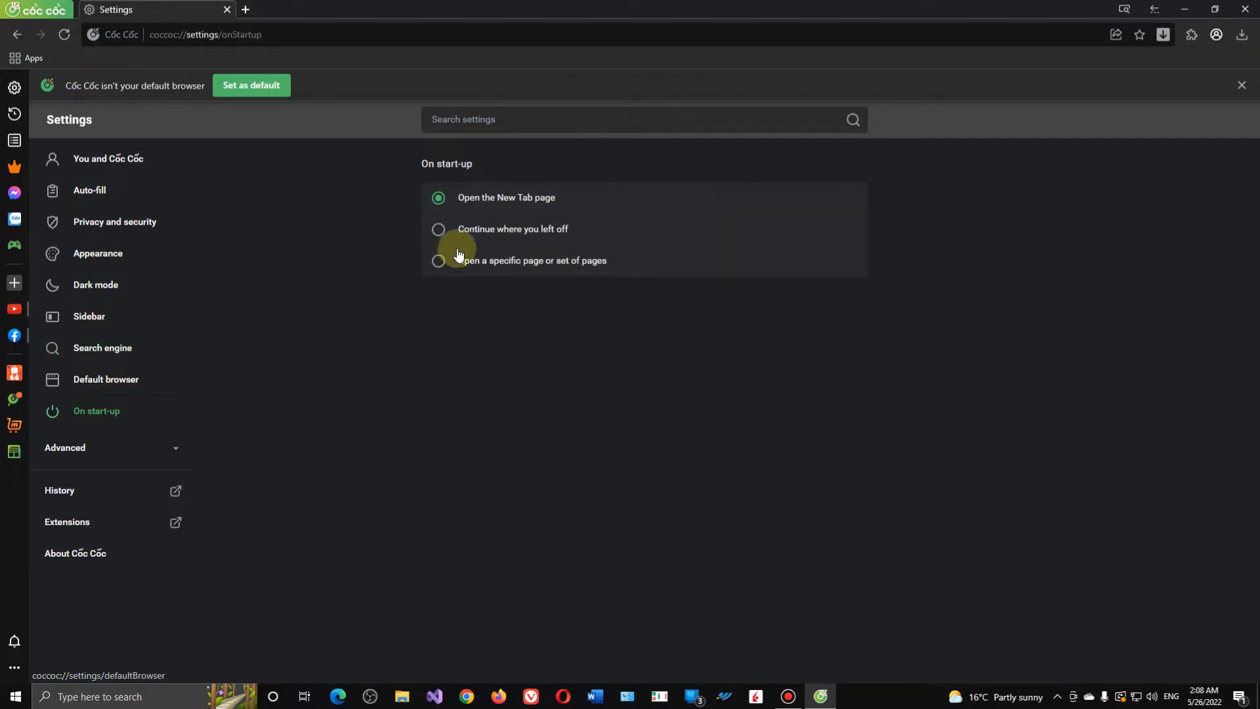
pyautogui.moveTo(446, 198)
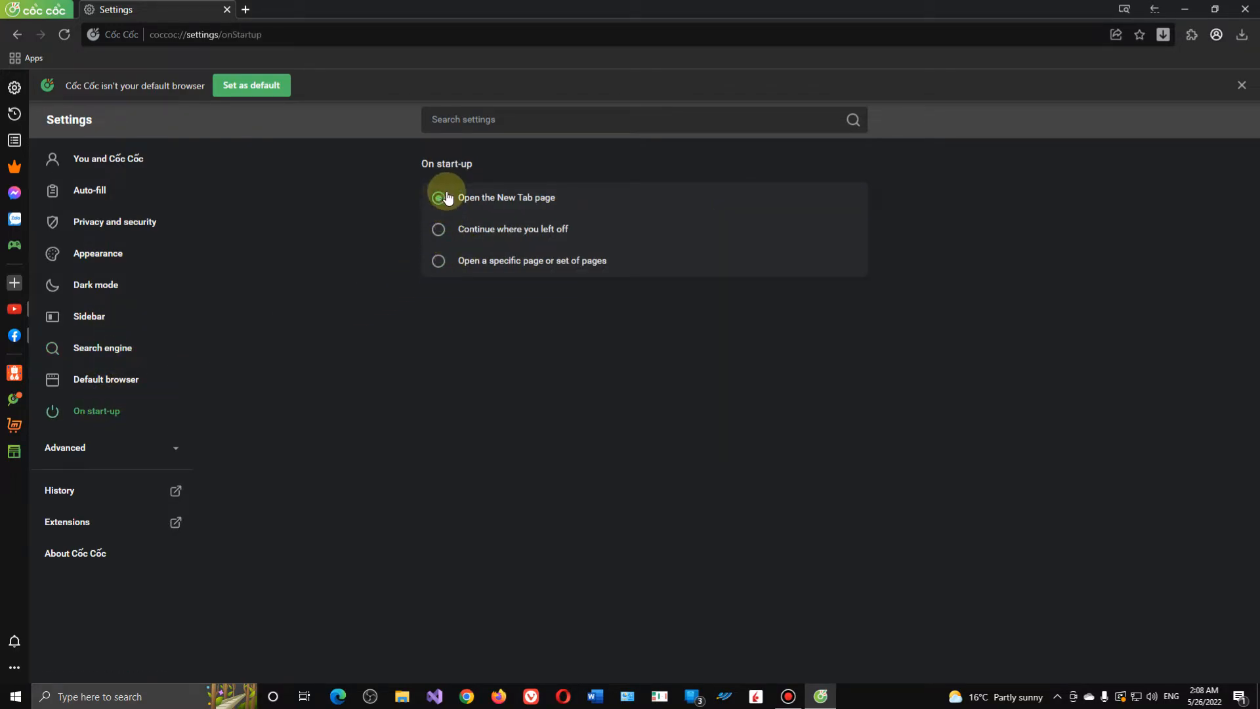
pyautogui.click(439, 197)
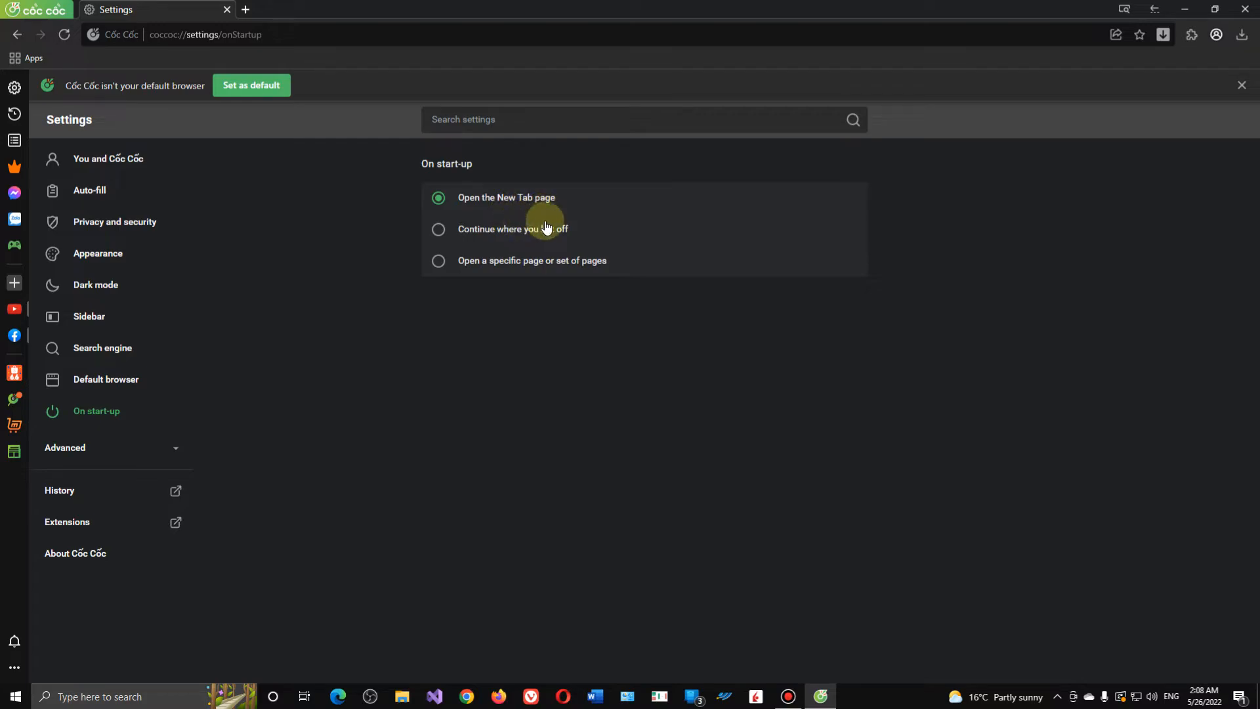
pyautogui.moveTo(559, 201)
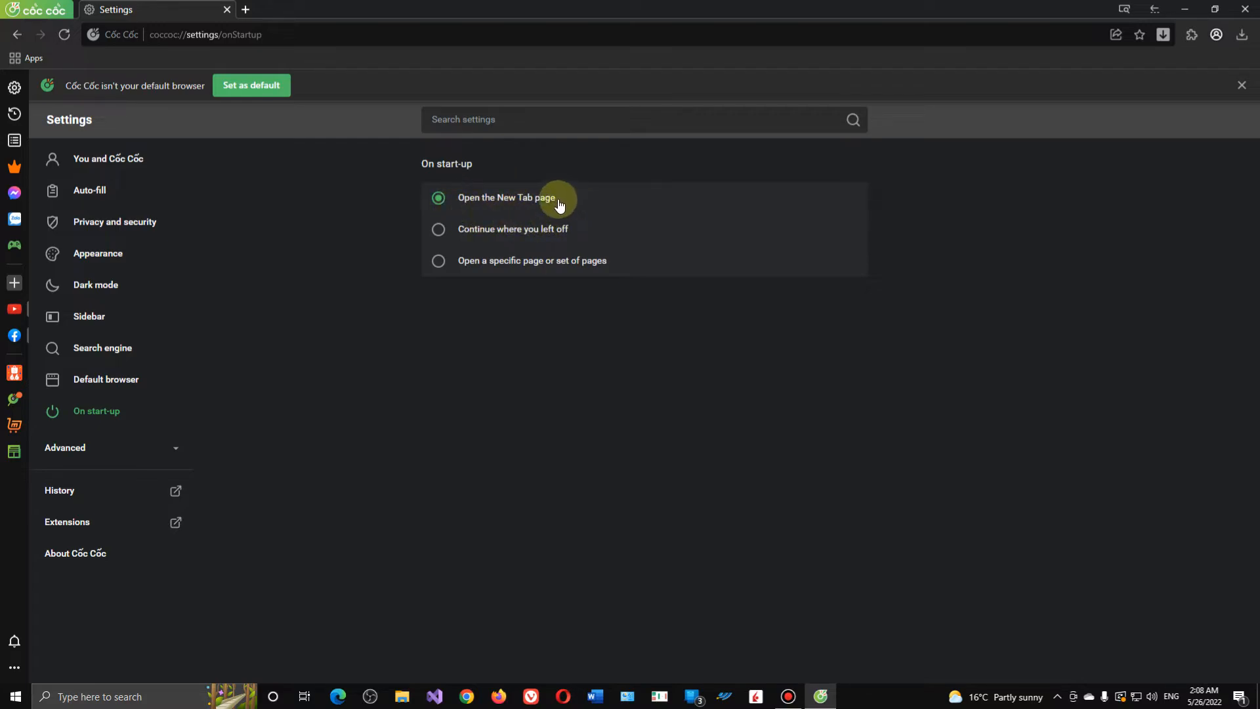
pyautogui.click(439, 261)
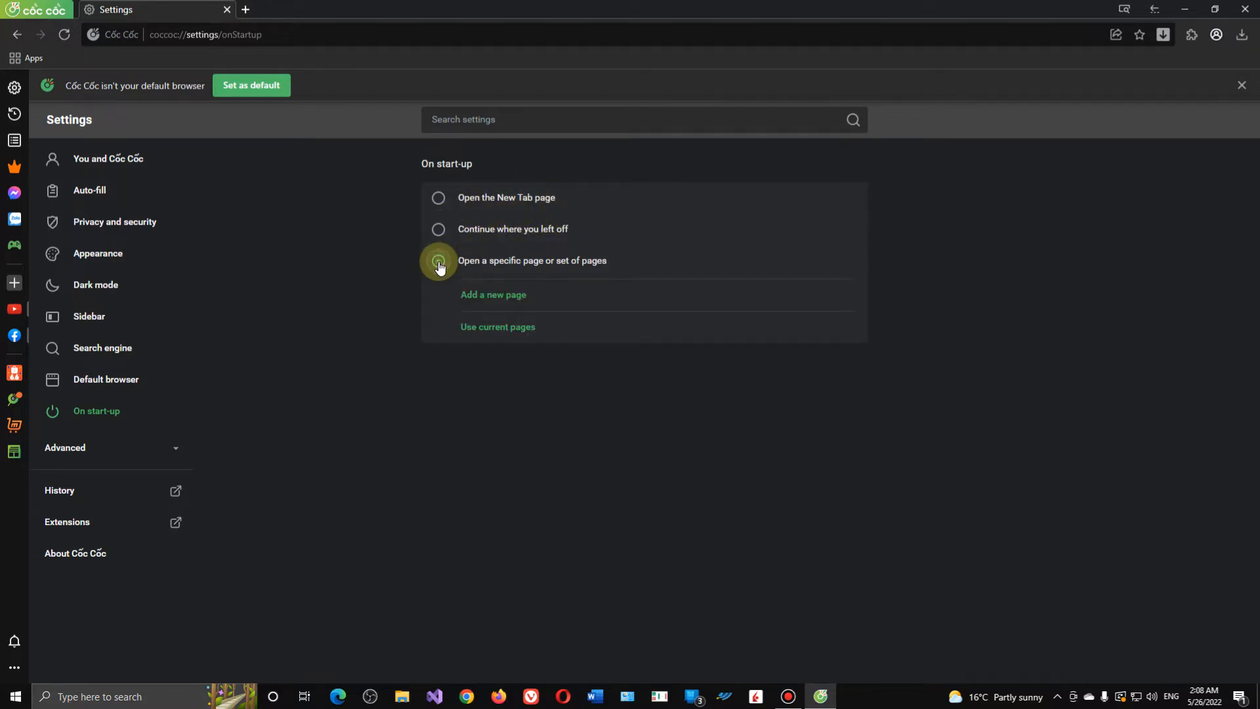
pyautogui.click(439, 261)
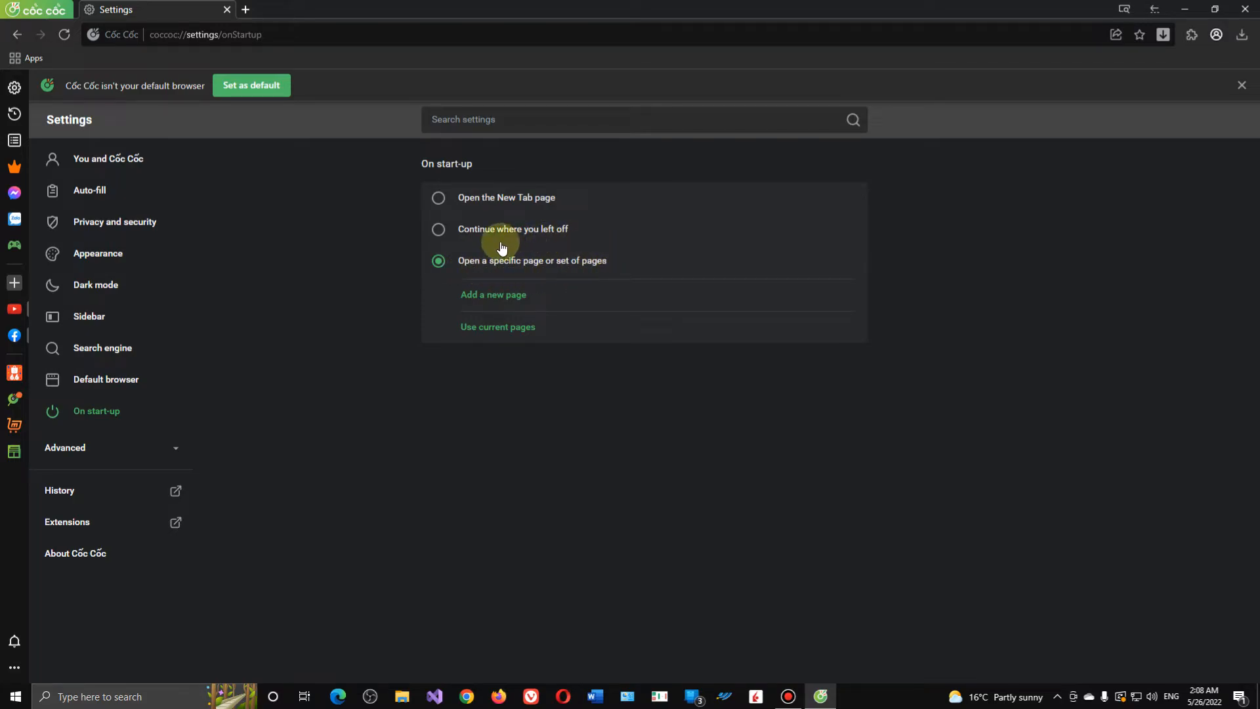
pyautogui.click(493, 294)
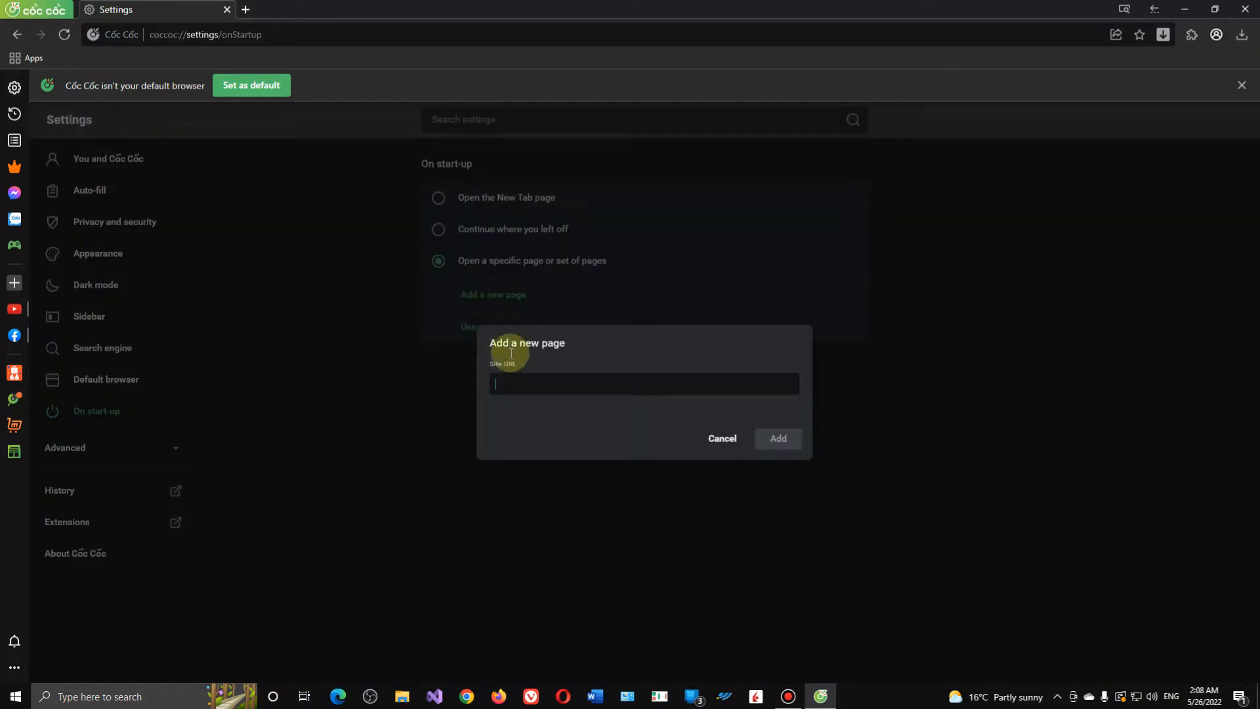
pyautogui.write('https://')
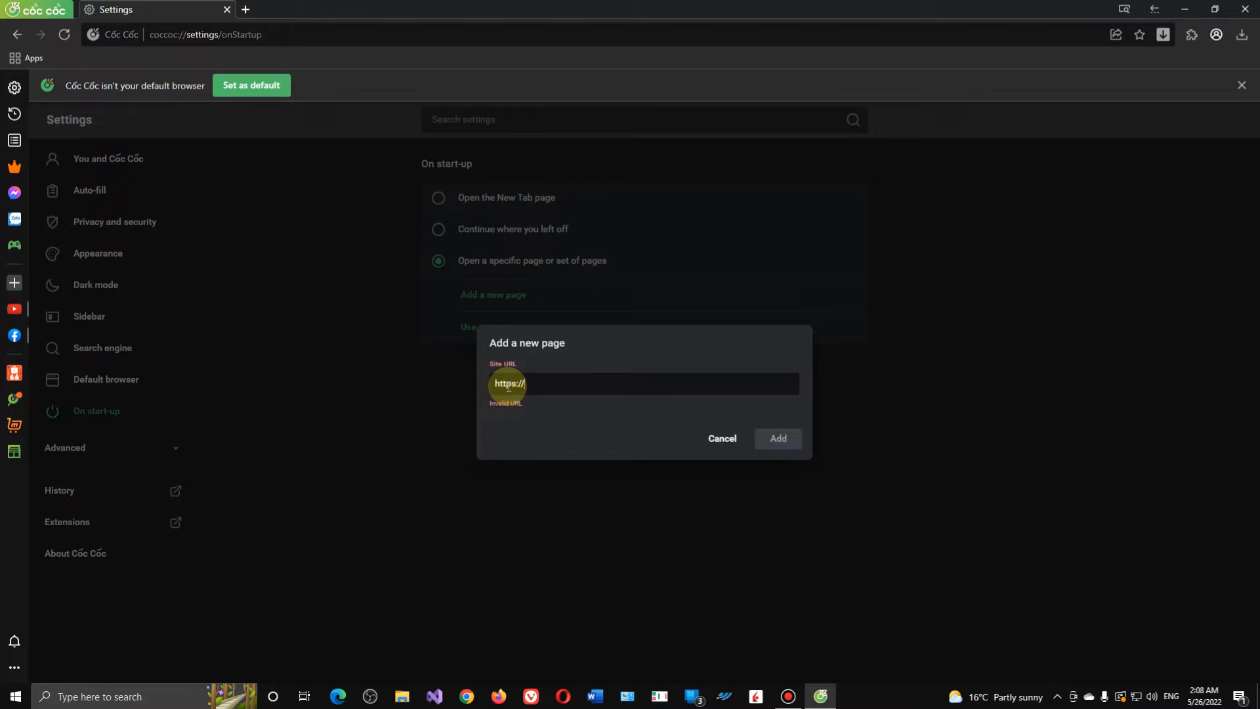
pyautogui.write('wwww')
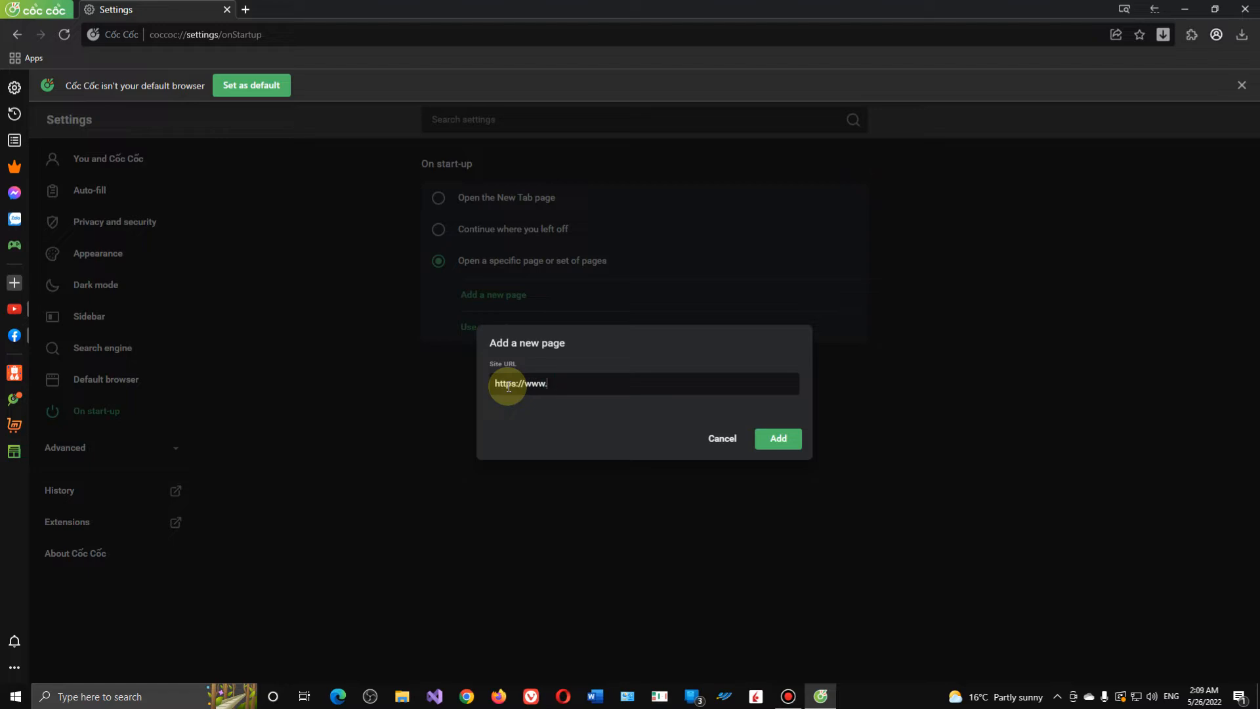
pyautogui.write('google')
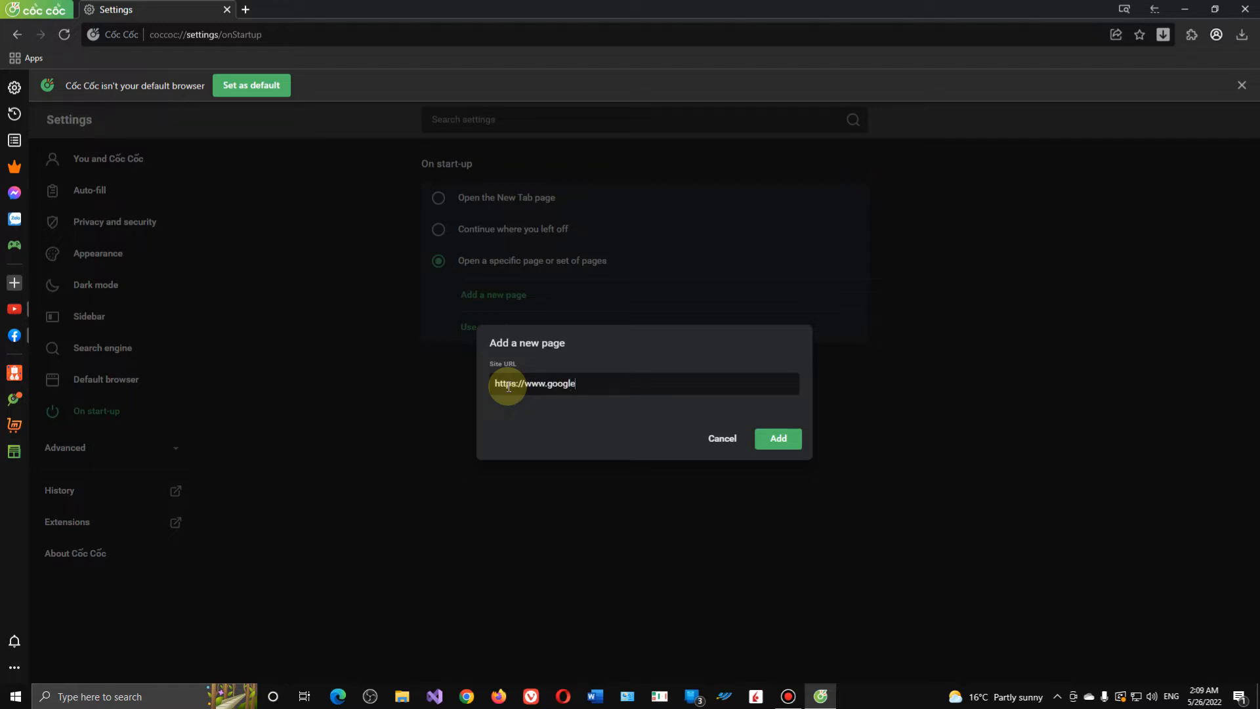
pyautogui.write('.com/')
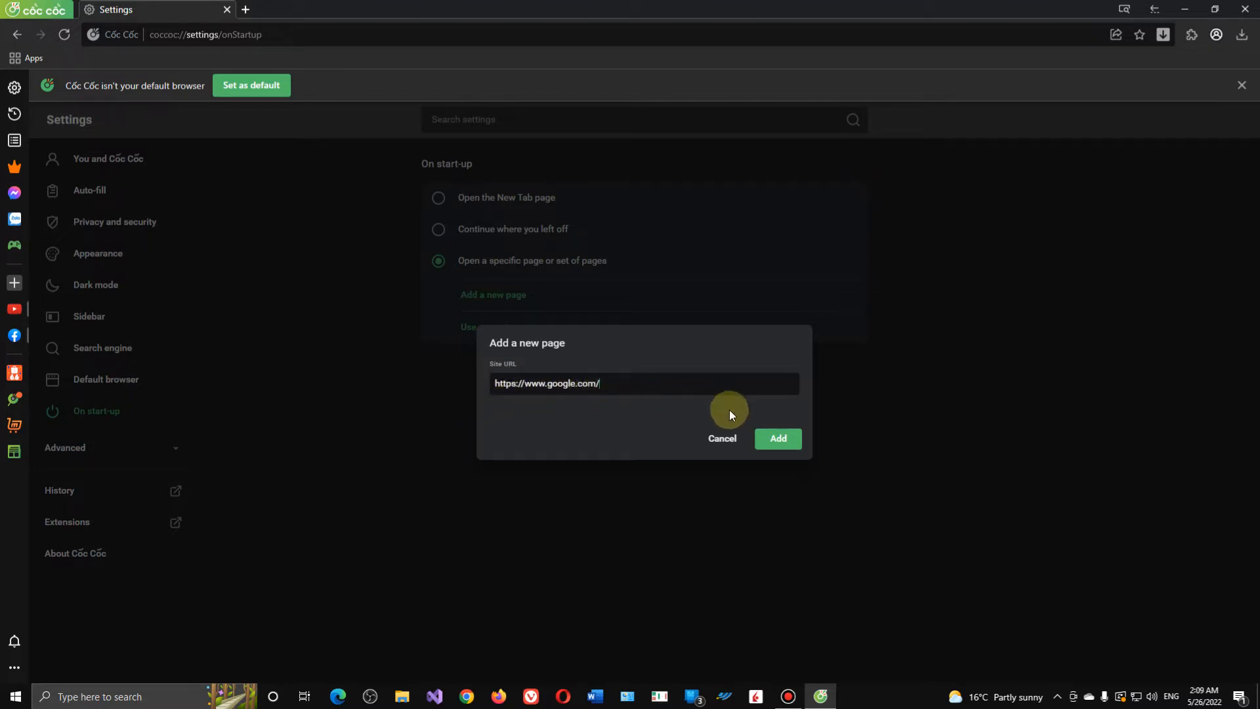
pyautogui.click(776, 438)
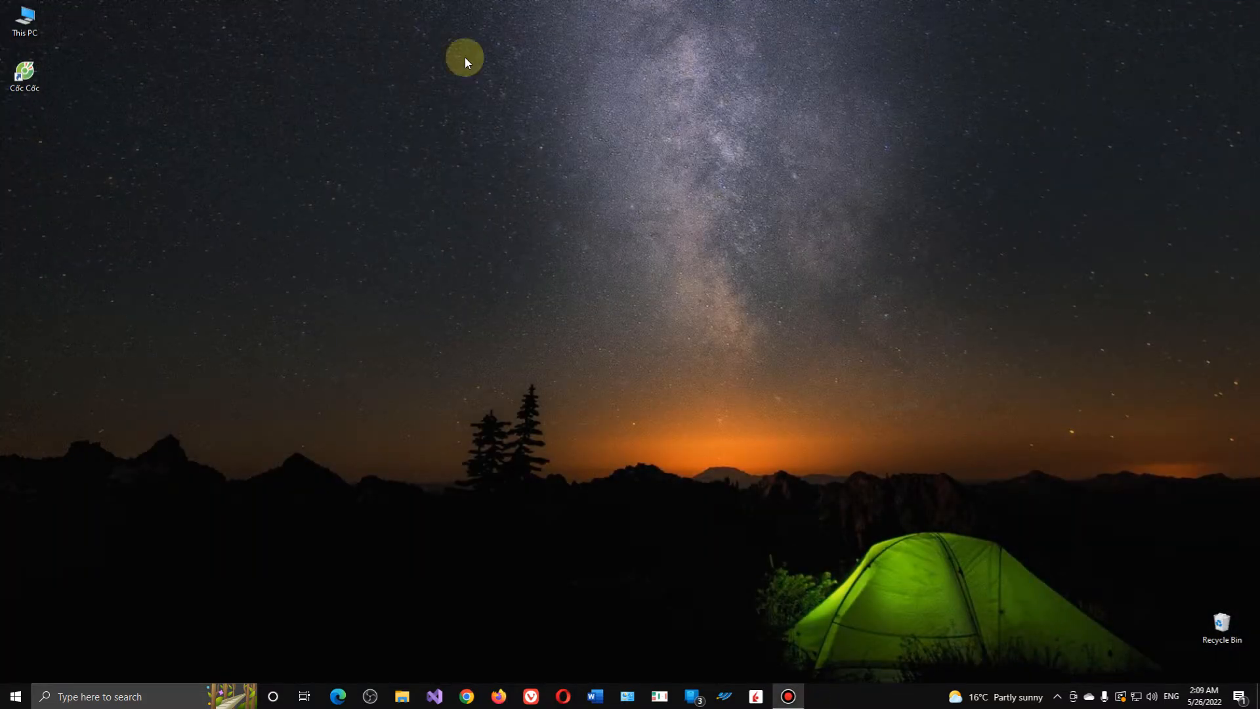
# Reopen Cốc Cốc on Google, dismissing trending suggestions and the default-browser notice.
pyautogui.click(25, 71)
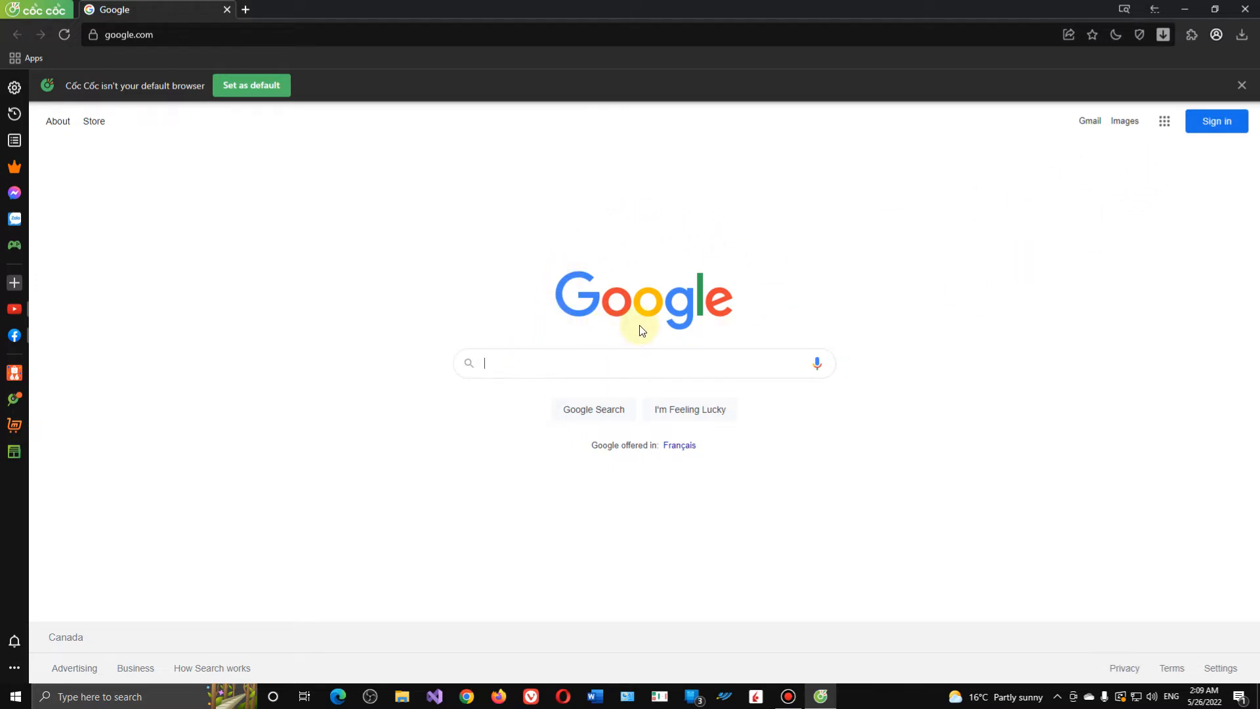
pyautogui.click(643, 362)
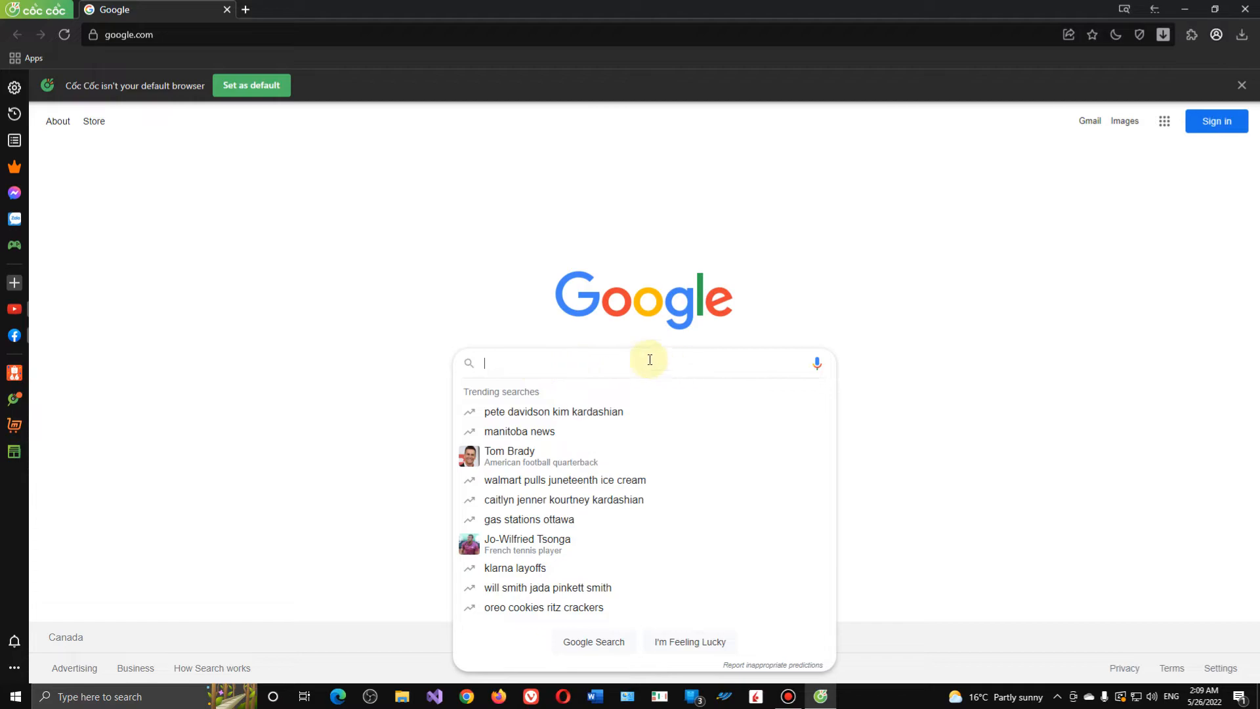
pyautogui.click(96, 157)
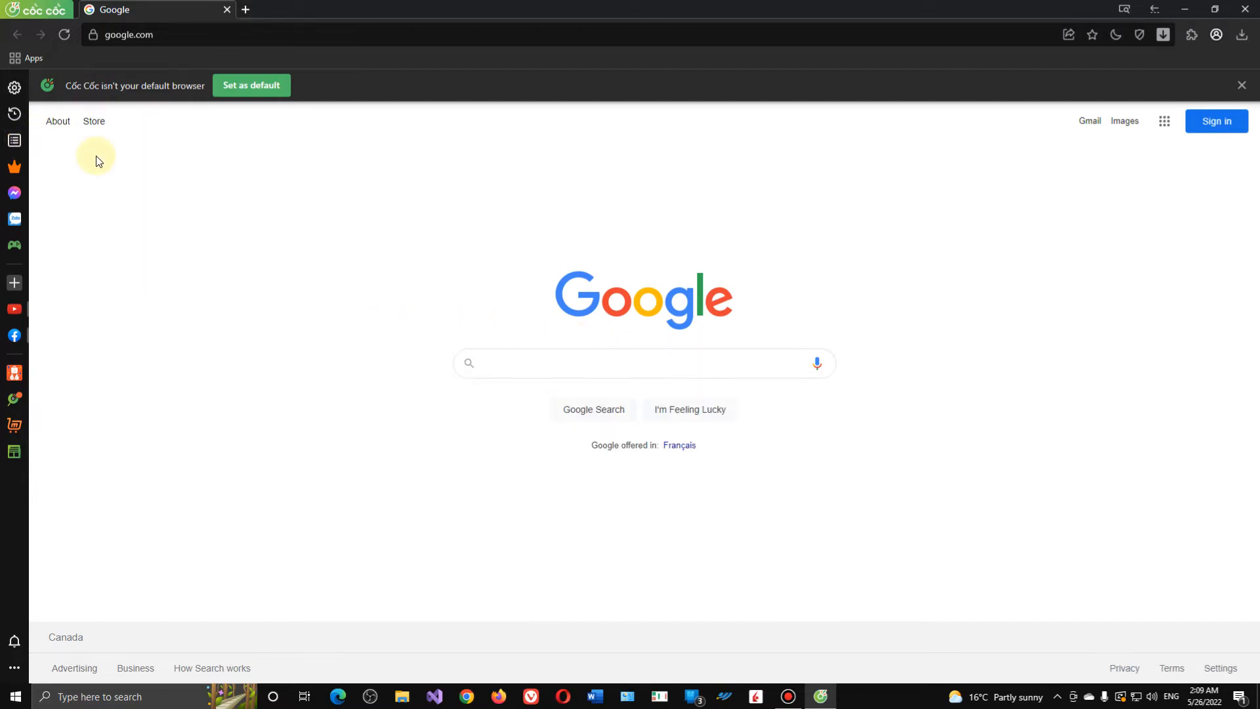
pyautogui.moveTo(891, 95)
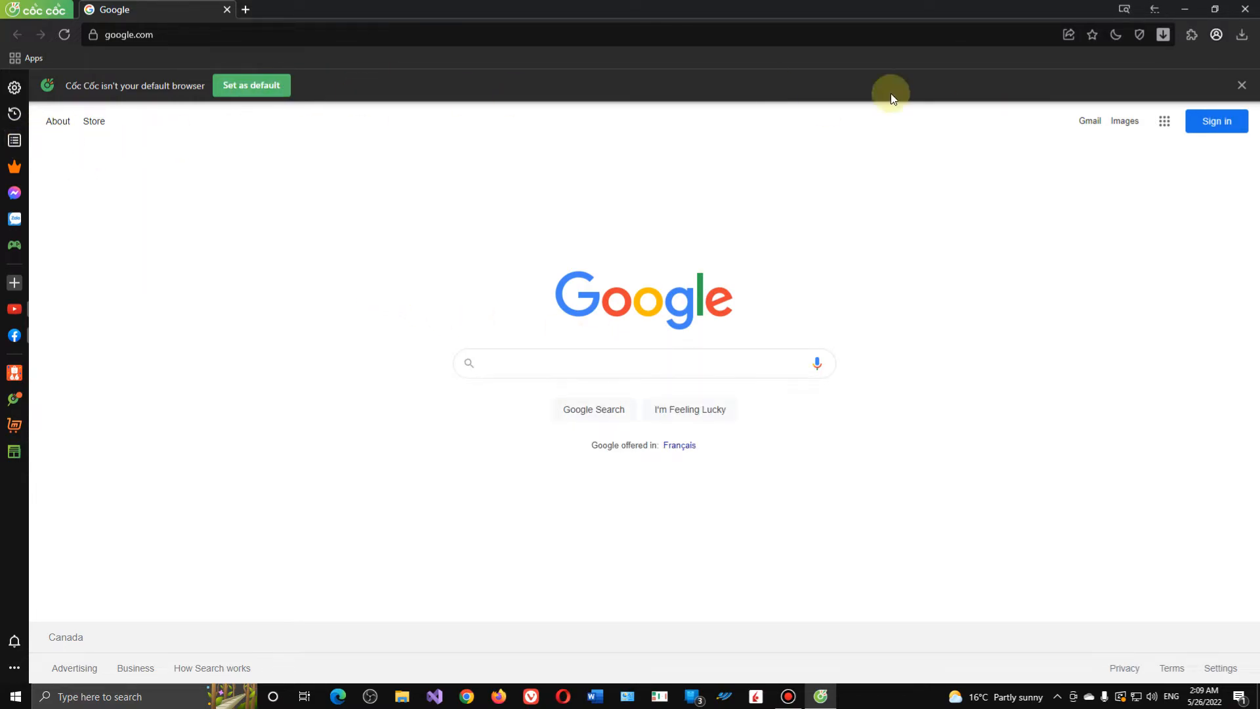
pyautogui.click(1242, 85)
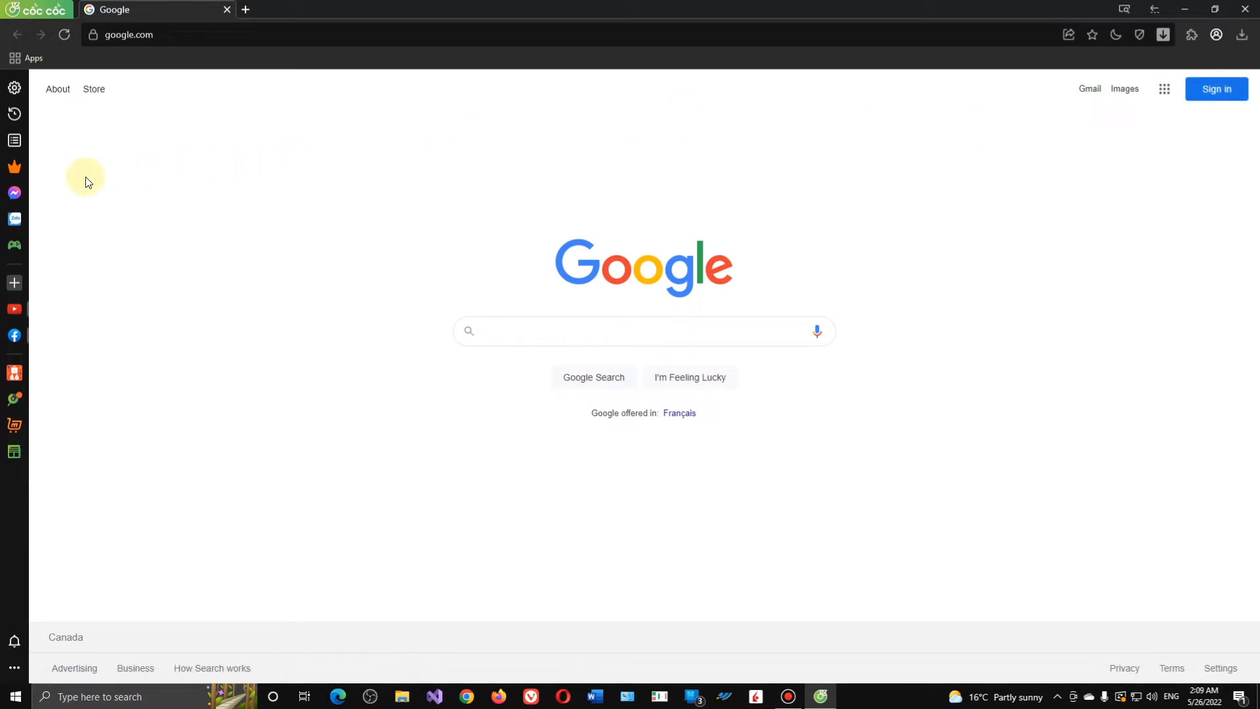
pyautogui.moveTo(14, 88)
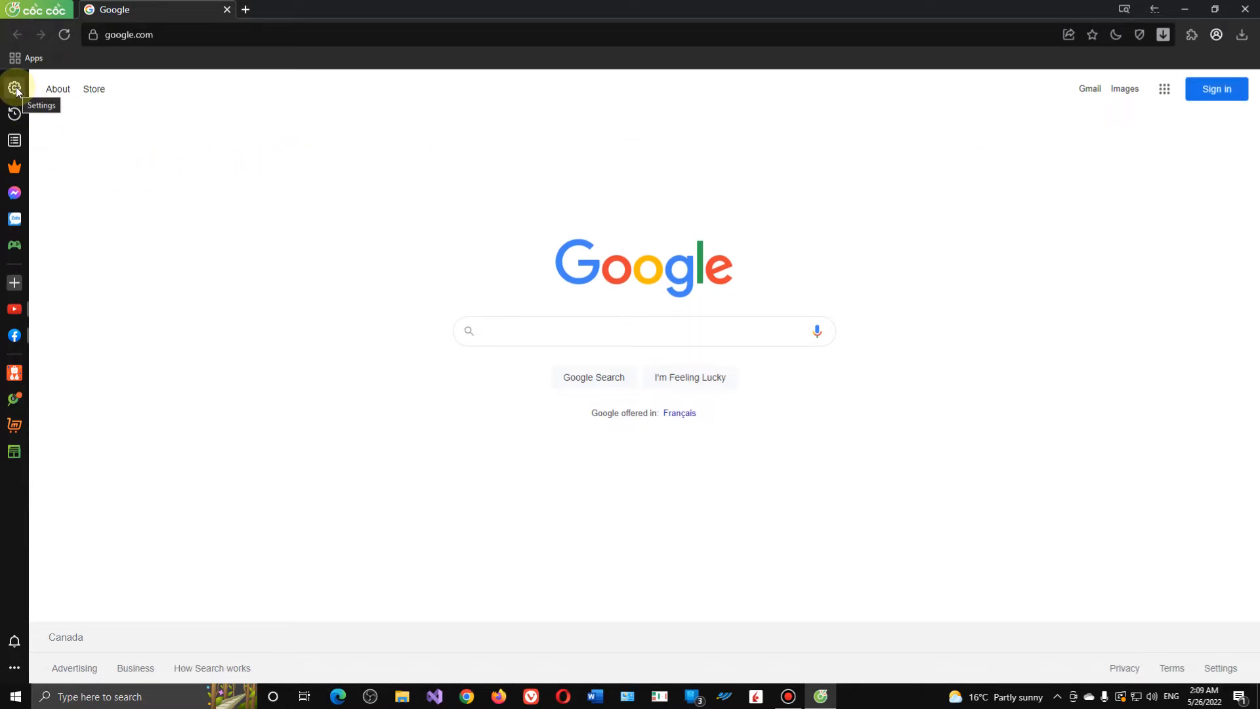
# Set Dark mode to 'Always enable dark mode' in Settings.
pyautogui.click(14, 87)
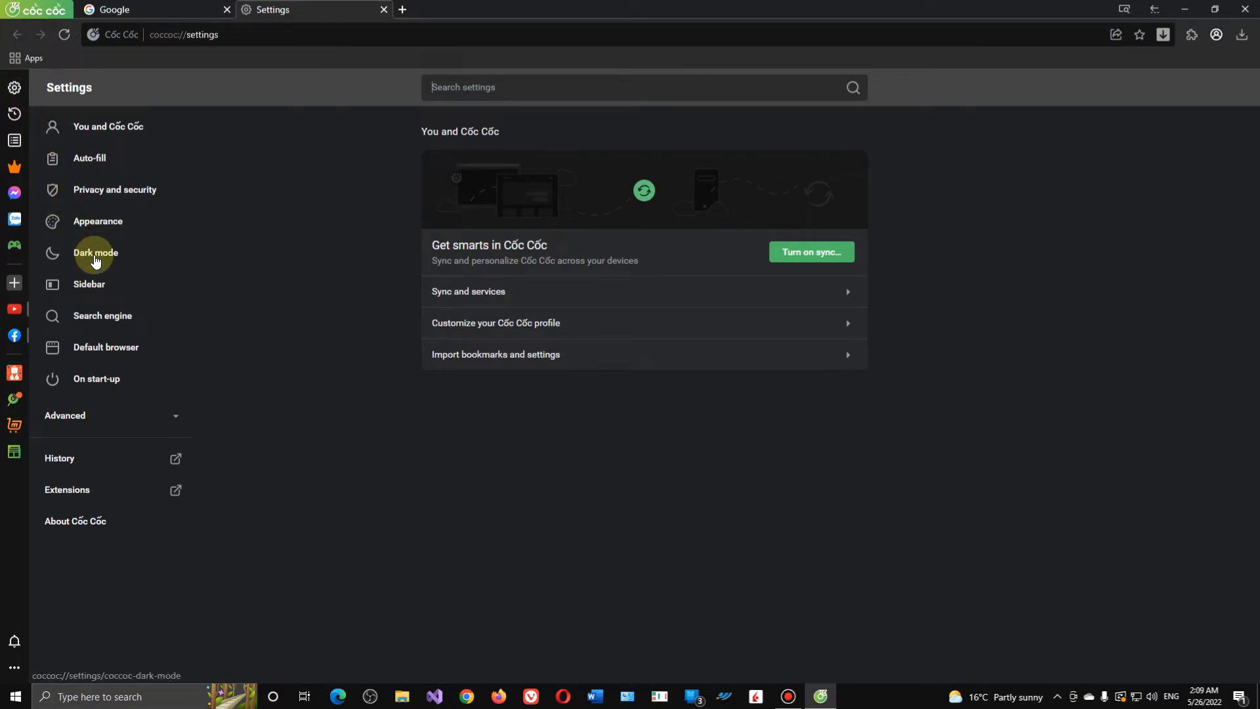
pyautogui.click(94, 252)
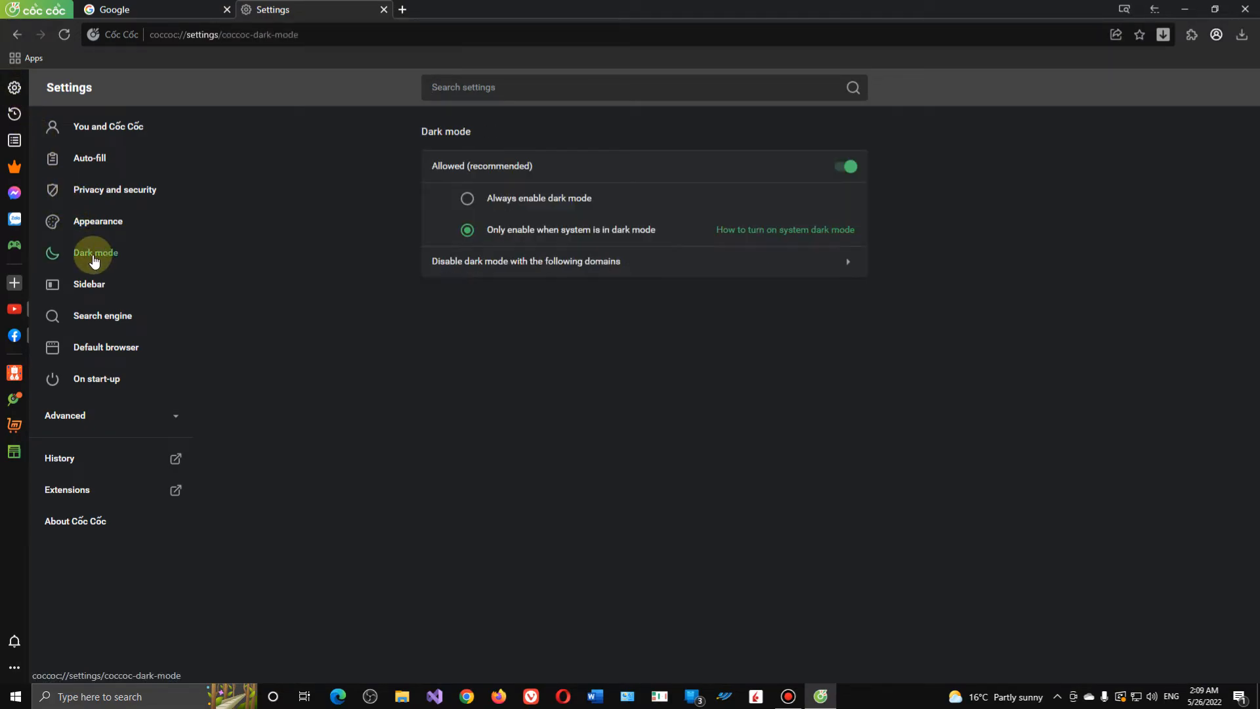
pyautogui.click(466, 199)
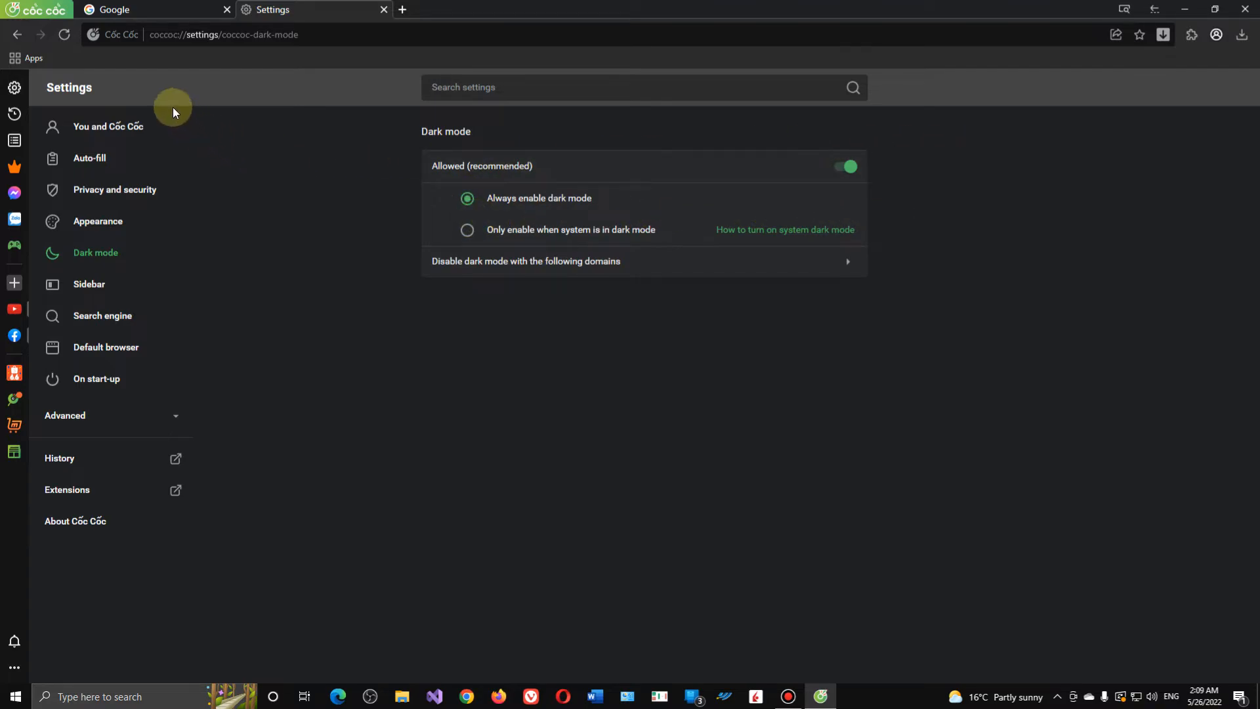
pyautogui.click(17, 33)
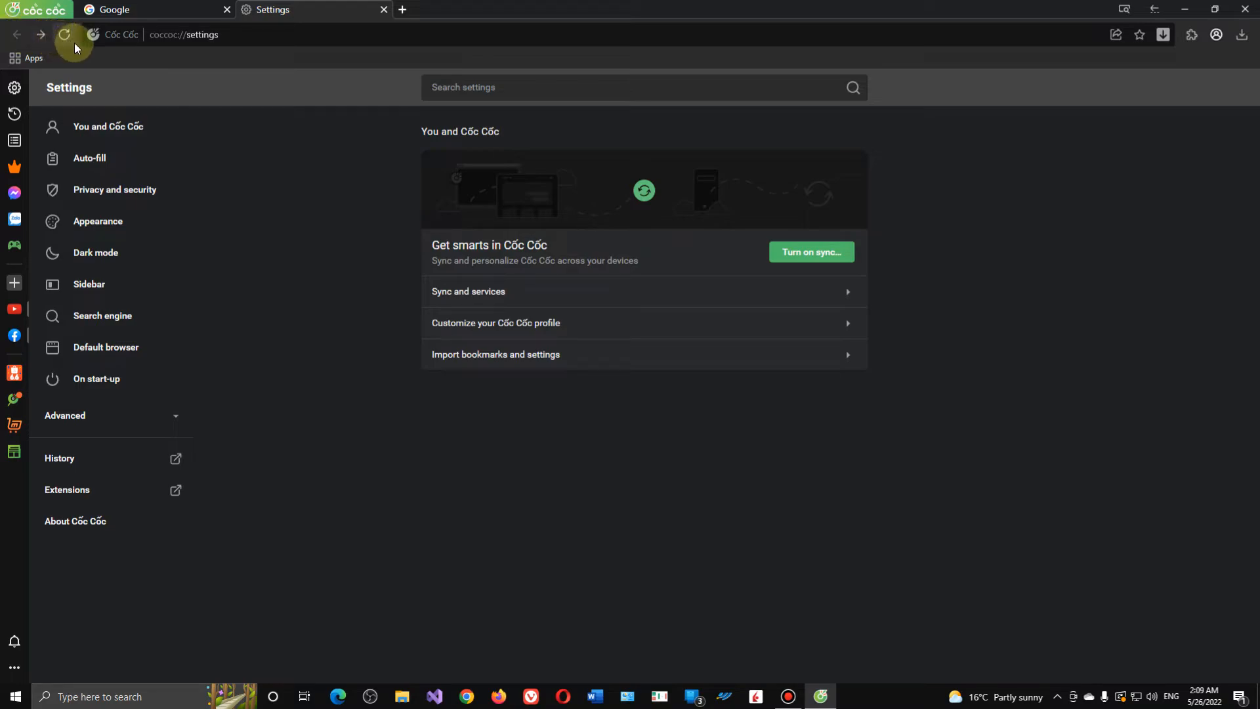
# Close the browser with 'Always close all tabs' ticked.
pyautogui.click(1247, 9)
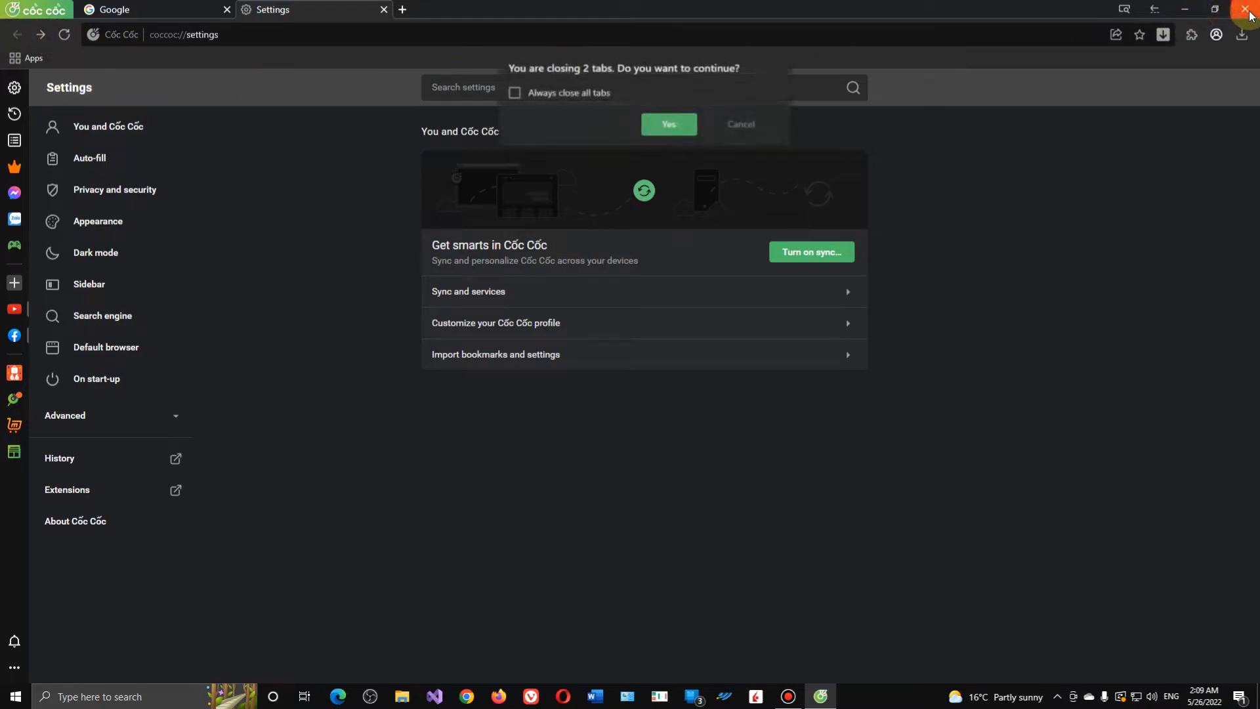
pyautogui.click(513, 93)
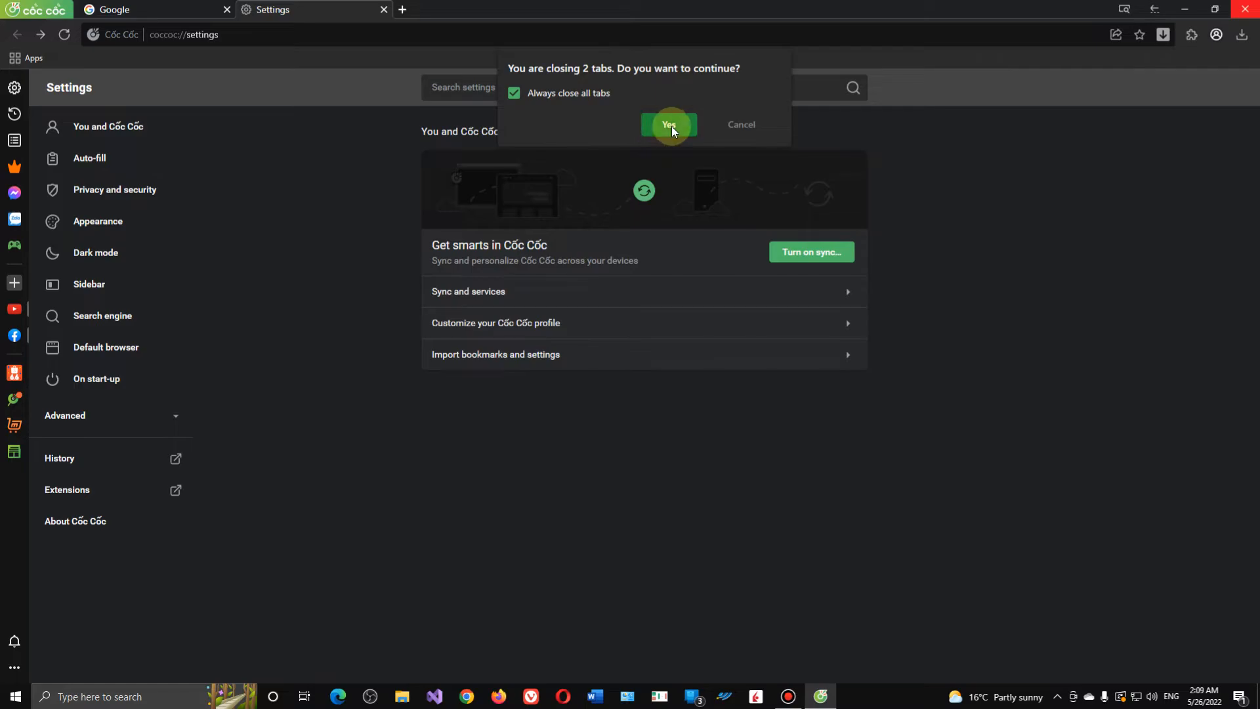
pyautogui.click(668, 125)
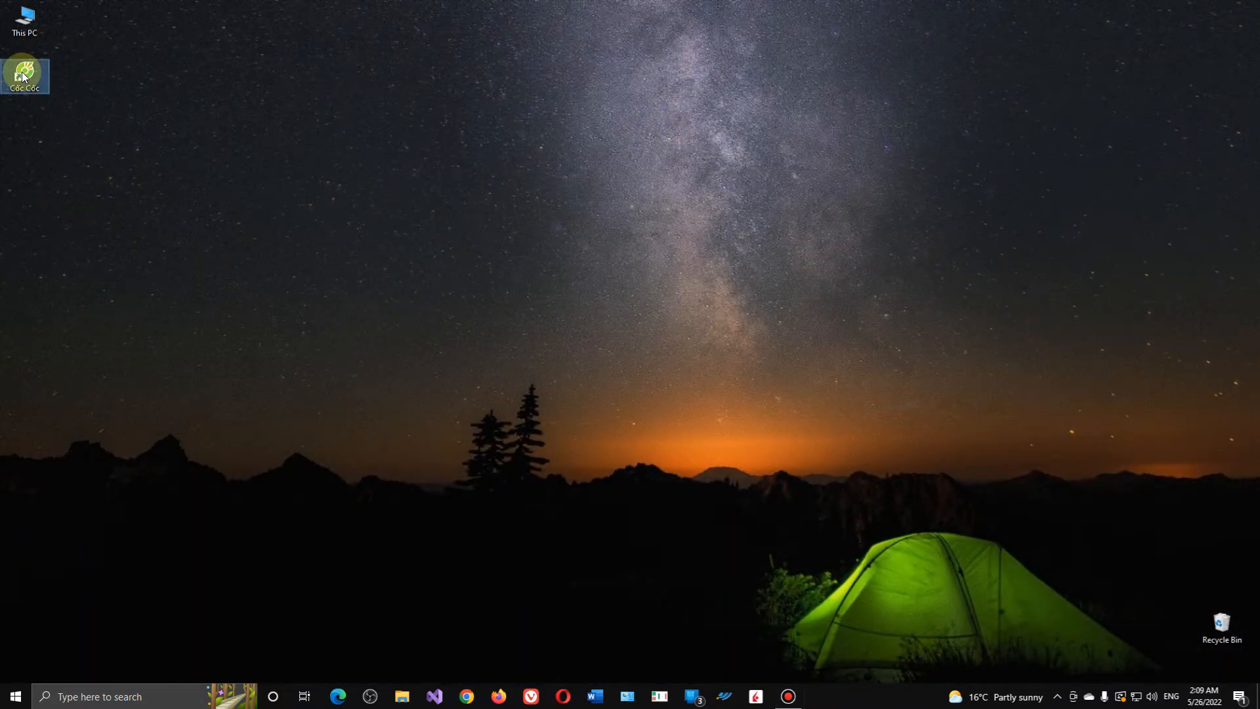
# Relaunch Cốc Cốc and bookmark the Google homepage on the bookmarks bar.
pyautogui.doubleClick(24, 72)
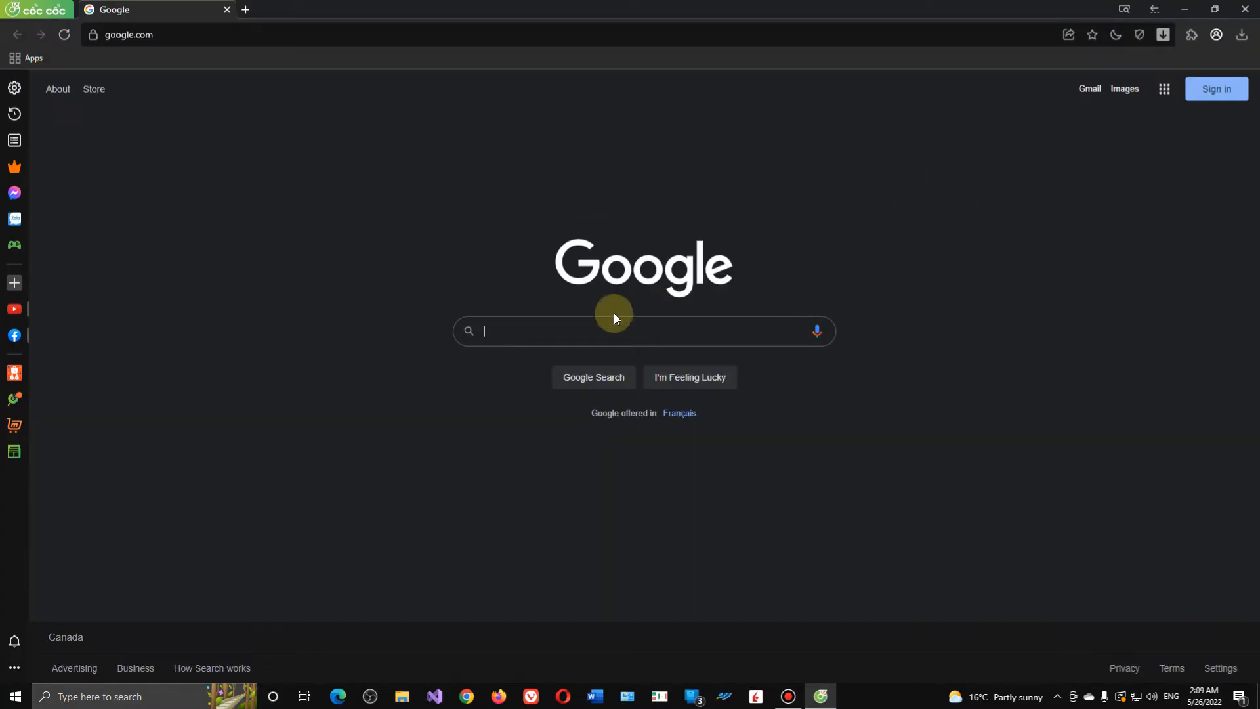
pyautogui.moveTo(934, 197)
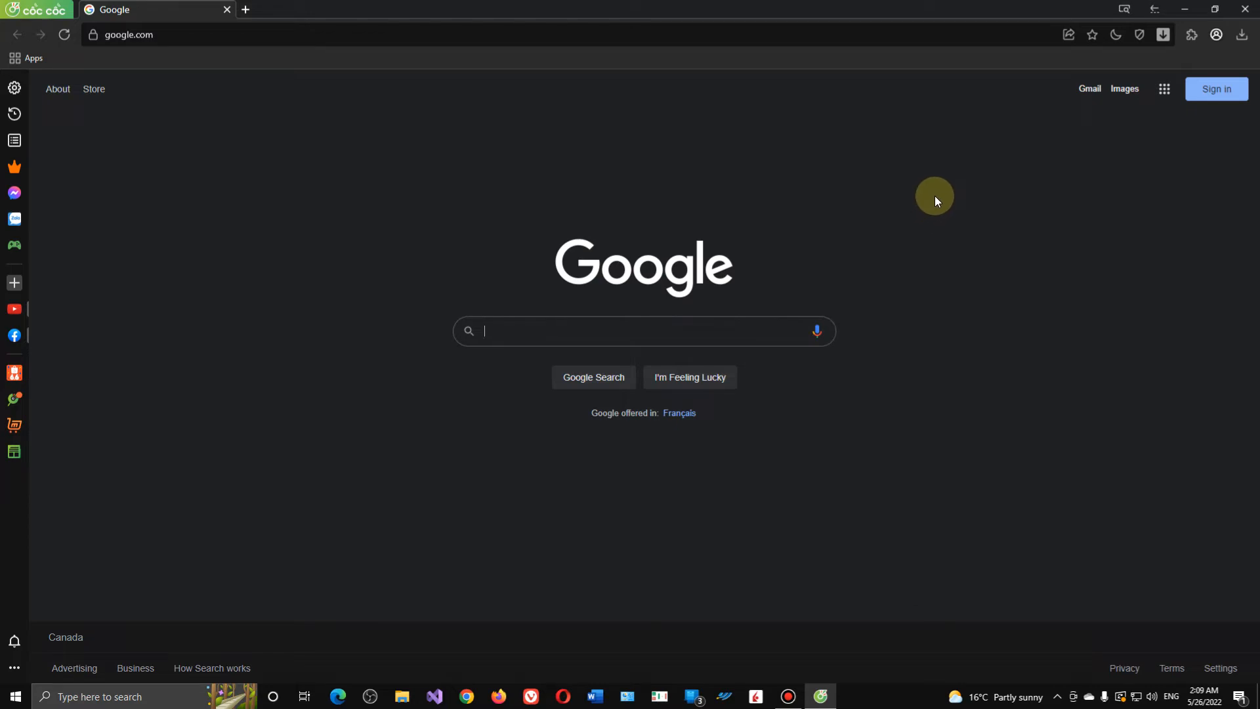
pyautogui.moveTo(319, 222)
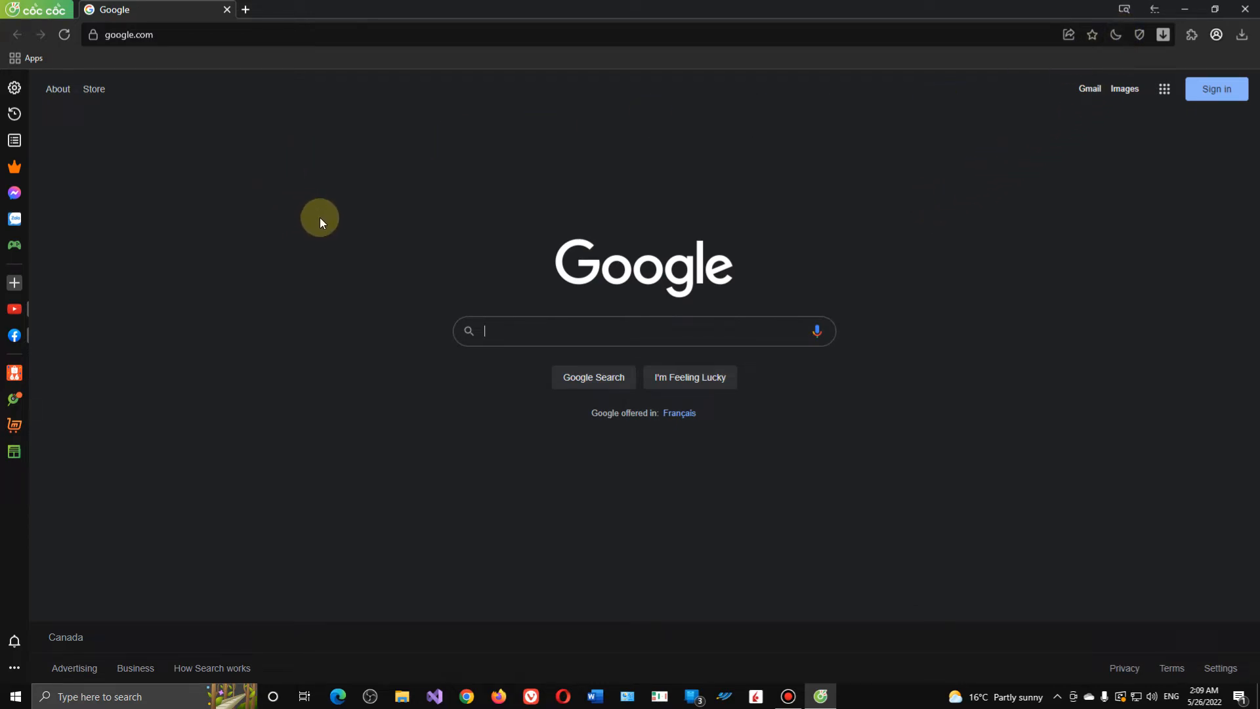
pyautogui.moveTo(507, 330)
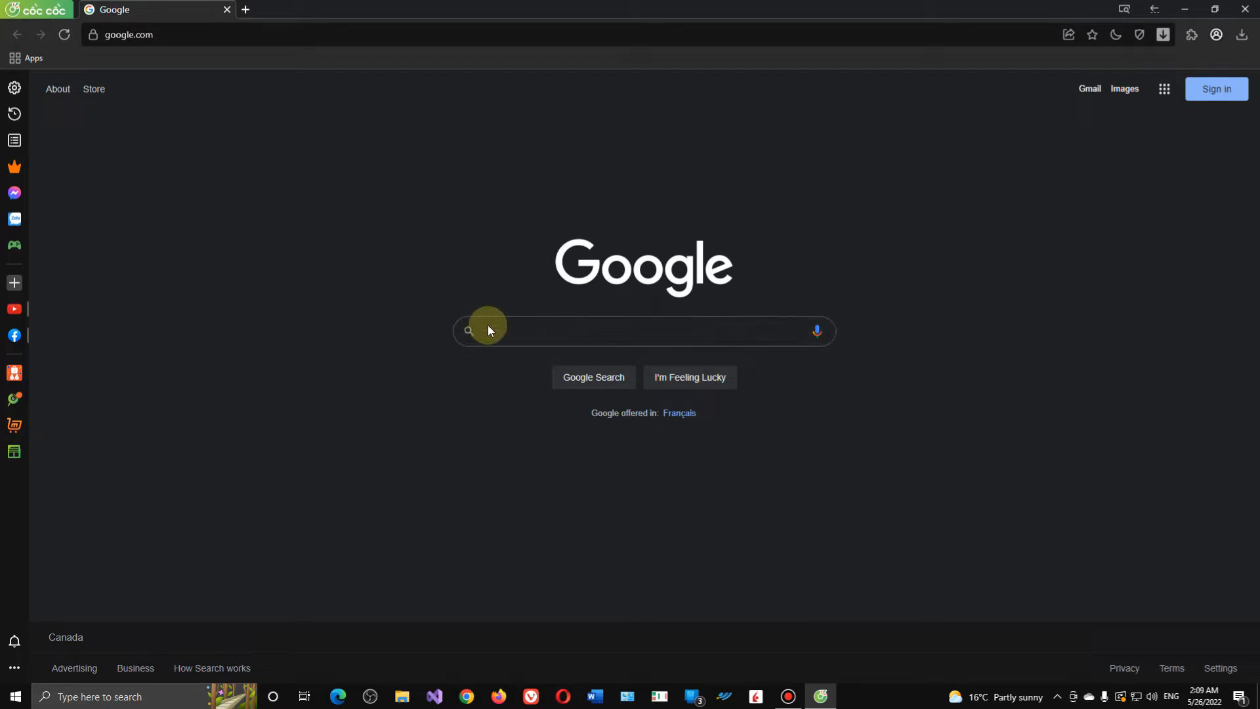
pyautogui.moveTo(1084, 39)
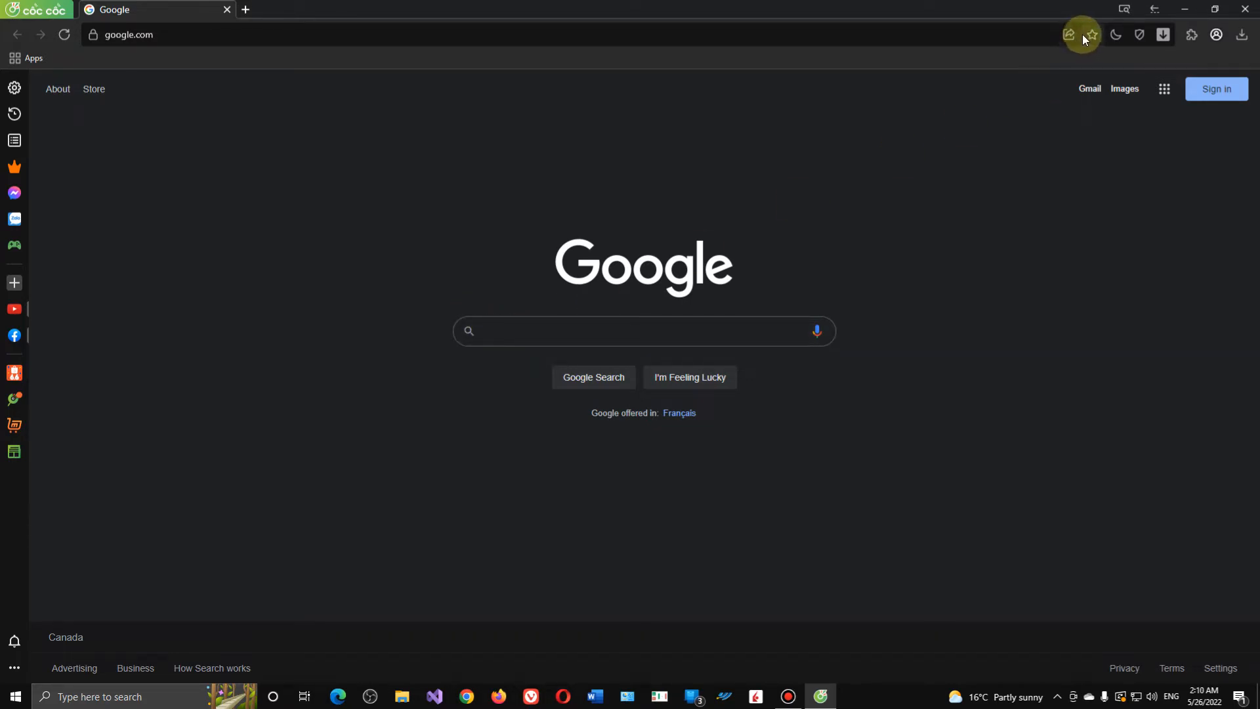
pyautogui.click(1091, 35)
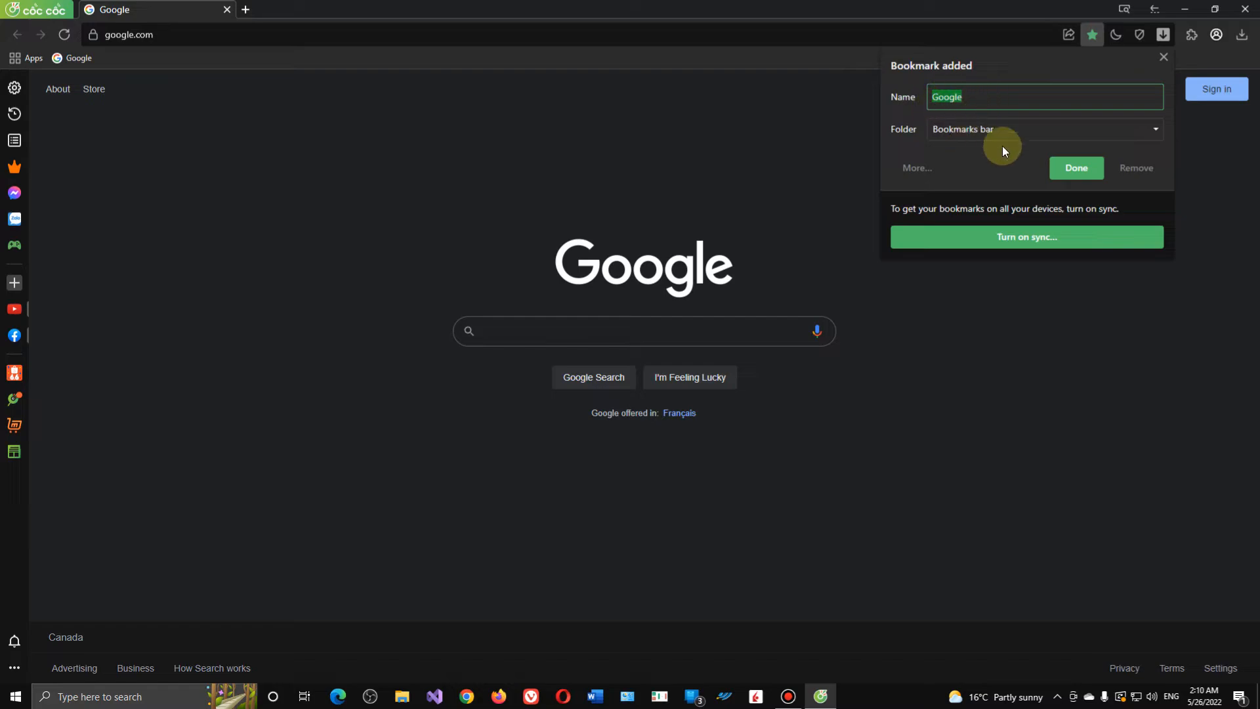
pyautogui.click(79, 58)
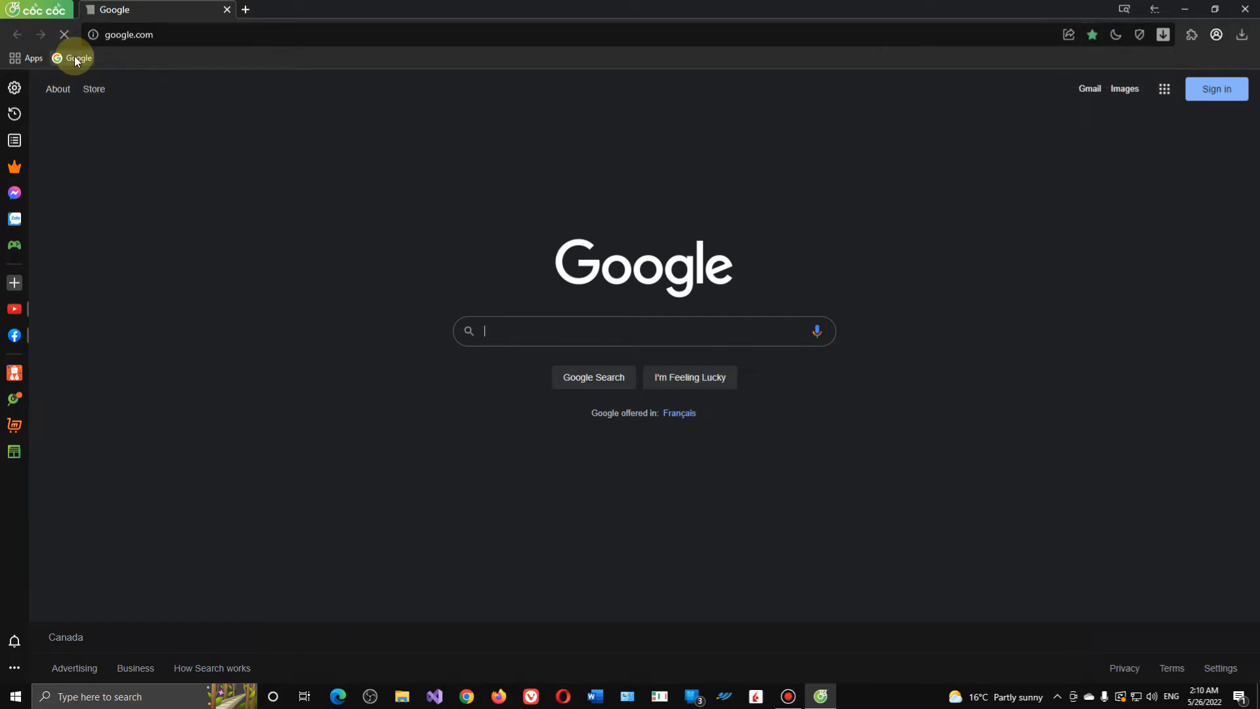
# Search Google for 'you', open YouTube and bookmark it.
pyautogui.click(643, 330)
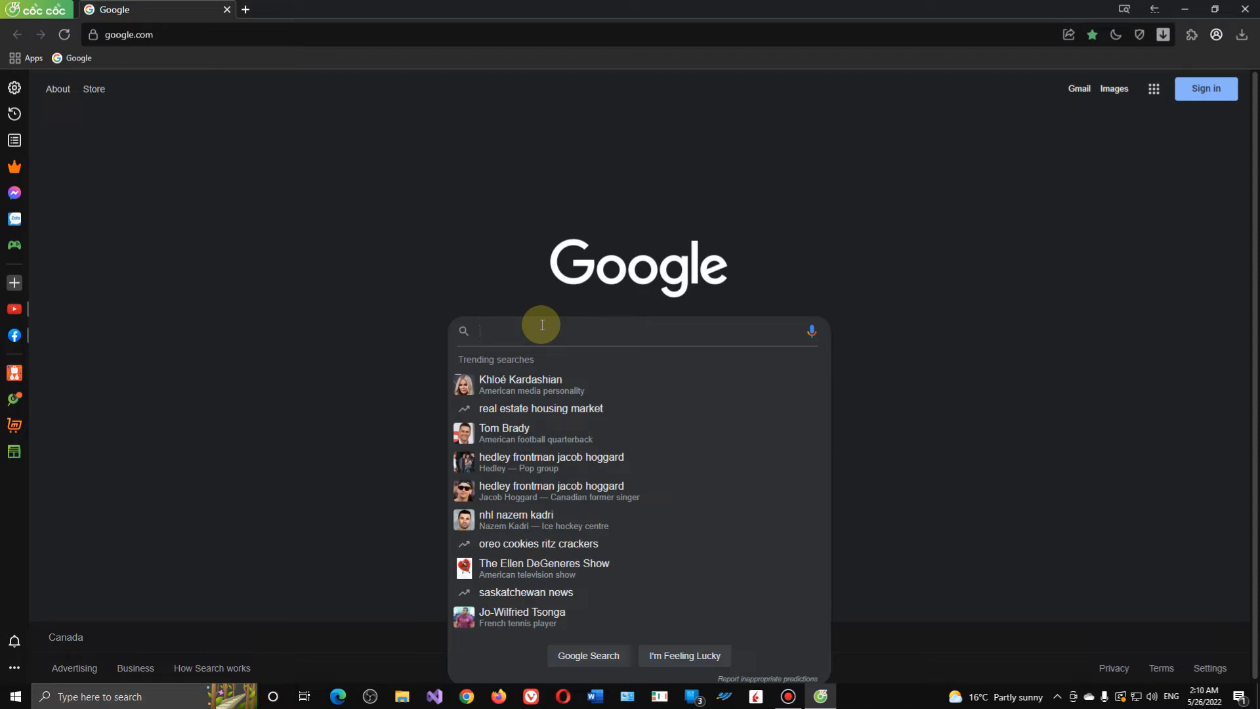
pyautogui.write('youtube')
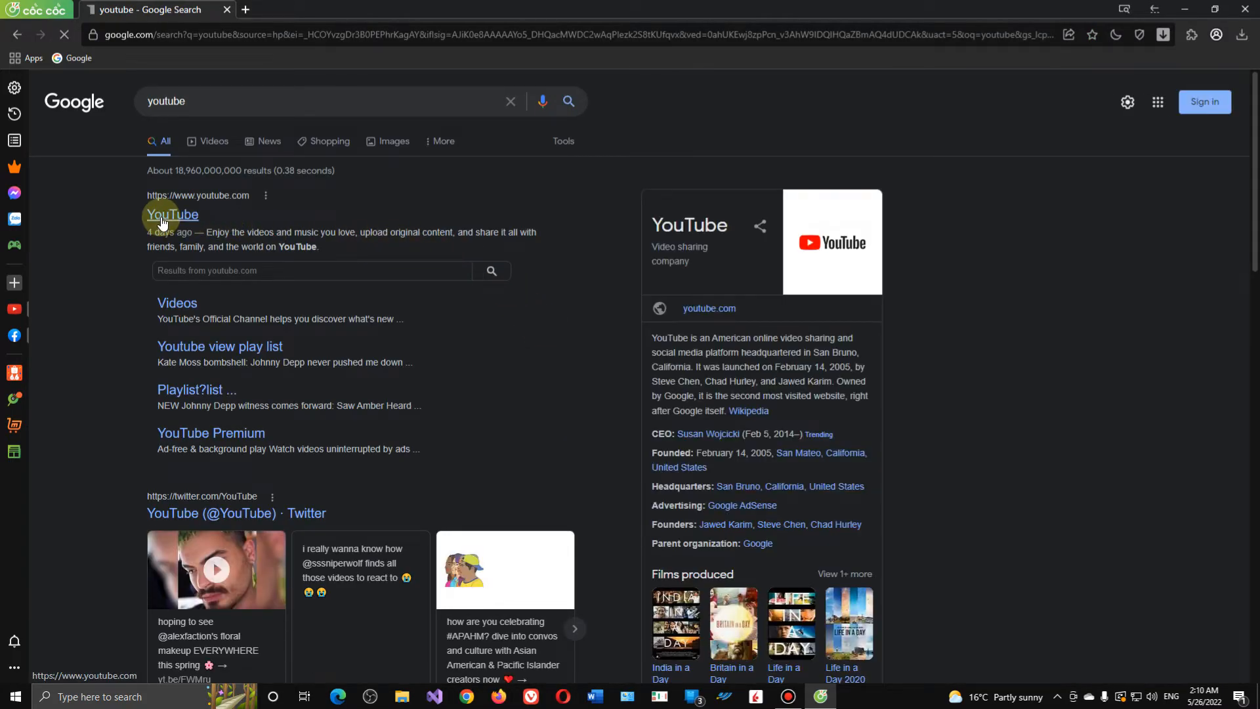
pyautogui.click(172, 214)
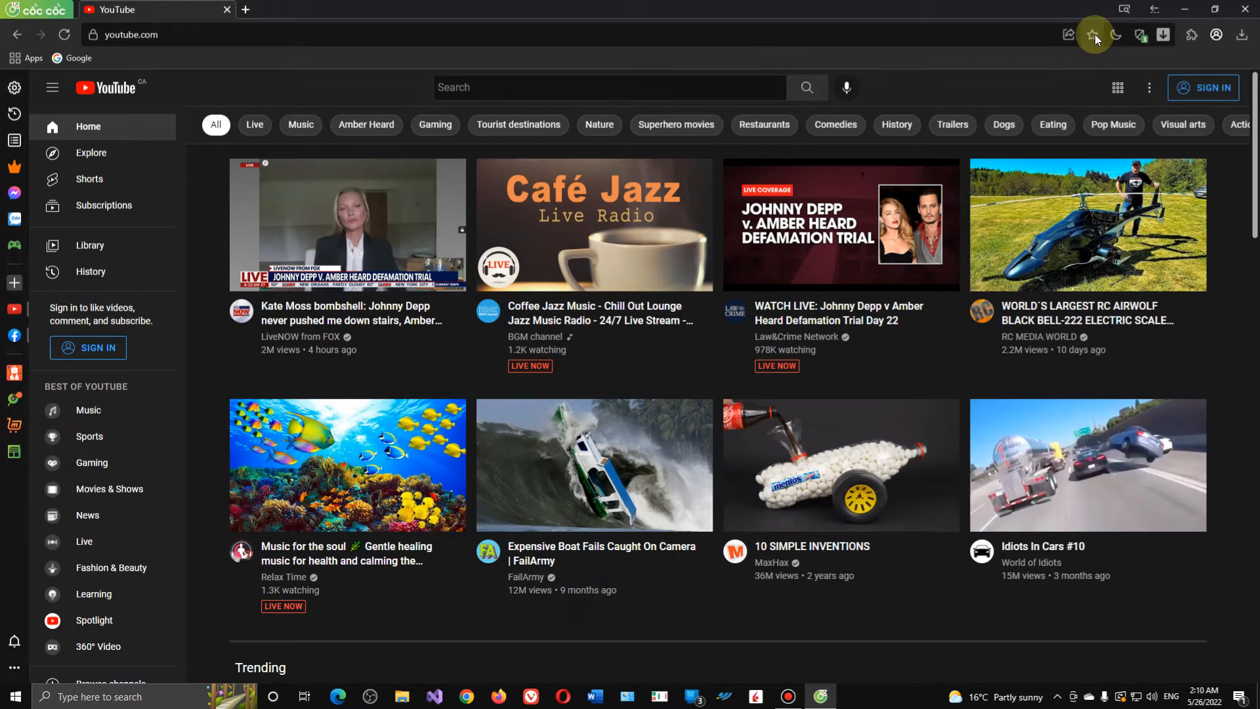
pyautogui.click(1092, 35)
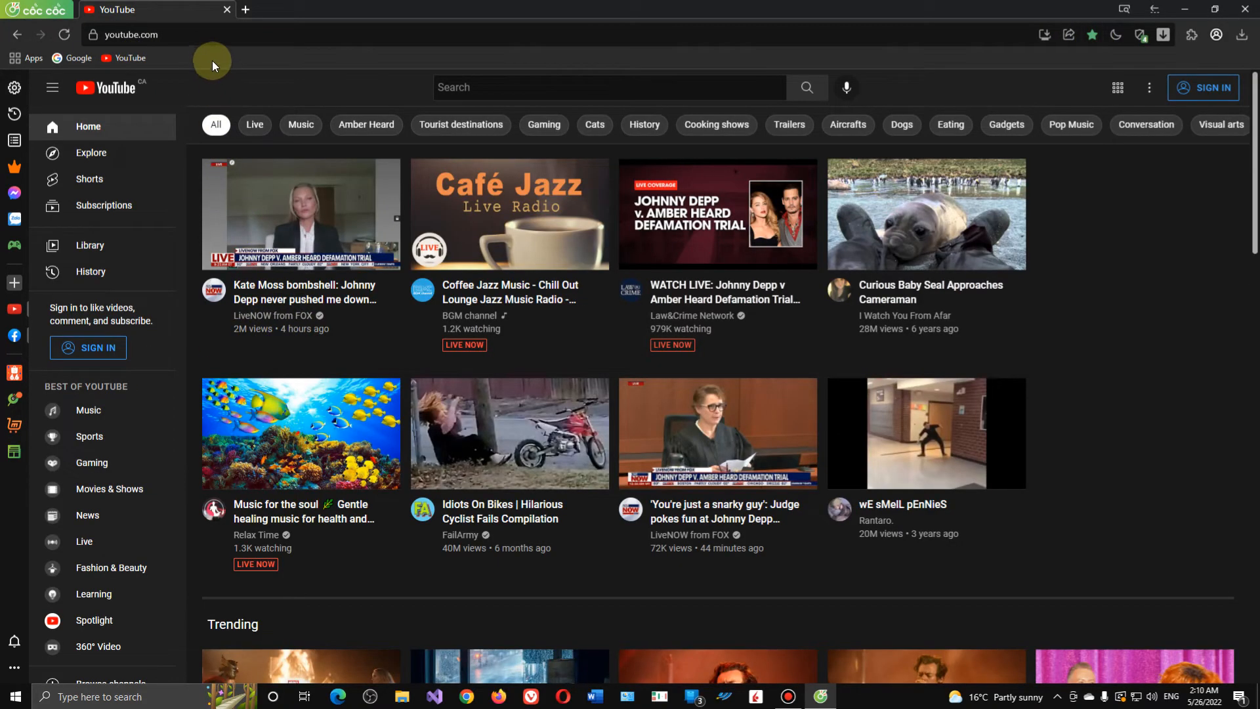
pyautogui.moveTo(295, 63)
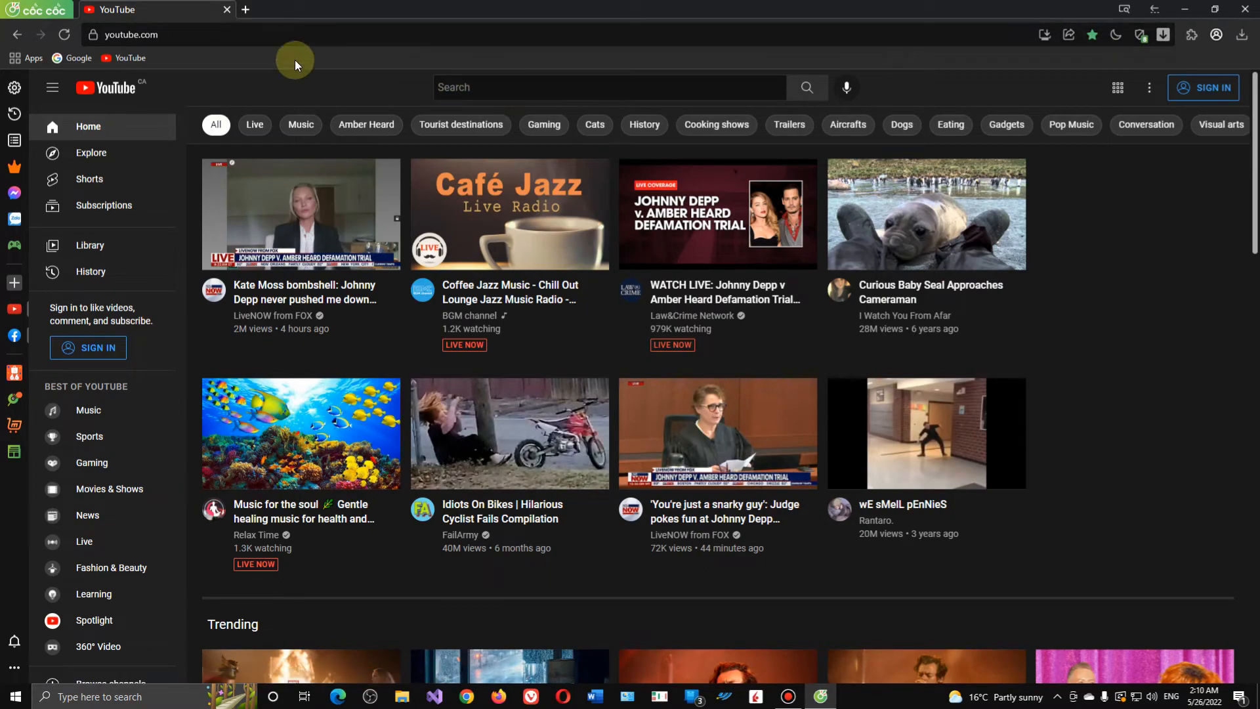
pyautogui.moveTo(339, 96)
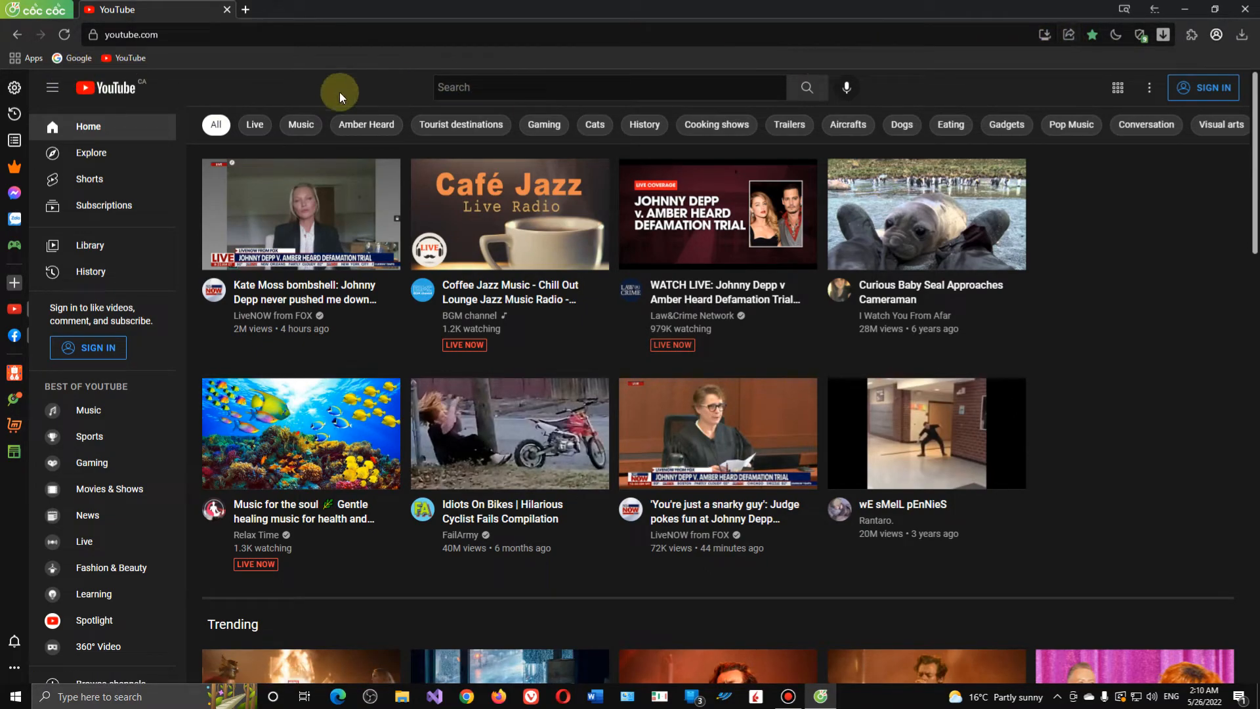
pyautogui.moveTo(69, 68)
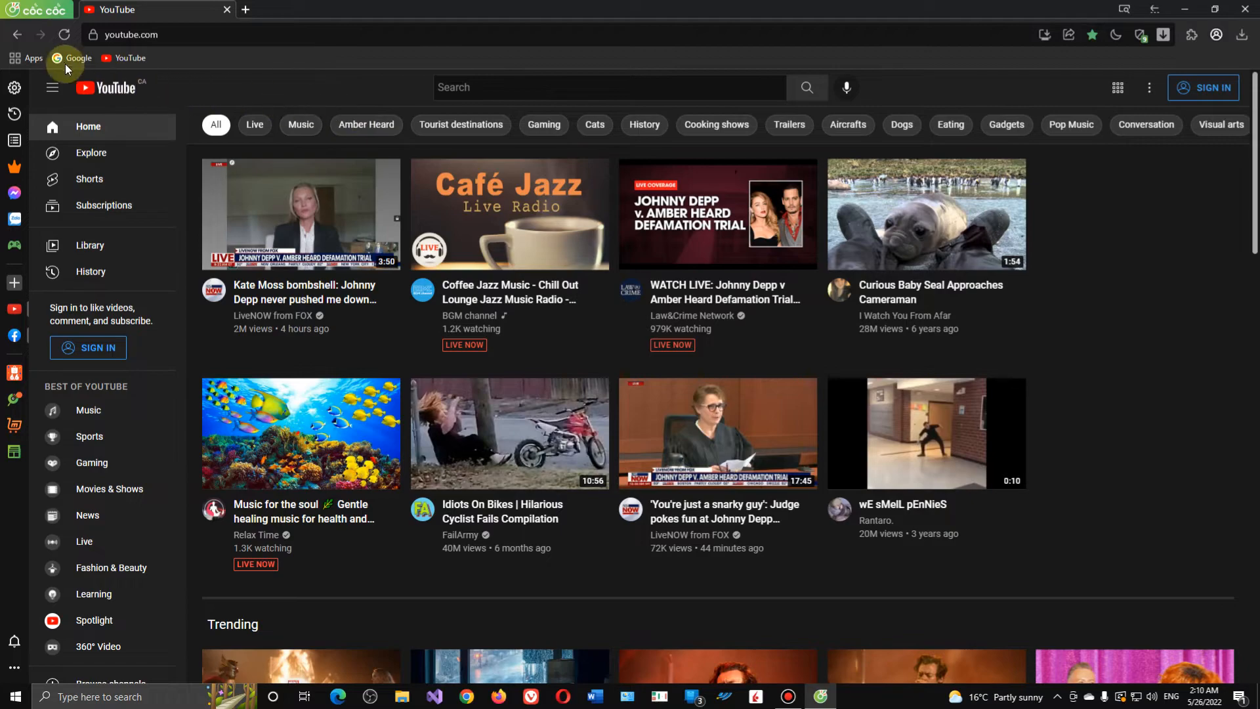
# Open Yahoo Finance World Indices via Google search and enable dark mode on finance.yahoo.com.
pyautogui.click(71, 58)
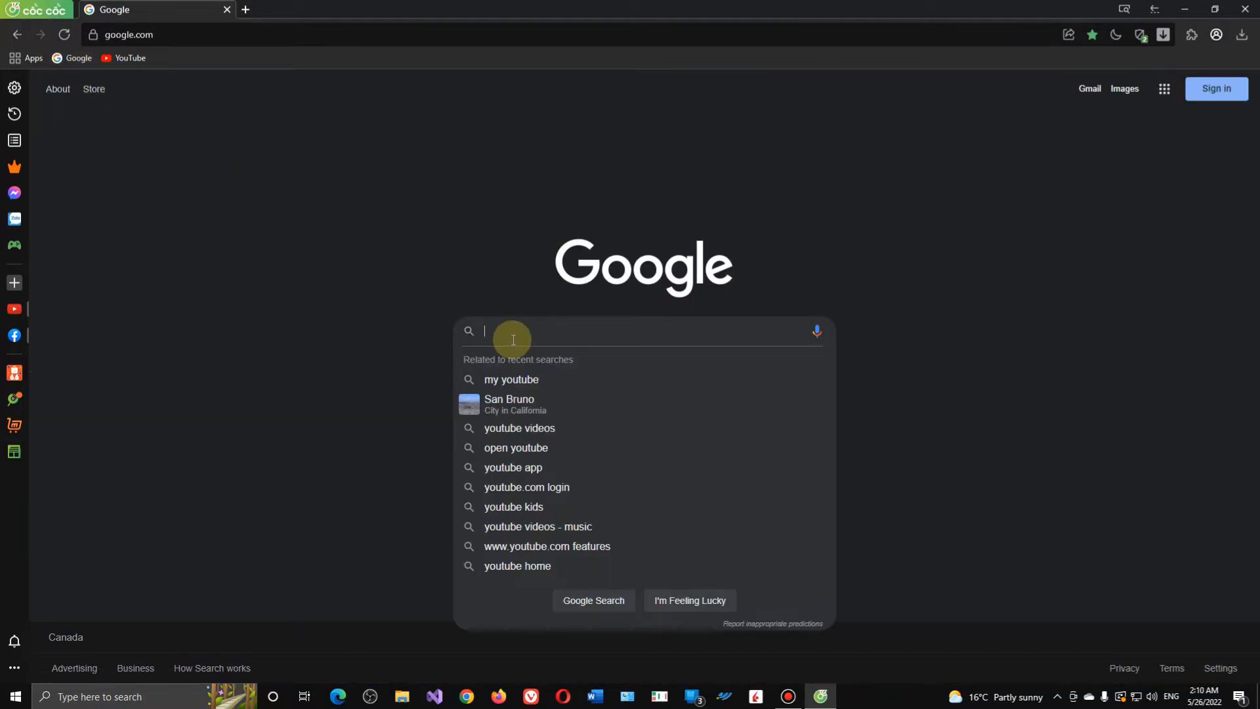
pyautogui.write('yahoo')
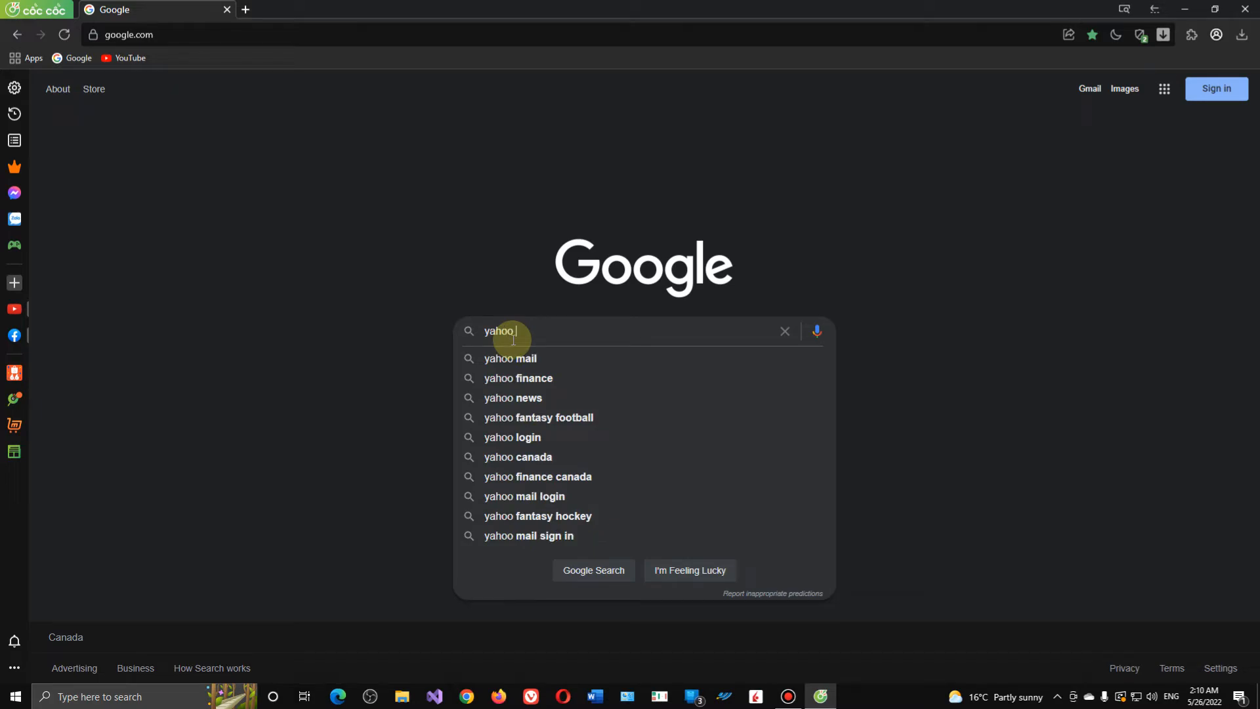
pyautogui.write('major')
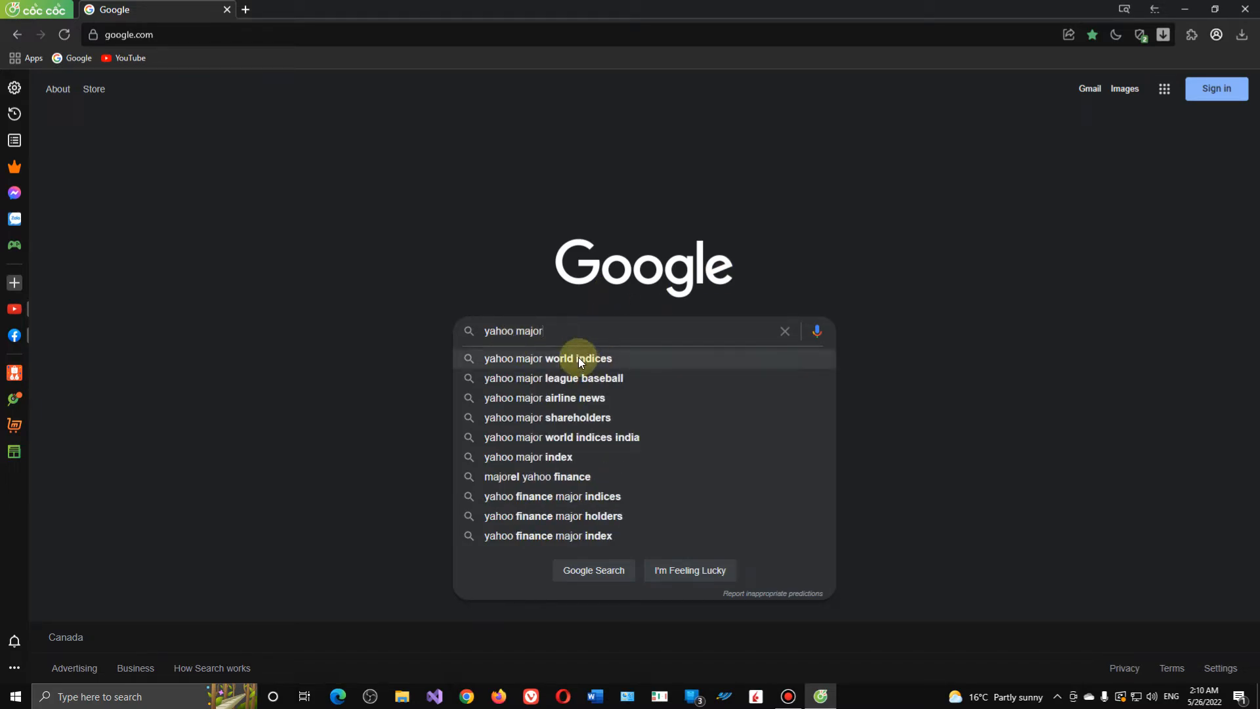
pyautogui.click(547, 359)
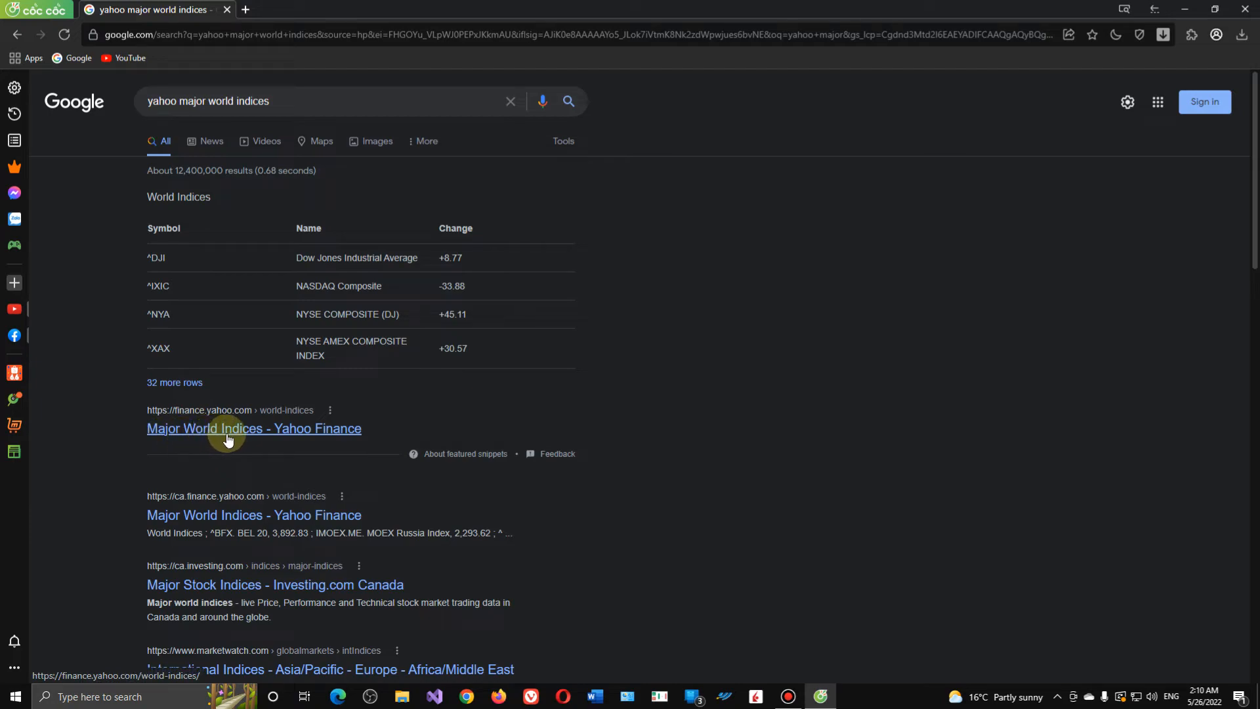
pyautogui.click(253, 427)
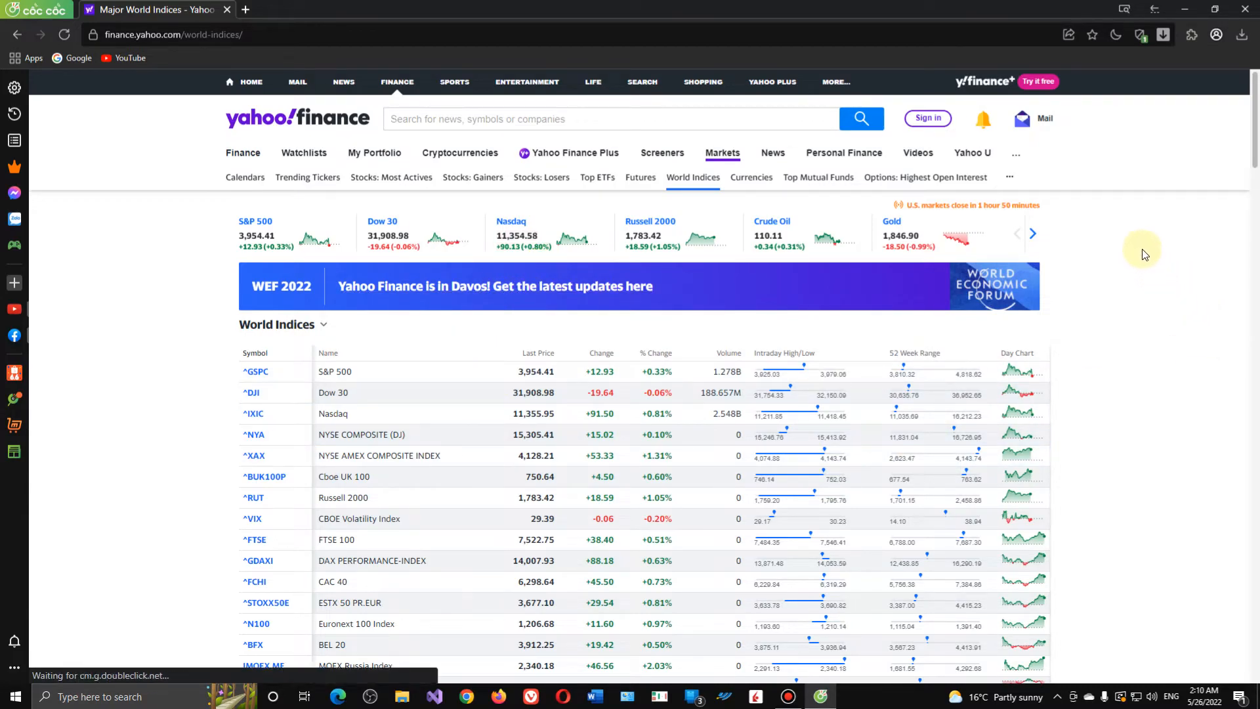
pyautogui.moveTo(1105, 78)
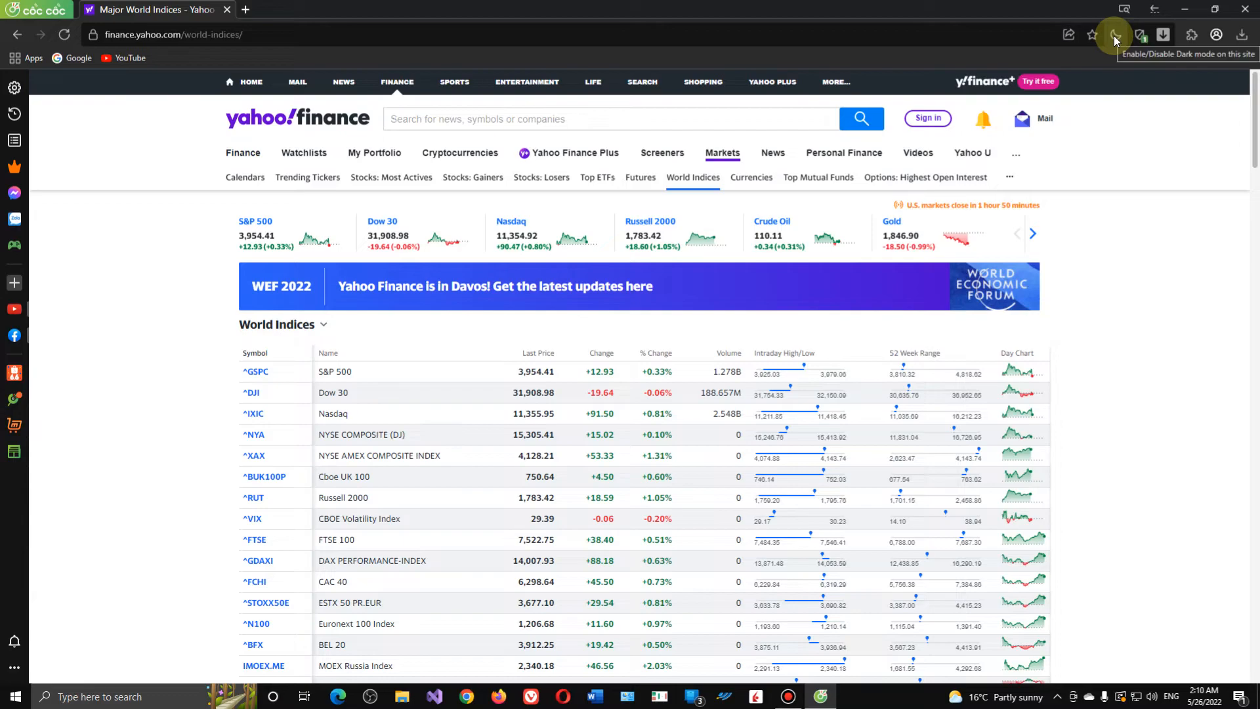
pyautogui.click(1115, 37)
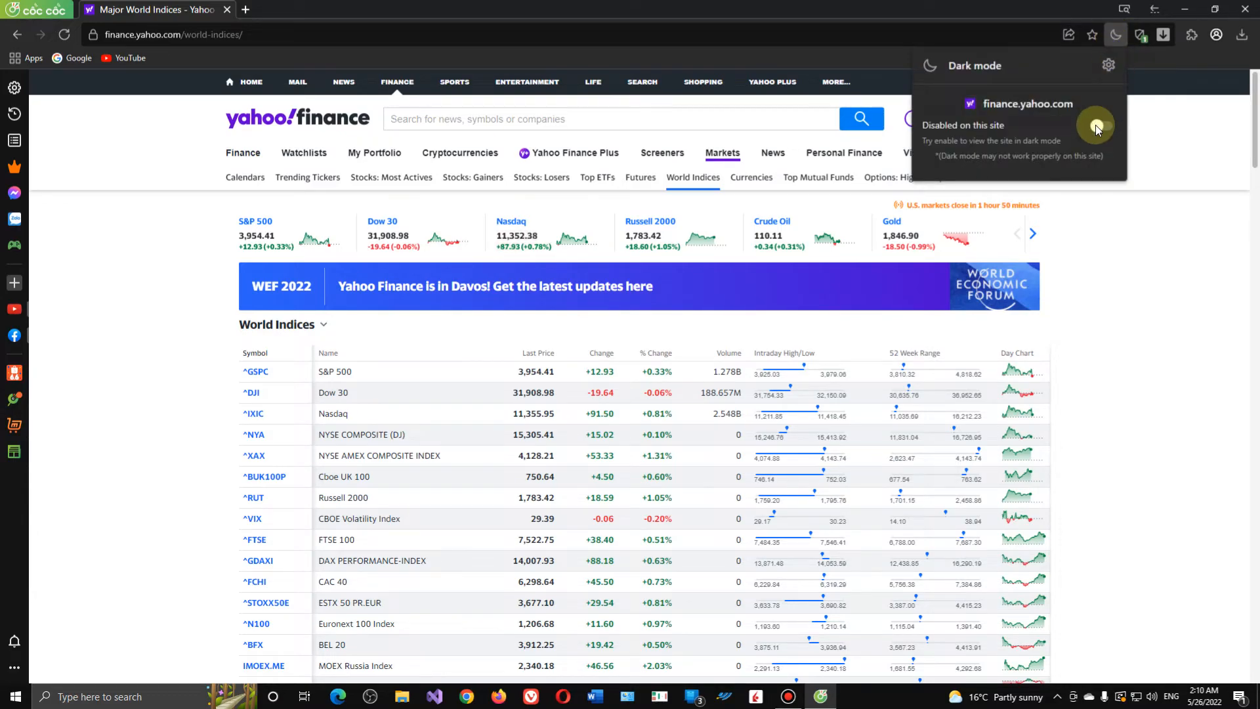
pyautogui.click(1102, 126)
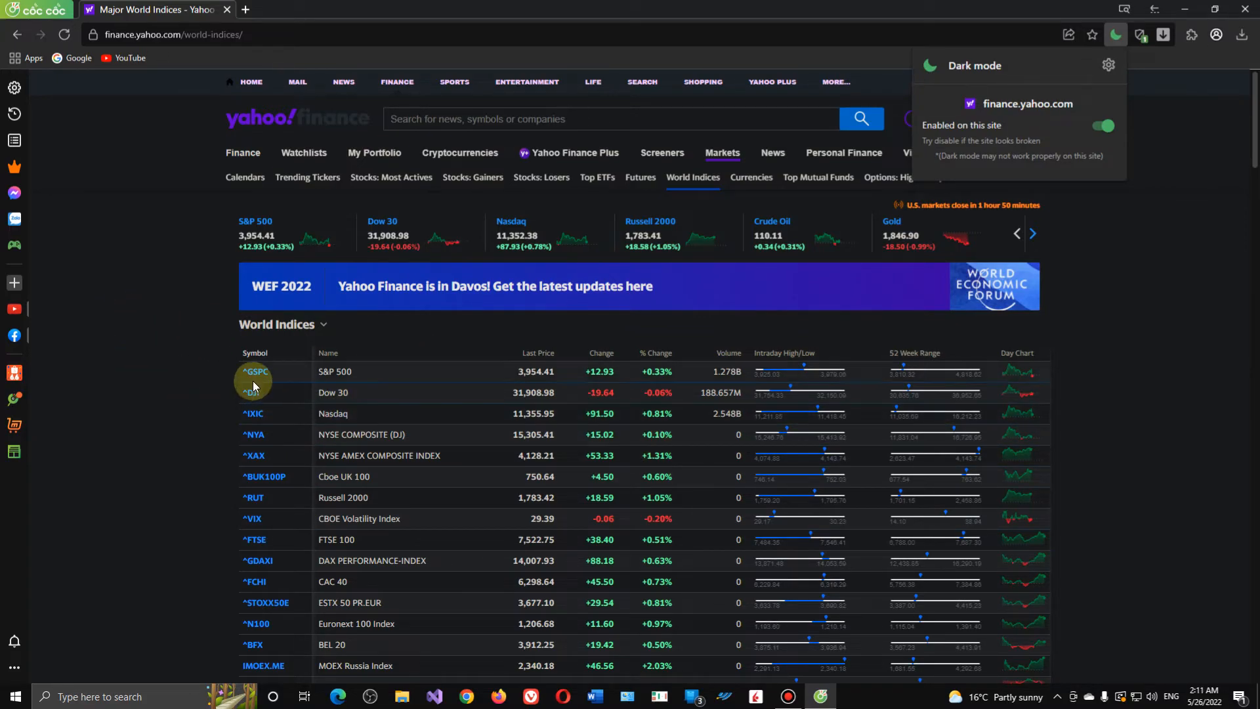
pyautogui.moveTo(1180, 157)
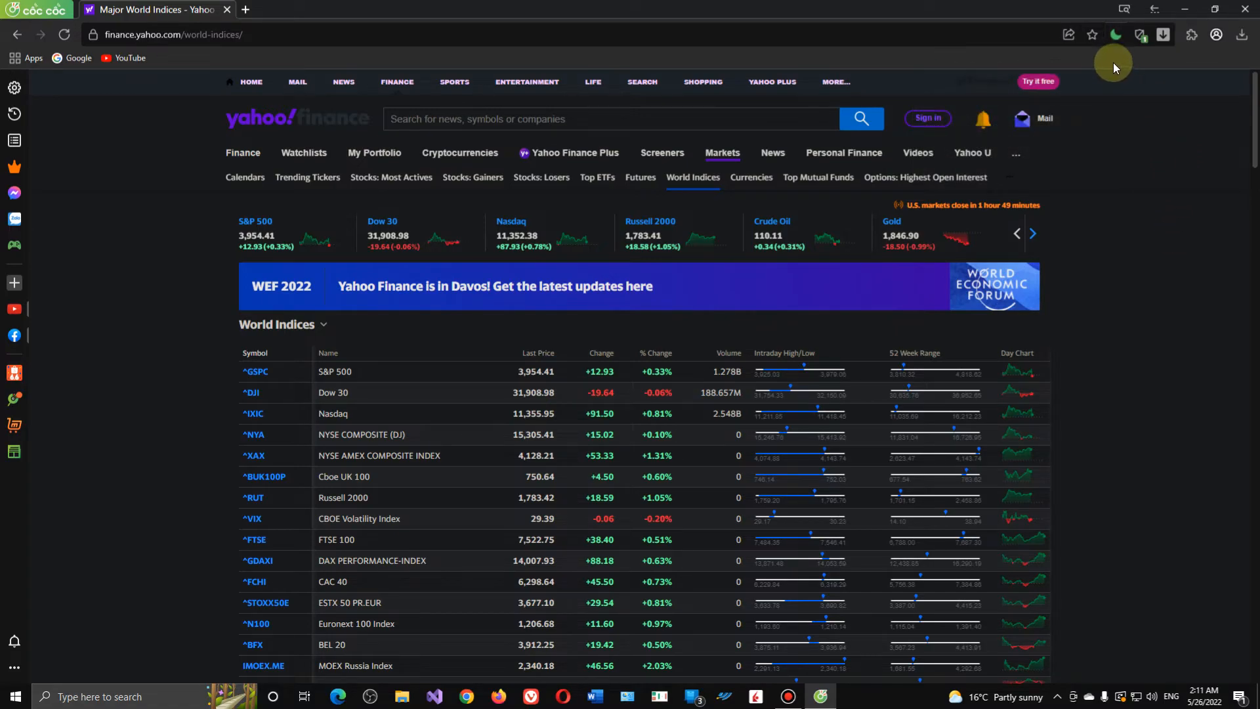
# Bookmark the World Indices page, trimming ' - Yahoo Finance' to leave 'Major World Indices'.
pyautogui.click(1092, 34)
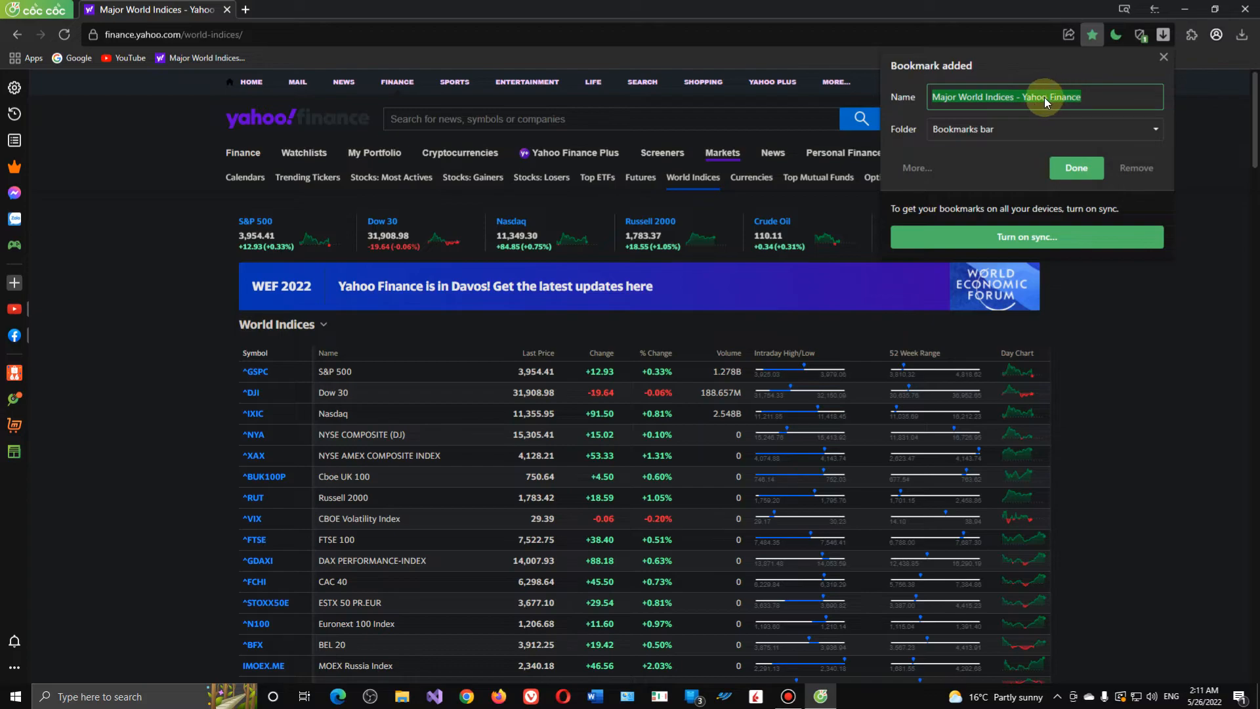
pyautogui.click(1090, 96)
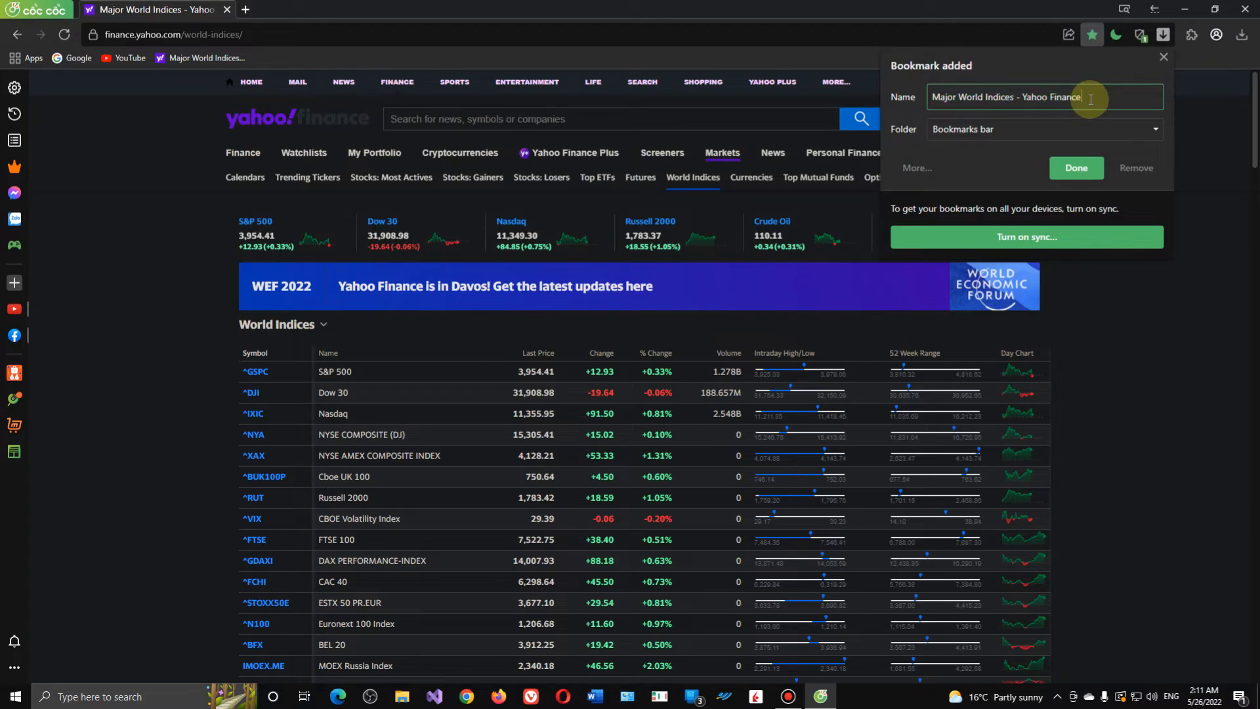
pyautogui.press('backspace')
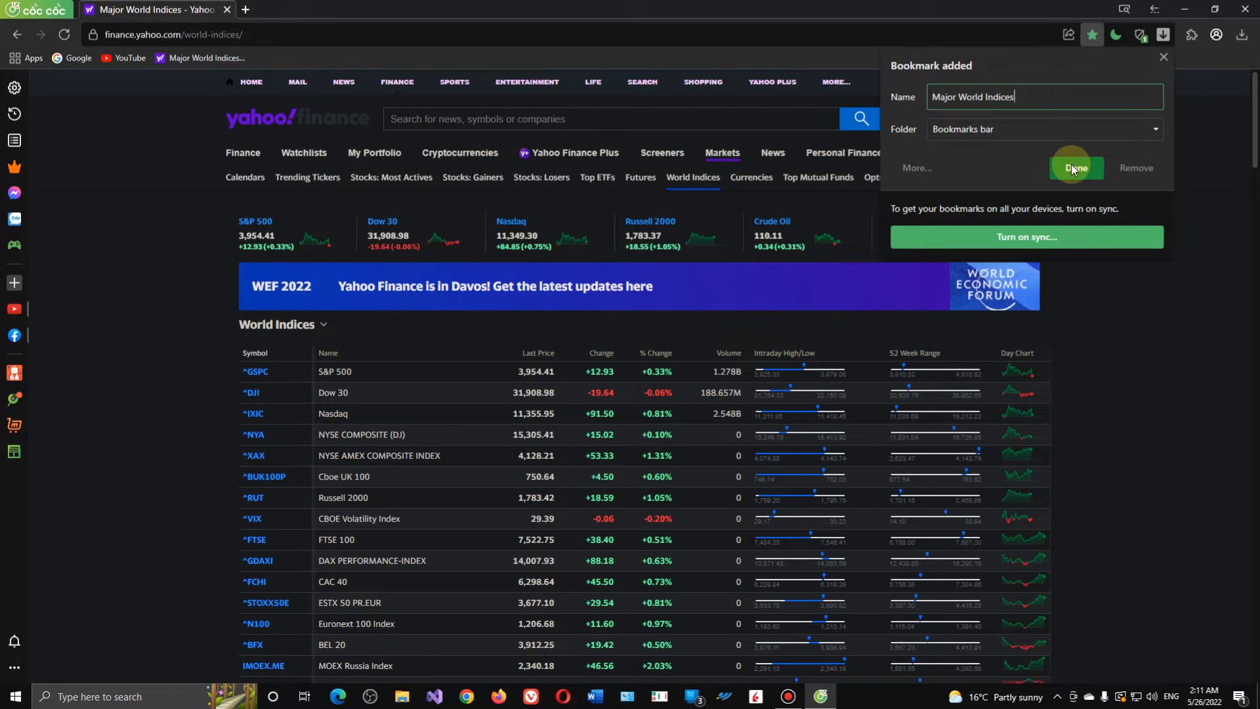
pyautogui.click(1075, 168)
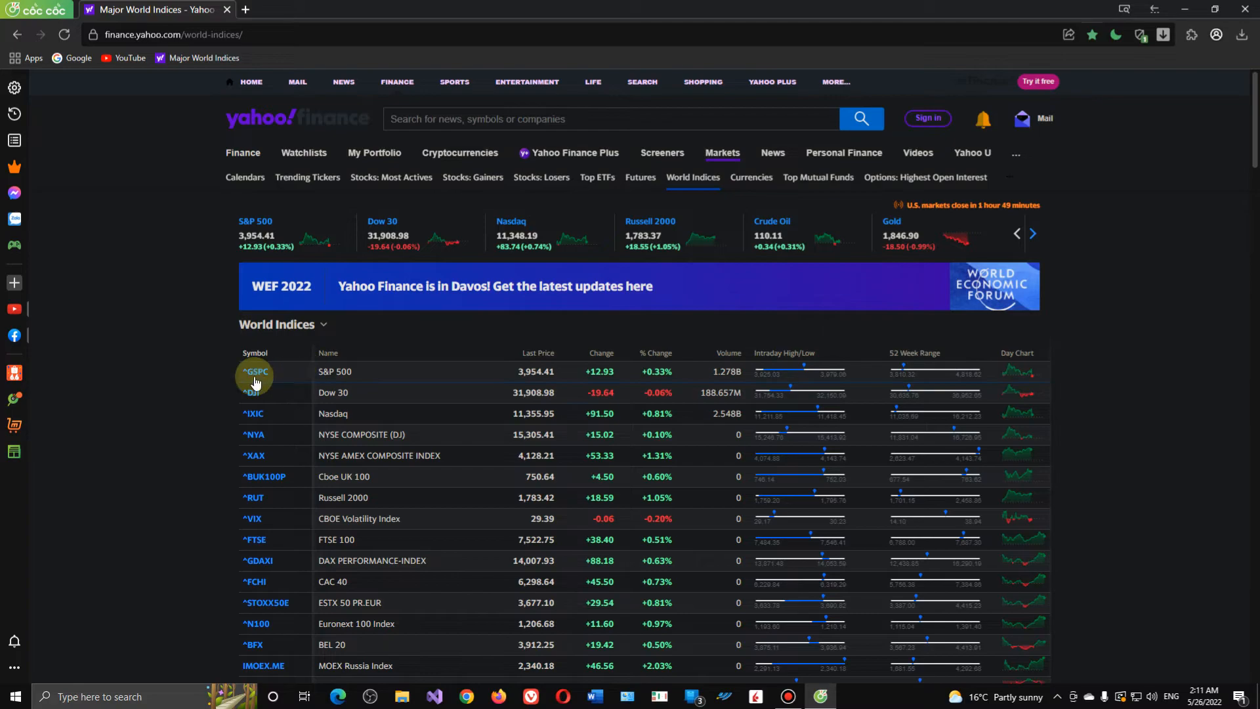
pyautogui.moveTo(217, 263)
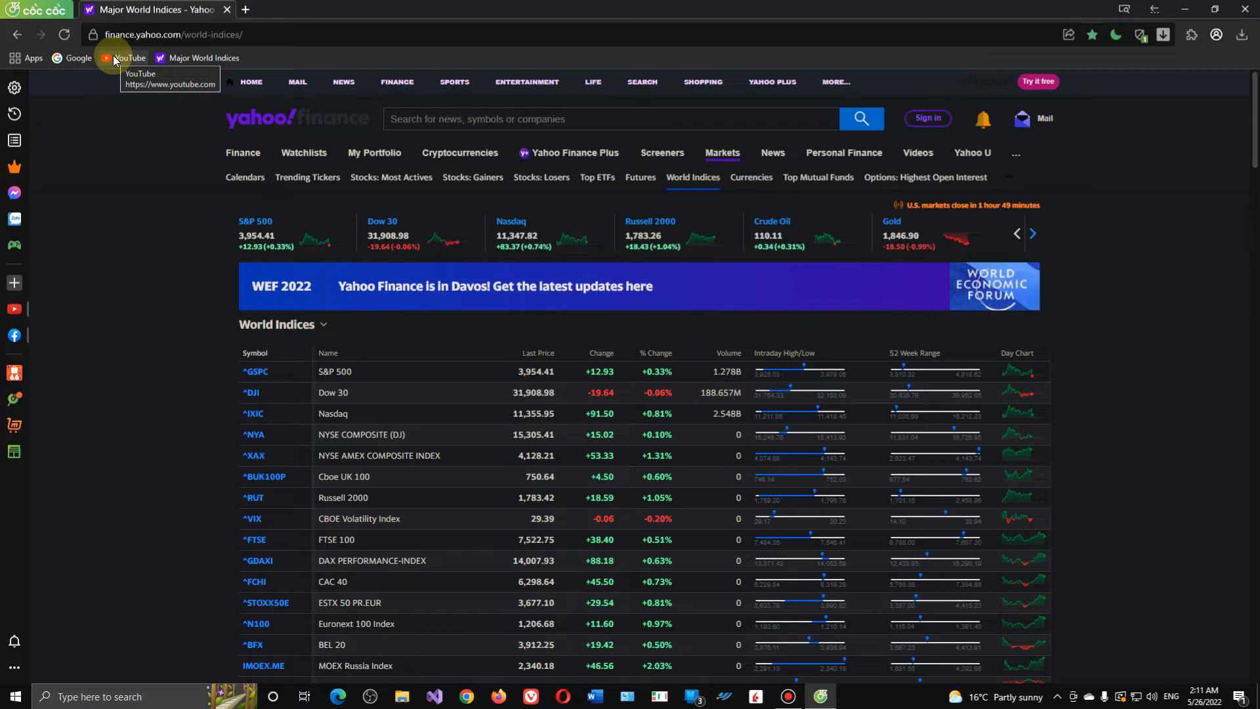
# Open YouTube from its bookmark and play 'THE GRAY MAN | Official Trailer | Netflix'.
pyautogui.click(128, 58)
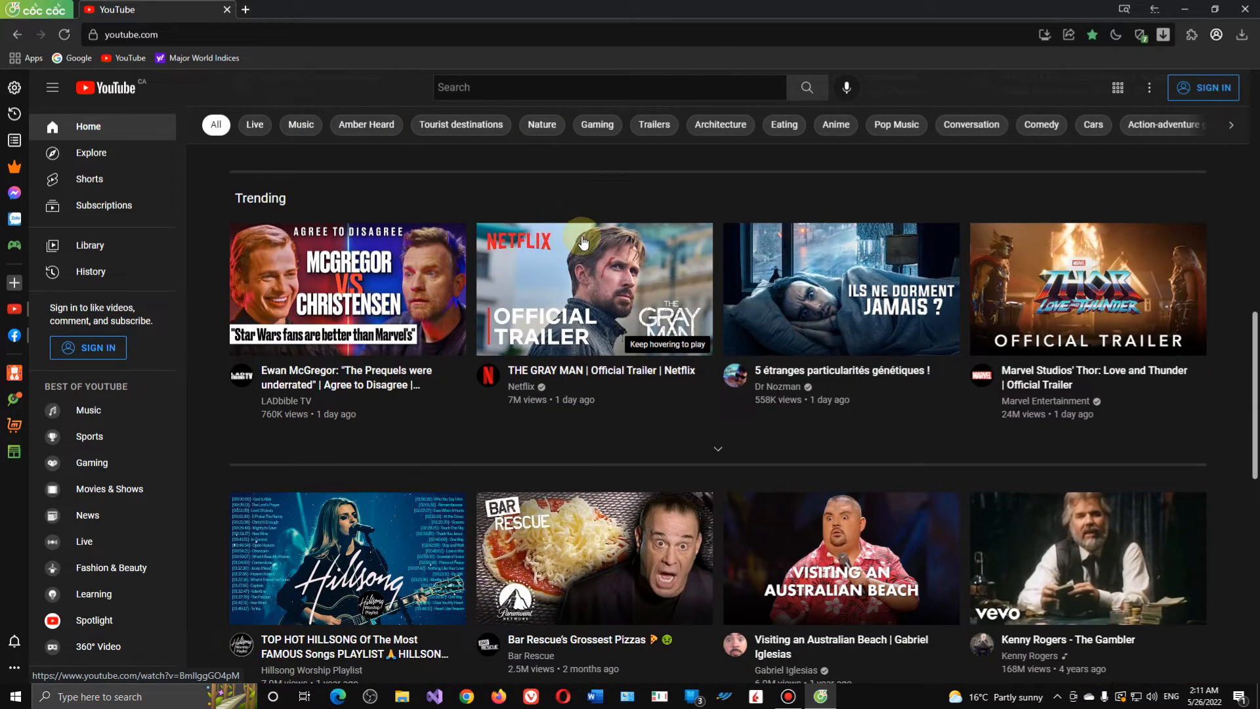
pyautogui.moveTo(670, 320)
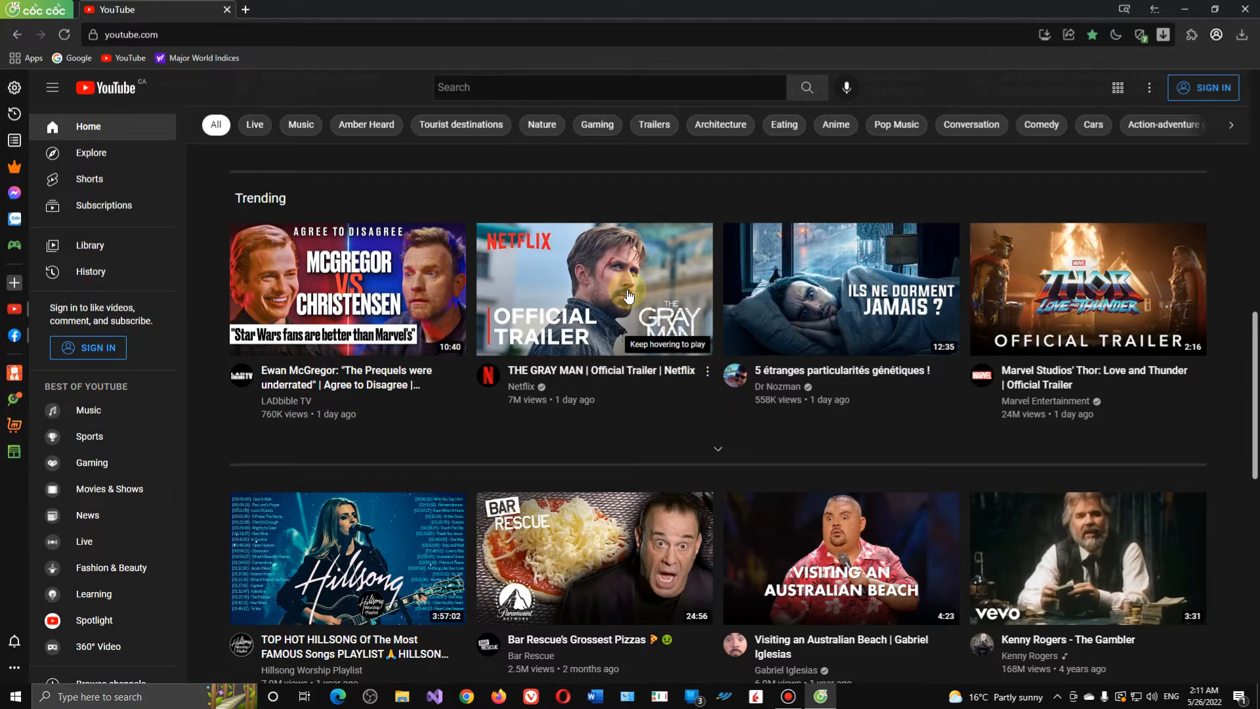
pyautogui.click(594, 289)
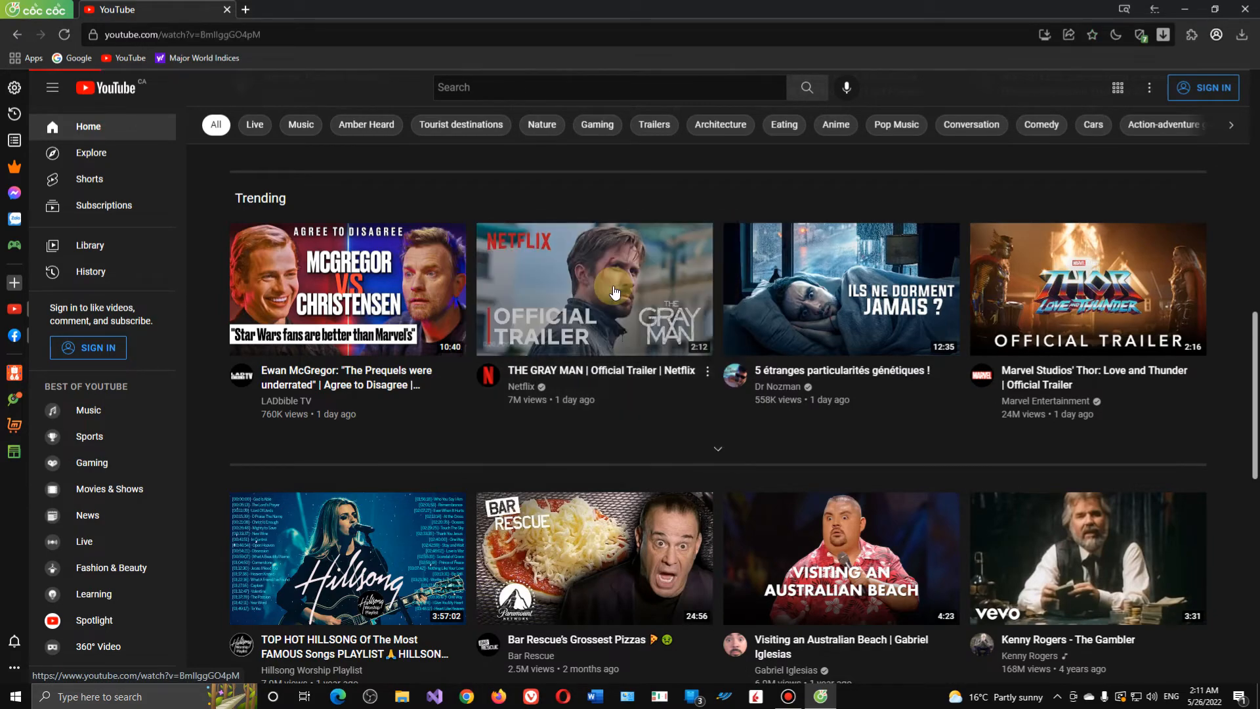
pyautogui.click(594, 290)
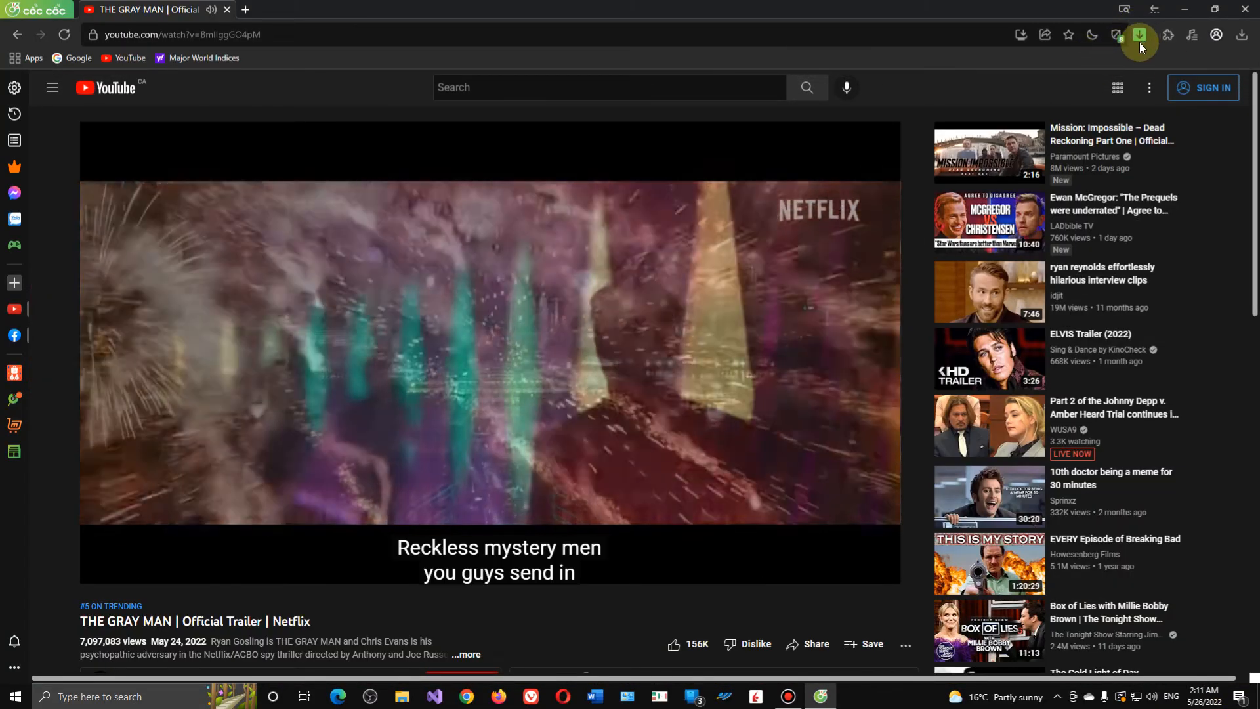
pyautogui.moveTo(1139, 35)
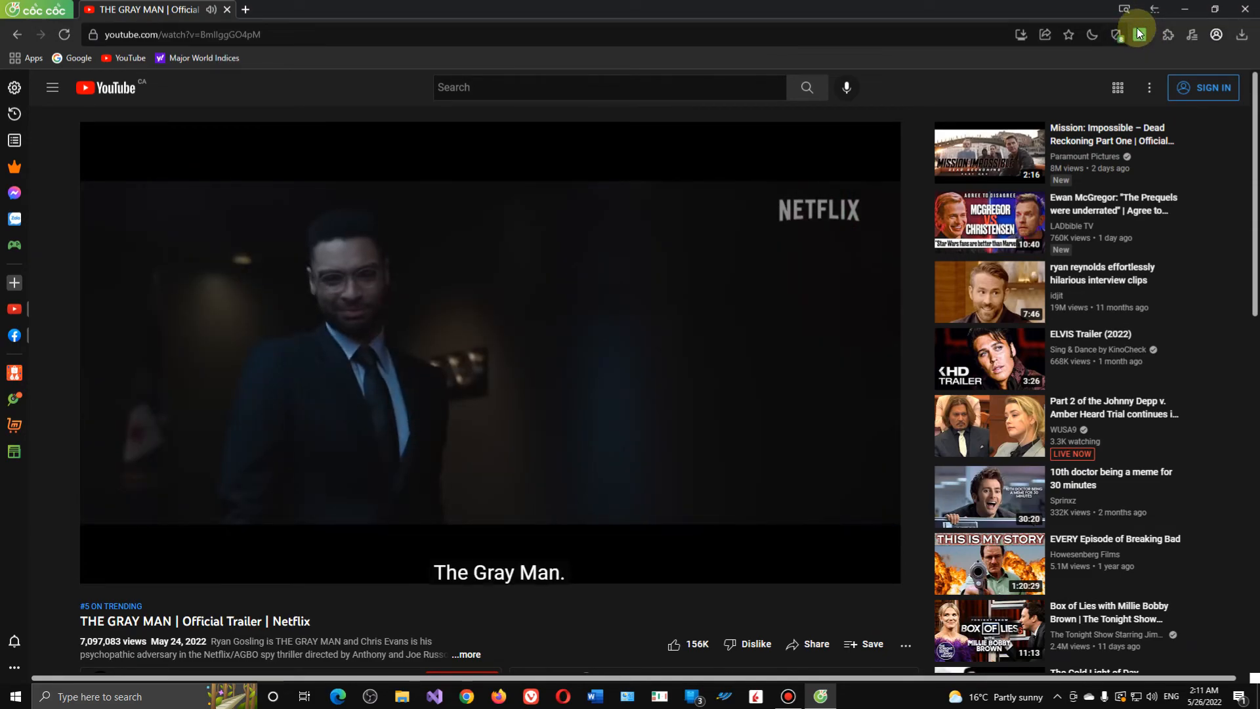
# Download THE GRAY MAN trailer as Video Full HD MP4 (29.2 MB) and open the finished file.
pyautogui.click(1137, 35)
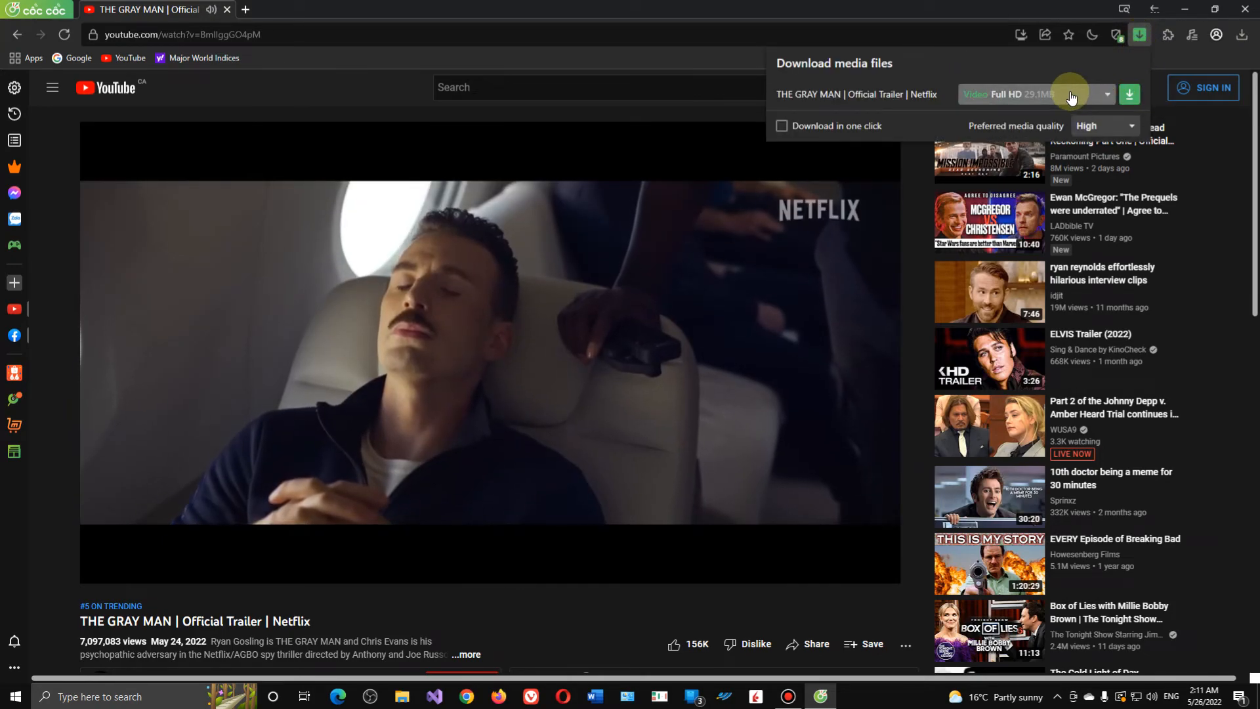
pyautogui.click(1107, 94)
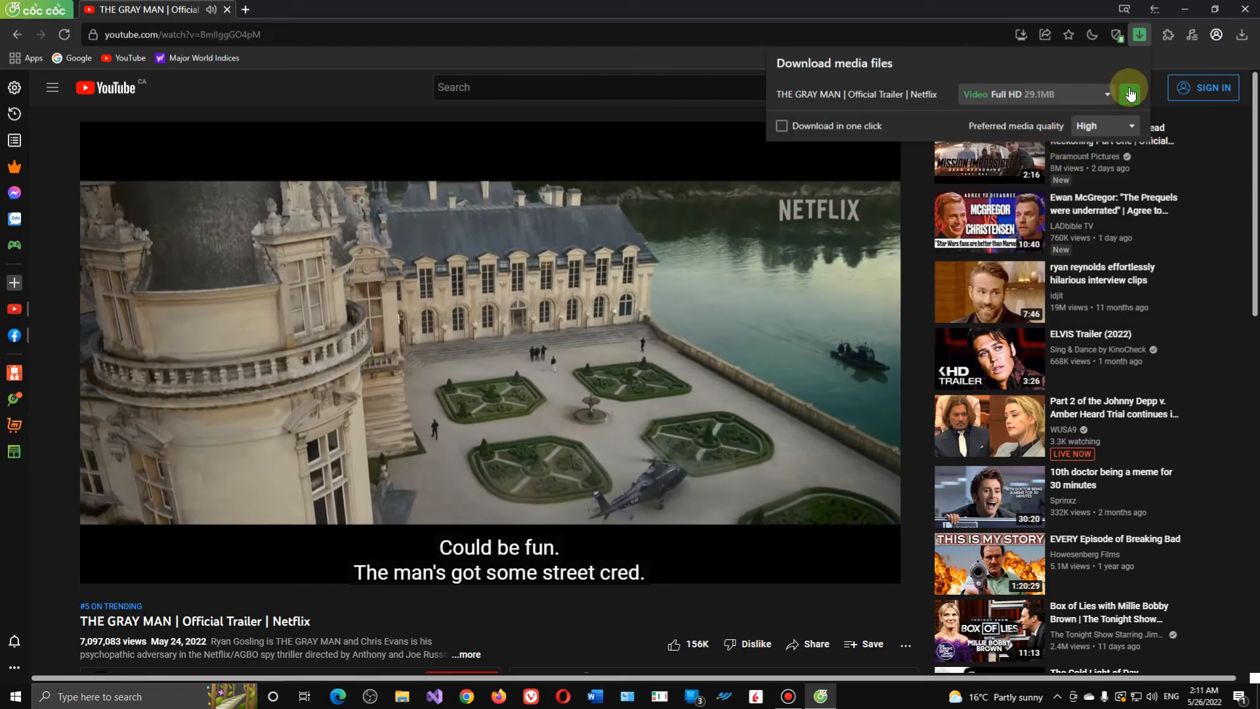
pyautogui.click(1128, 93)
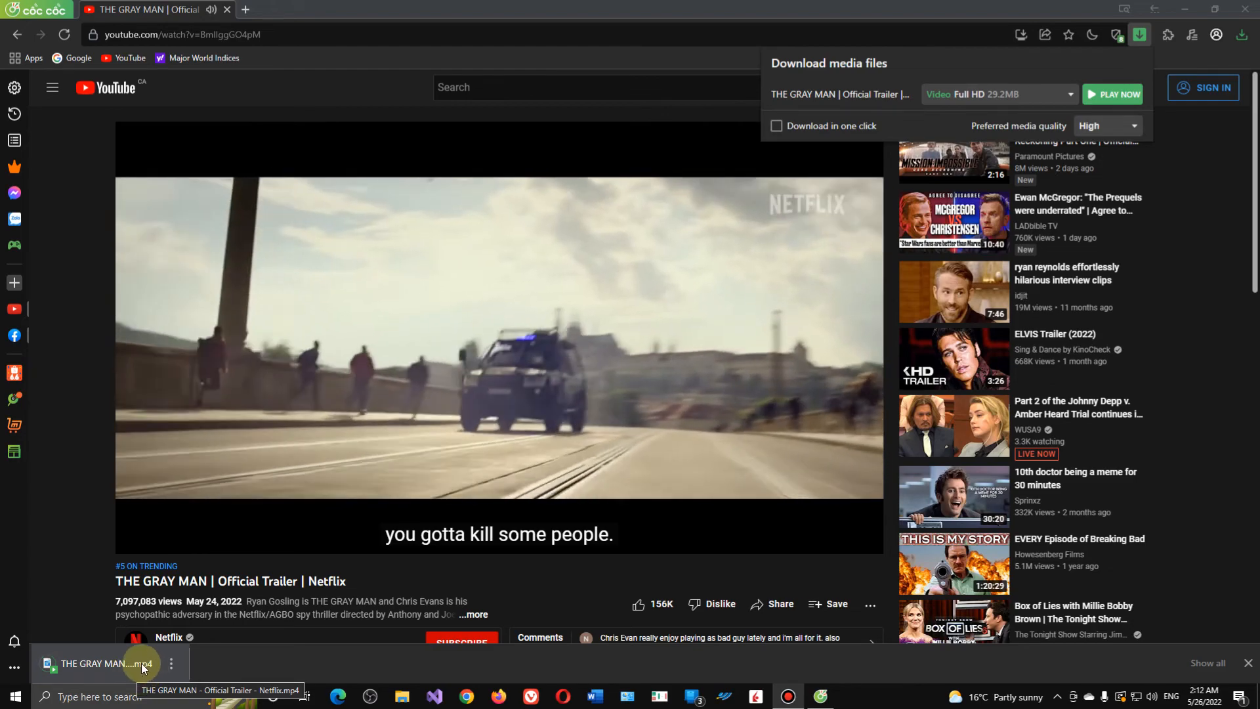
pyautogui.click(139, 537)
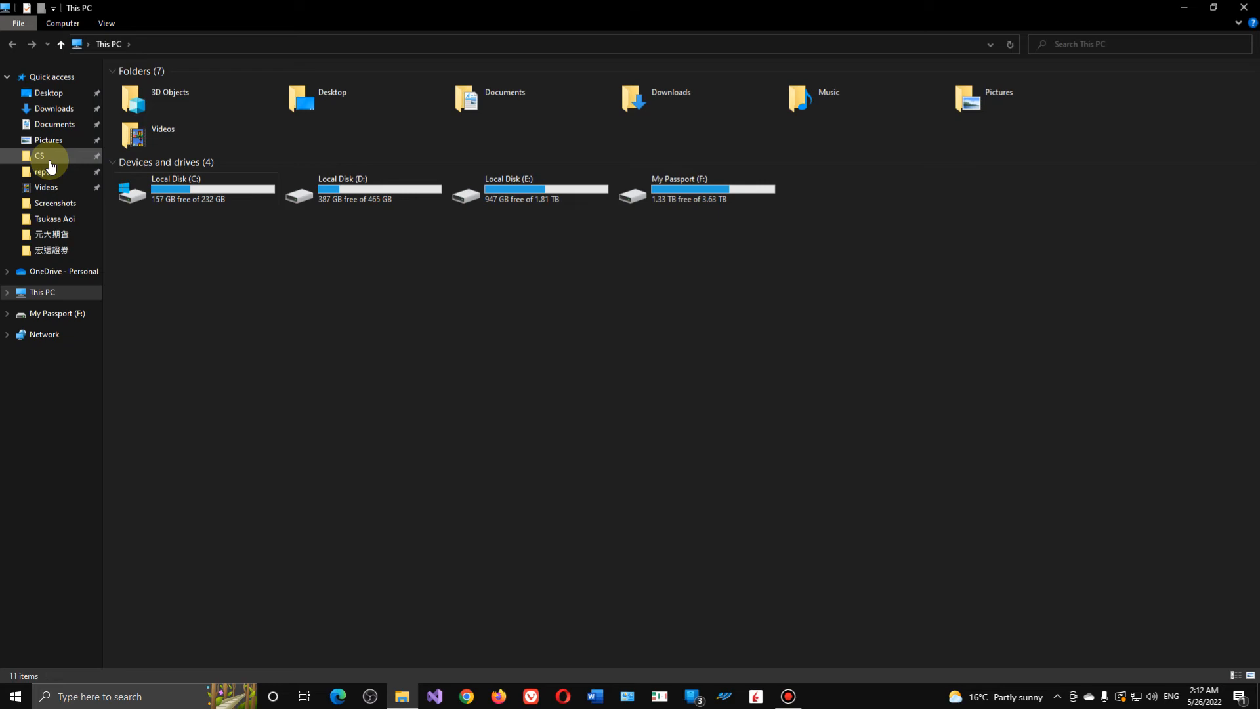
# Play THE GRAY MAN - Official Trailer - Netflix.mp4 from Downloads, then exit full screen.
pyautogui.click(54, 108)
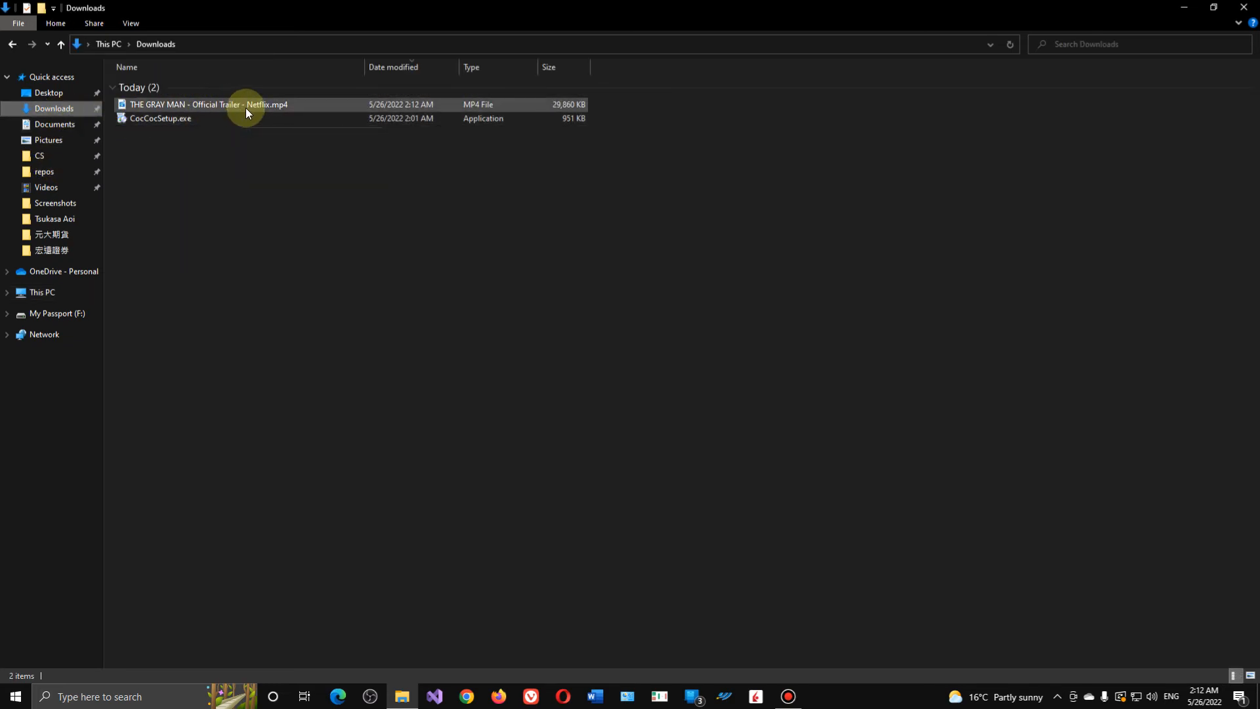
pyautogui.doubleClick(207, 104)
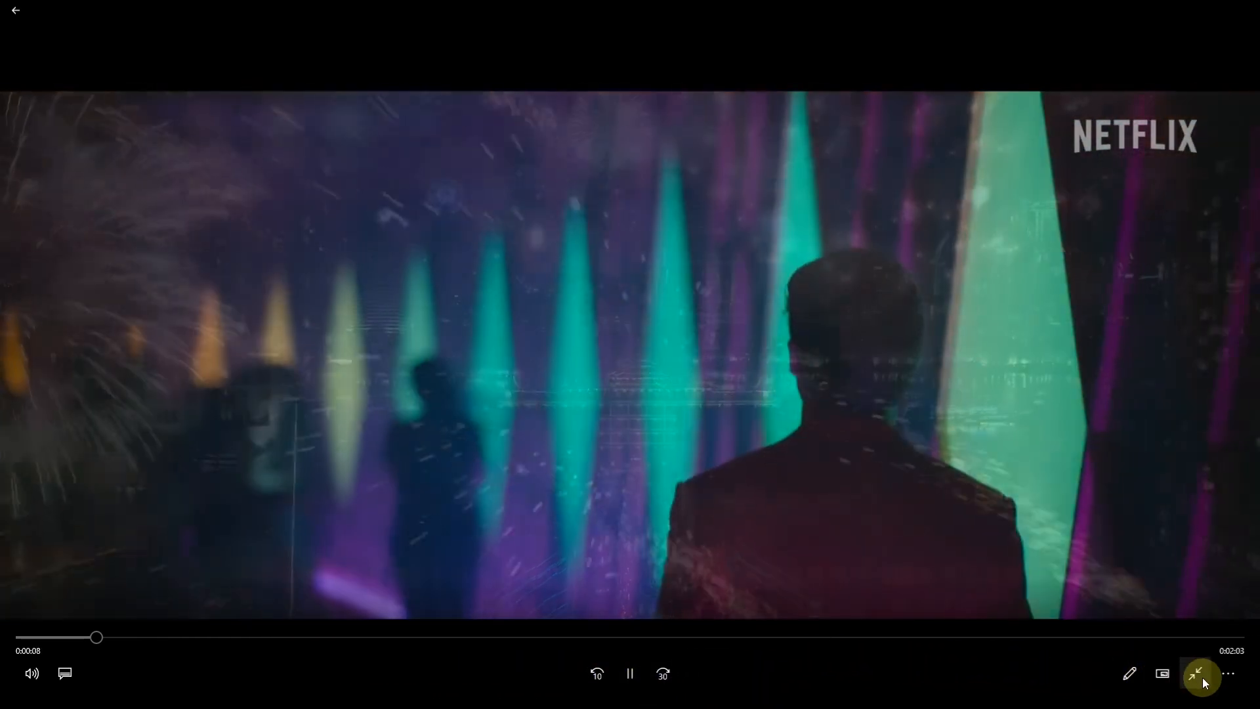
pyautogui.click(1198, 673)
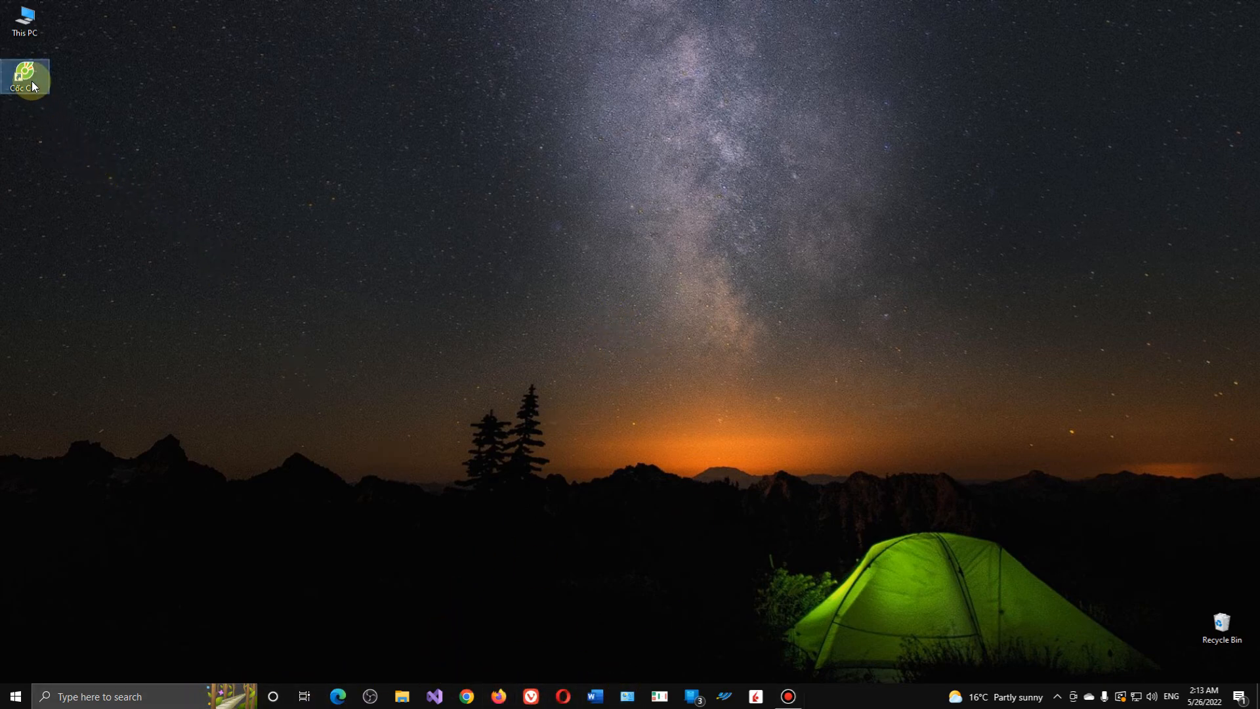
pyautogui.doubleClick(24, 72)
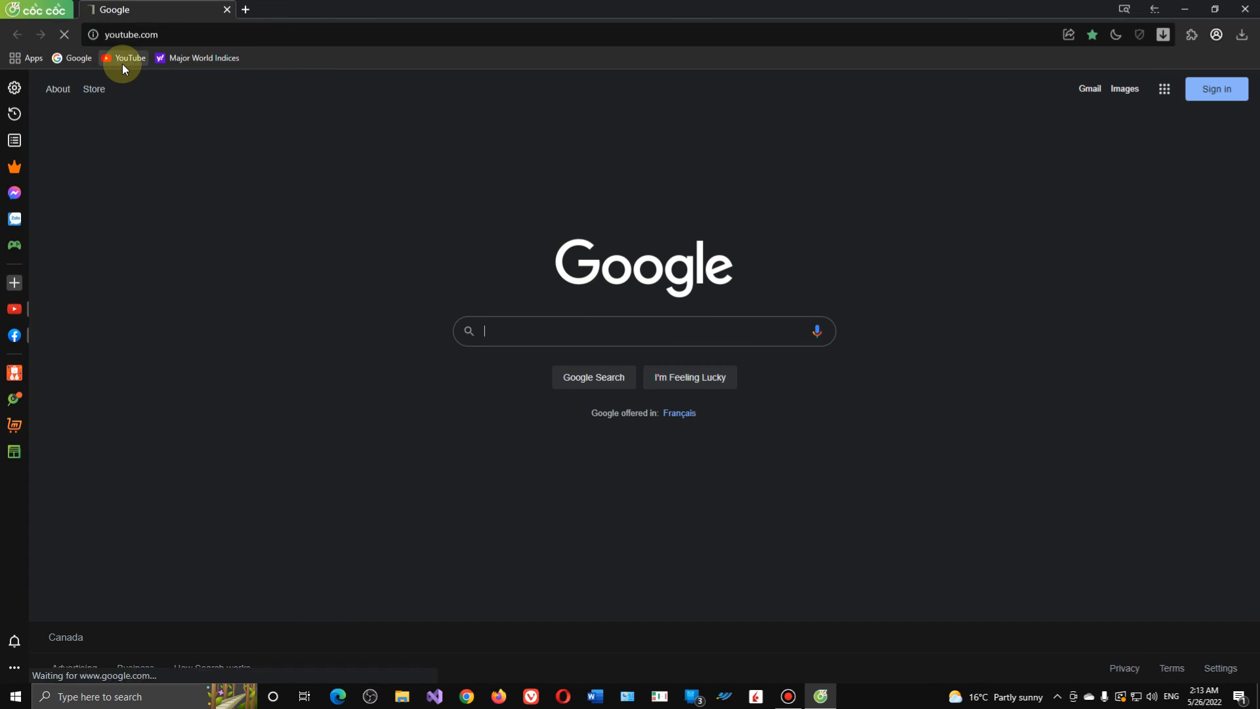
pyautogui.click(129, 58)
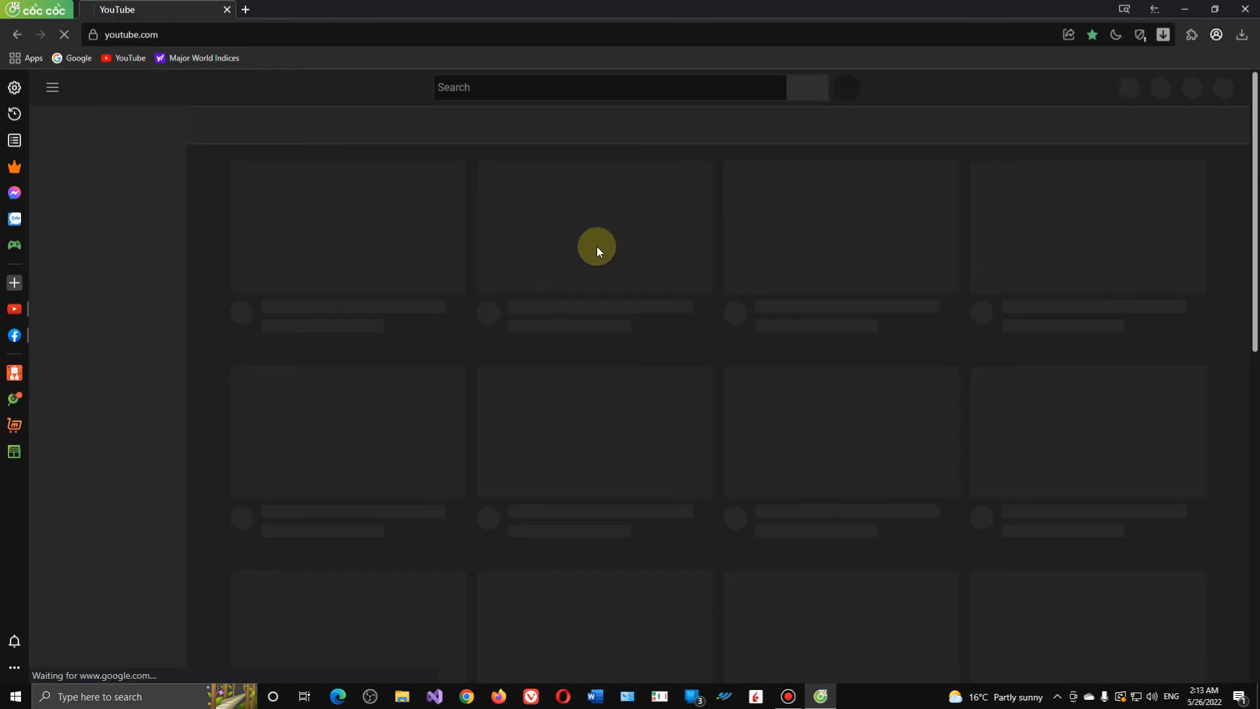
pyautogui.click(595, 227)
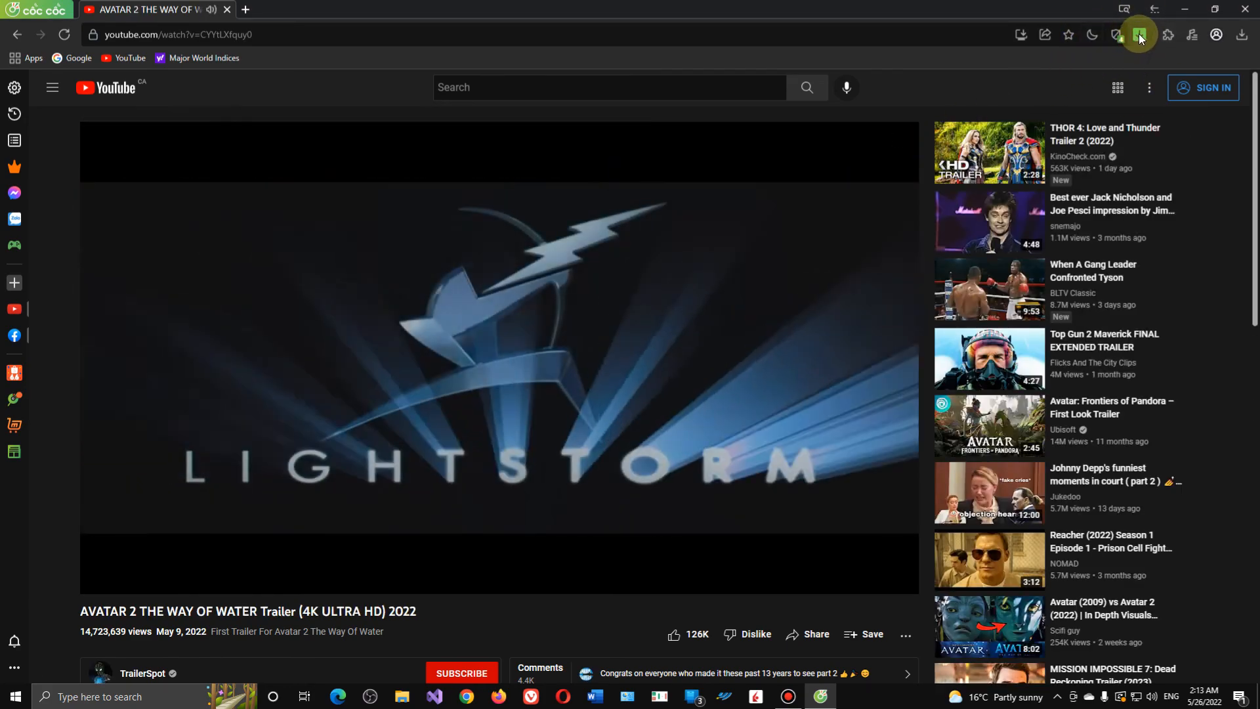
pyautogui.click(1138, 34)
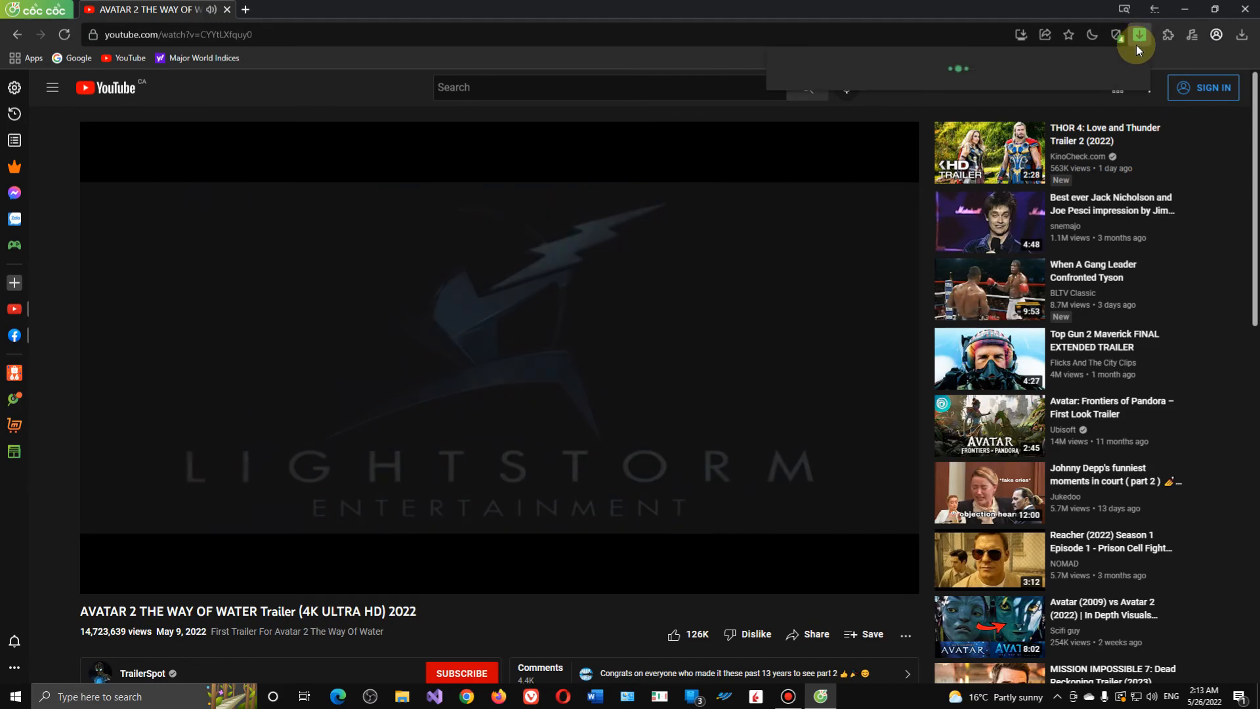
pyautogui.click(1138, 34)
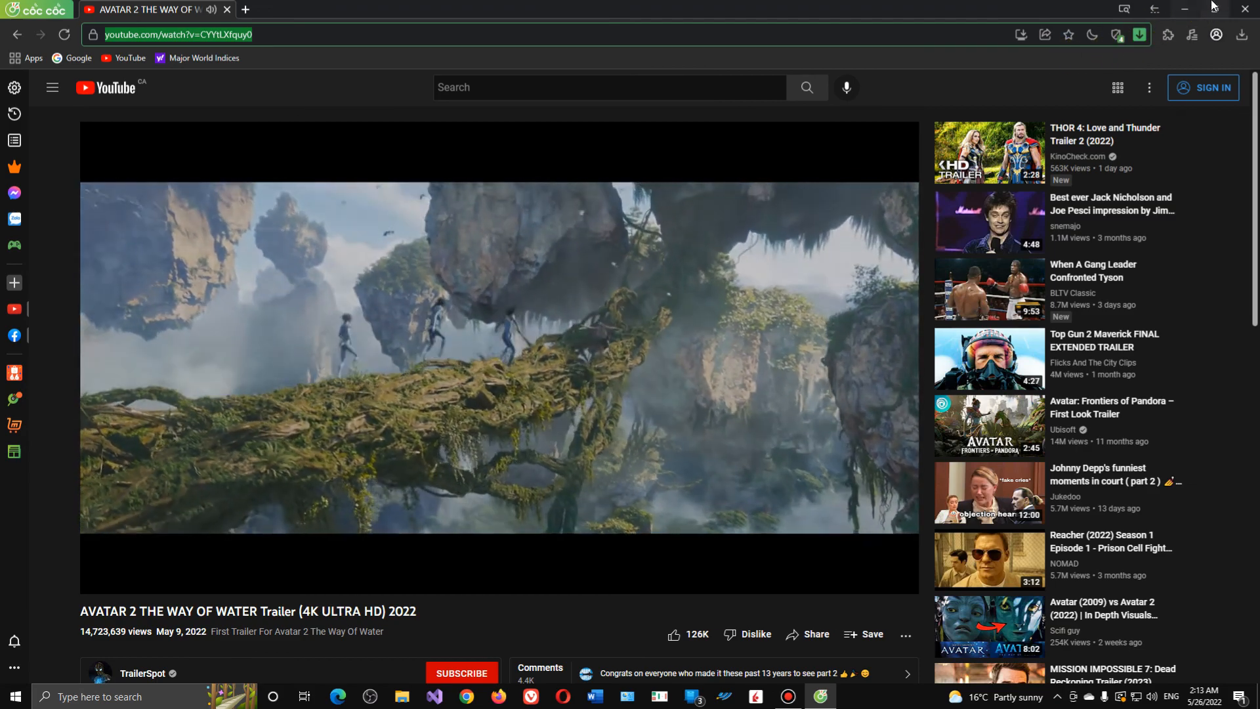
pyautogui.click(1182, 9)
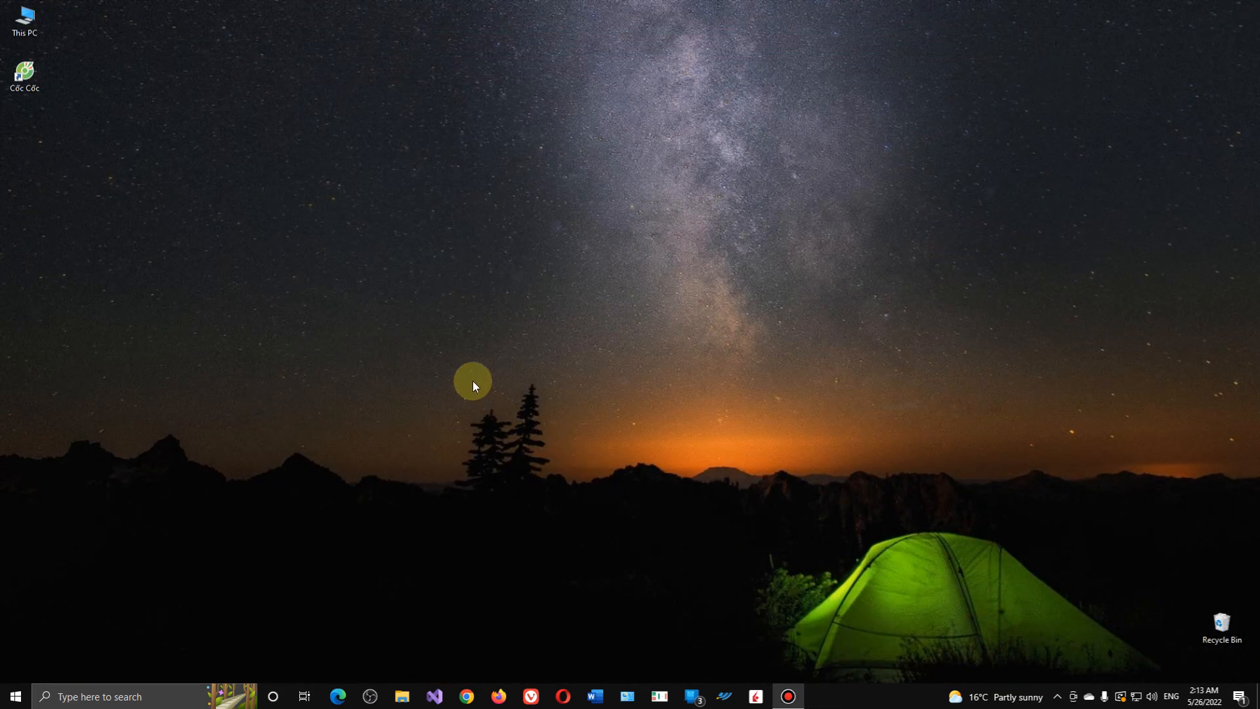
# Reopen Cốc Cốc from its desktop shortcut, landing on the dark Google home page.
pyautogui.click(24, 74)
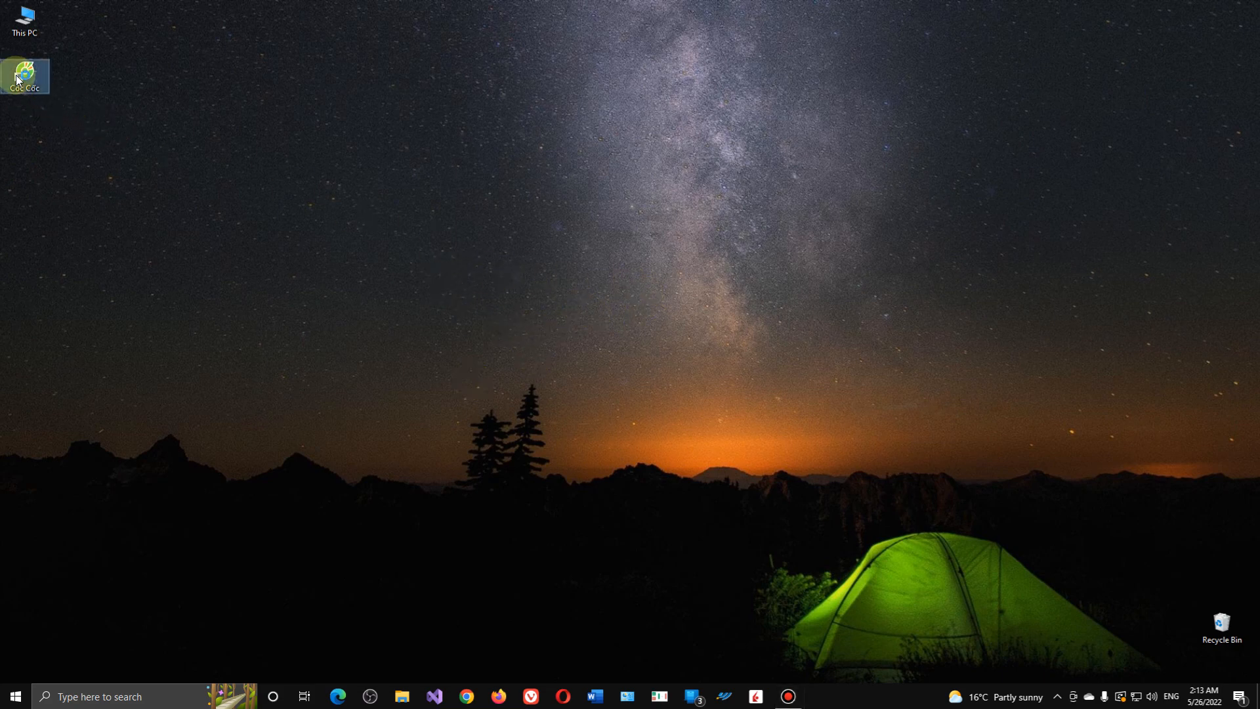
pyautogui.doubleClick(24, 75)
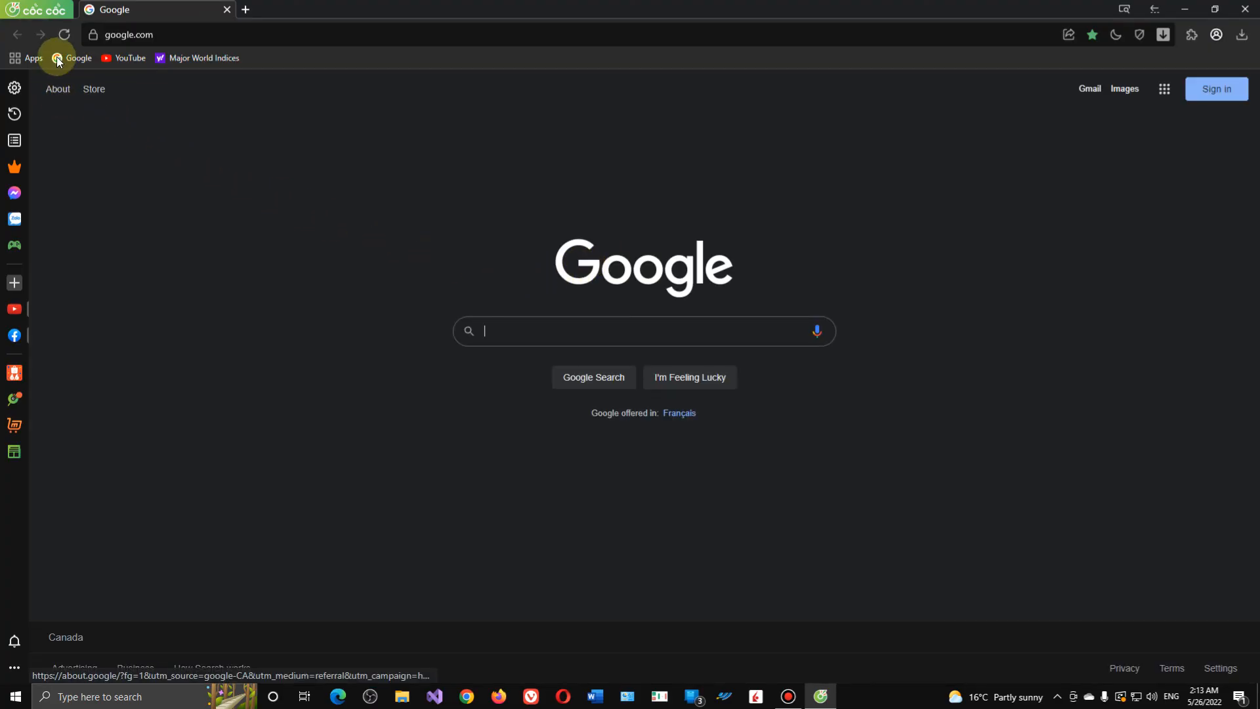